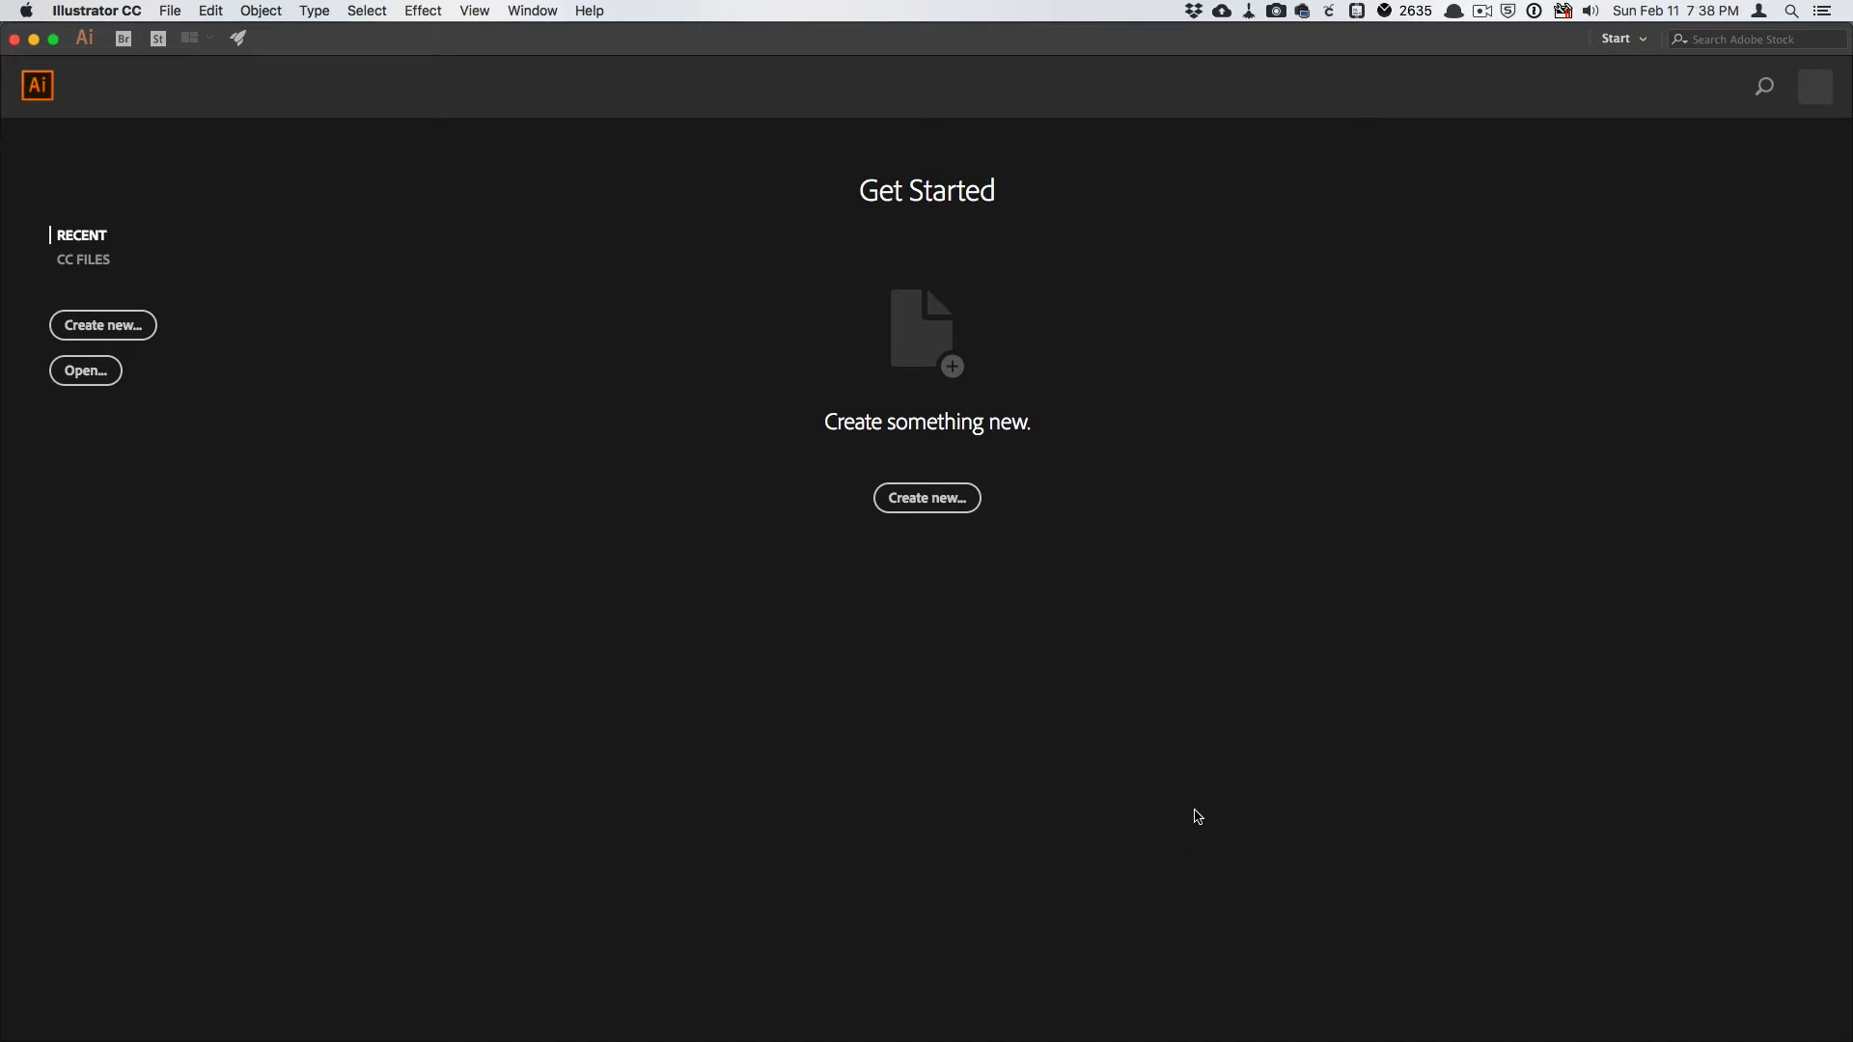
pyautogui.moveTo(841, 728)
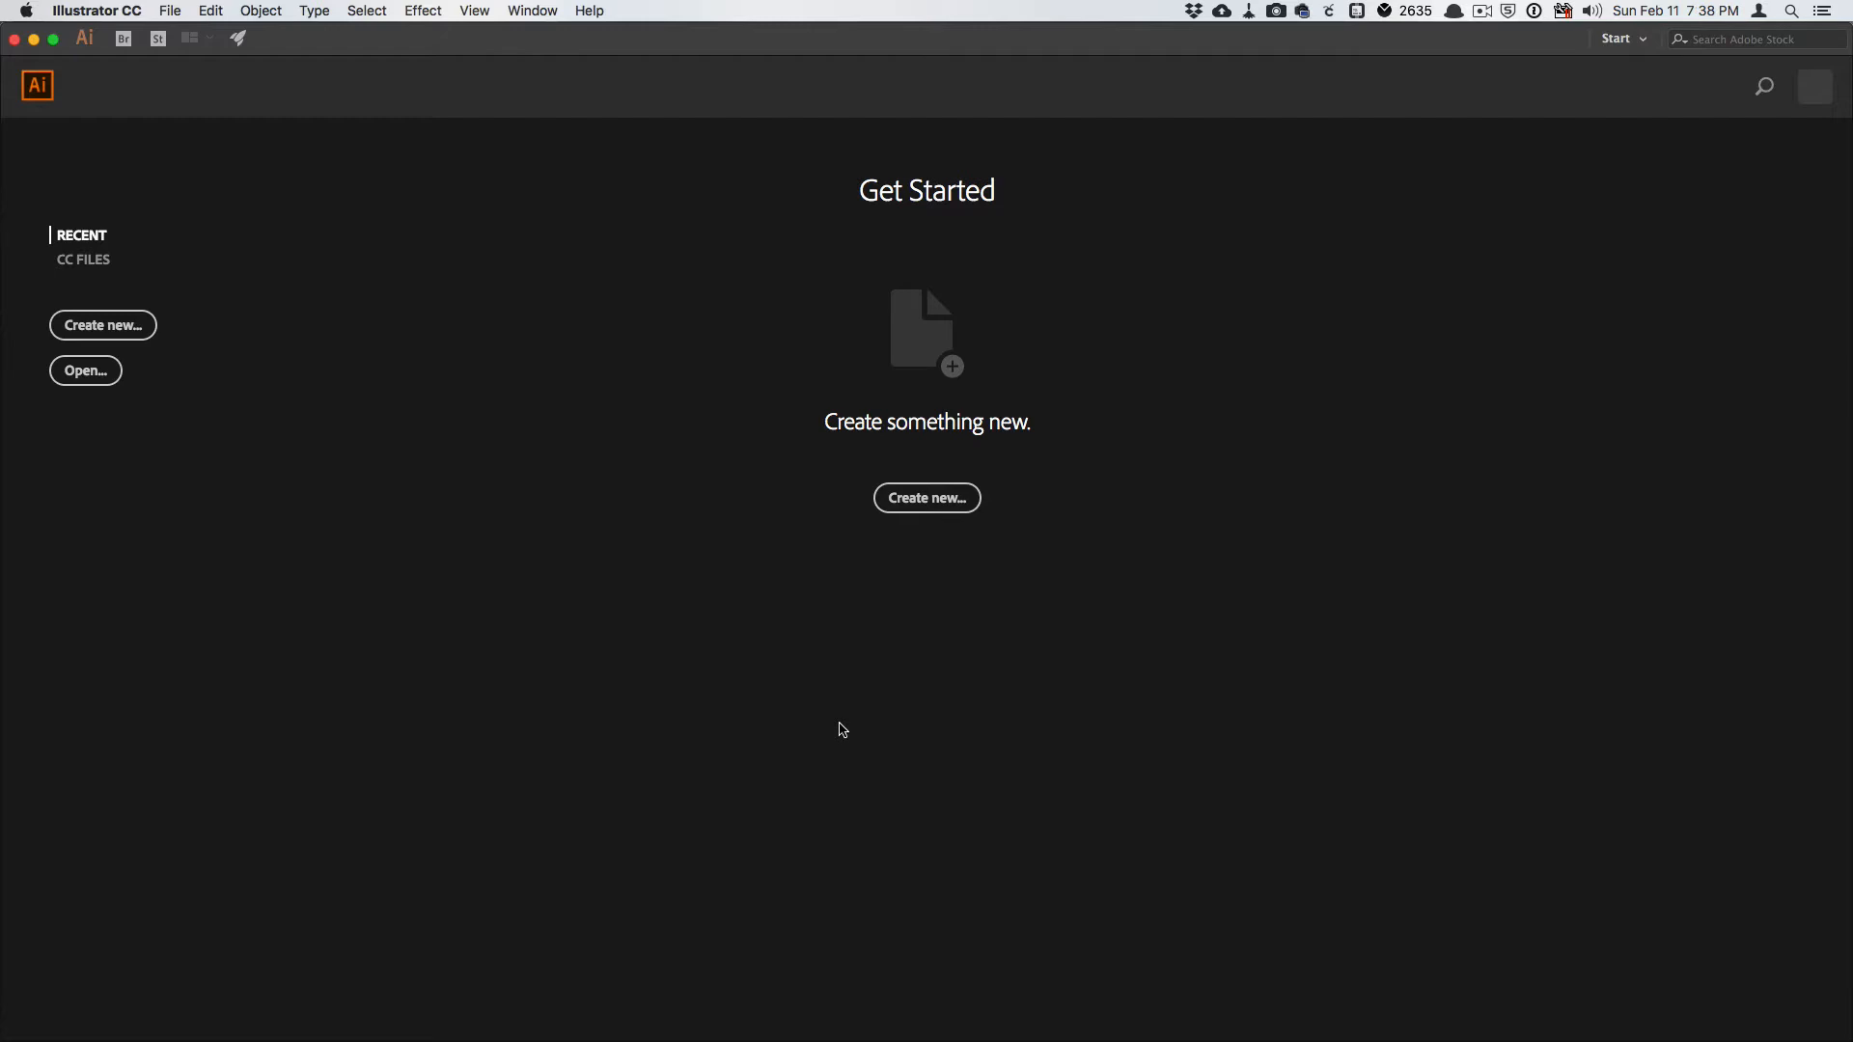
pyautogui.moveTo(836, 724)
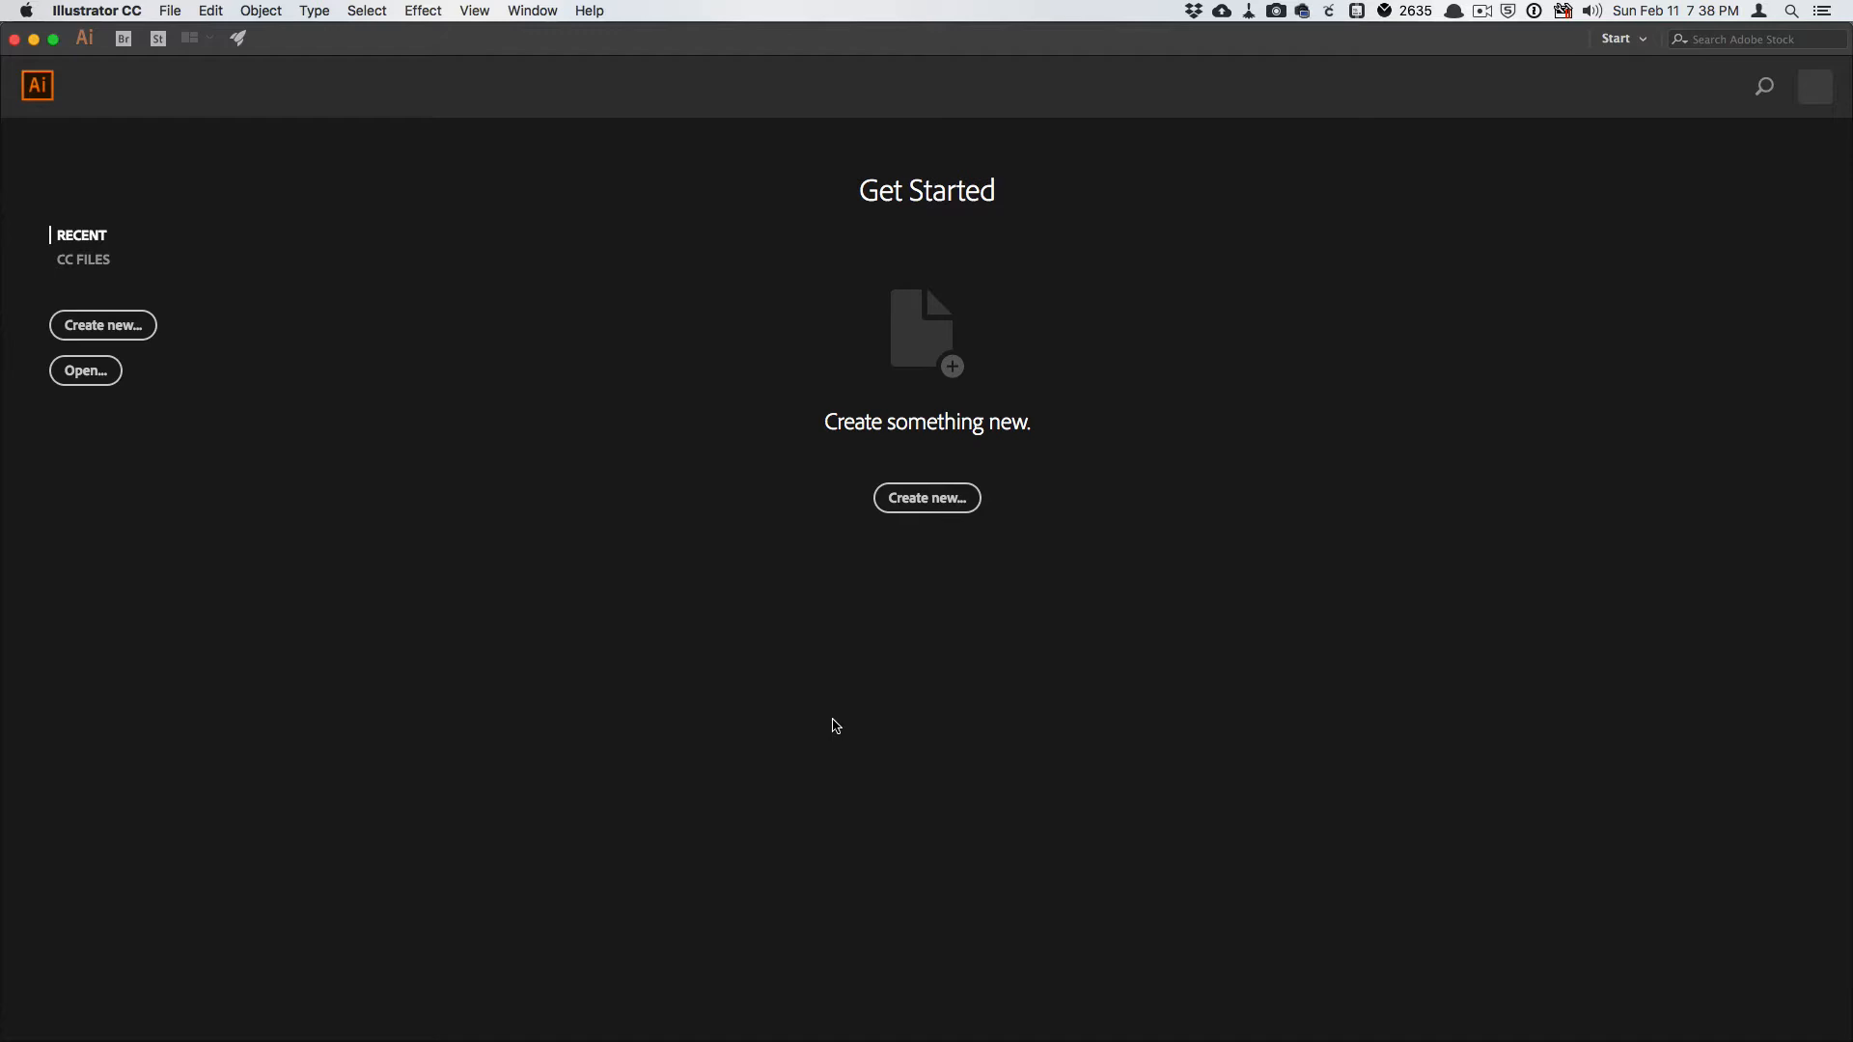
pyautogui.moveTo(711, 625)
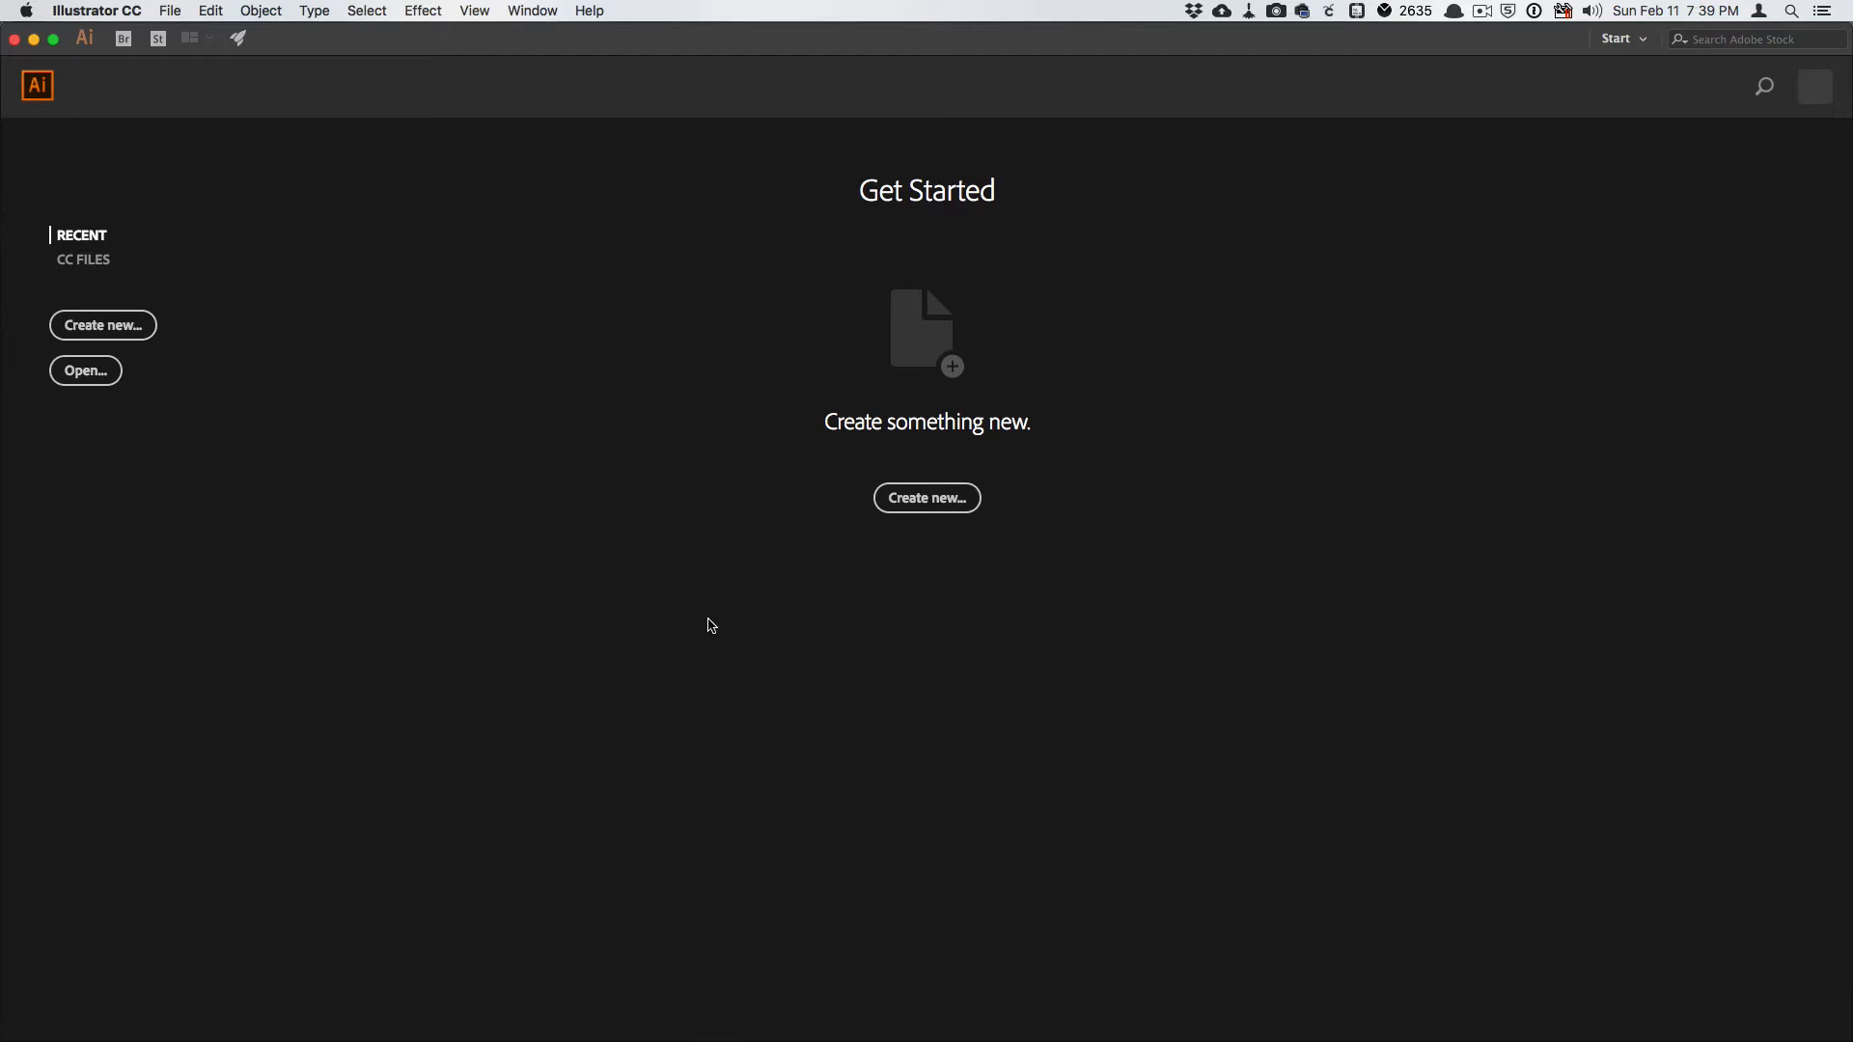
pyautogui.moveTo(603, 588)
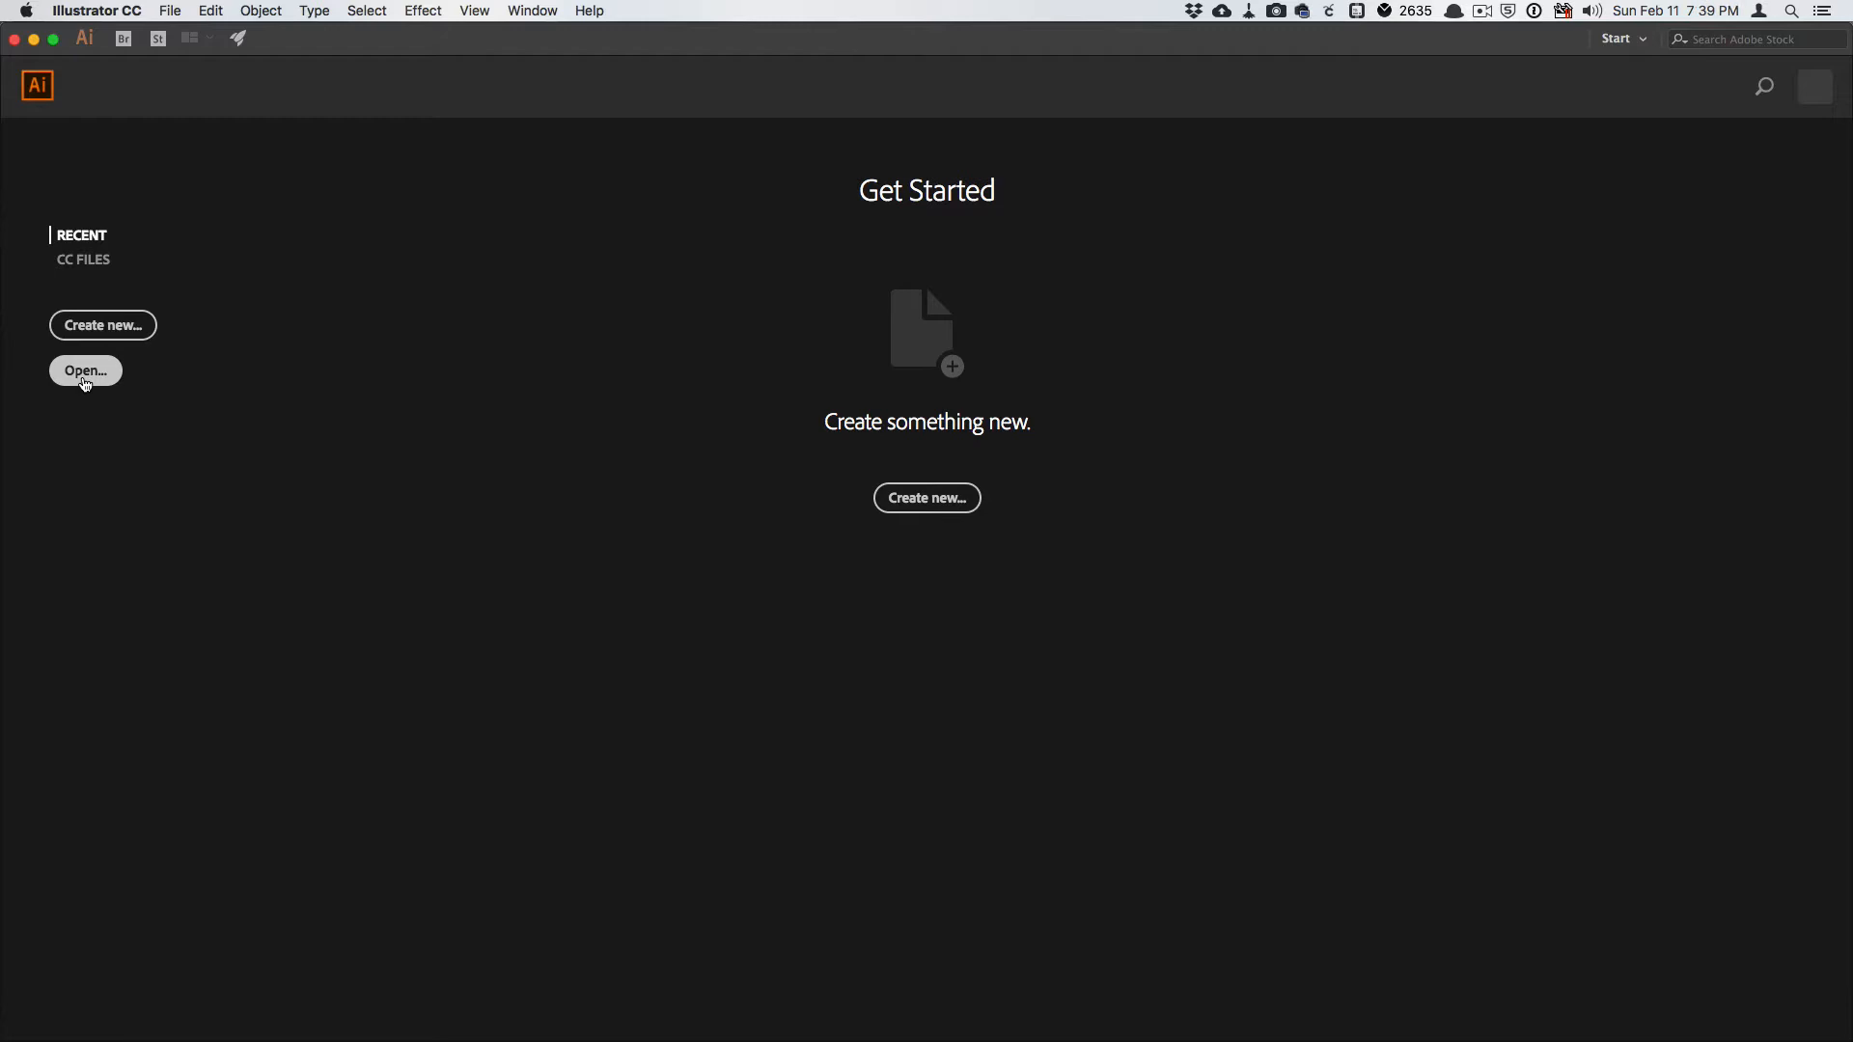
# Browse for and select Open Top Finger Jointed Box.dxf in the Tutorials folder.
pyautogui.click(85, 370)
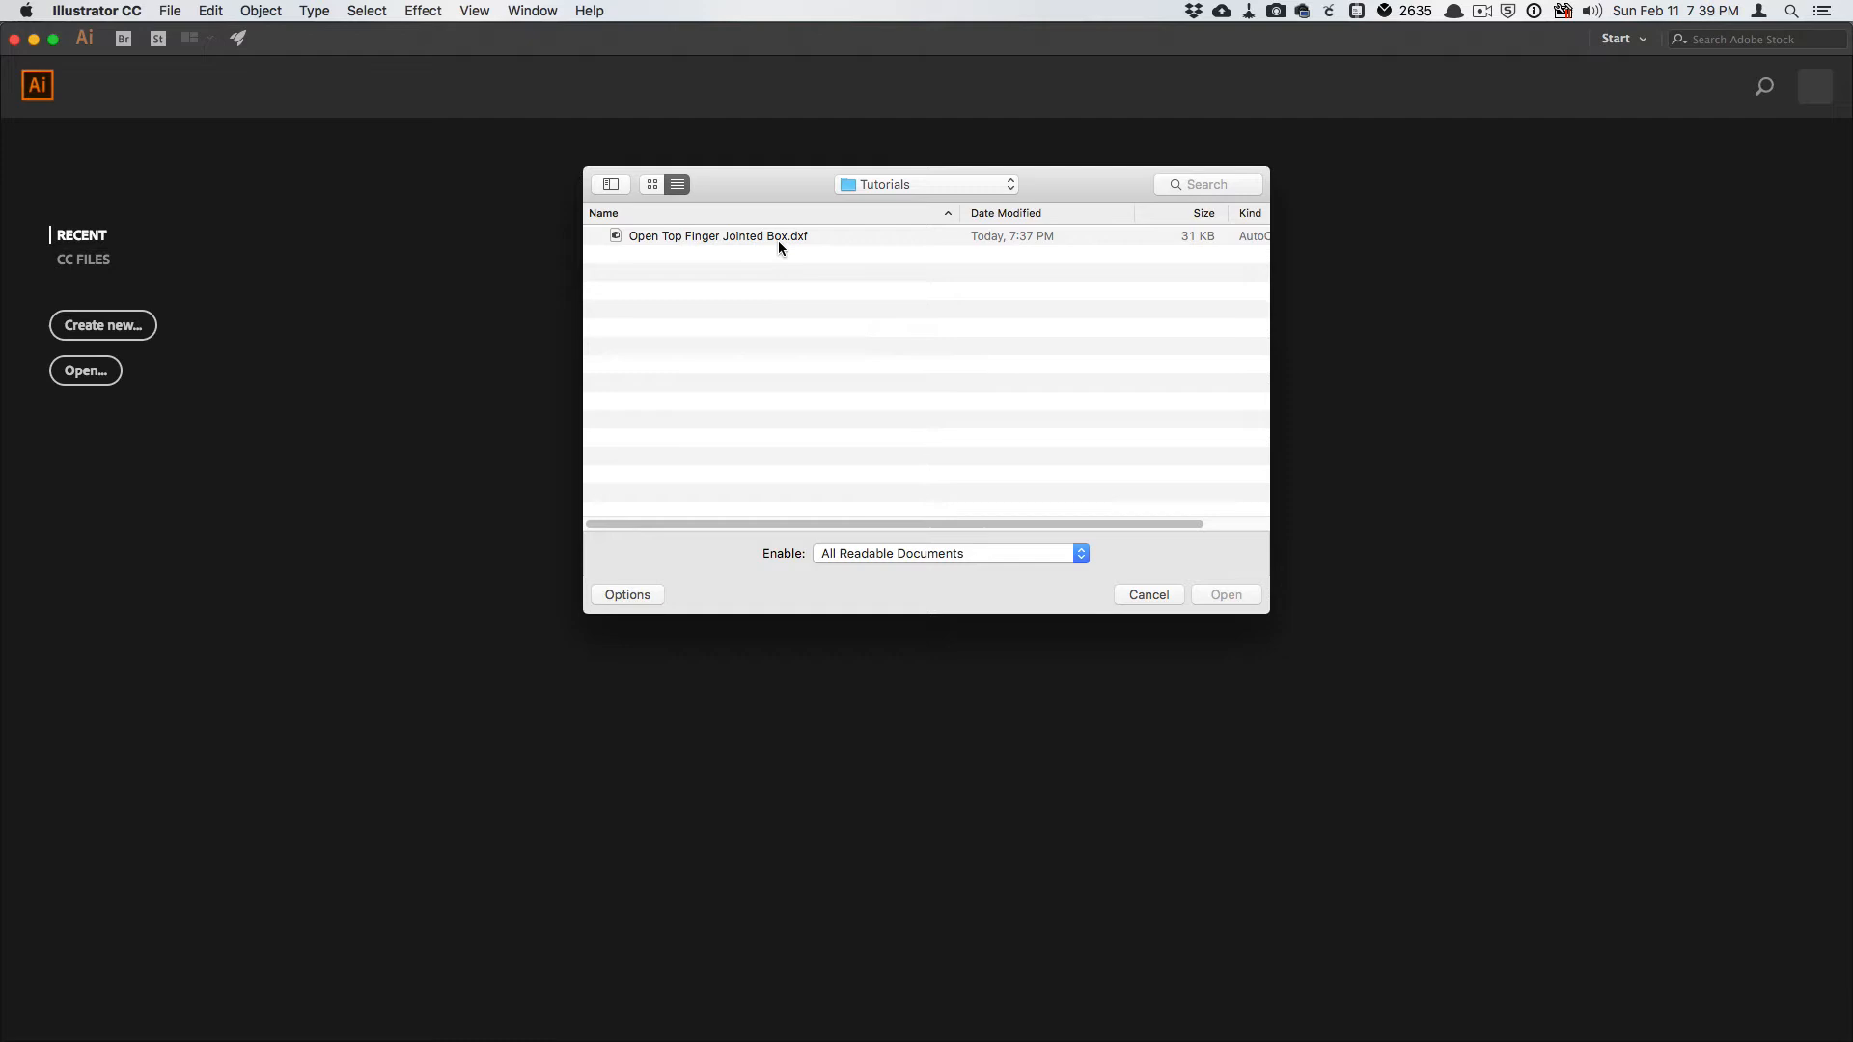
pyautogui.click(717, 236)
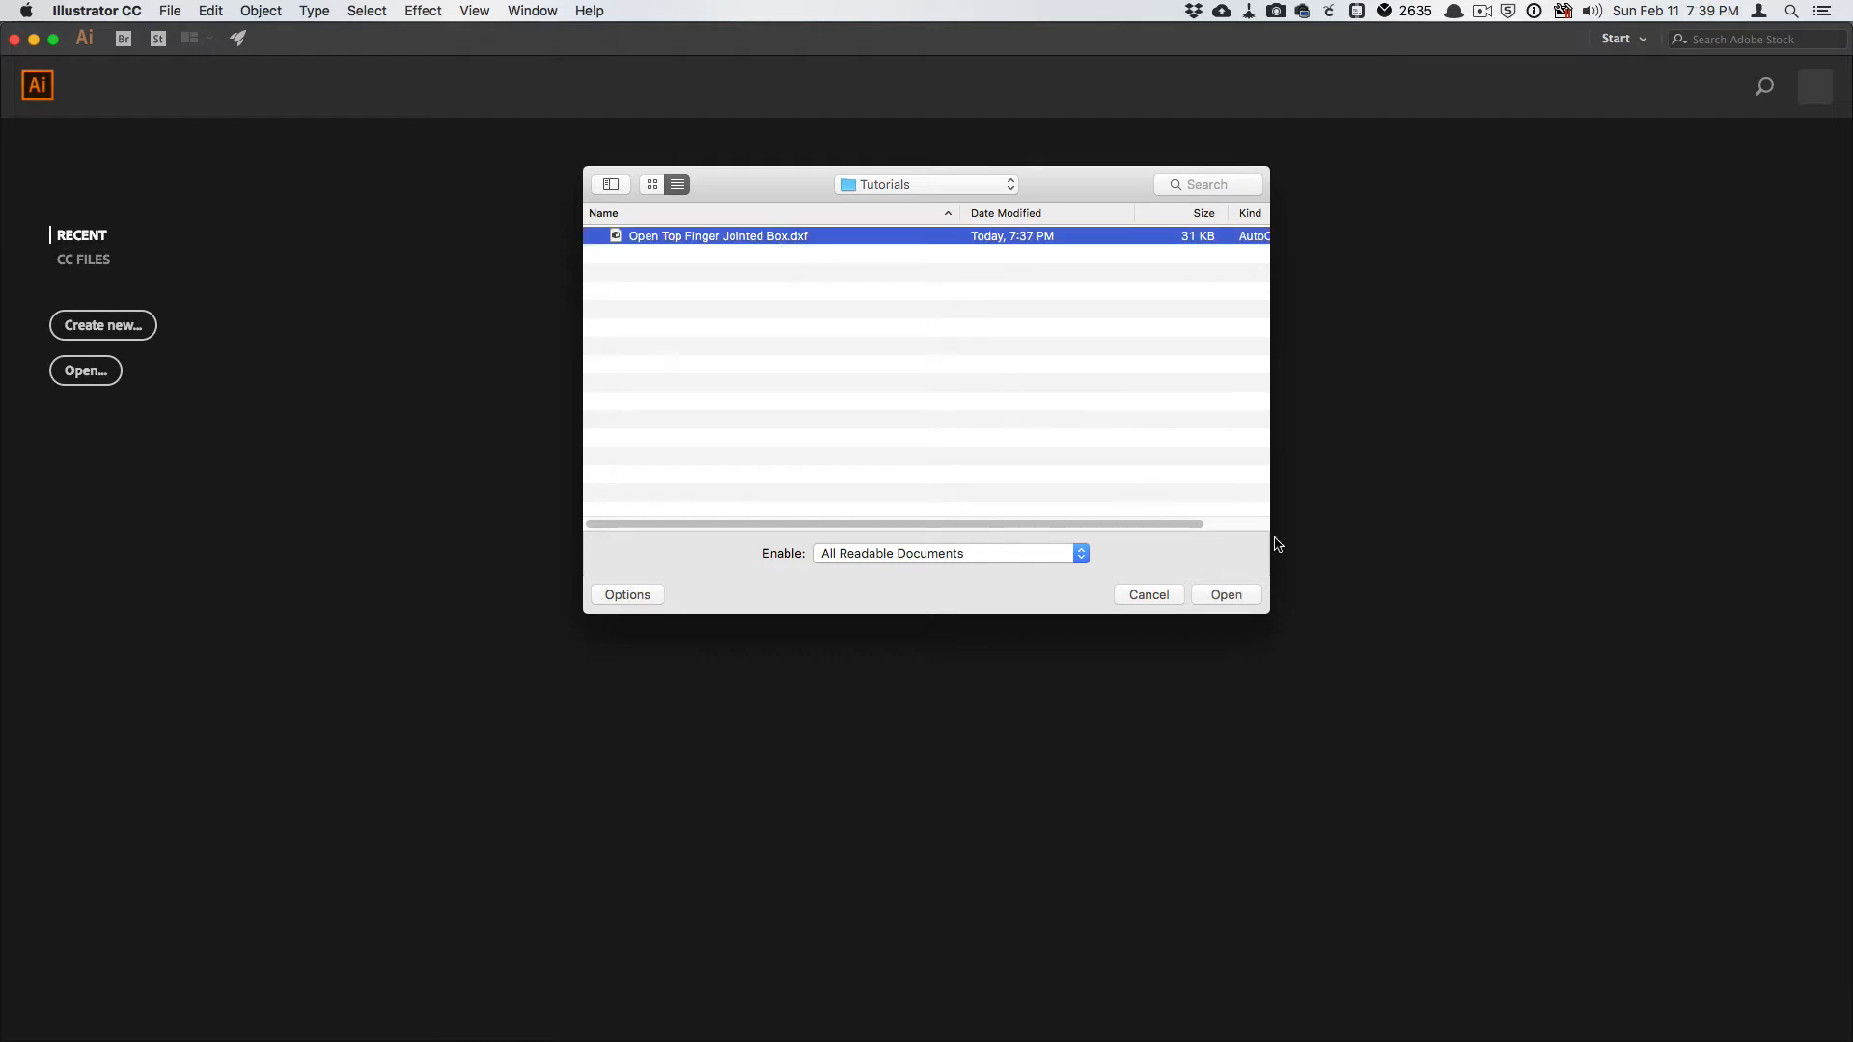
pyautogui.moveTo(1232, 601)
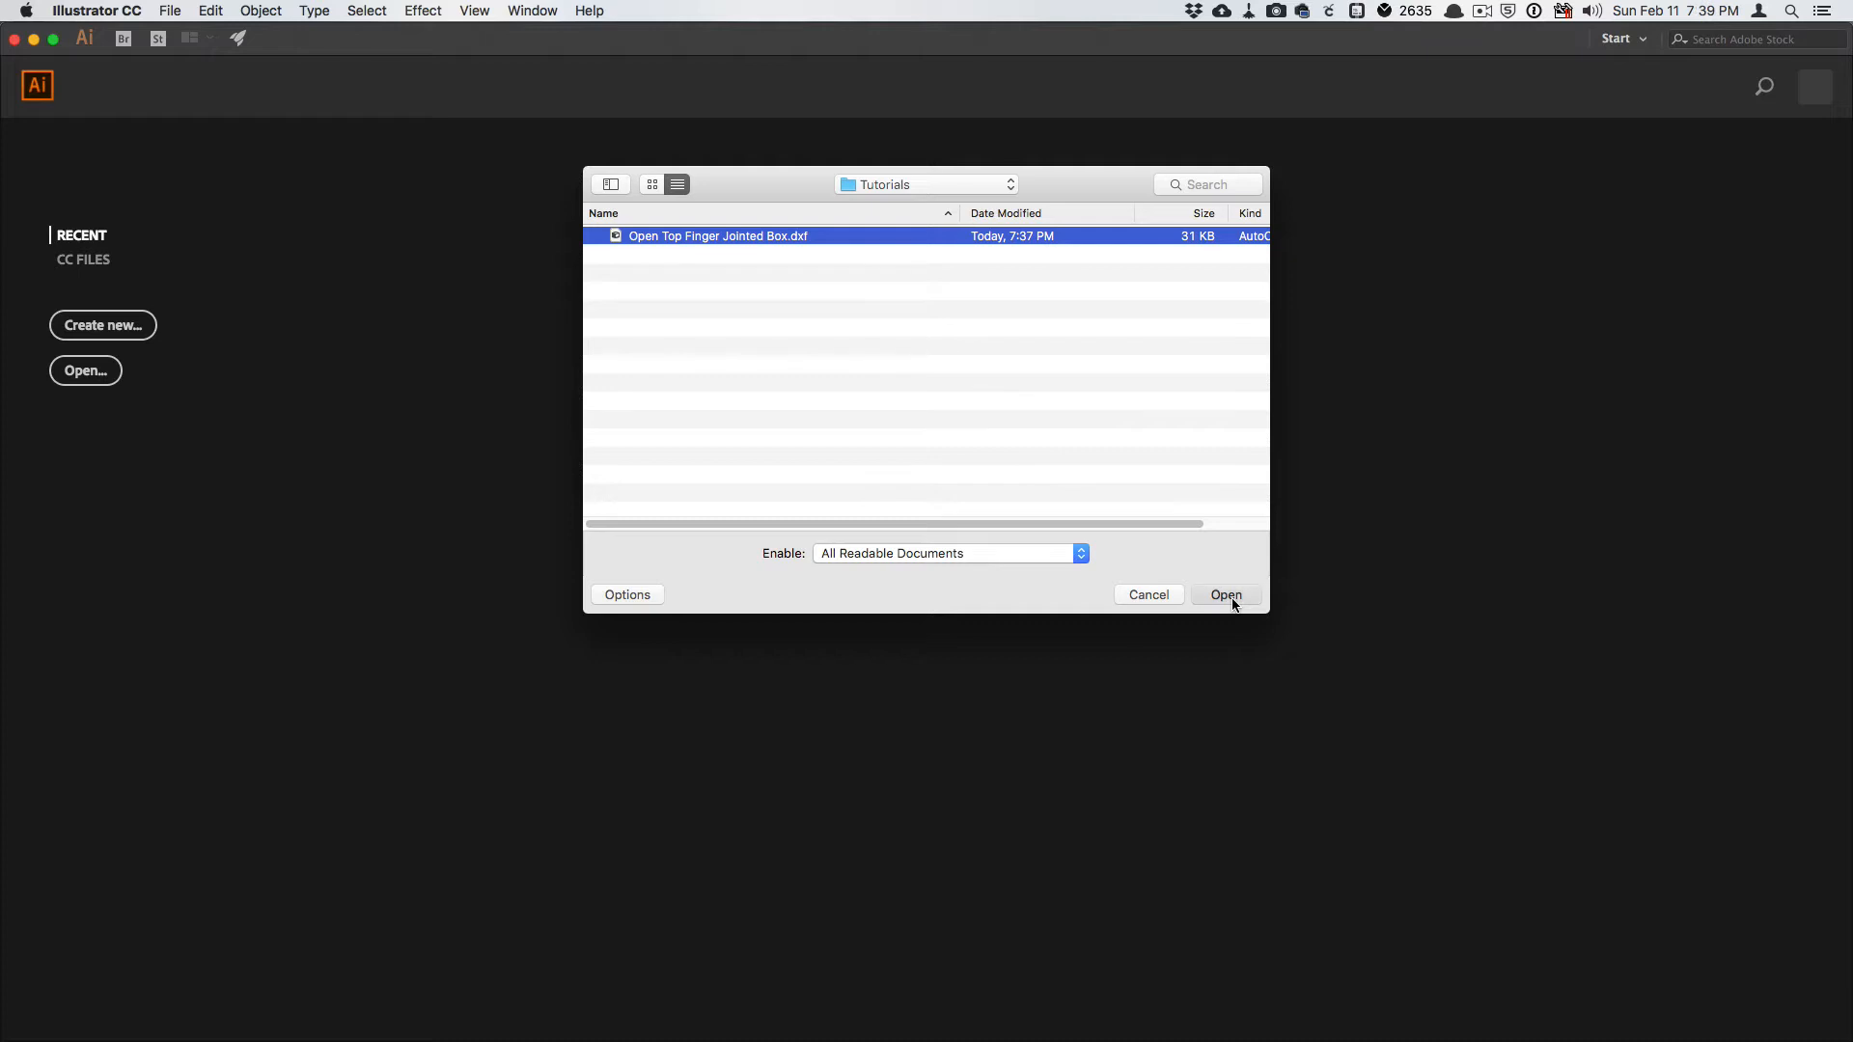
# Open the DXF and keep import options at 100% scale, 1 unit = 1 millimeter.
pyautogui.click(1225, 595)
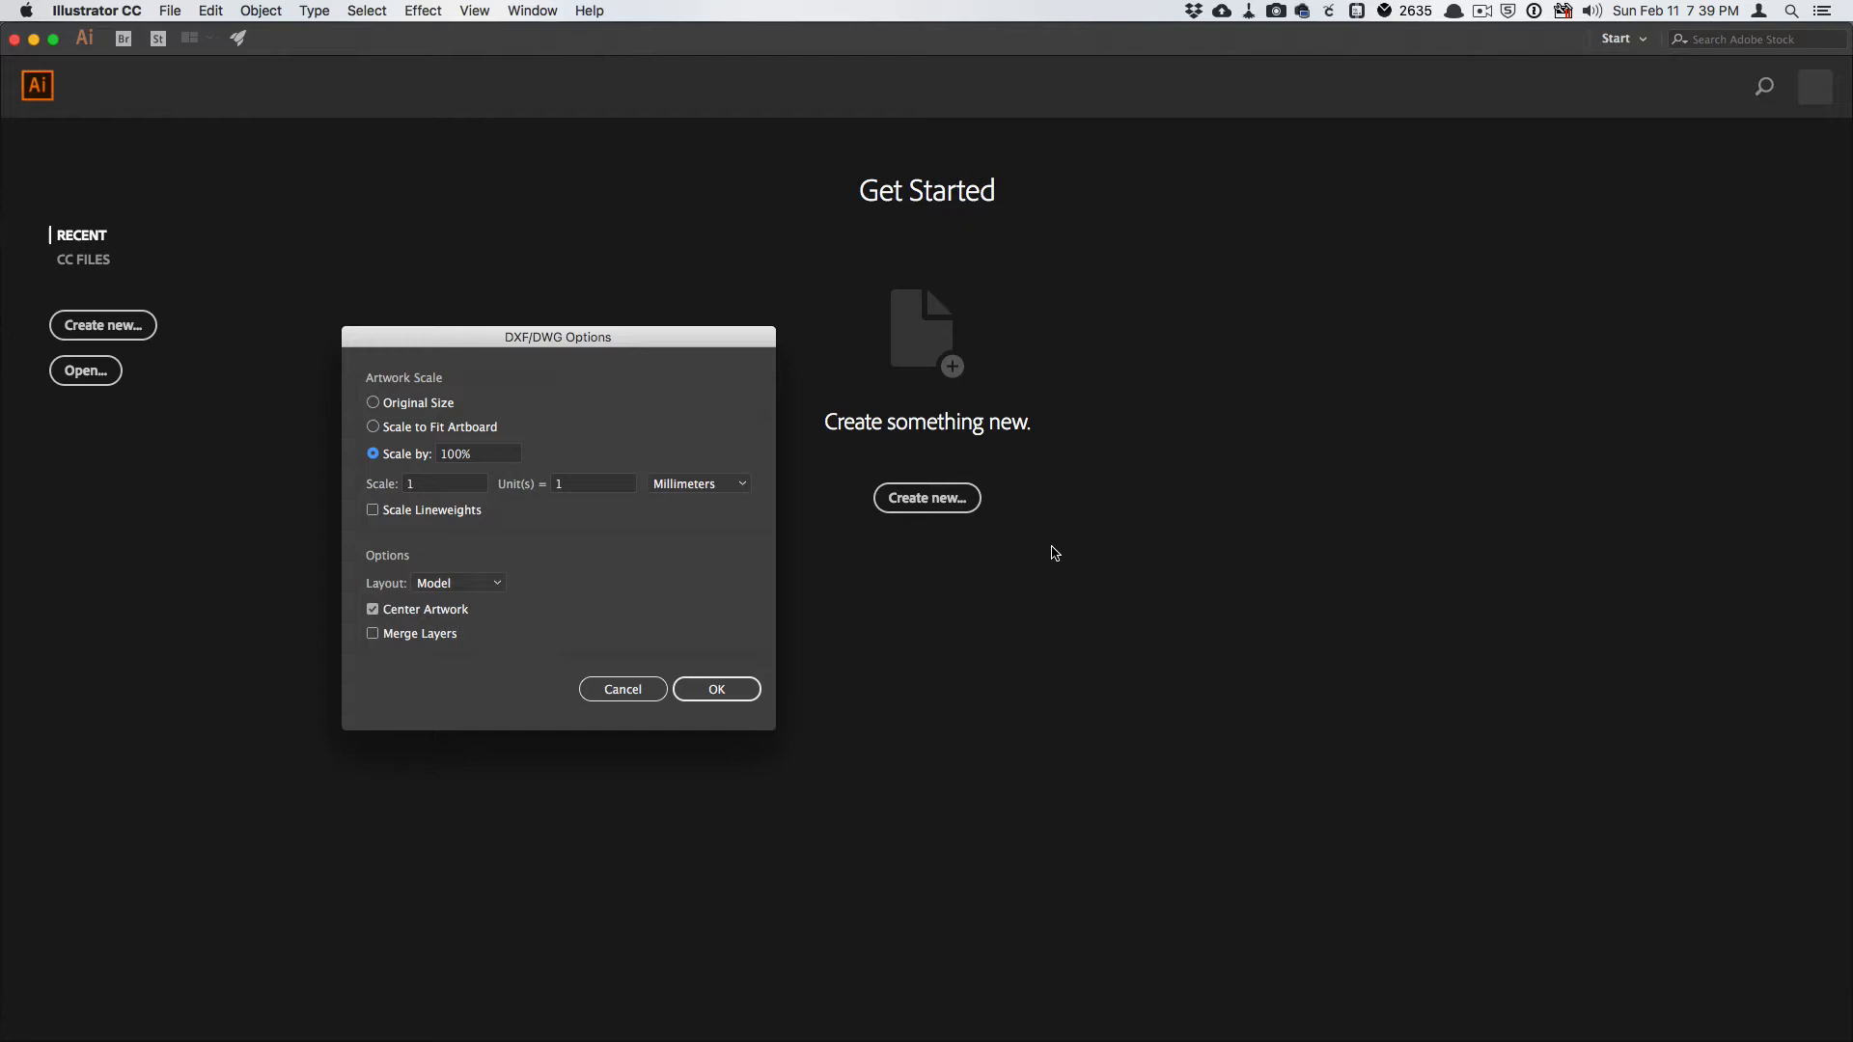
pyautogui.moveTo(1450, 570)
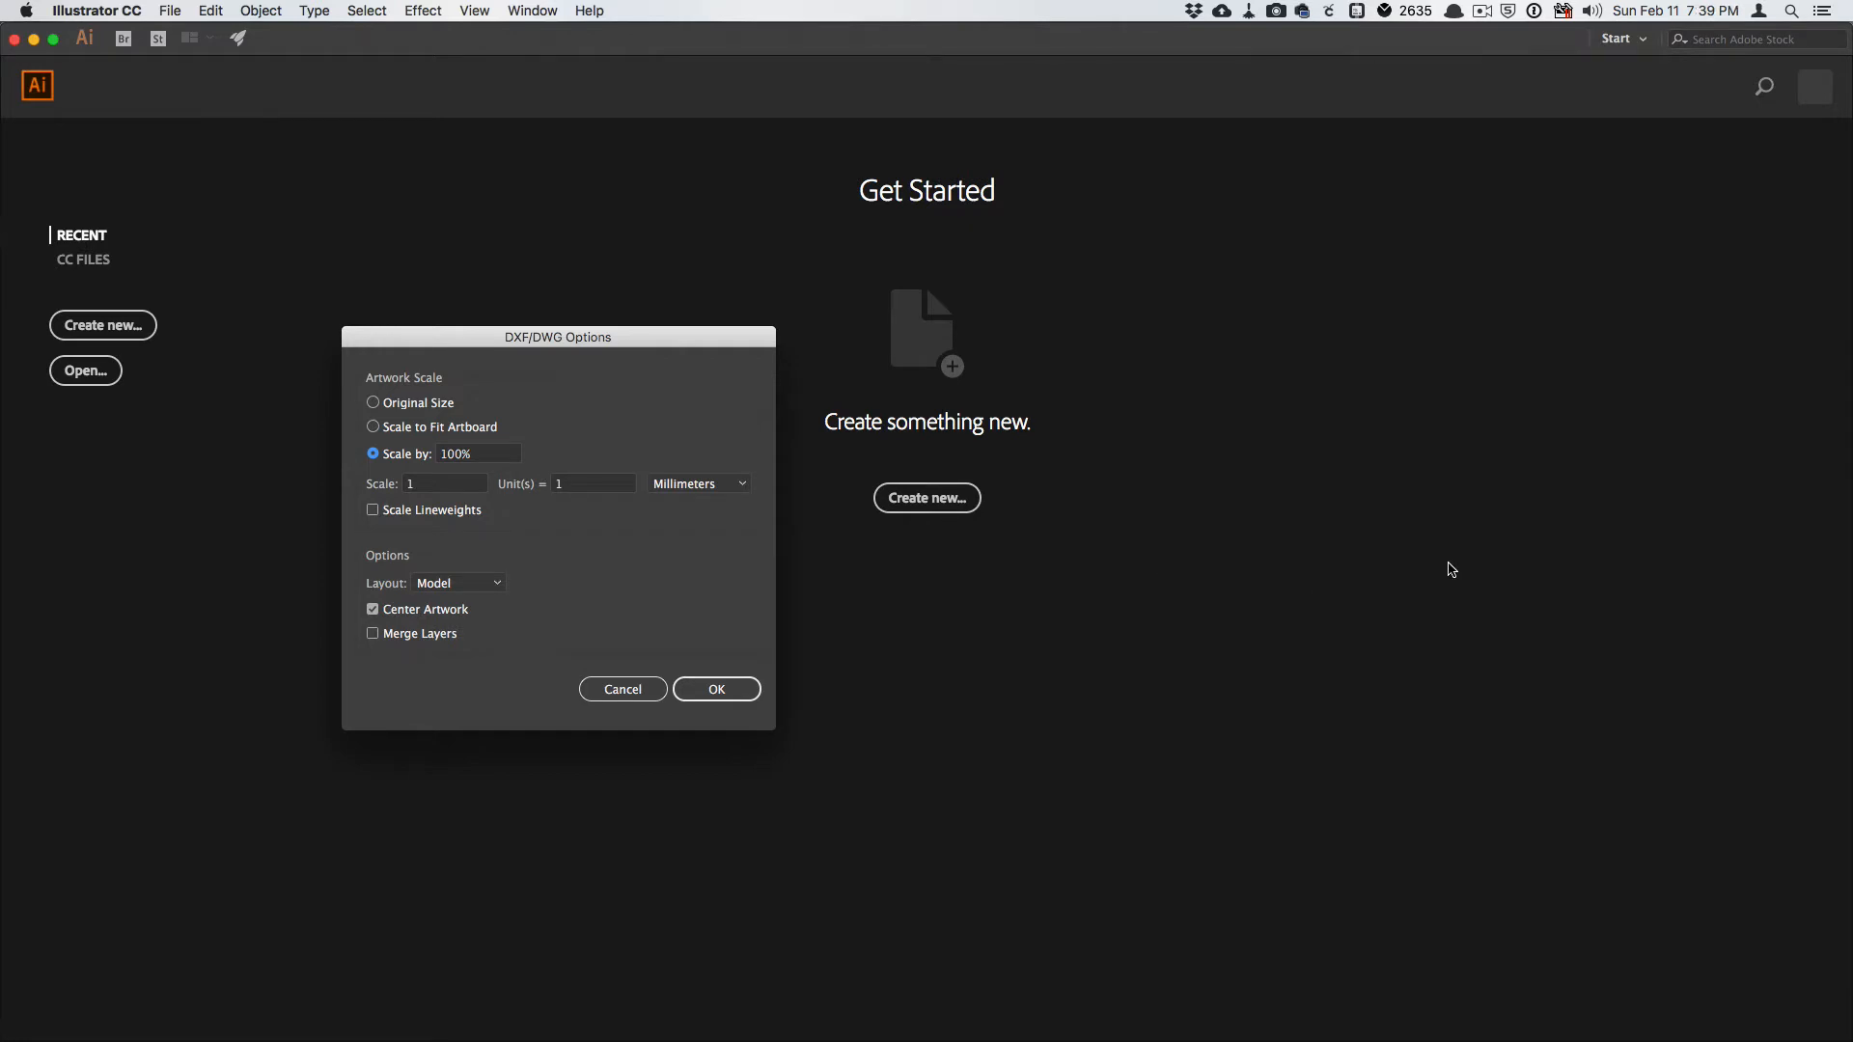
pyautogui.moveTo(606, 446)
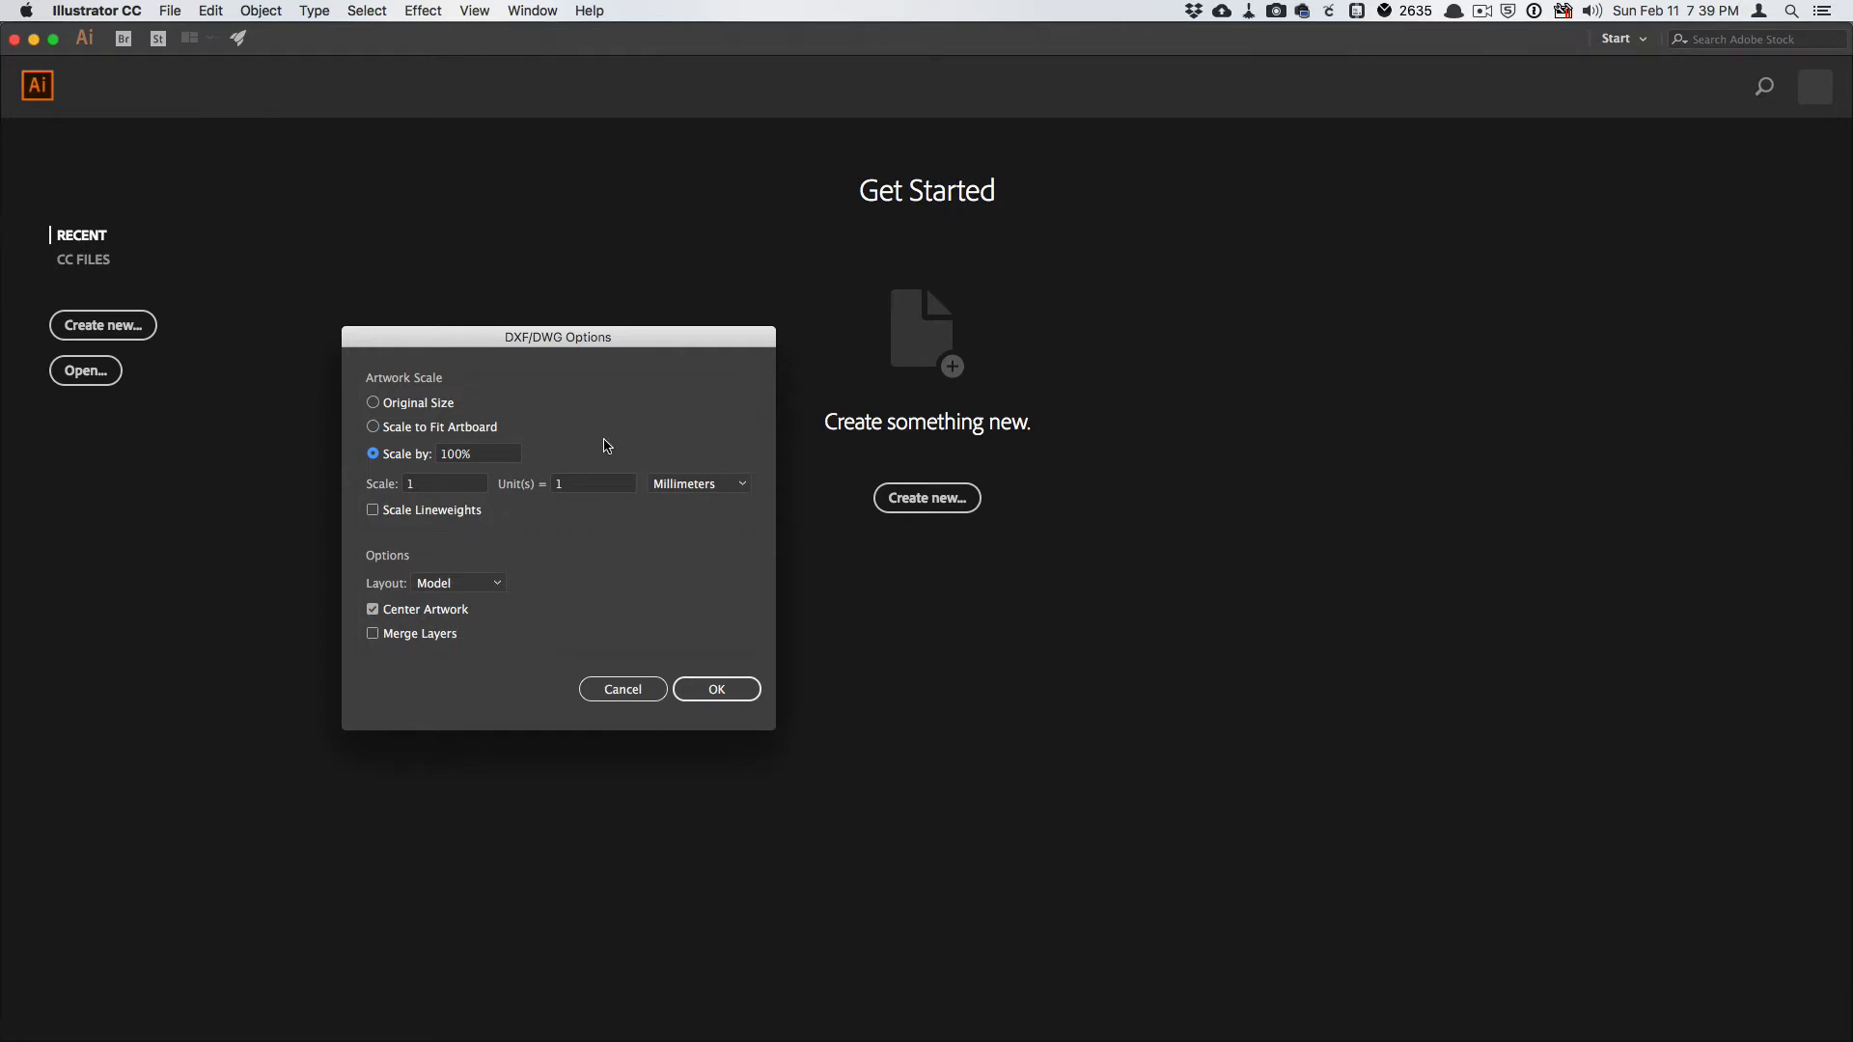
pyautogui.moveTo(218, 157)
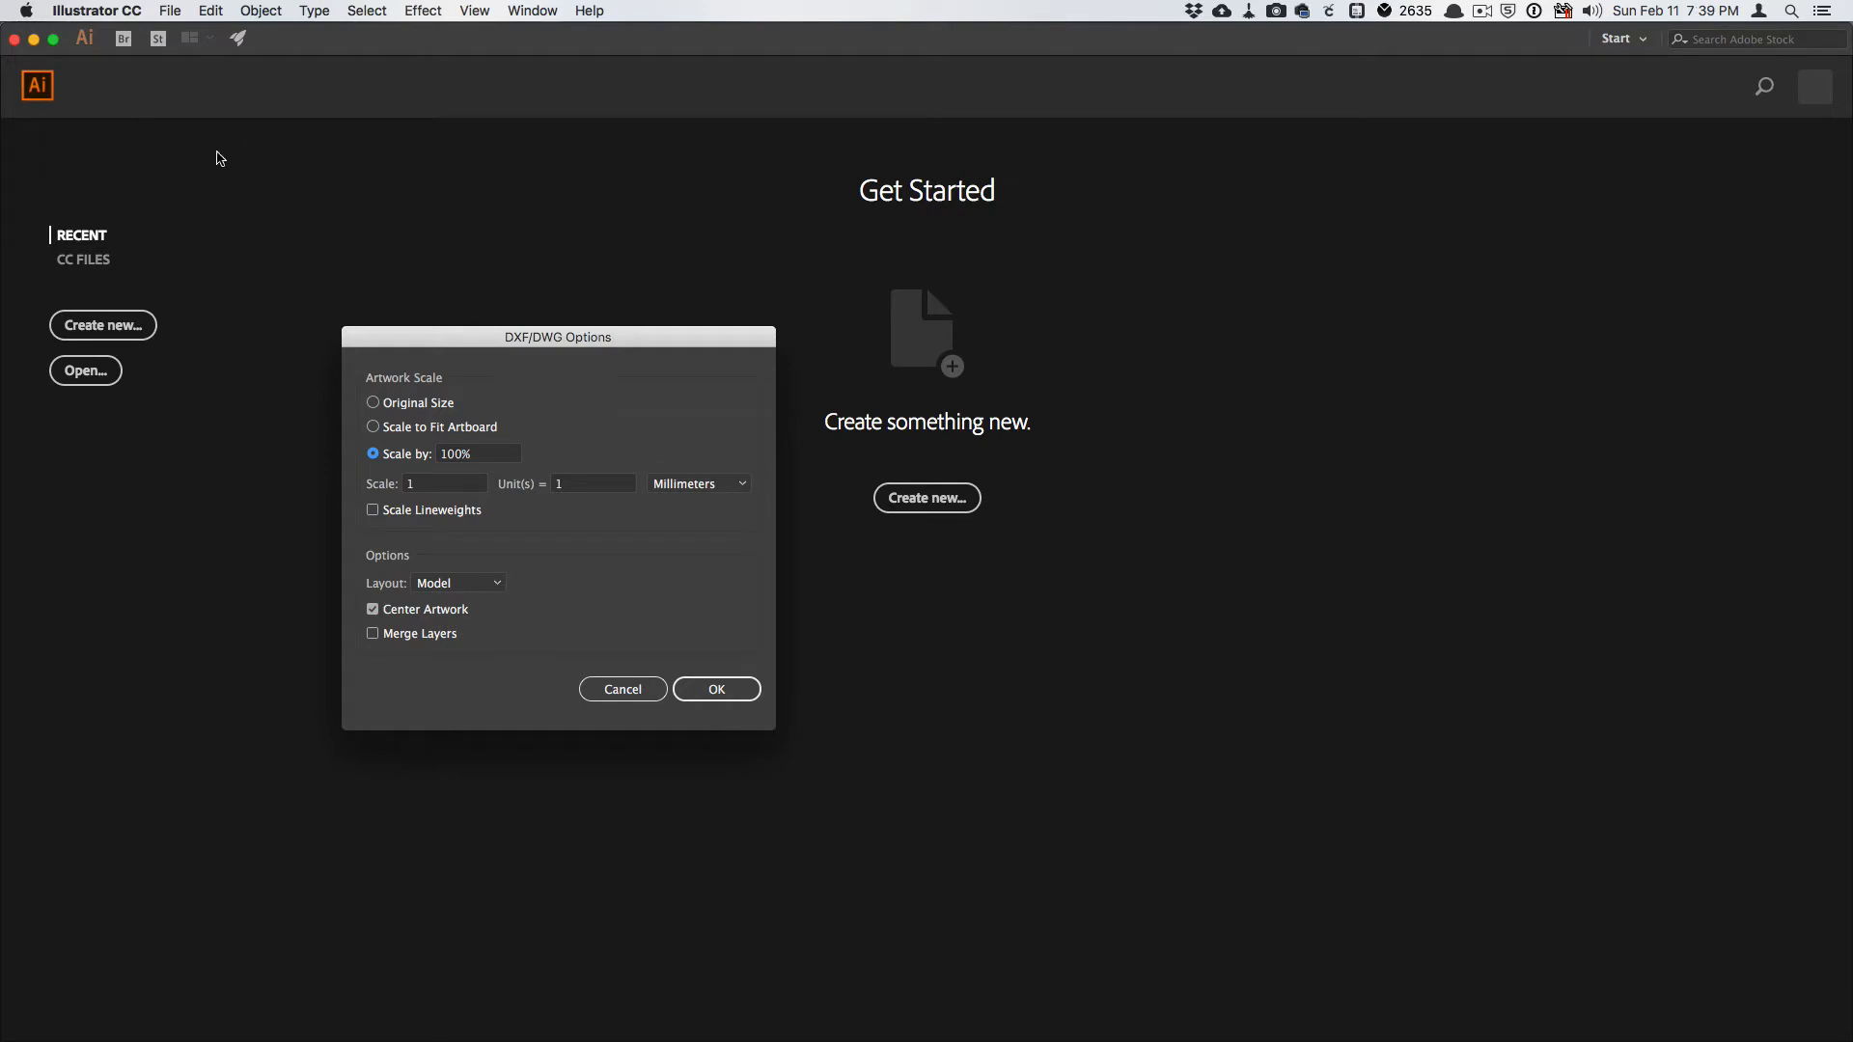
pyautogui.moveTo(546, 464)
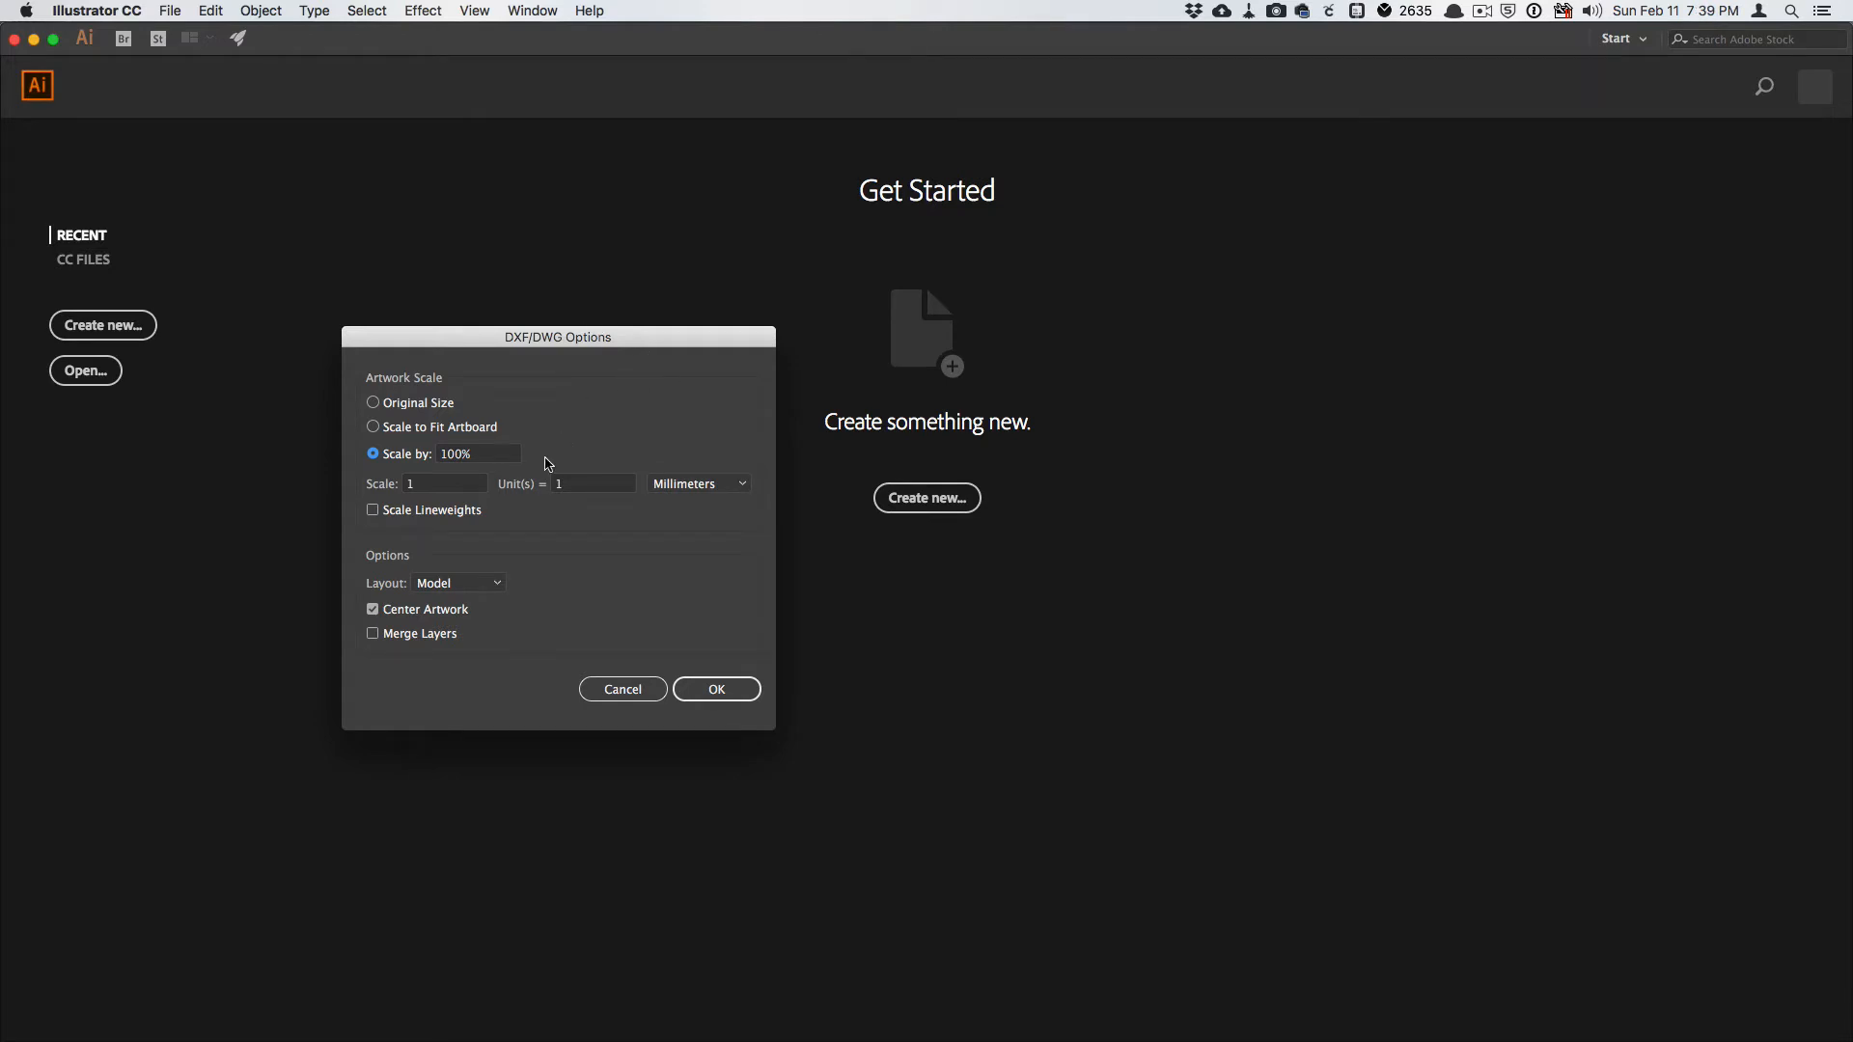
pyautogui.click(477, 454)
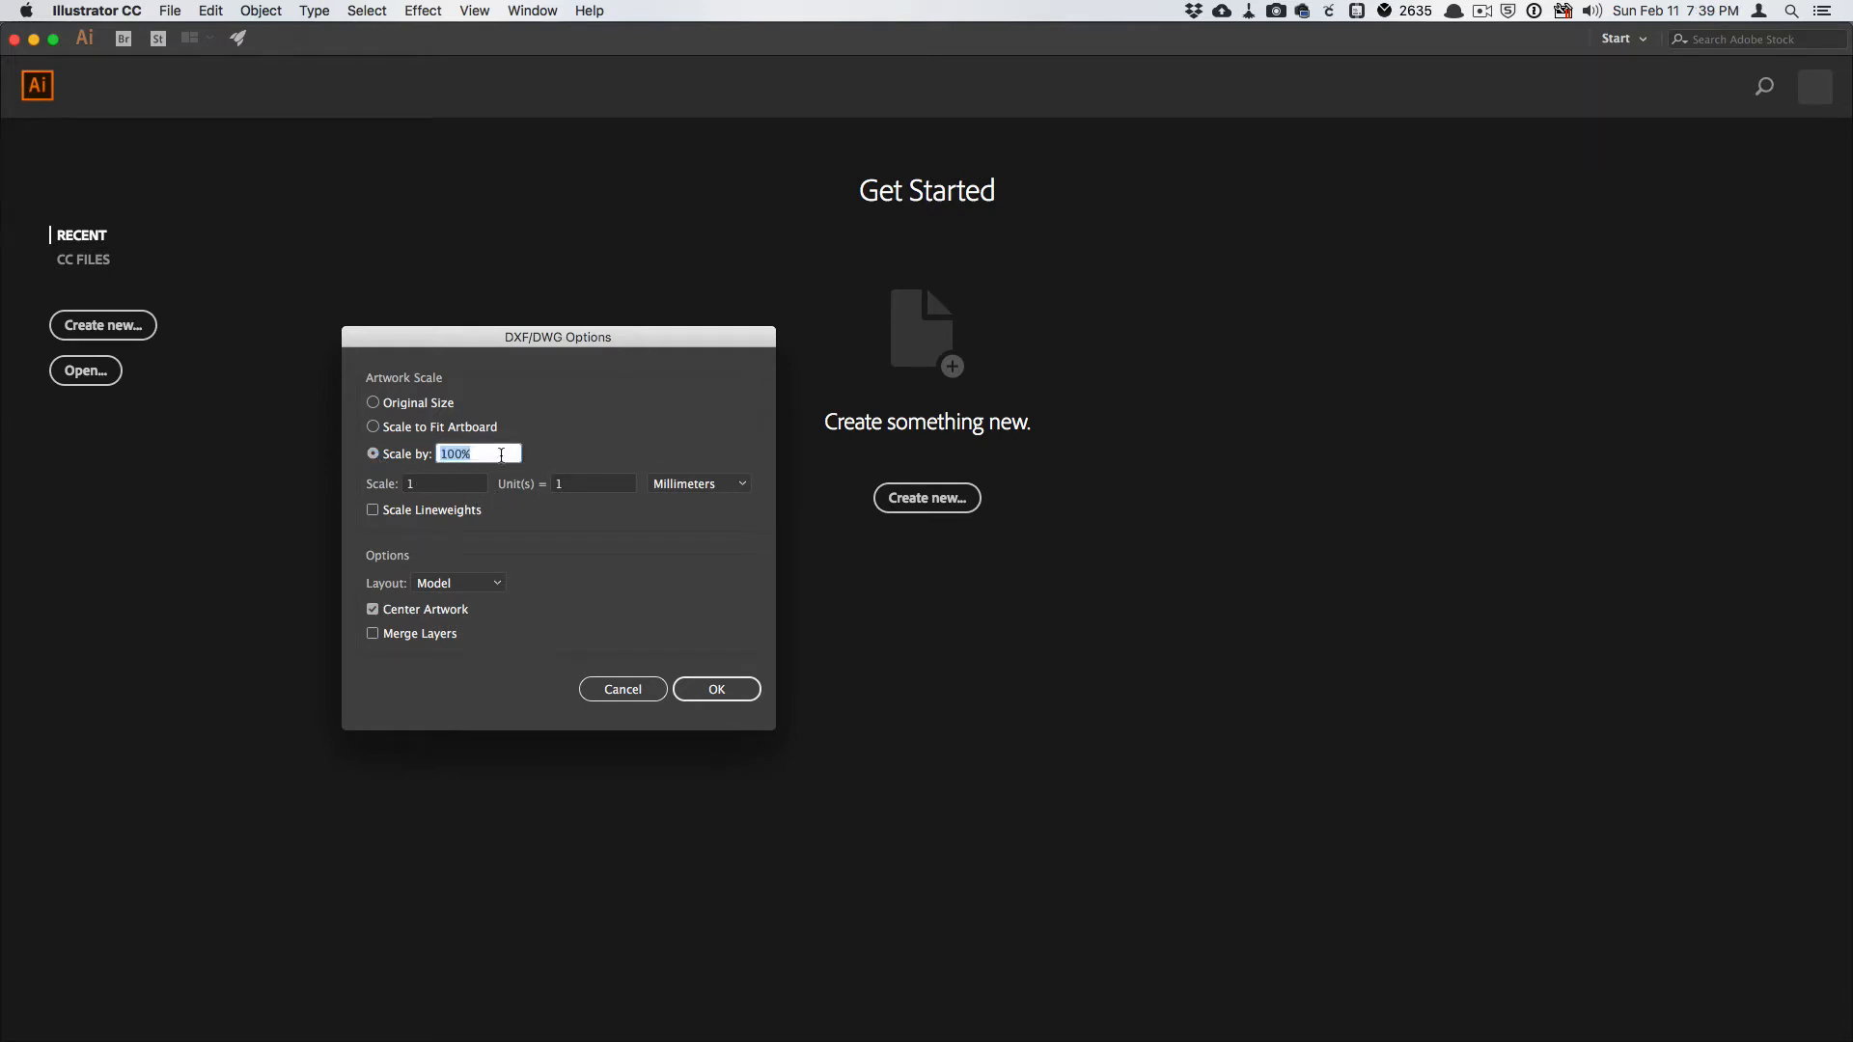
pyautogui.click(444, 483)
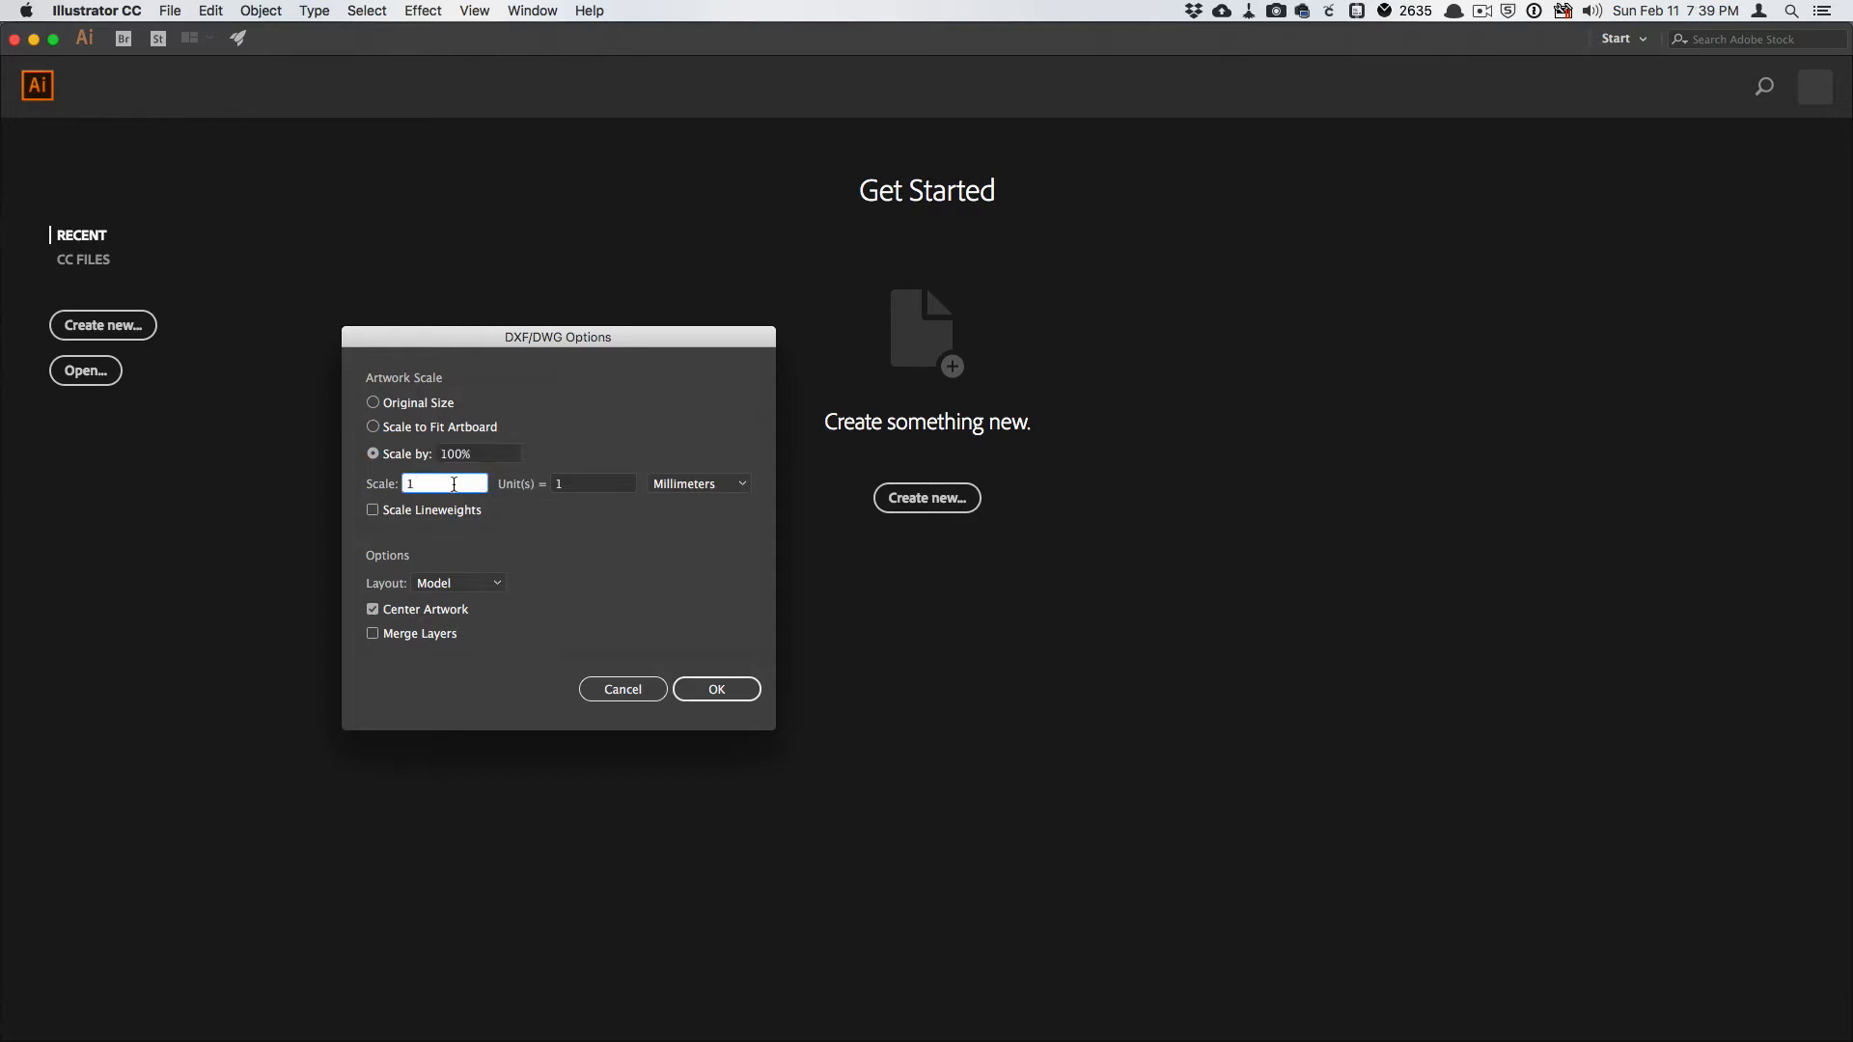
pyautogui.moveTo(576, 487)
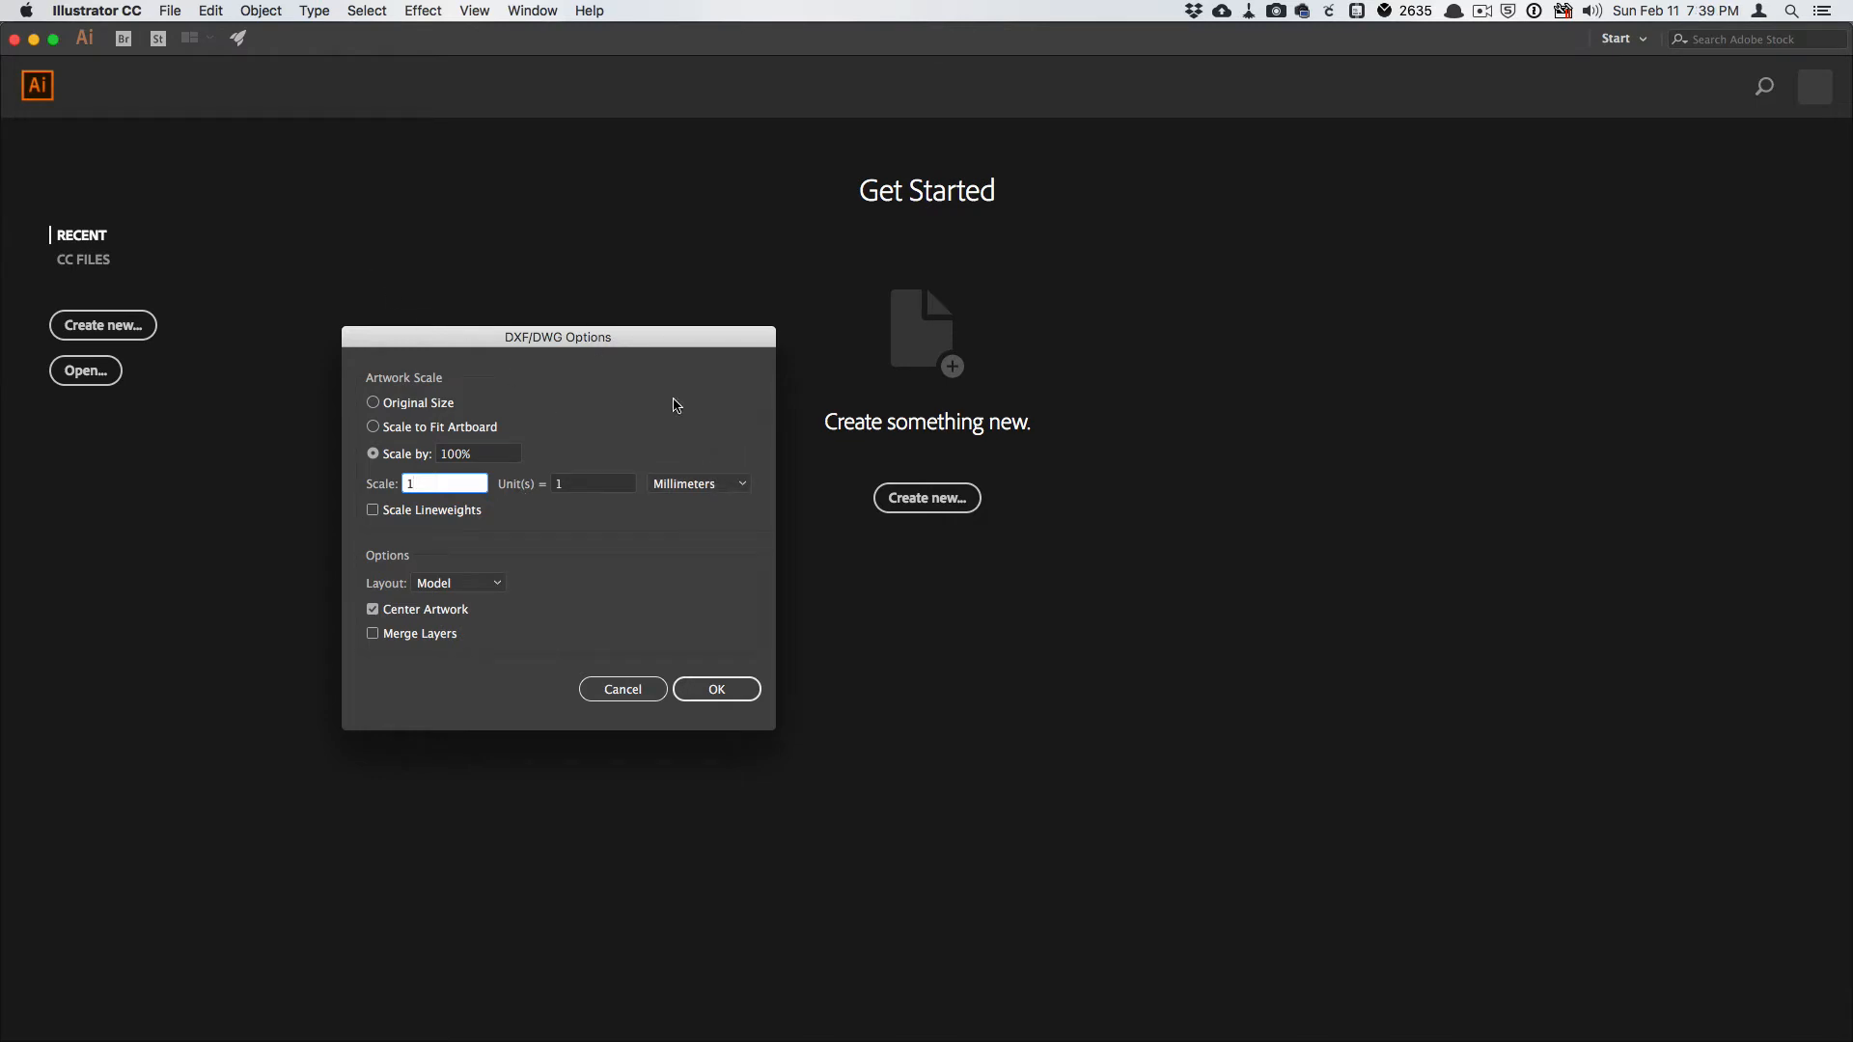
pyautogui.moveTo(726, 456)
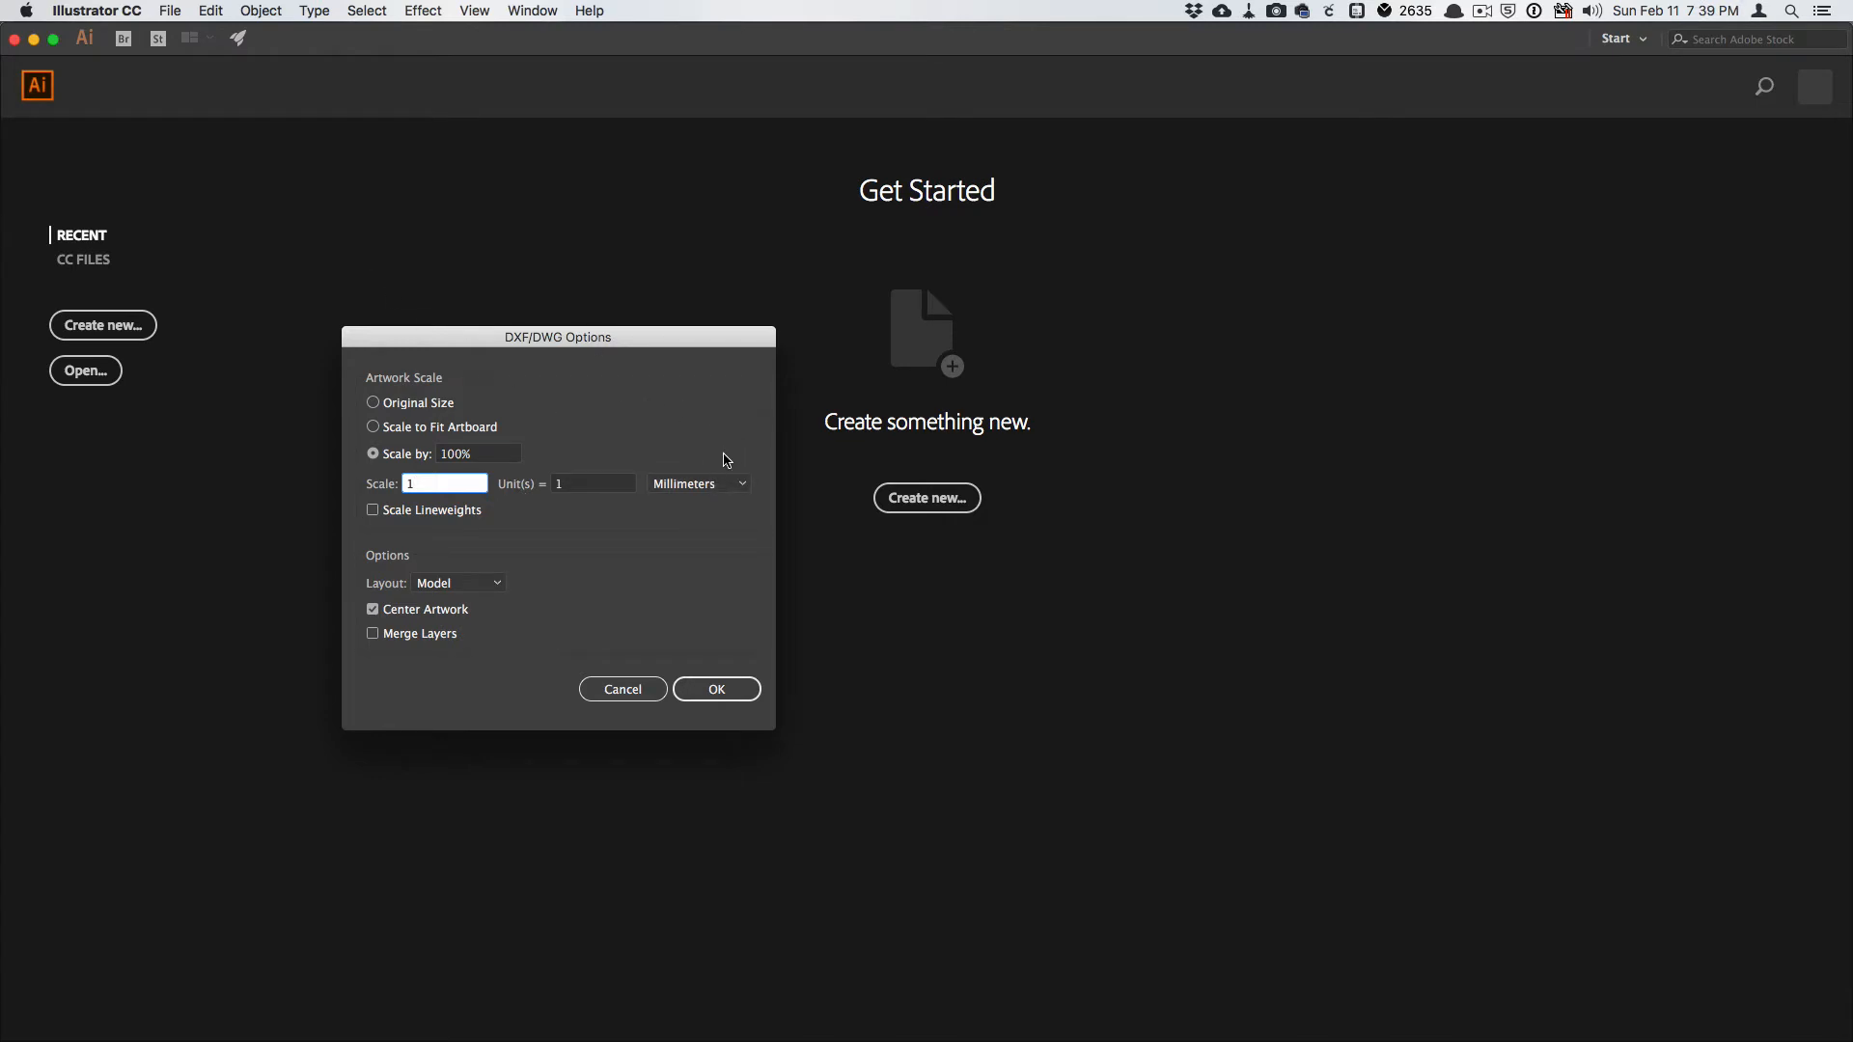
pyautogui.click(699, 483)
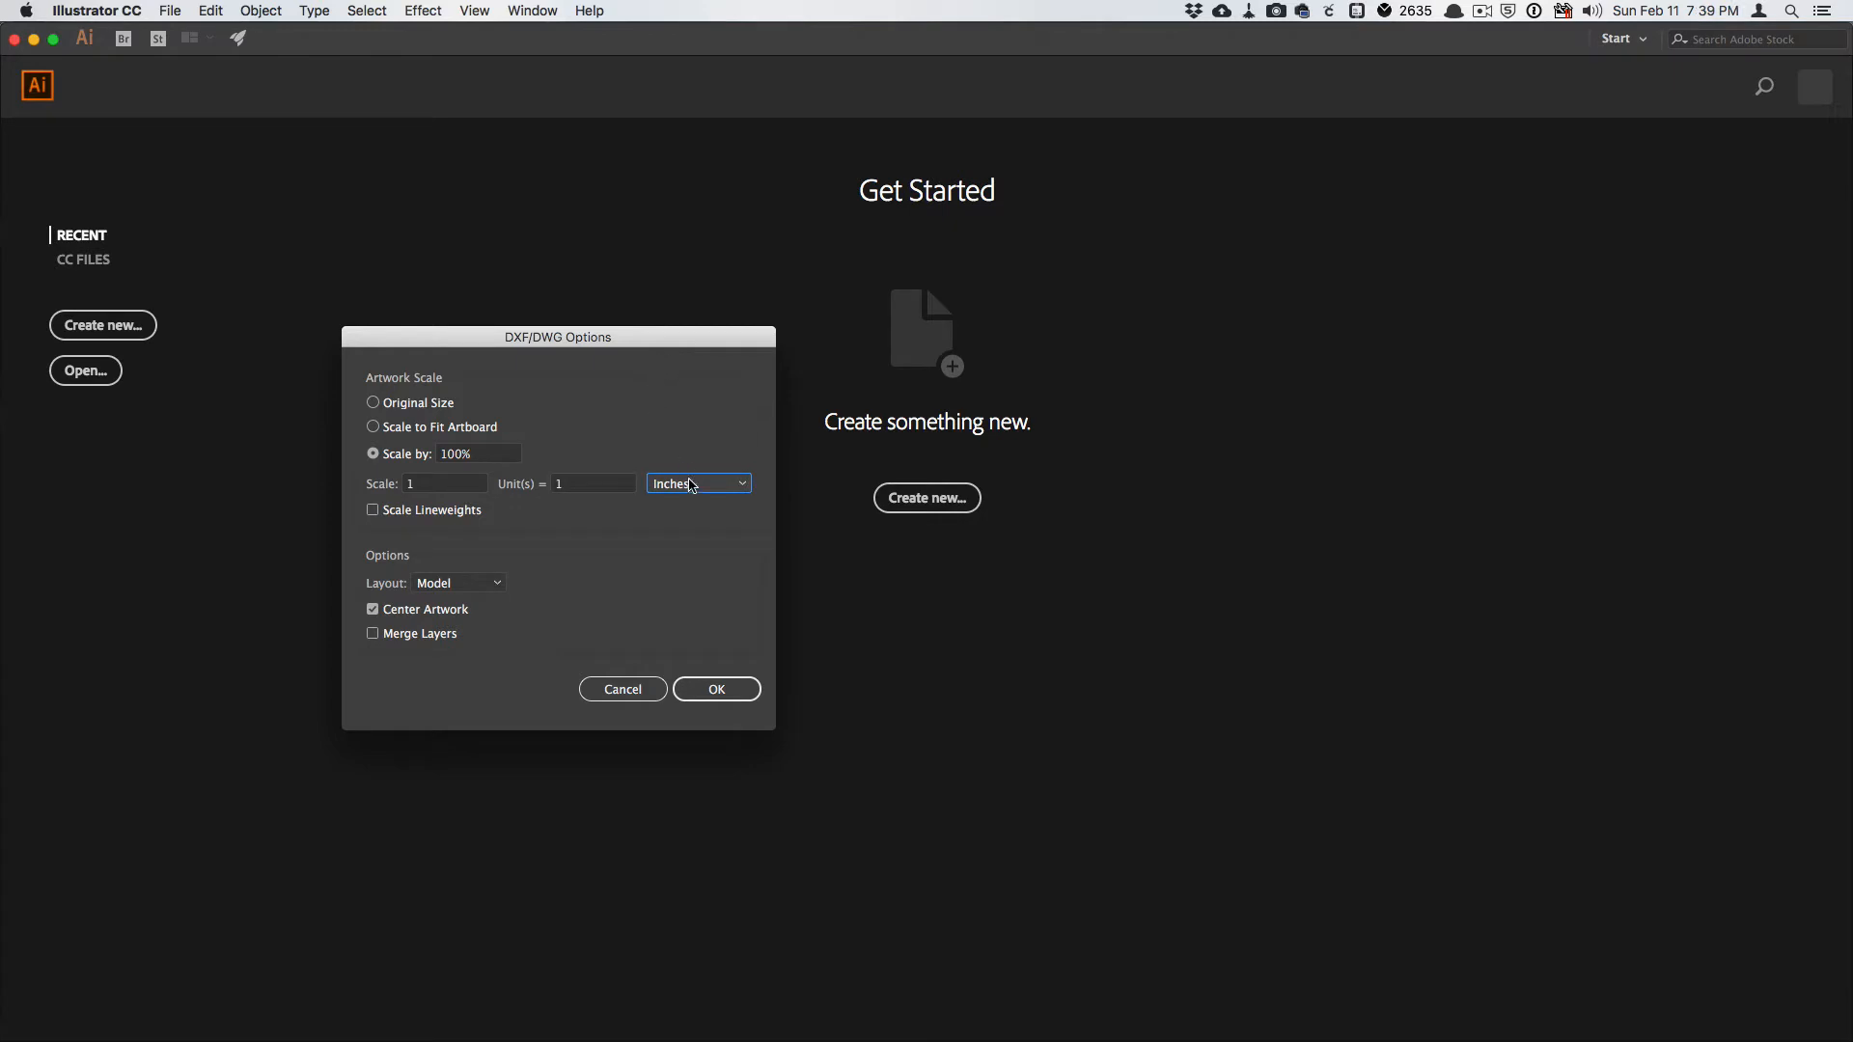
pyautogui.click(699, 482)
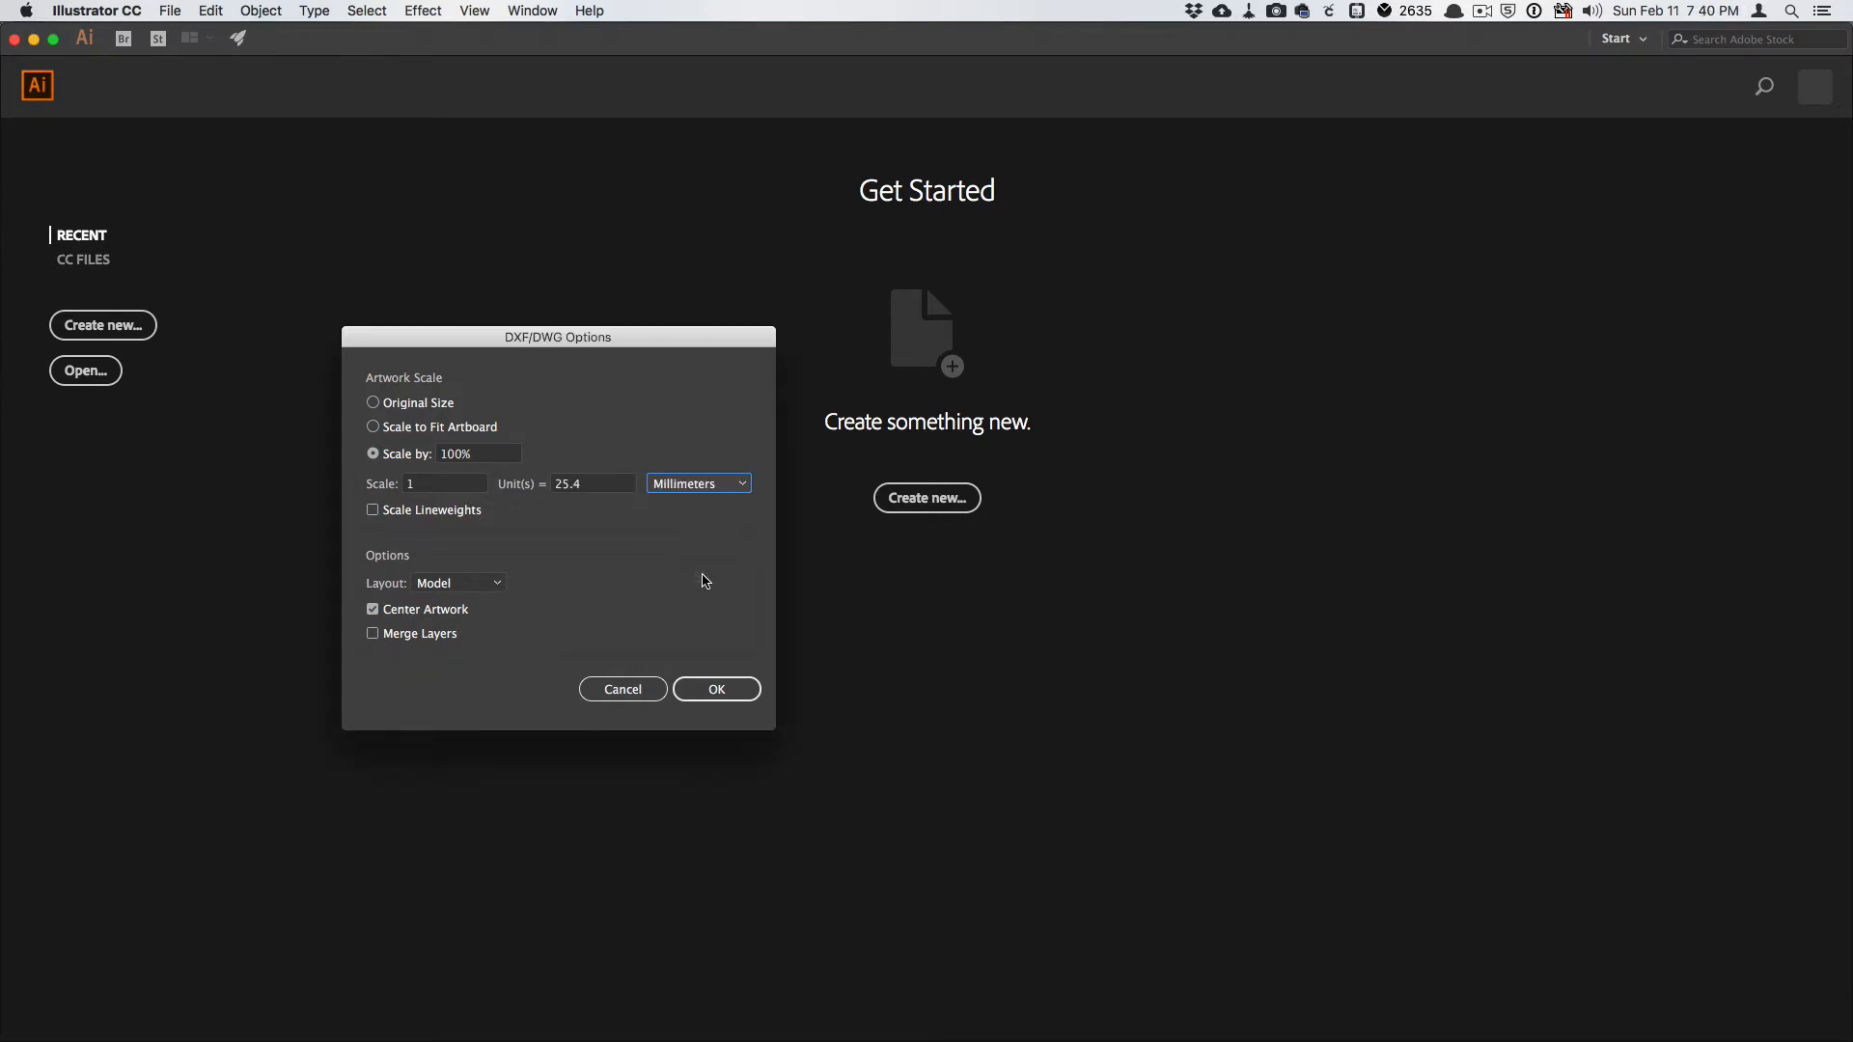
pyautogui.click(593, 484)
pyautogui.write('1')
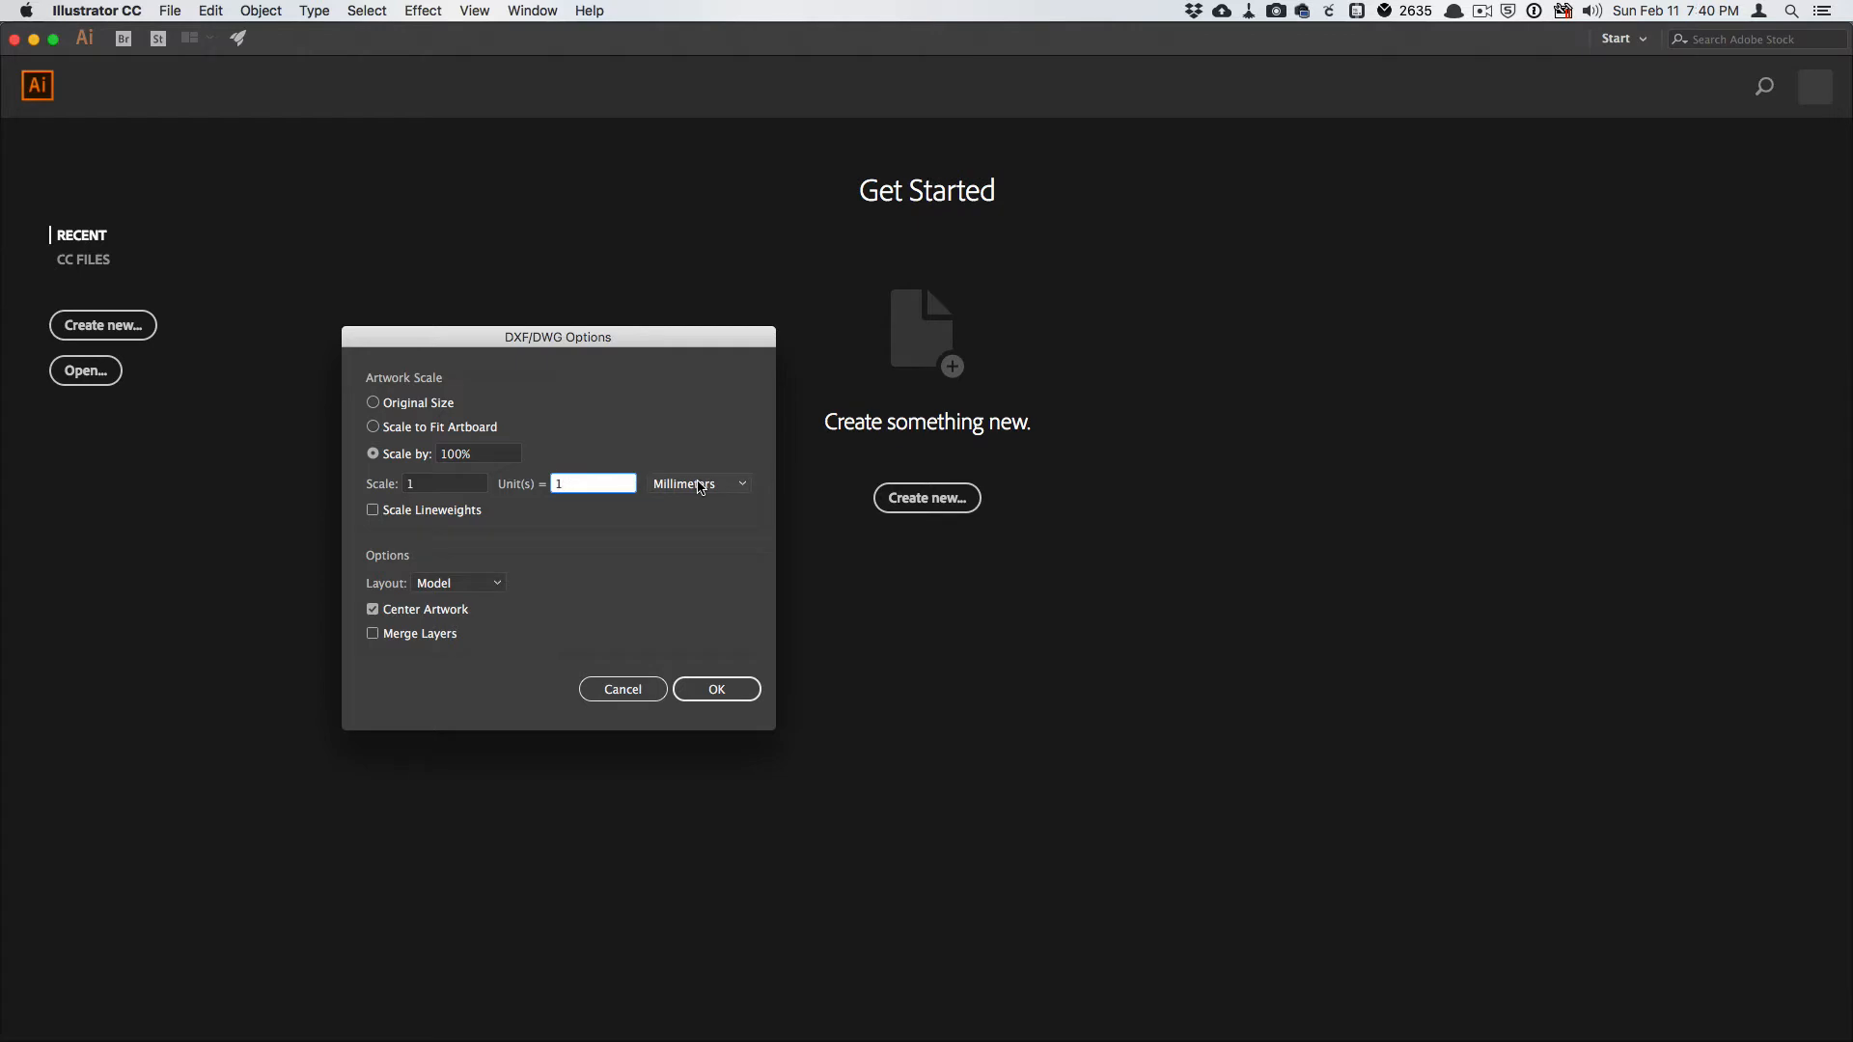
pyautogui.moveTo(702, 498)
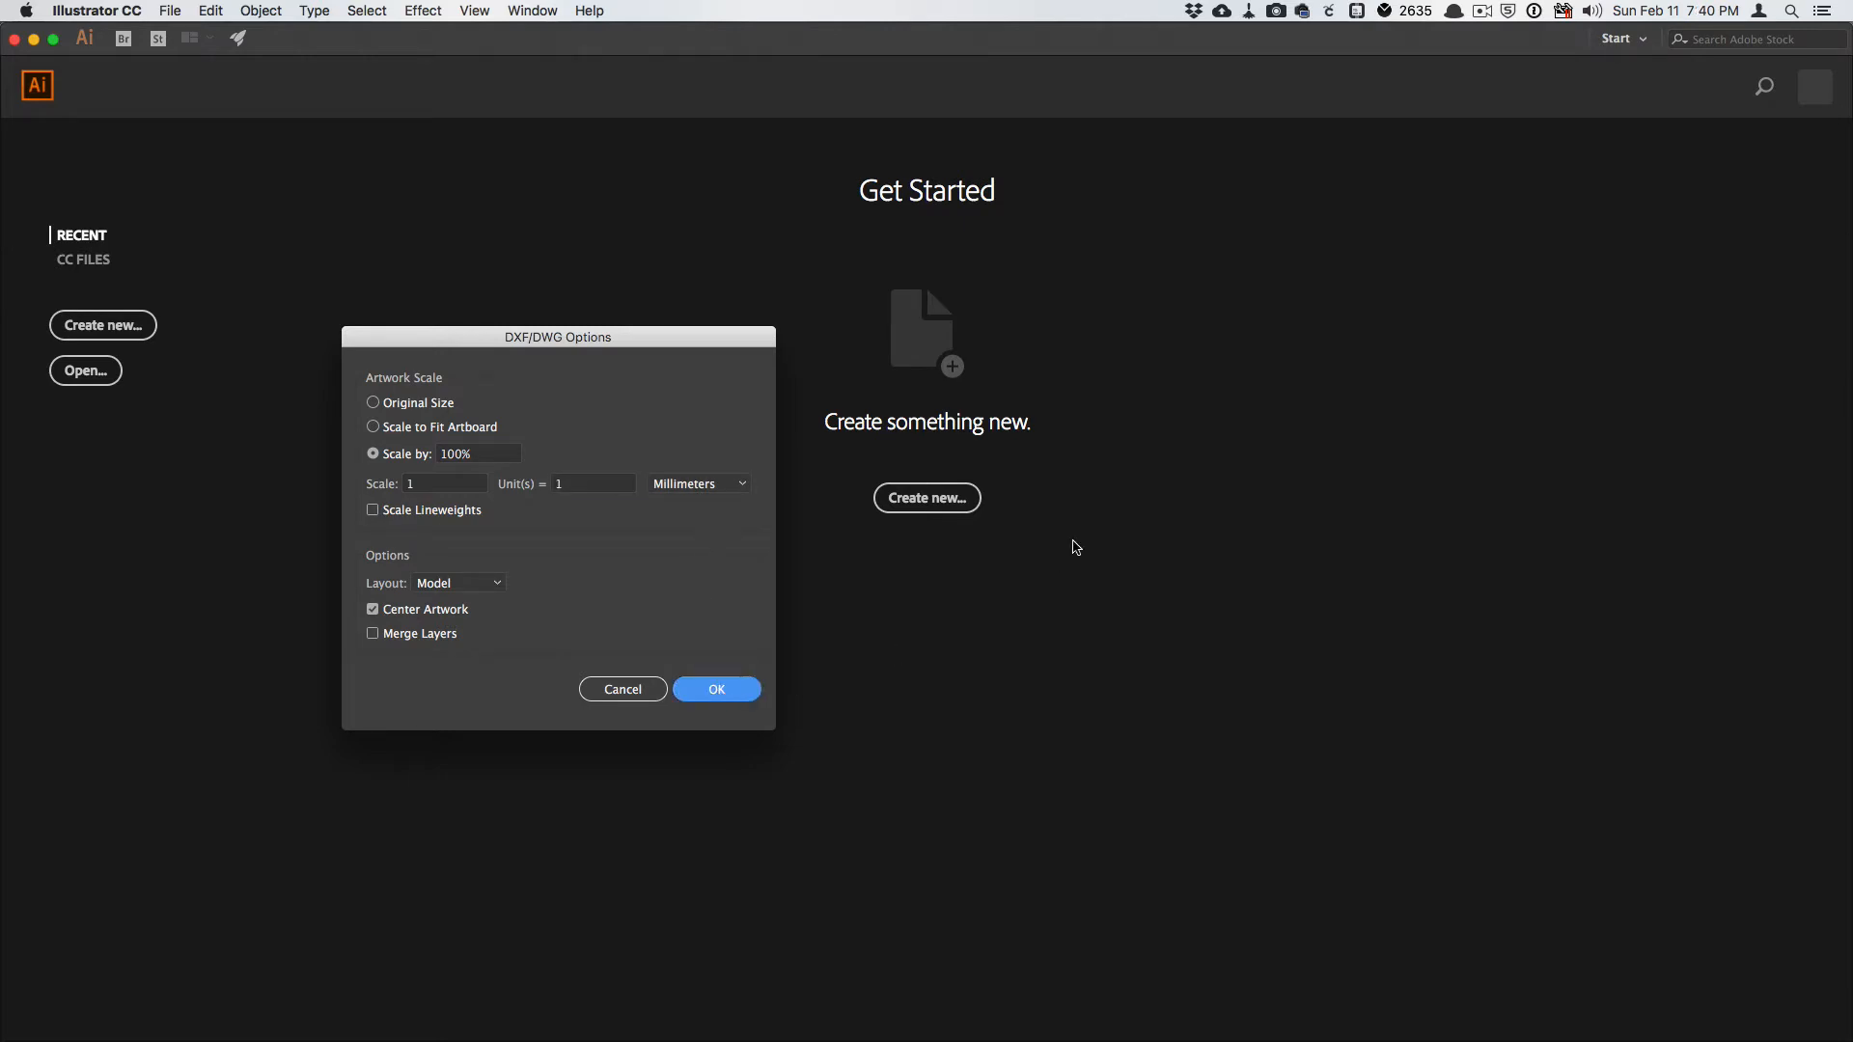
# Accept the DXF/DWG import options to open the drawing.
pyautogui.click(716, 689)
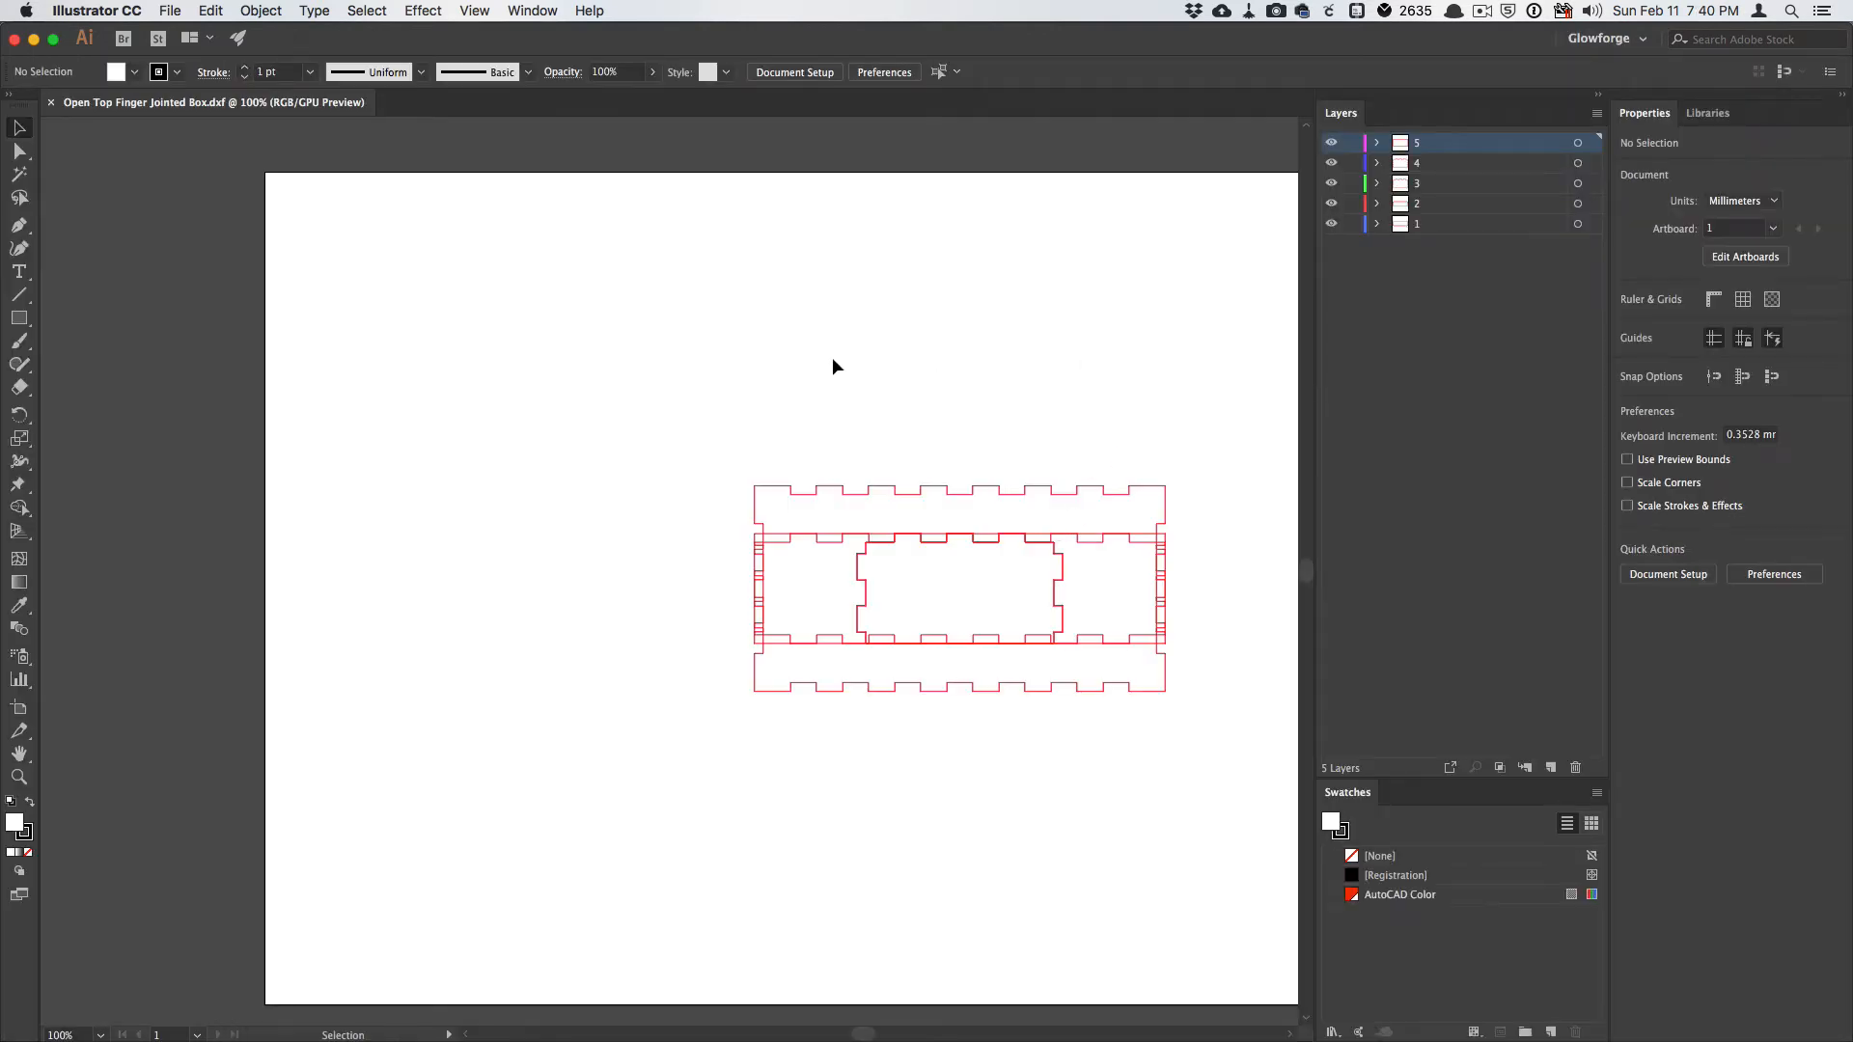
pyautogui.moveTo(1429, 180)
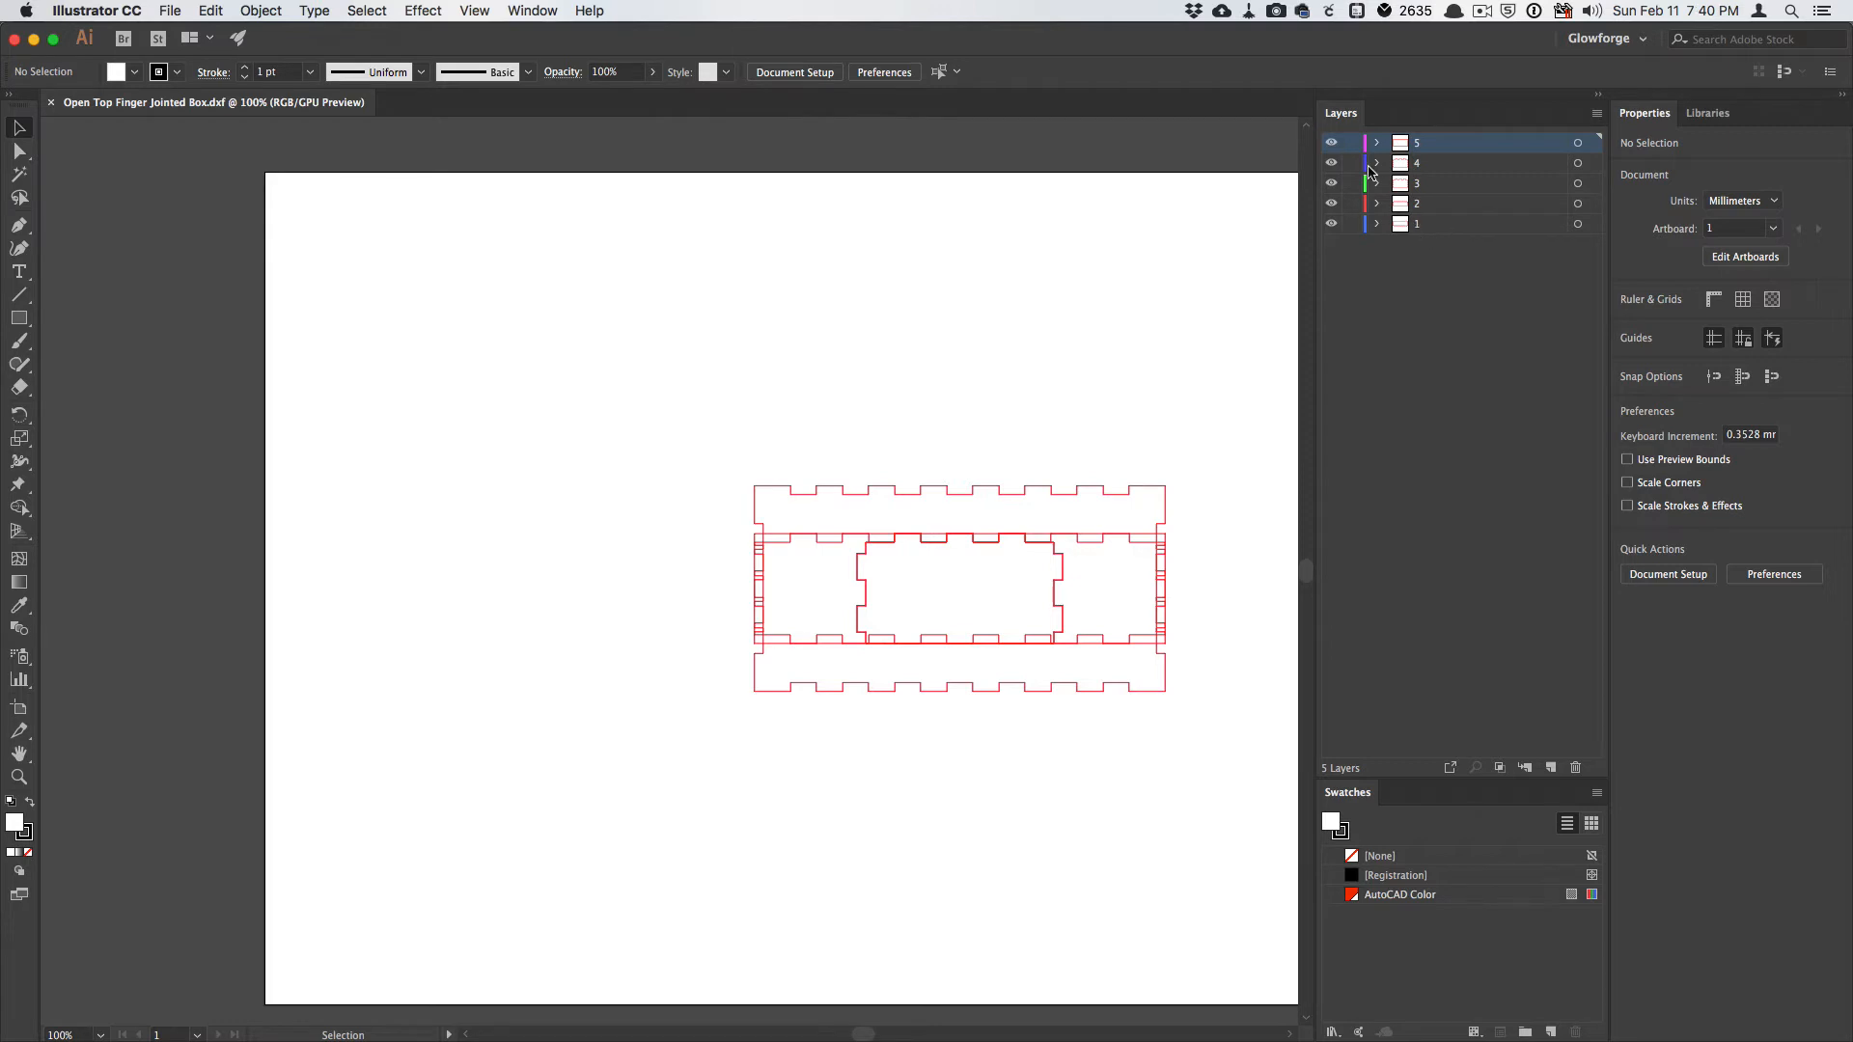
pyautogui.moveTo(1457, 373)
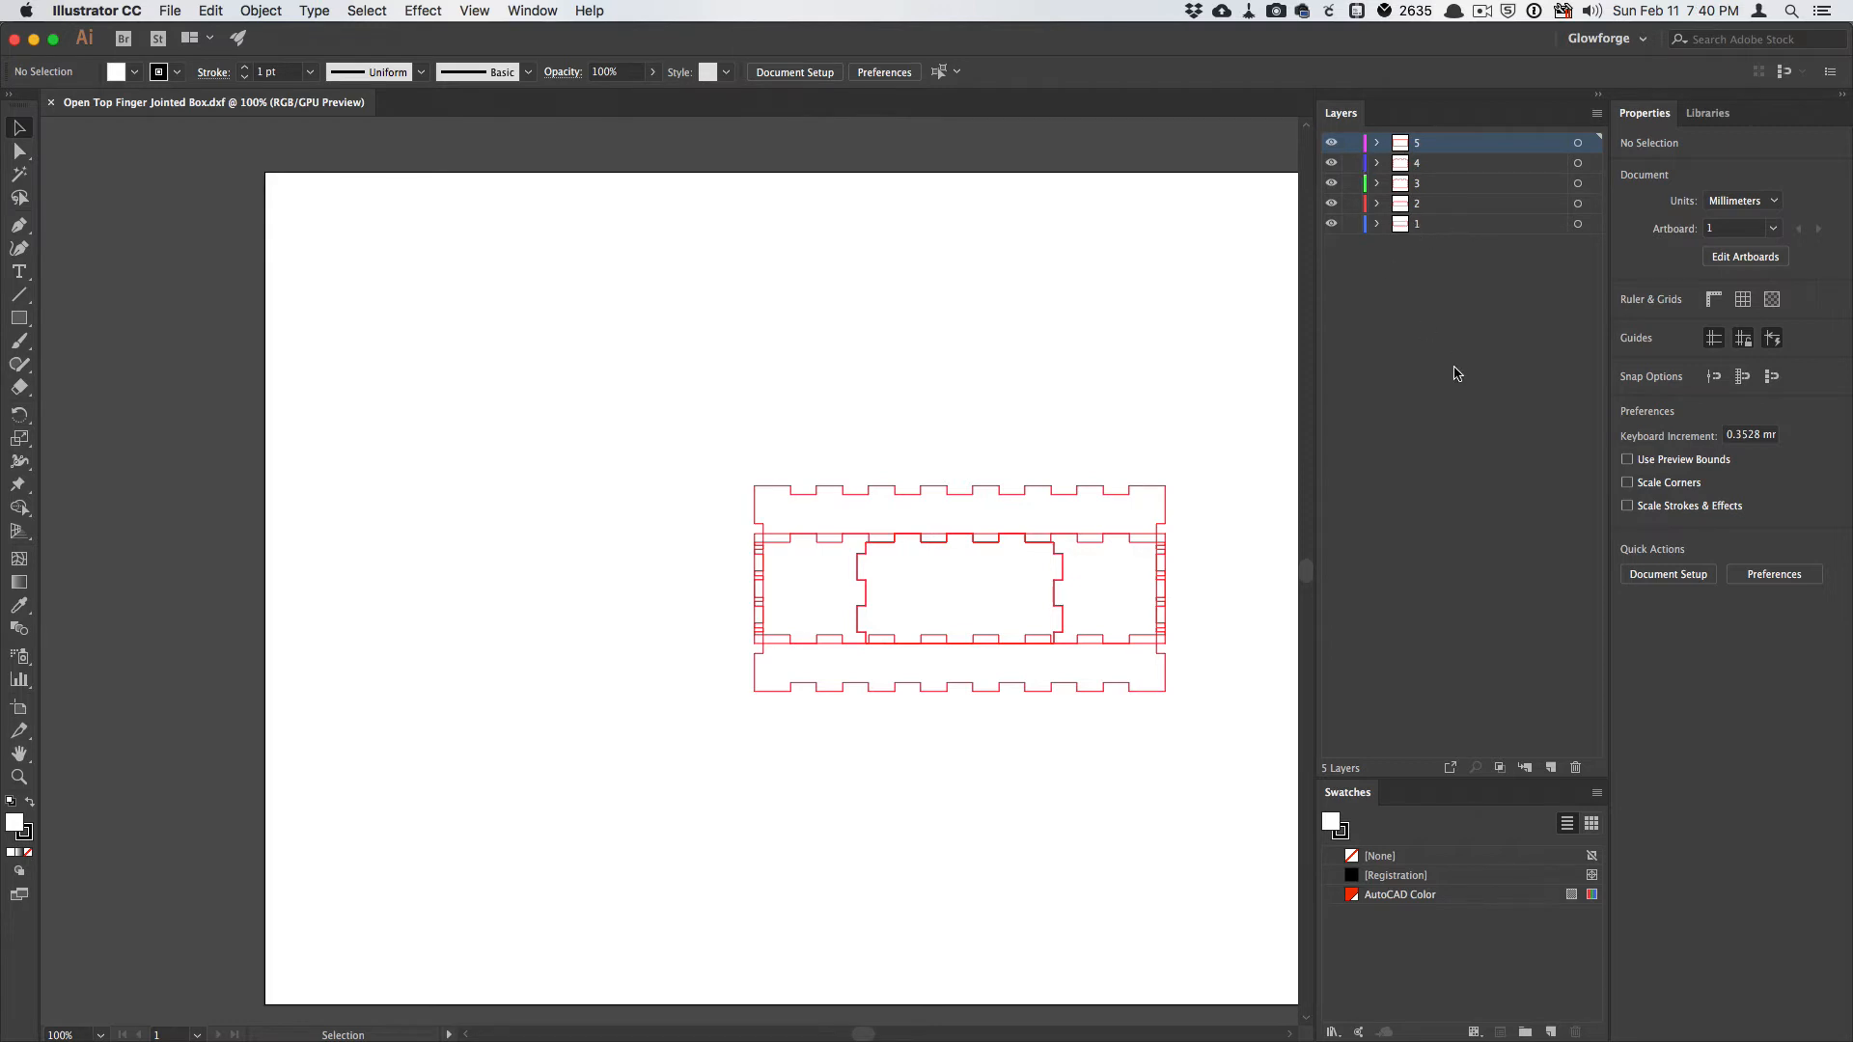
pyautogui.moveTo(1413, 312)
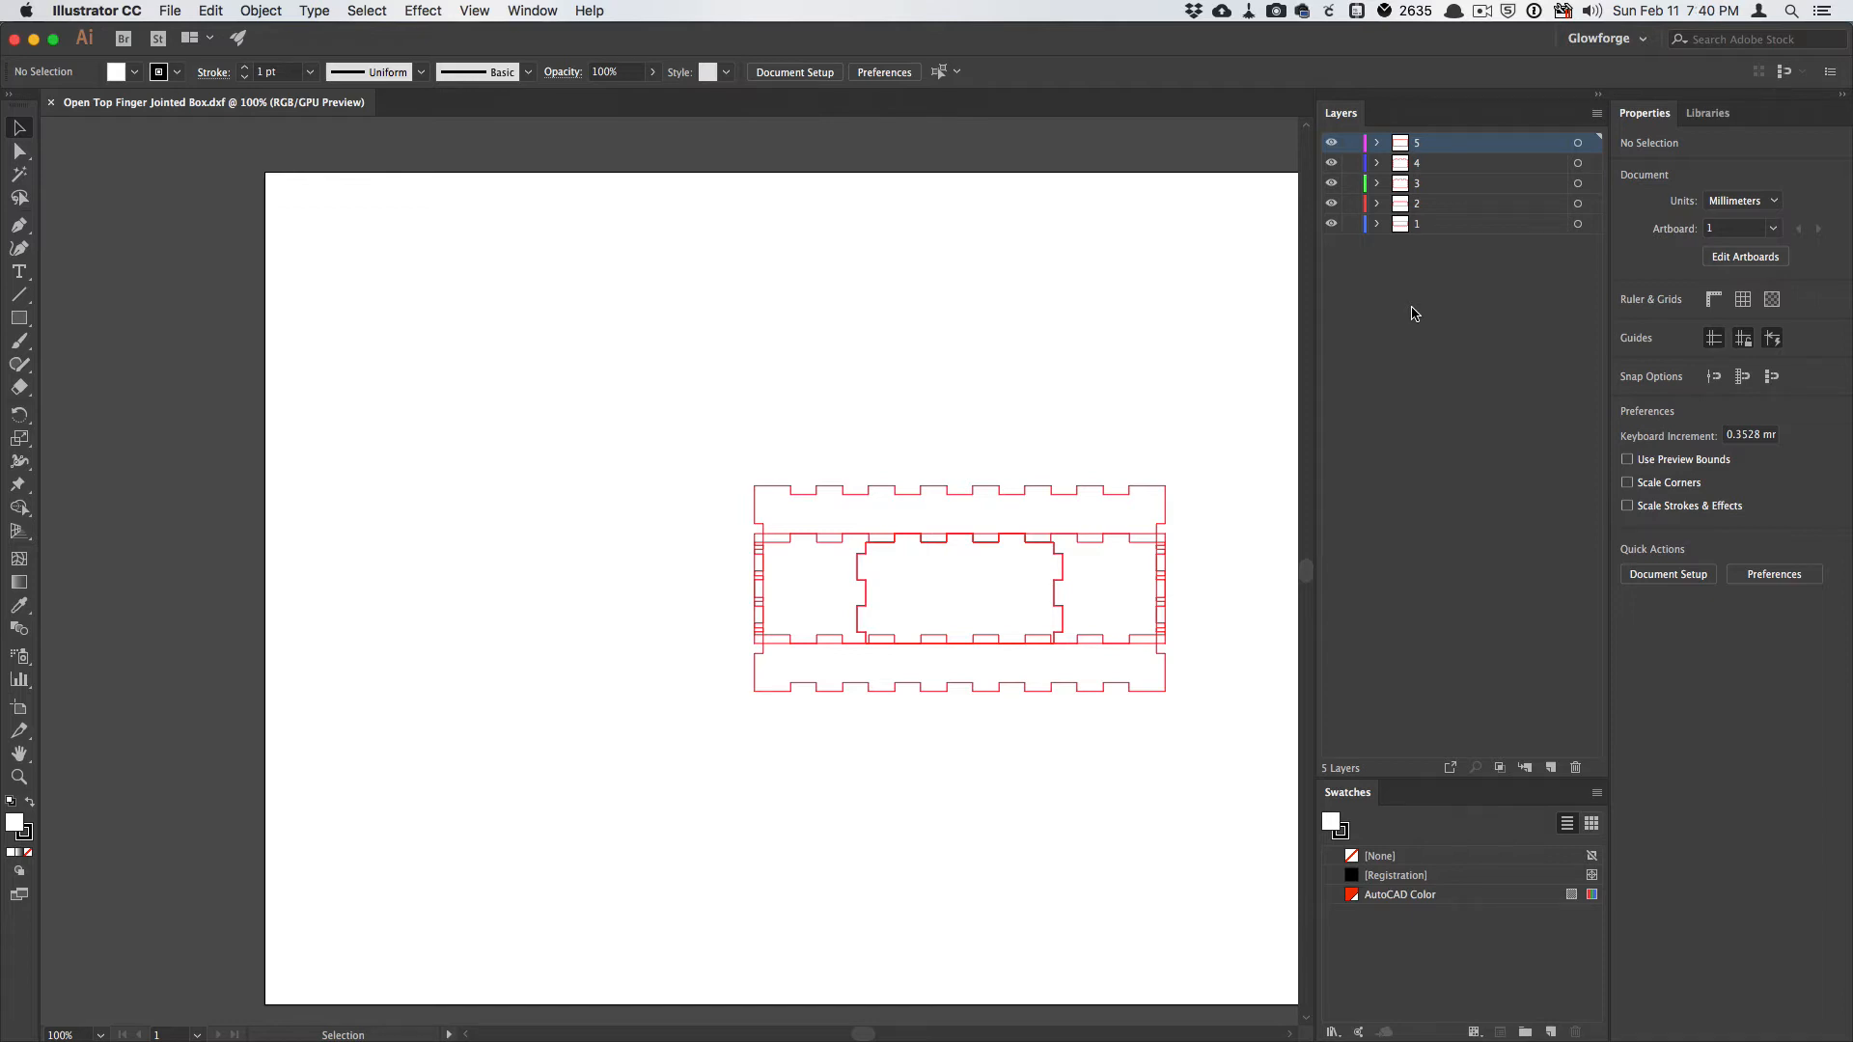
pyautogui.moveTo(1478, 170)
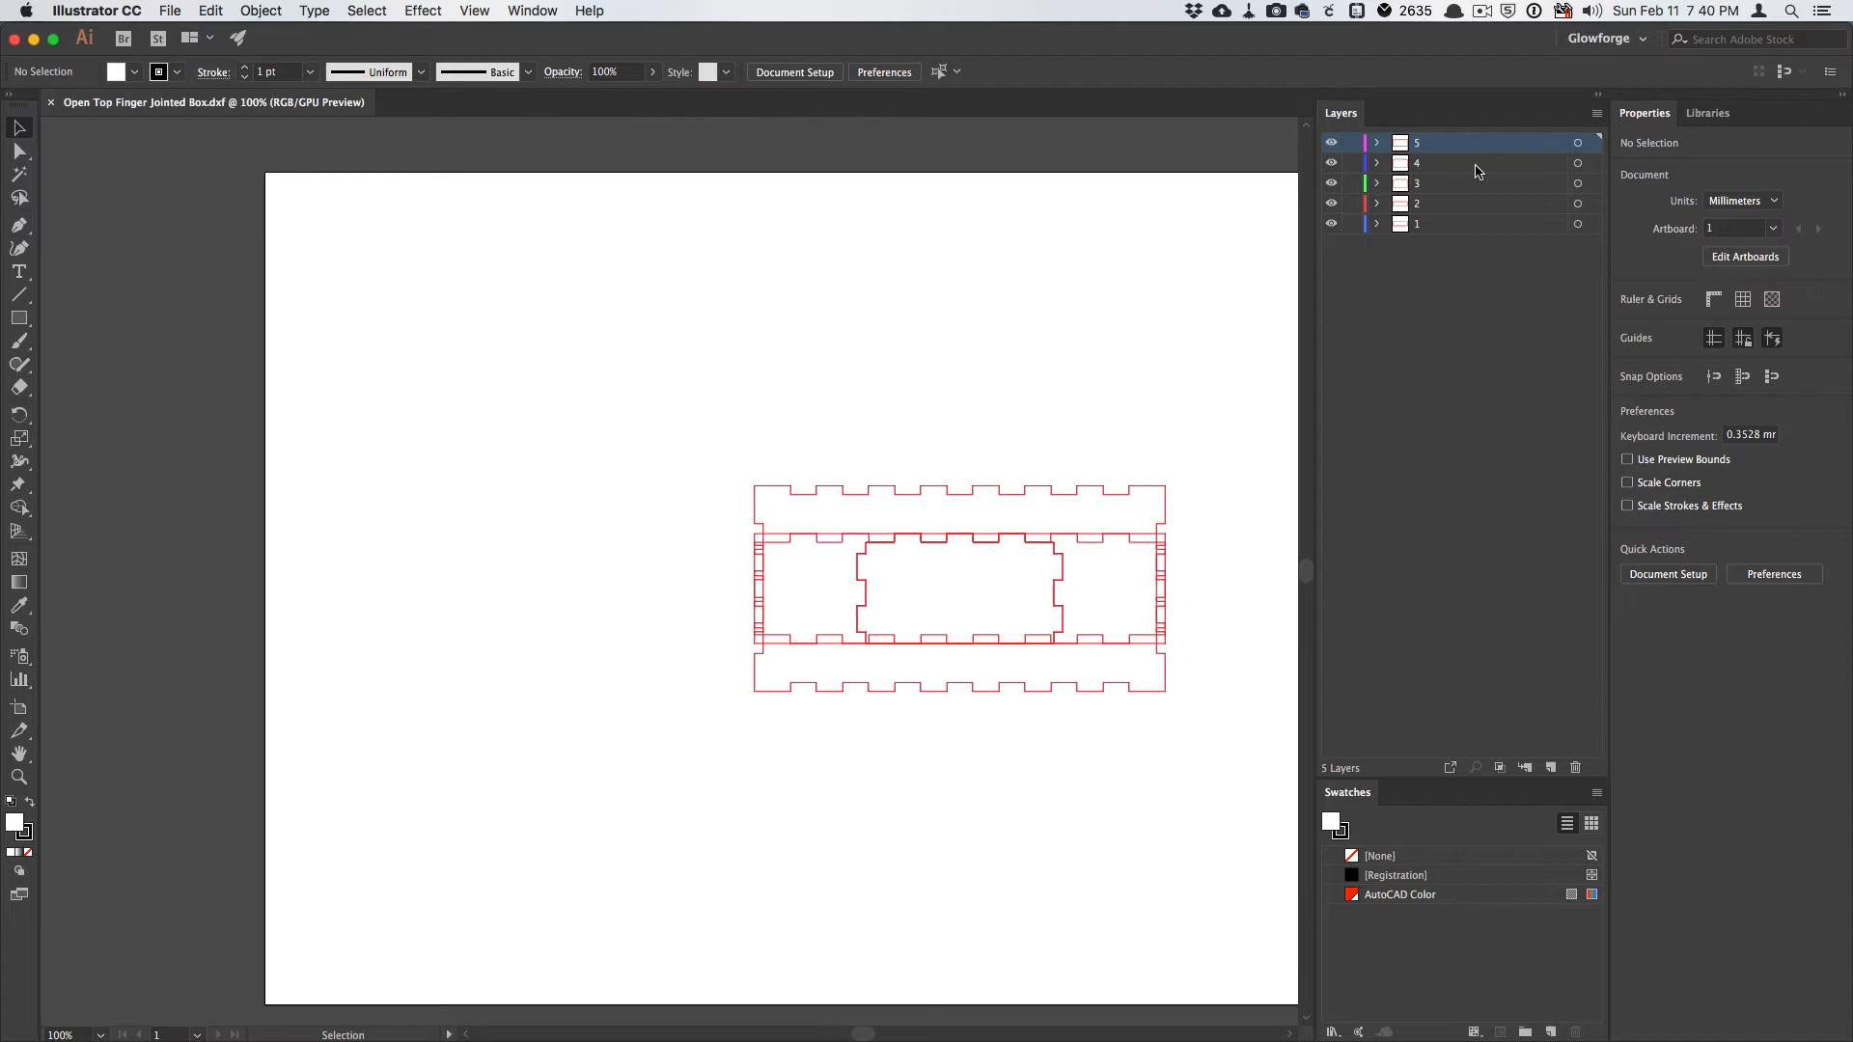
pyautogui.moveTo(1421, 319)
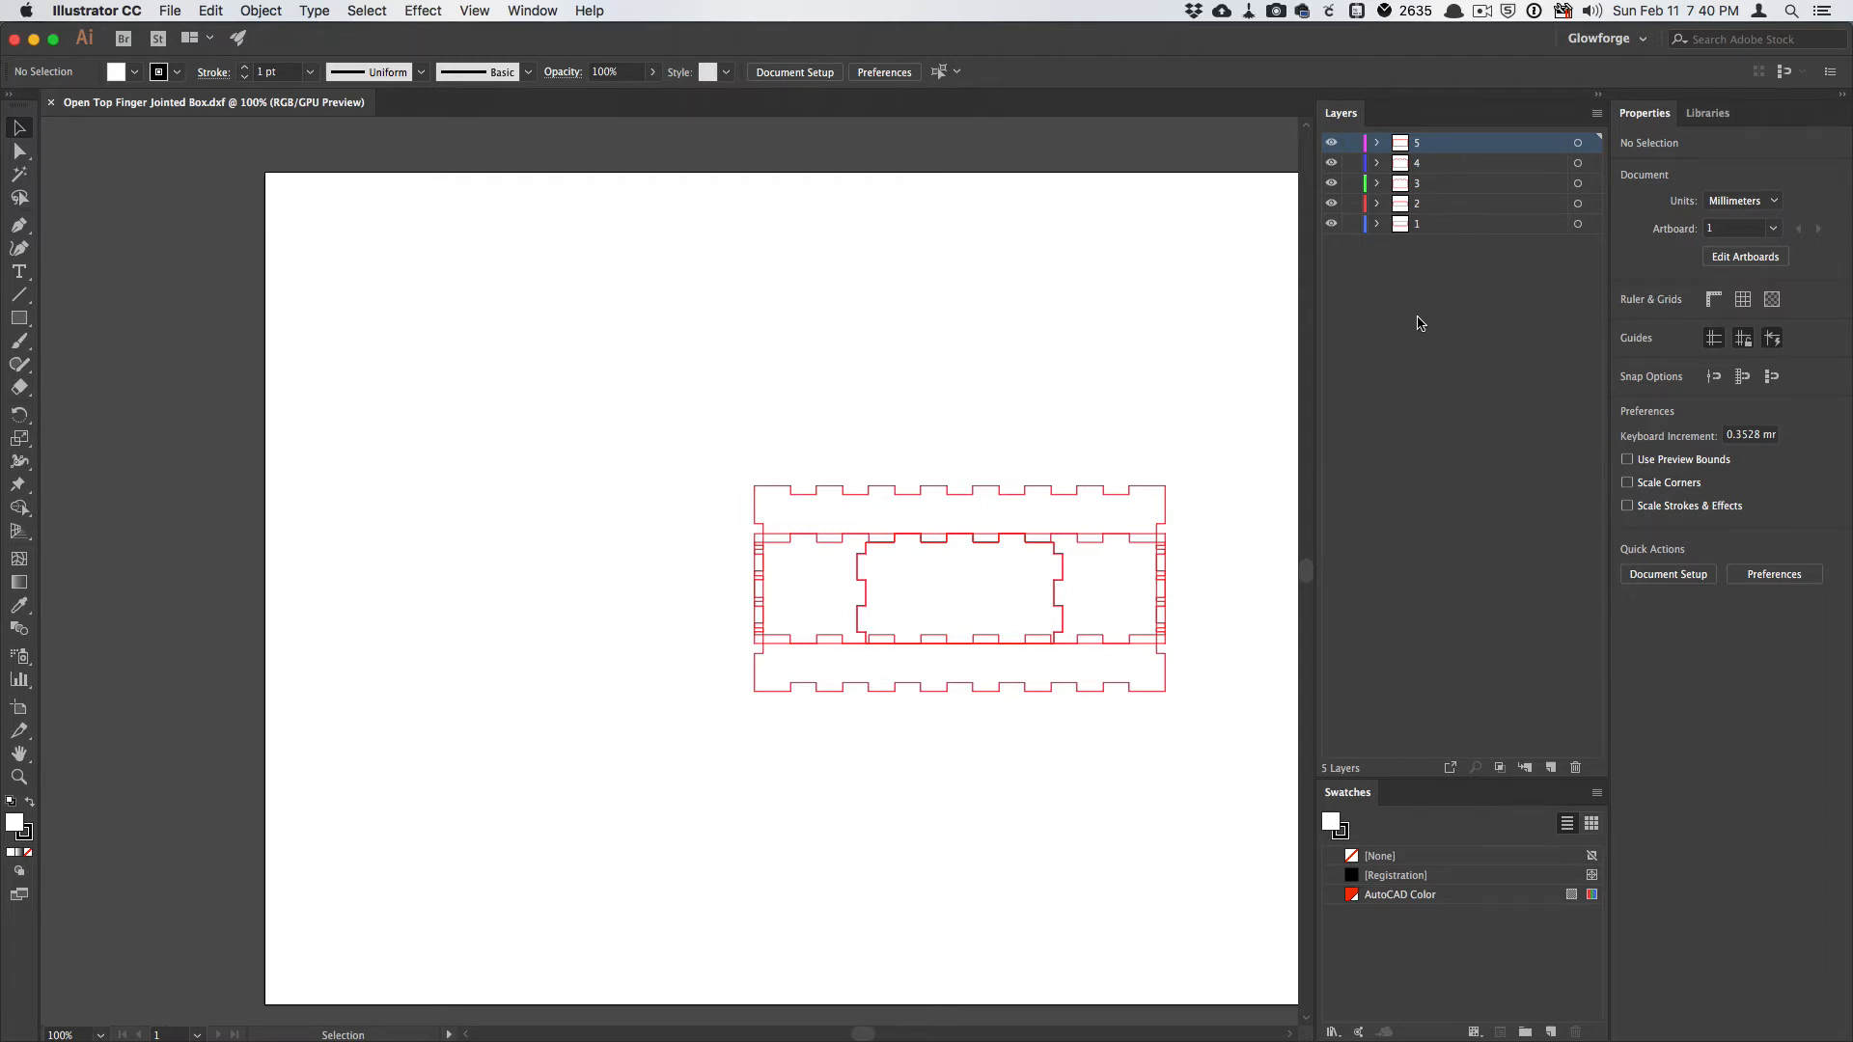
pyautogui.moveTo(1331, 153)
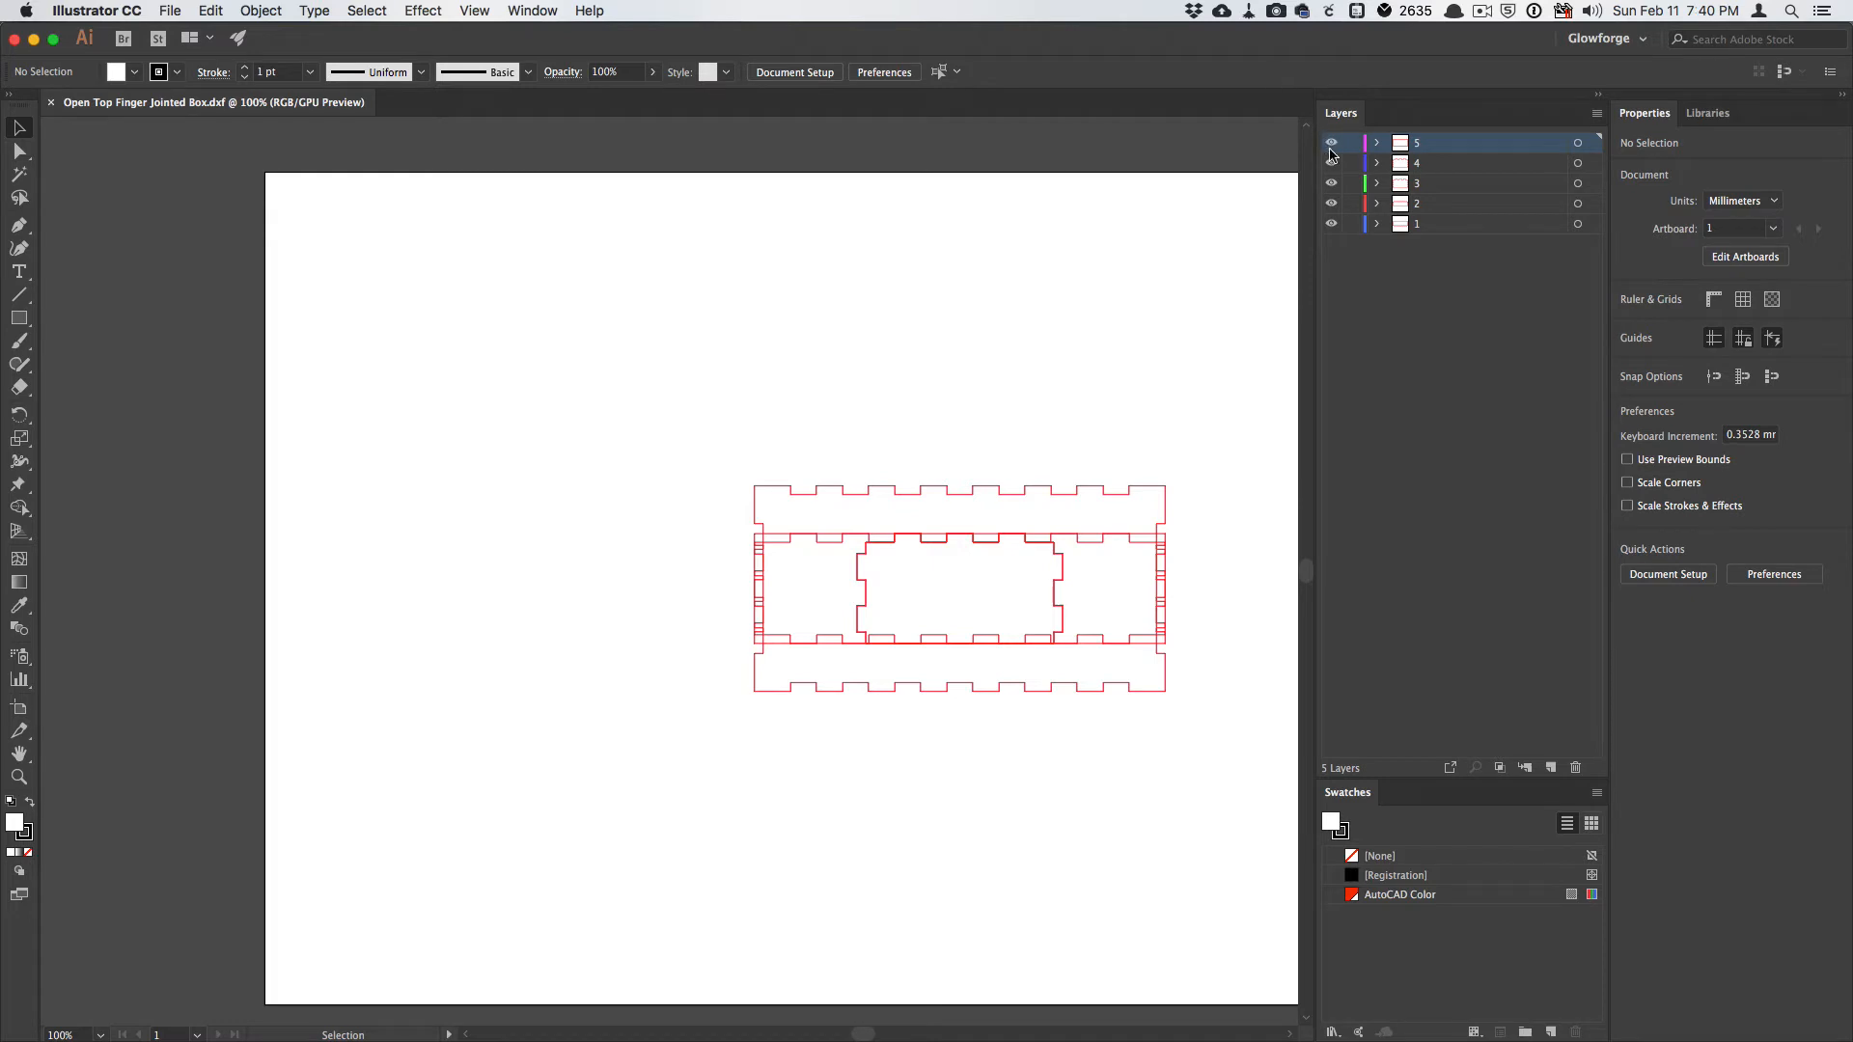
pyautogui.click(1332, 142)
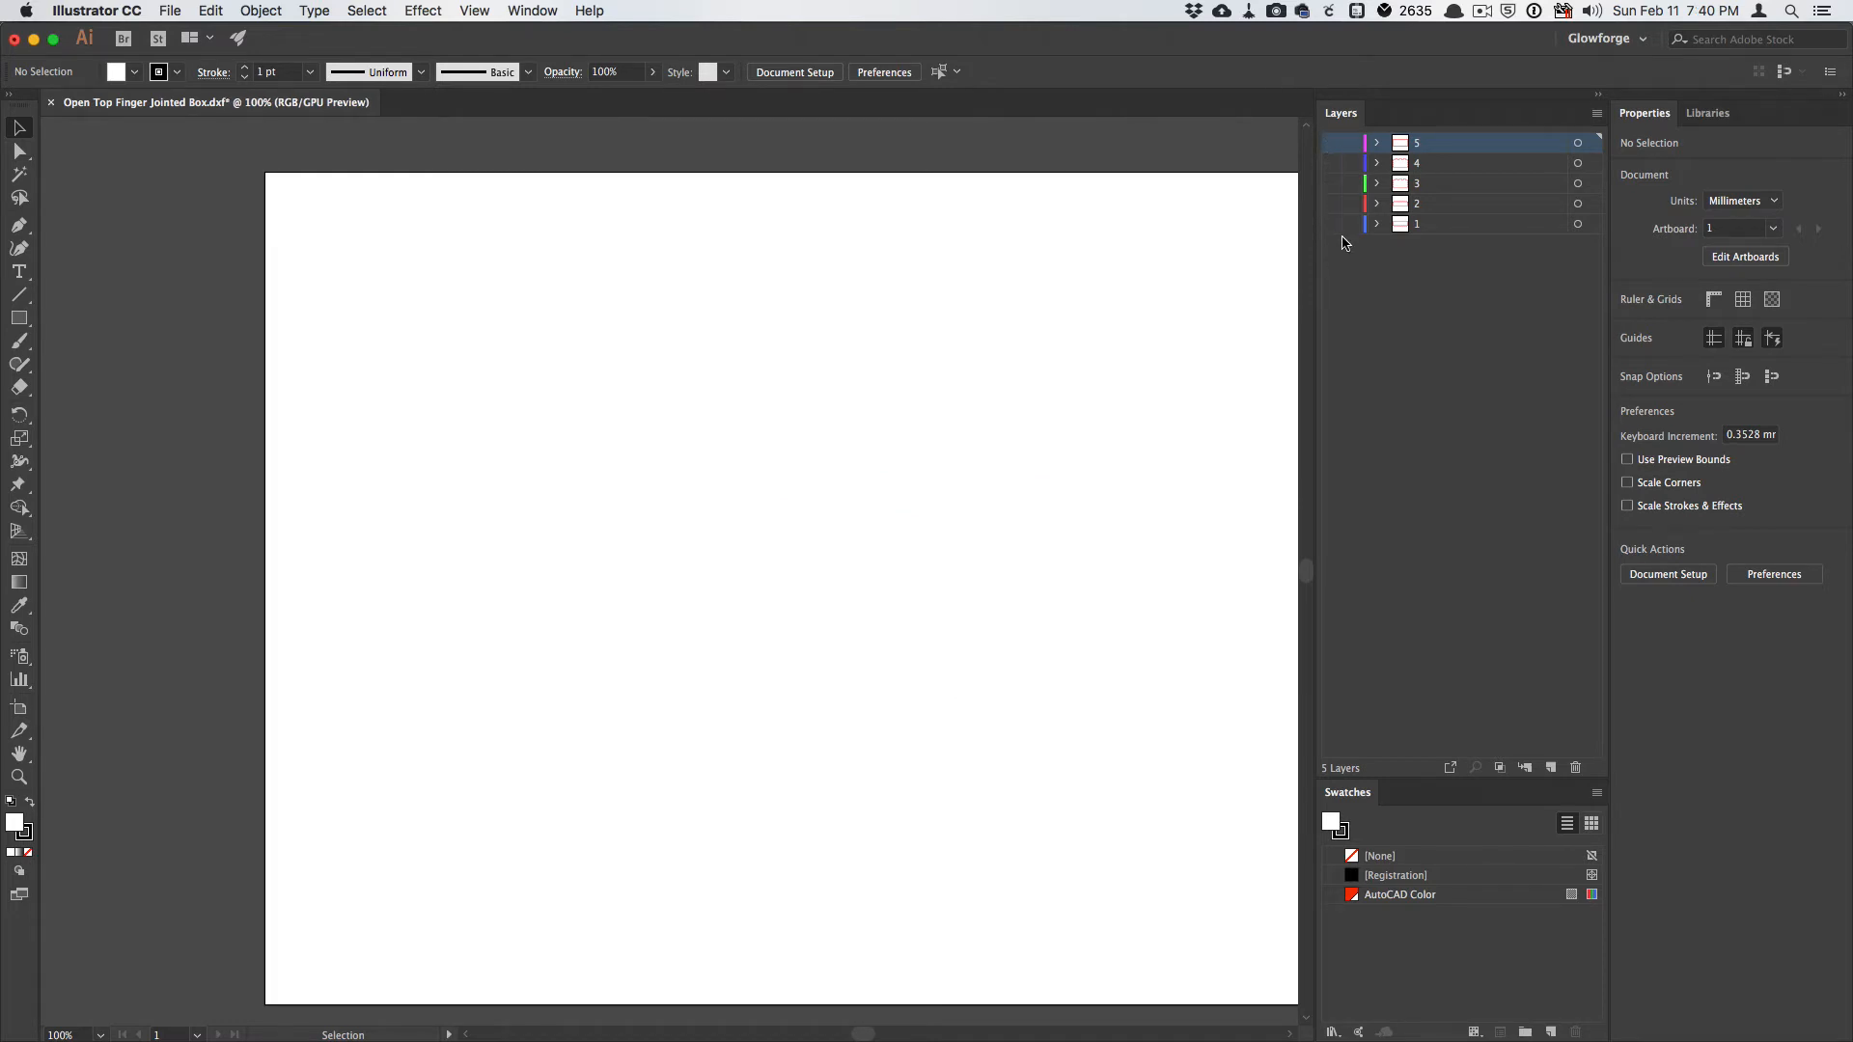
pyautogui.click(1332, 223)
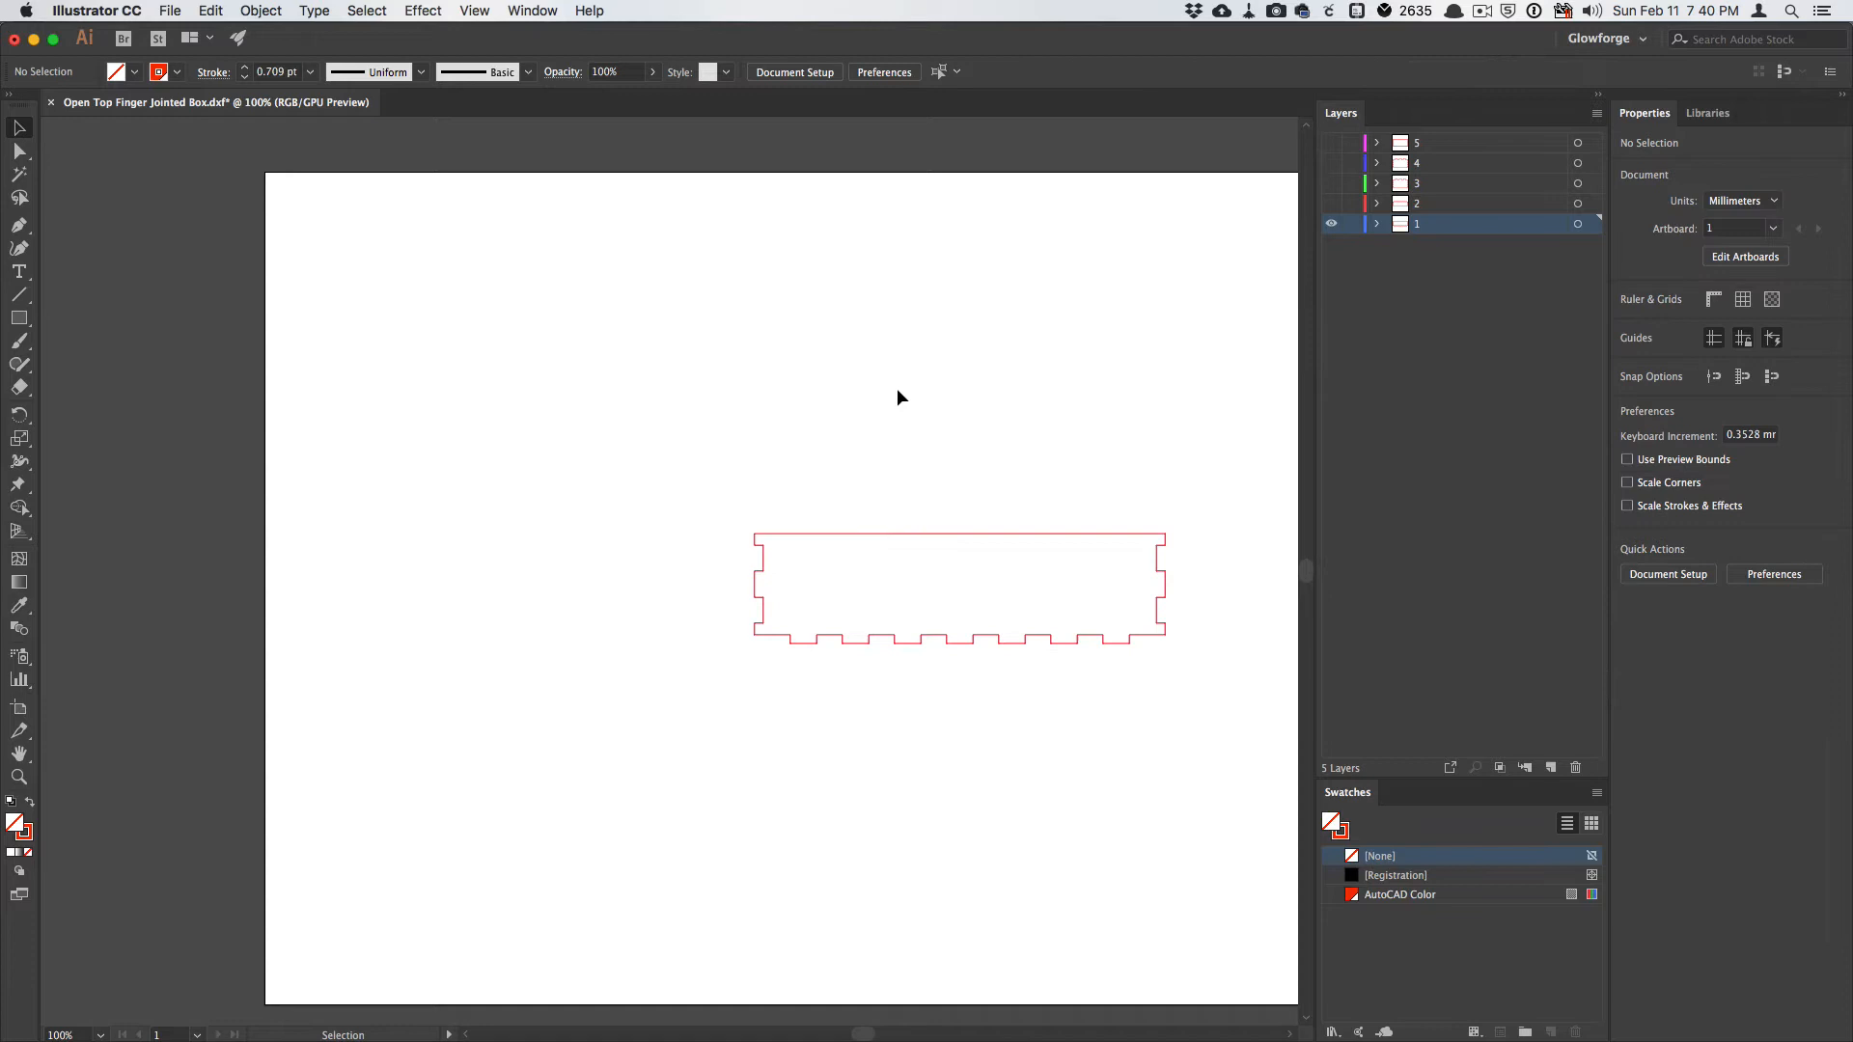
pyautogui.moveTo(974, 539)
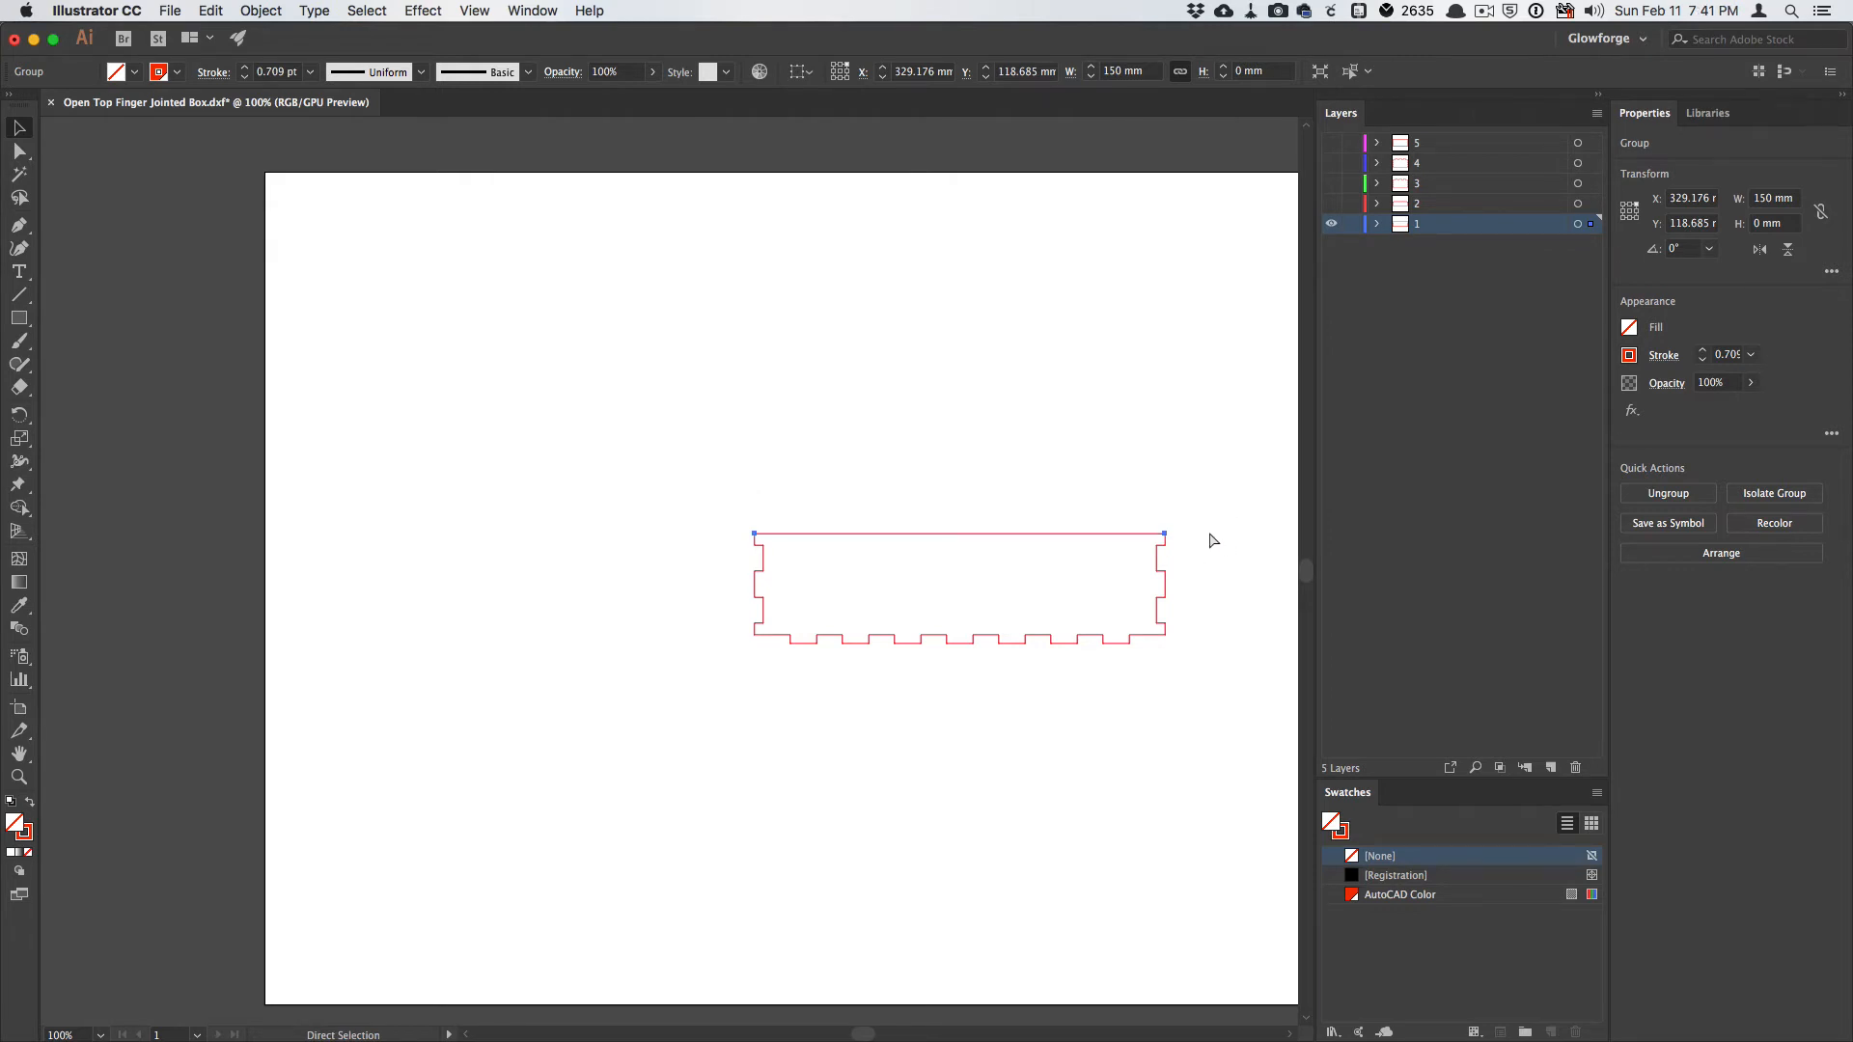
pyautogui.click(657, 508)
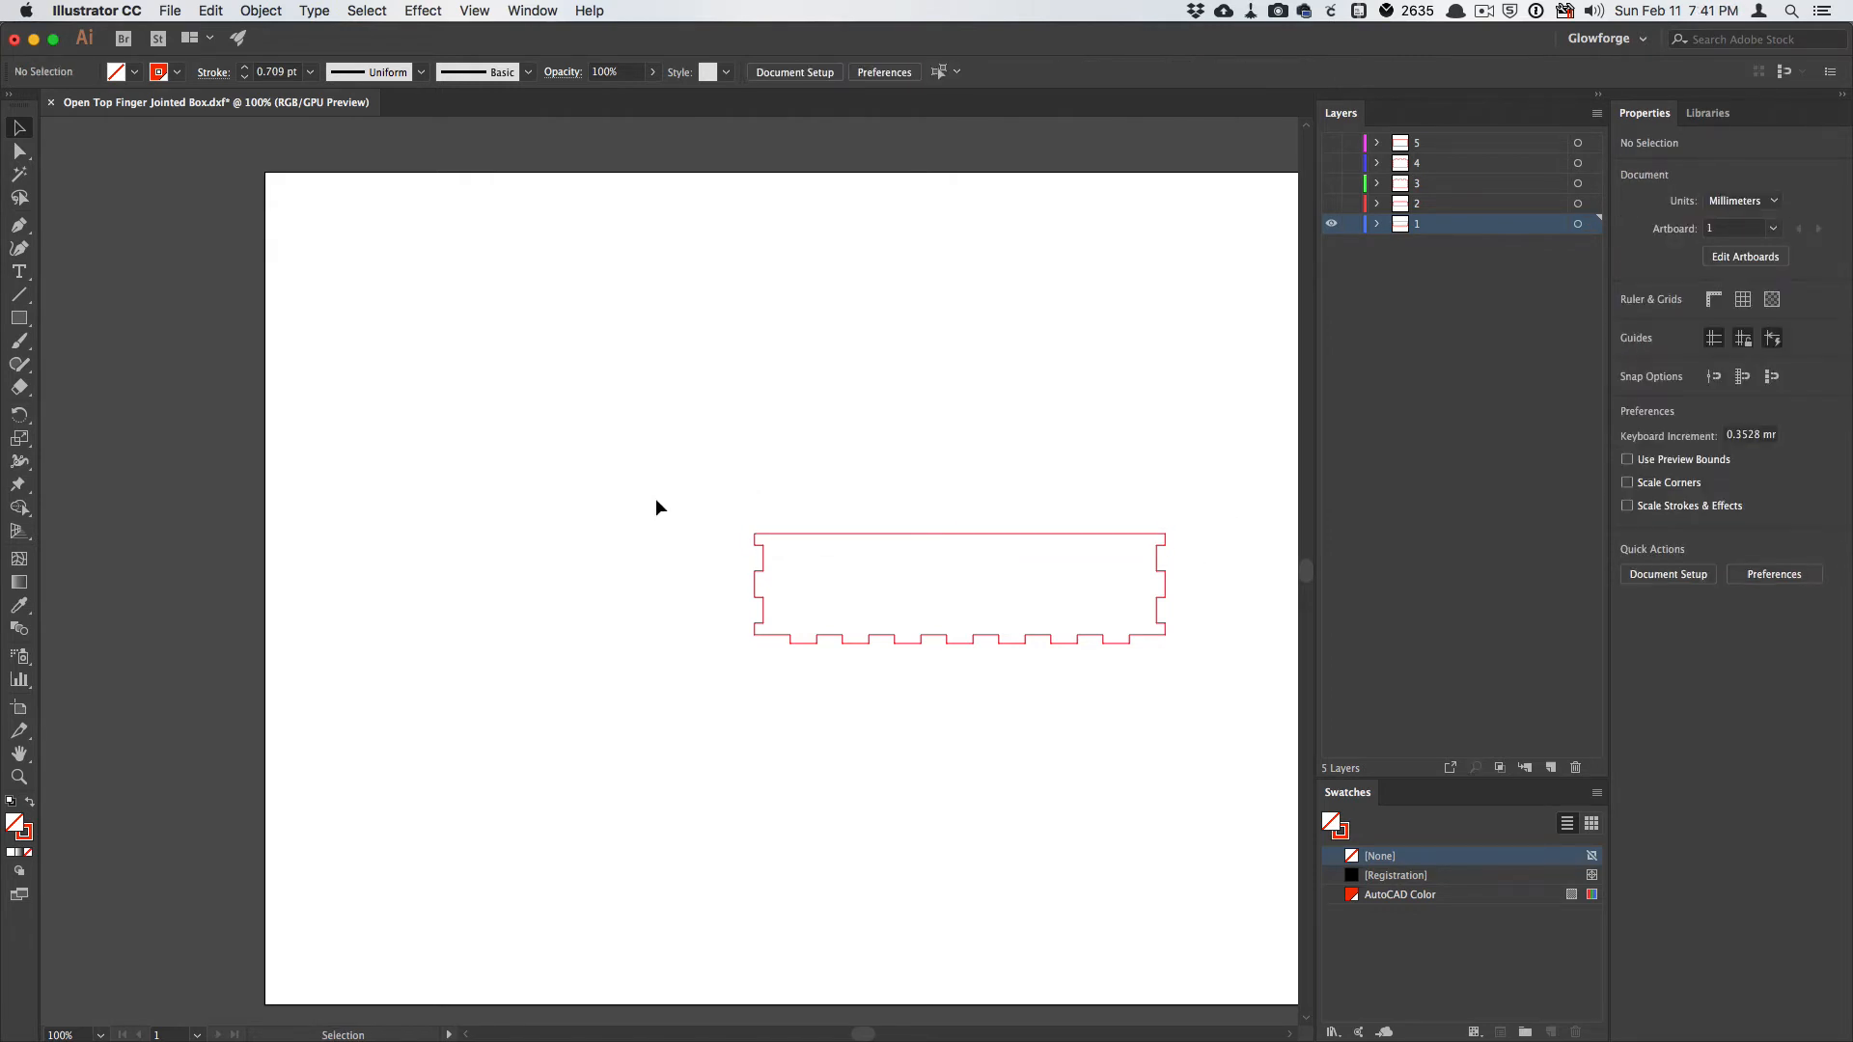
pyautogui.moveTo(785, 551)
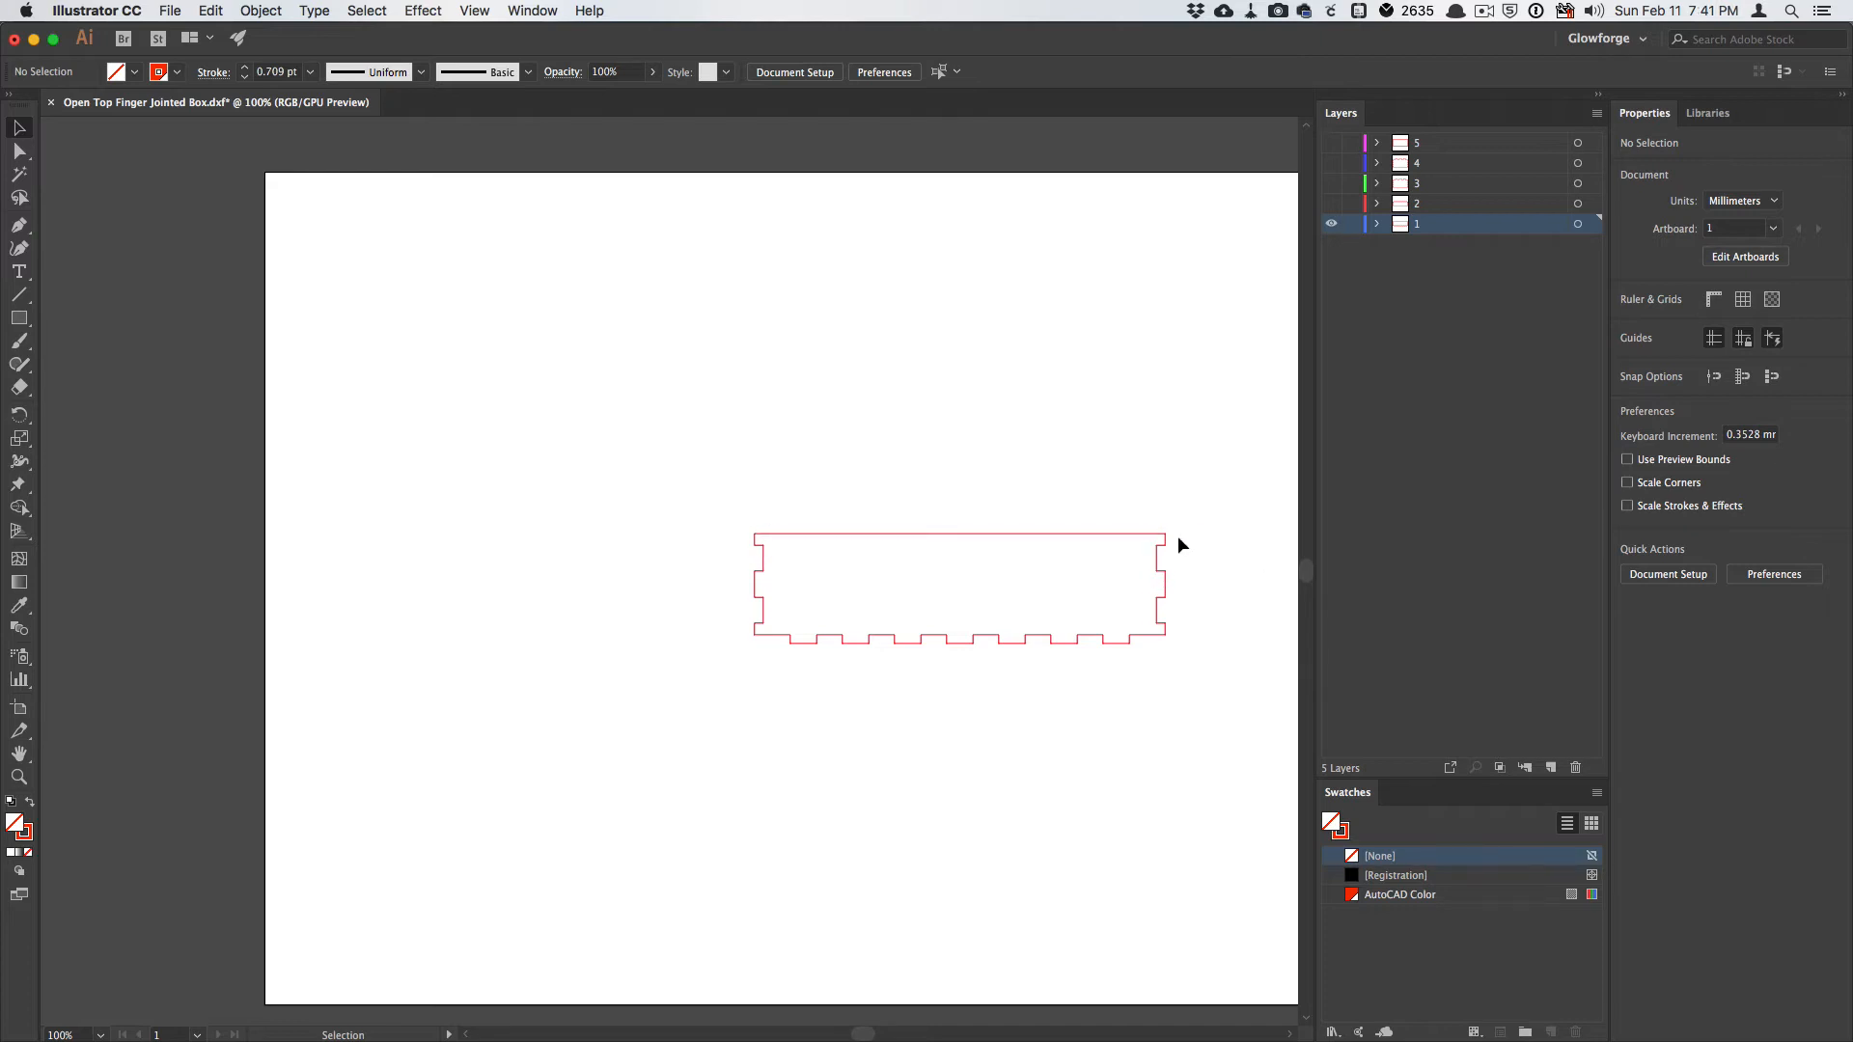
pyautogui.moveTo(1212, 631)
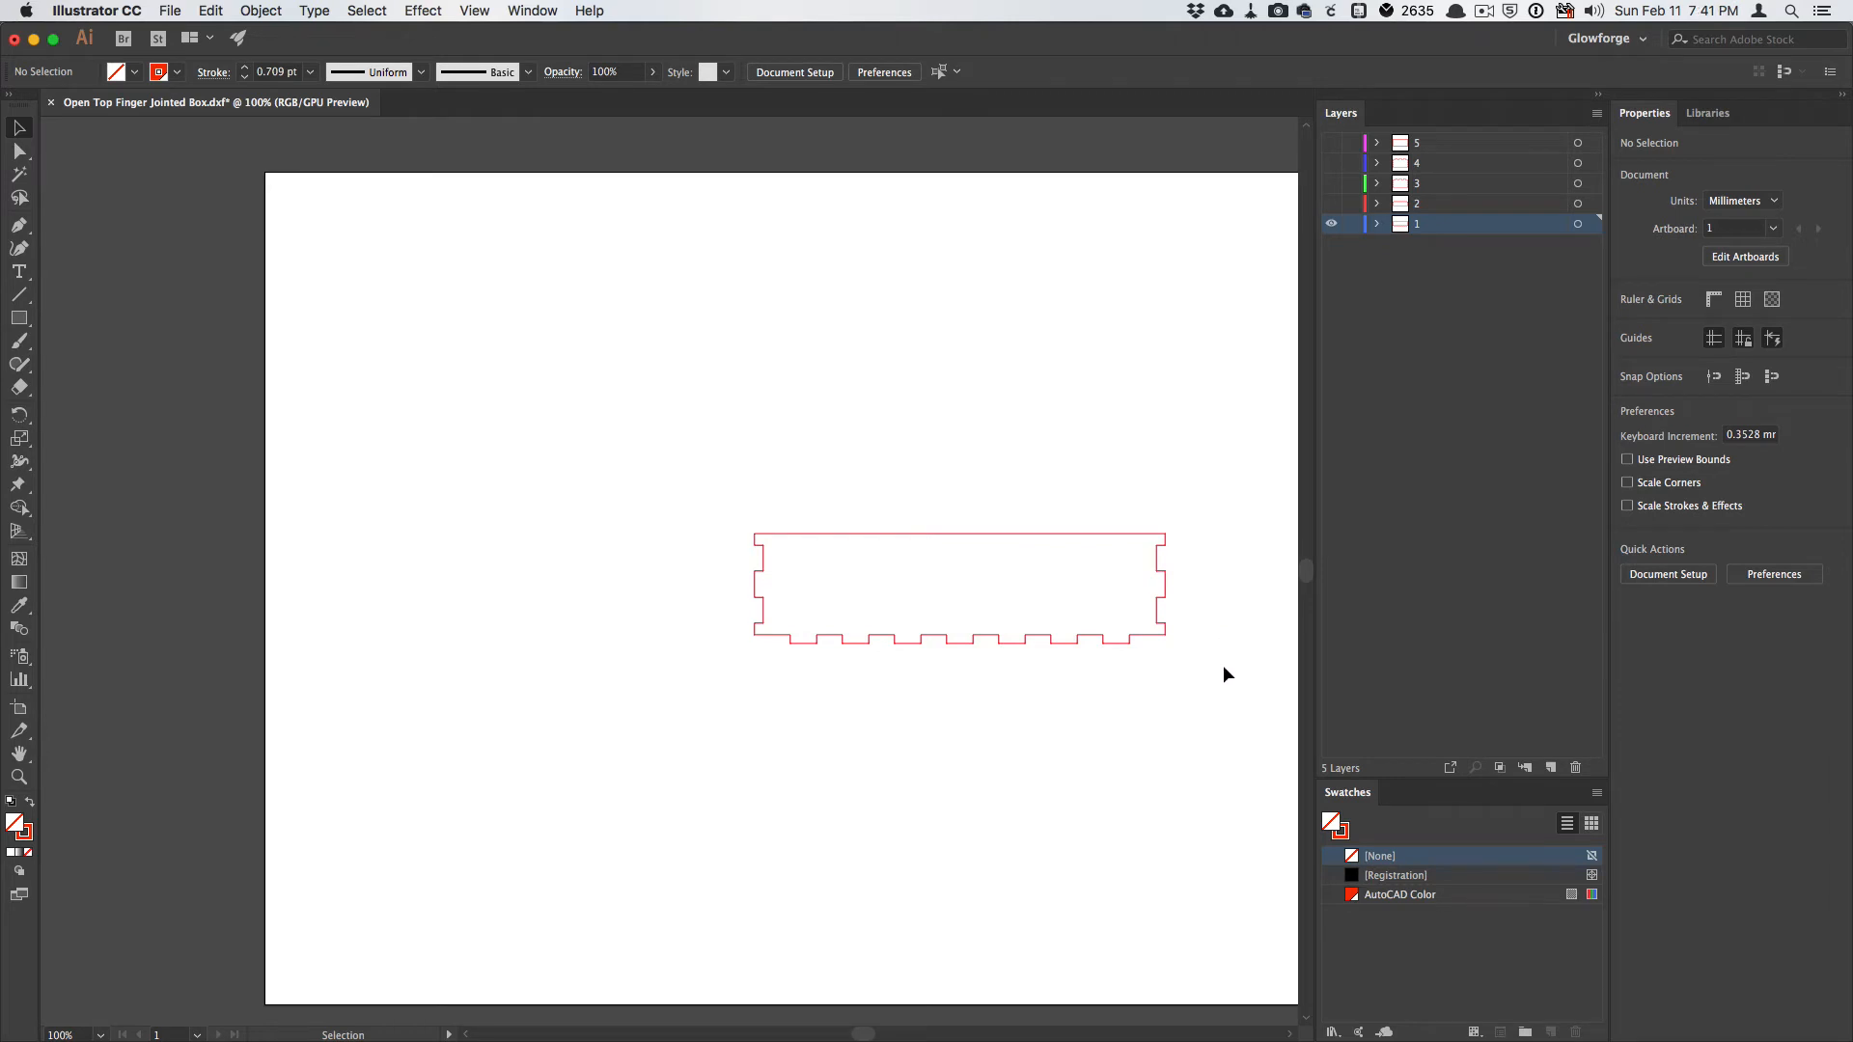
pyautogui.moveTo(1280, 449)
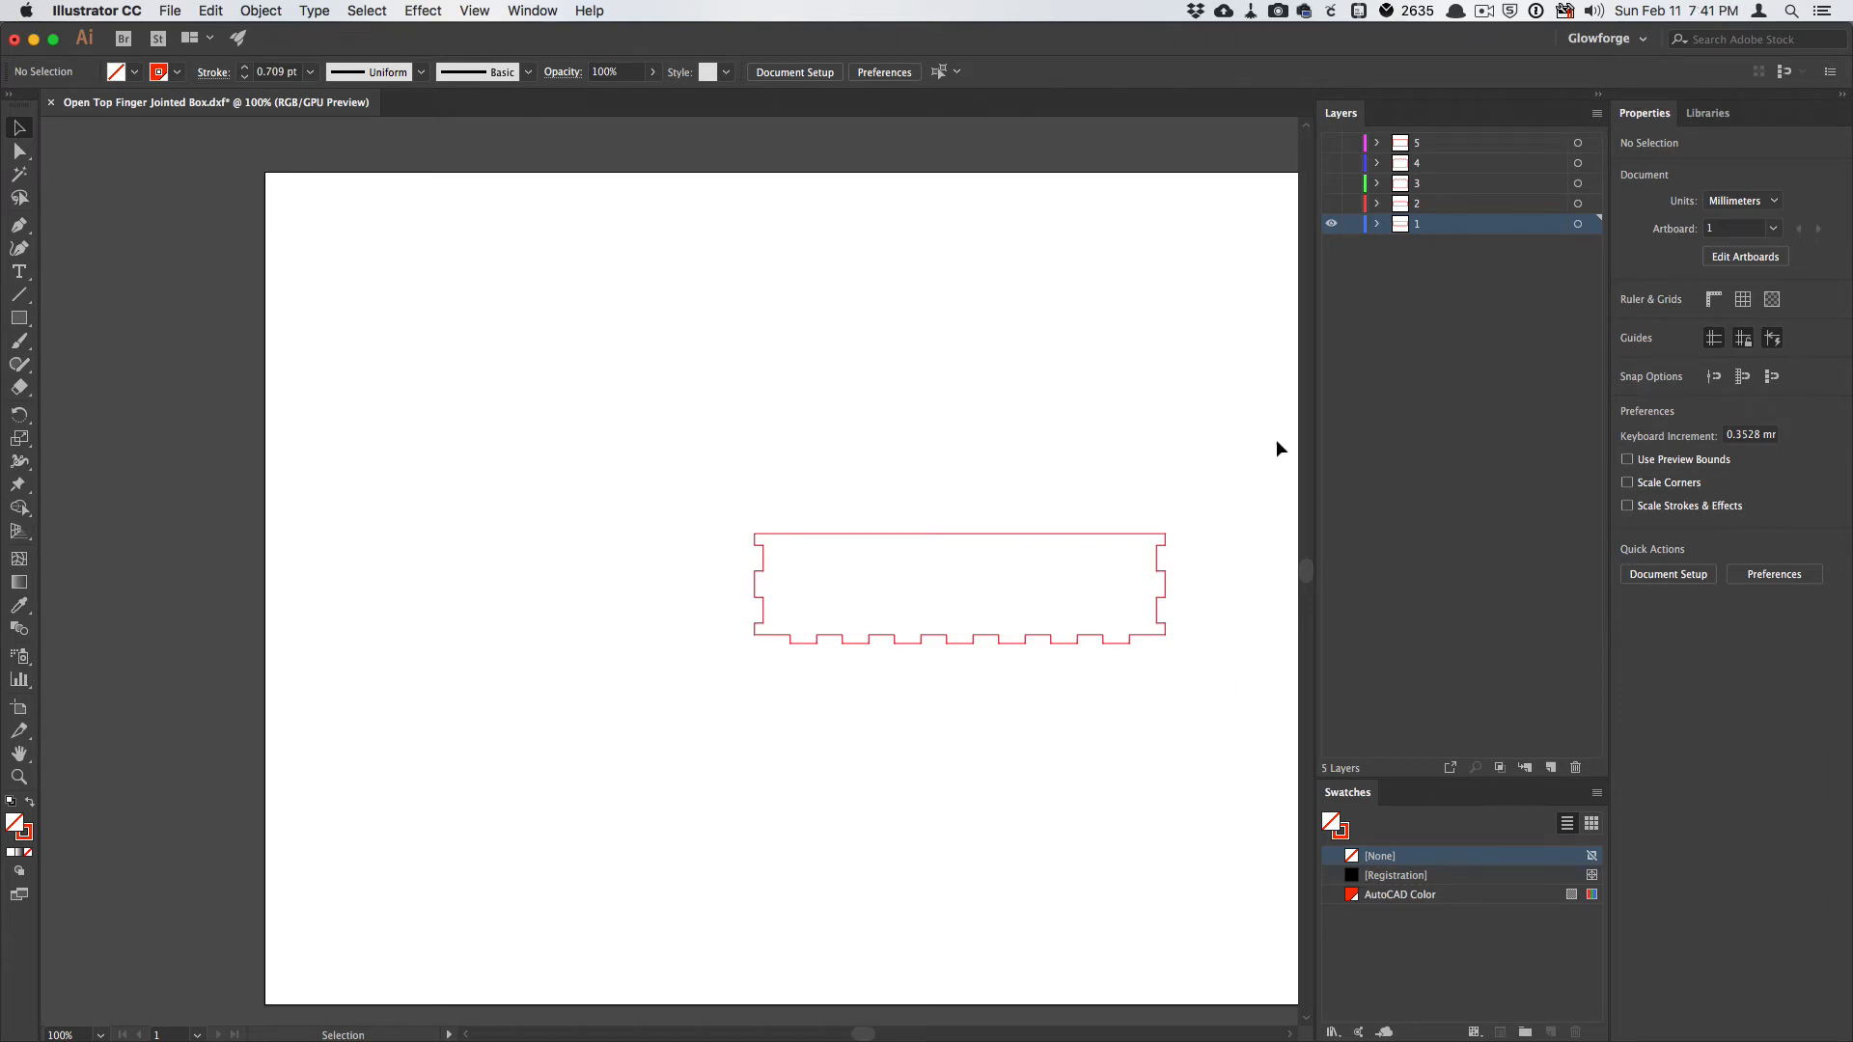
pyautogui.moveTo(1186, 579)
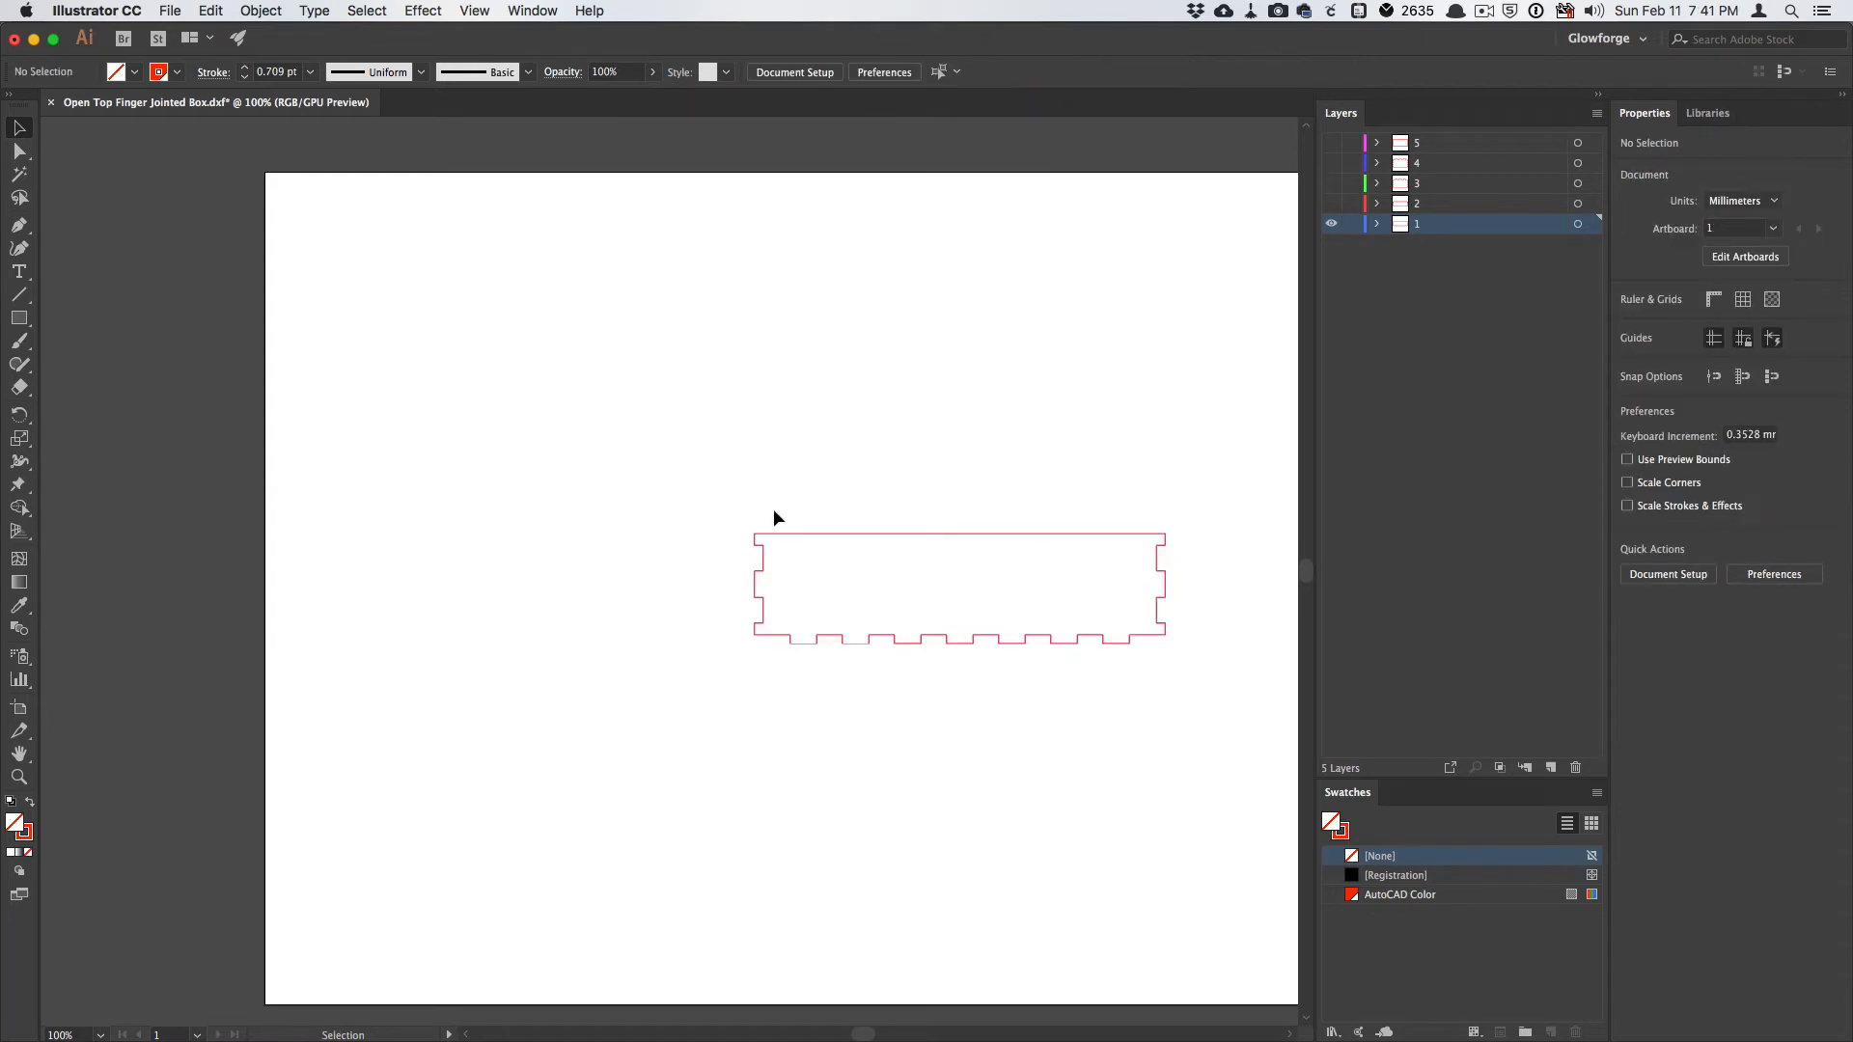
pyautogui.moveTo(1342, 652)
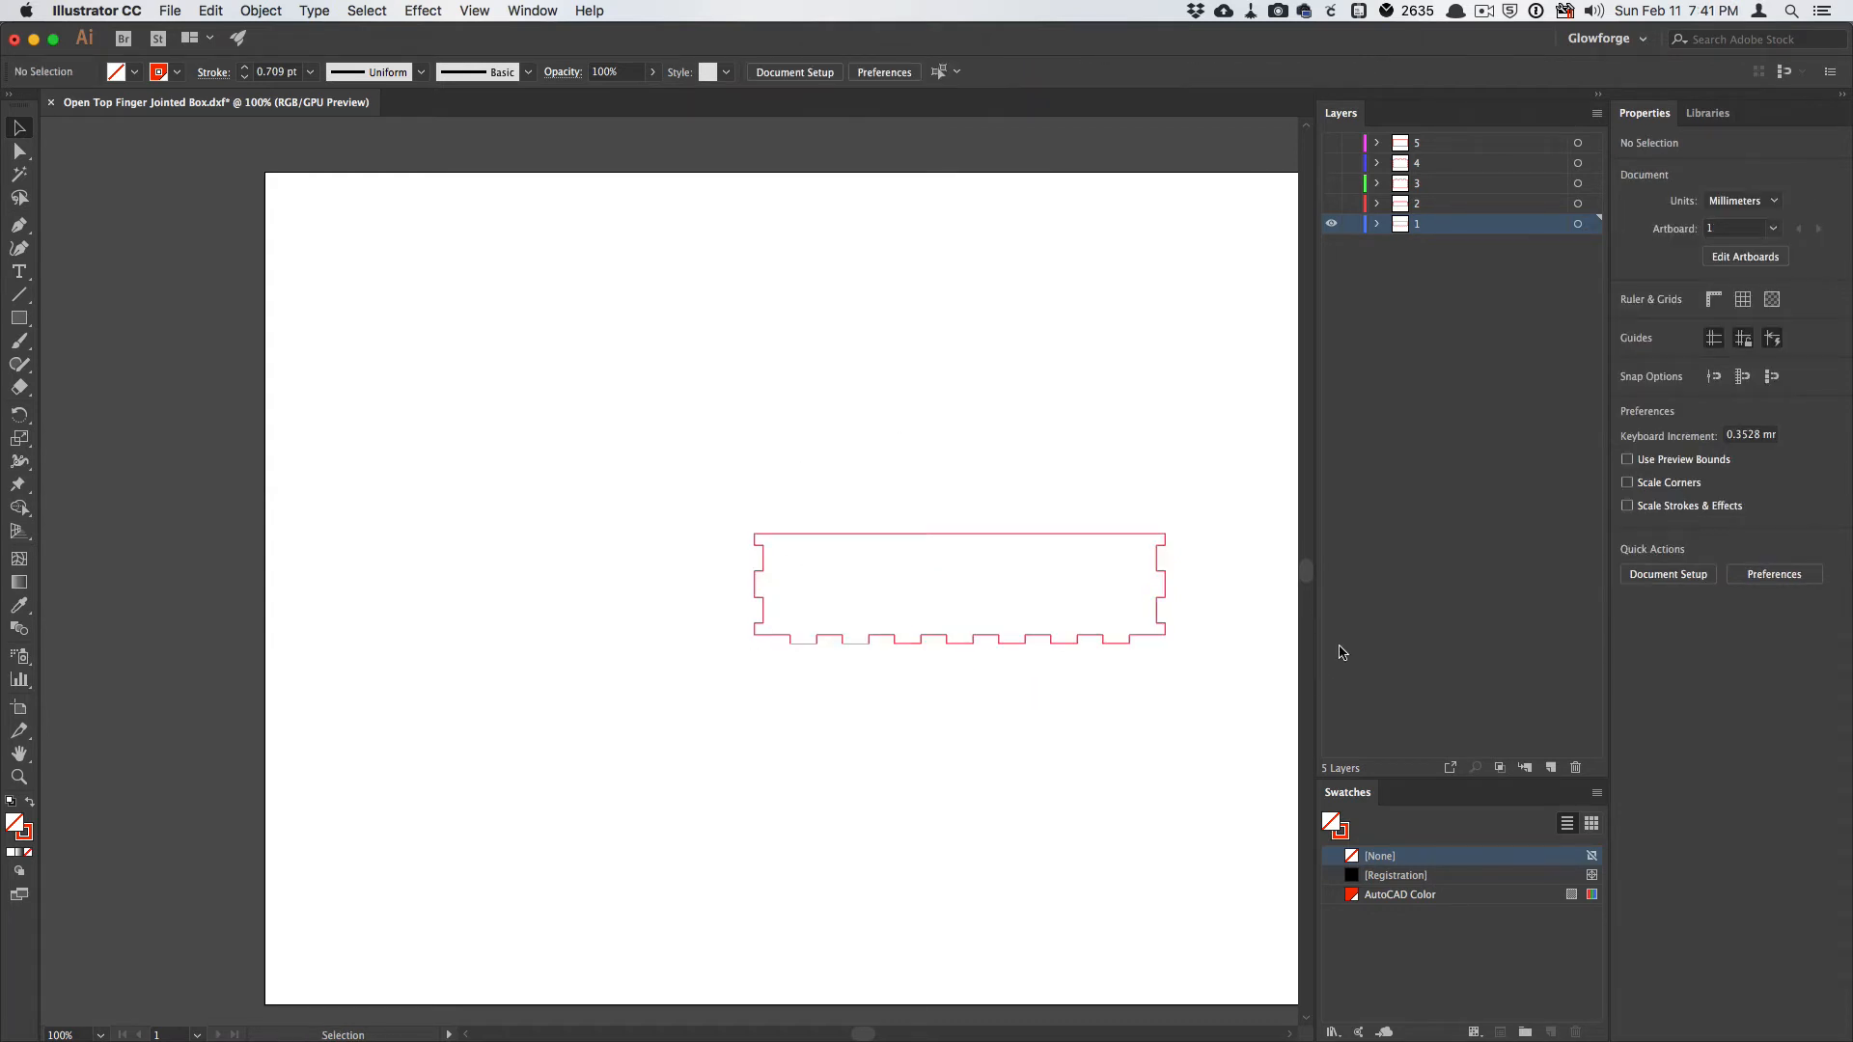
pyautogui.moveTo(735, 597)
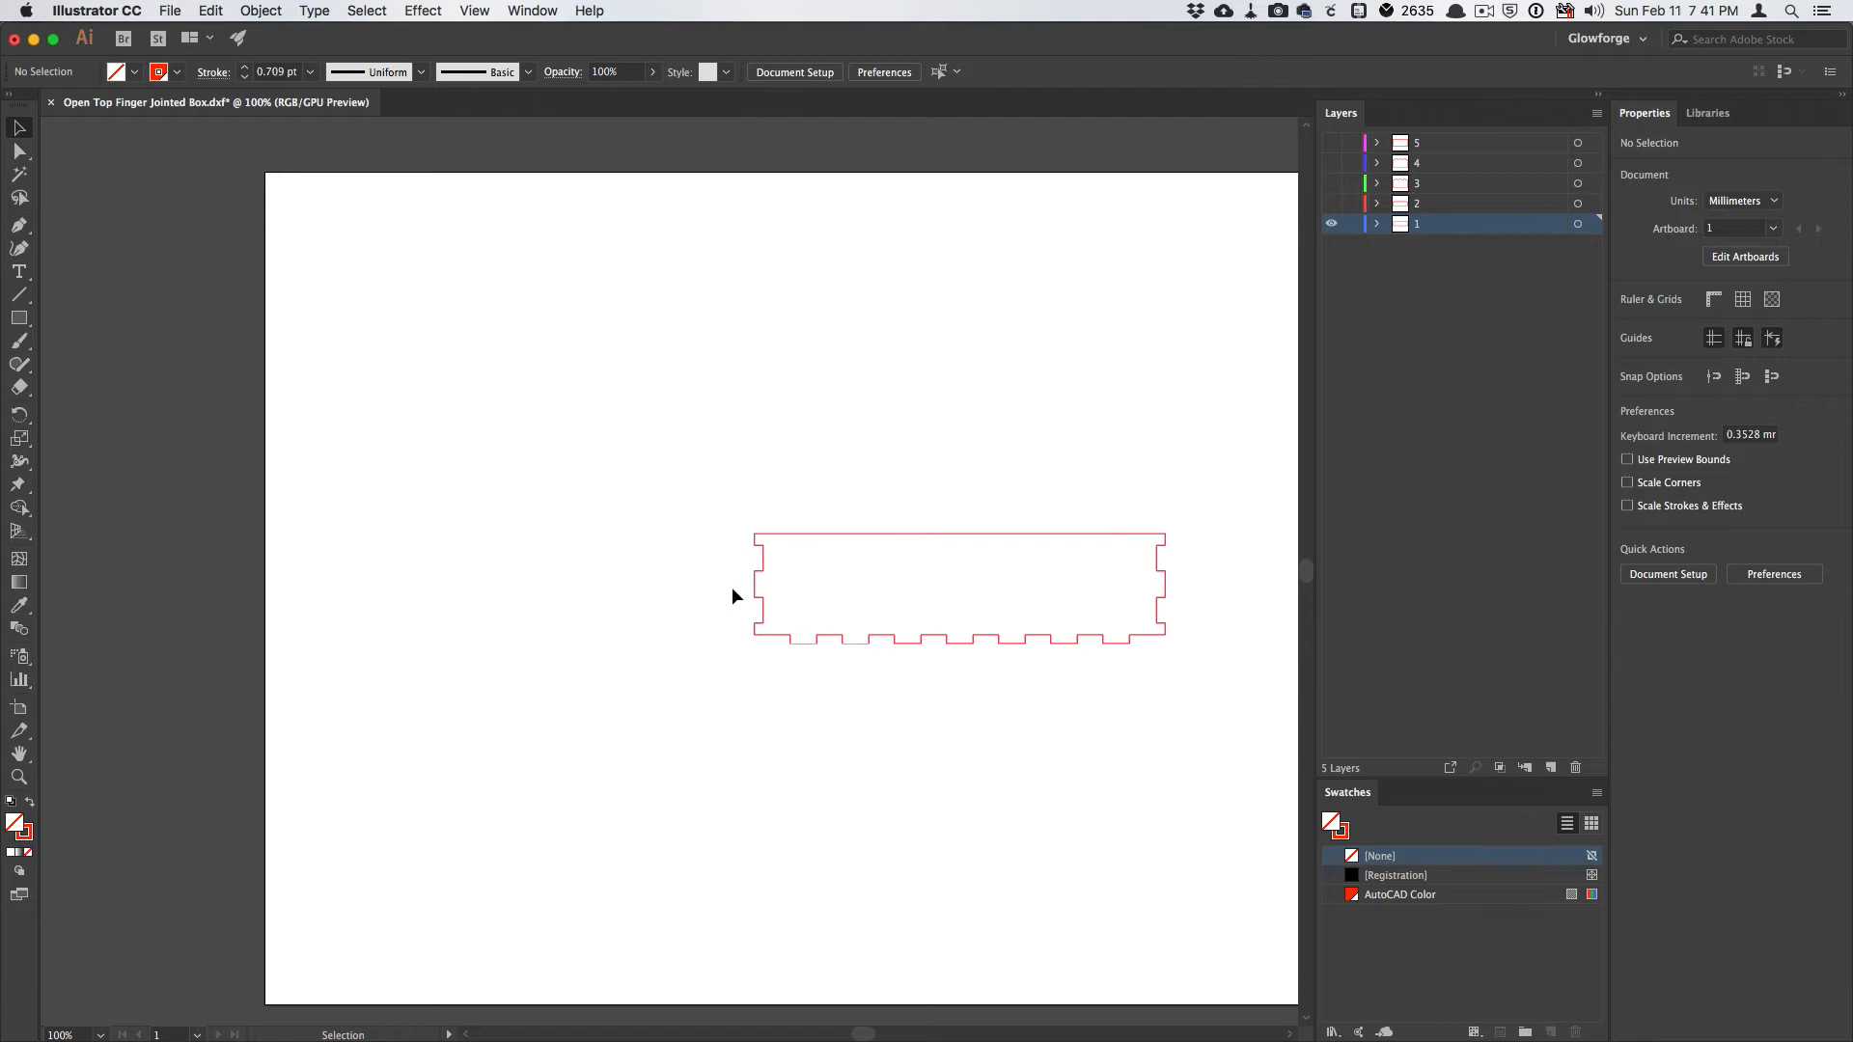
pyautogui.moveTo(1178, 551)
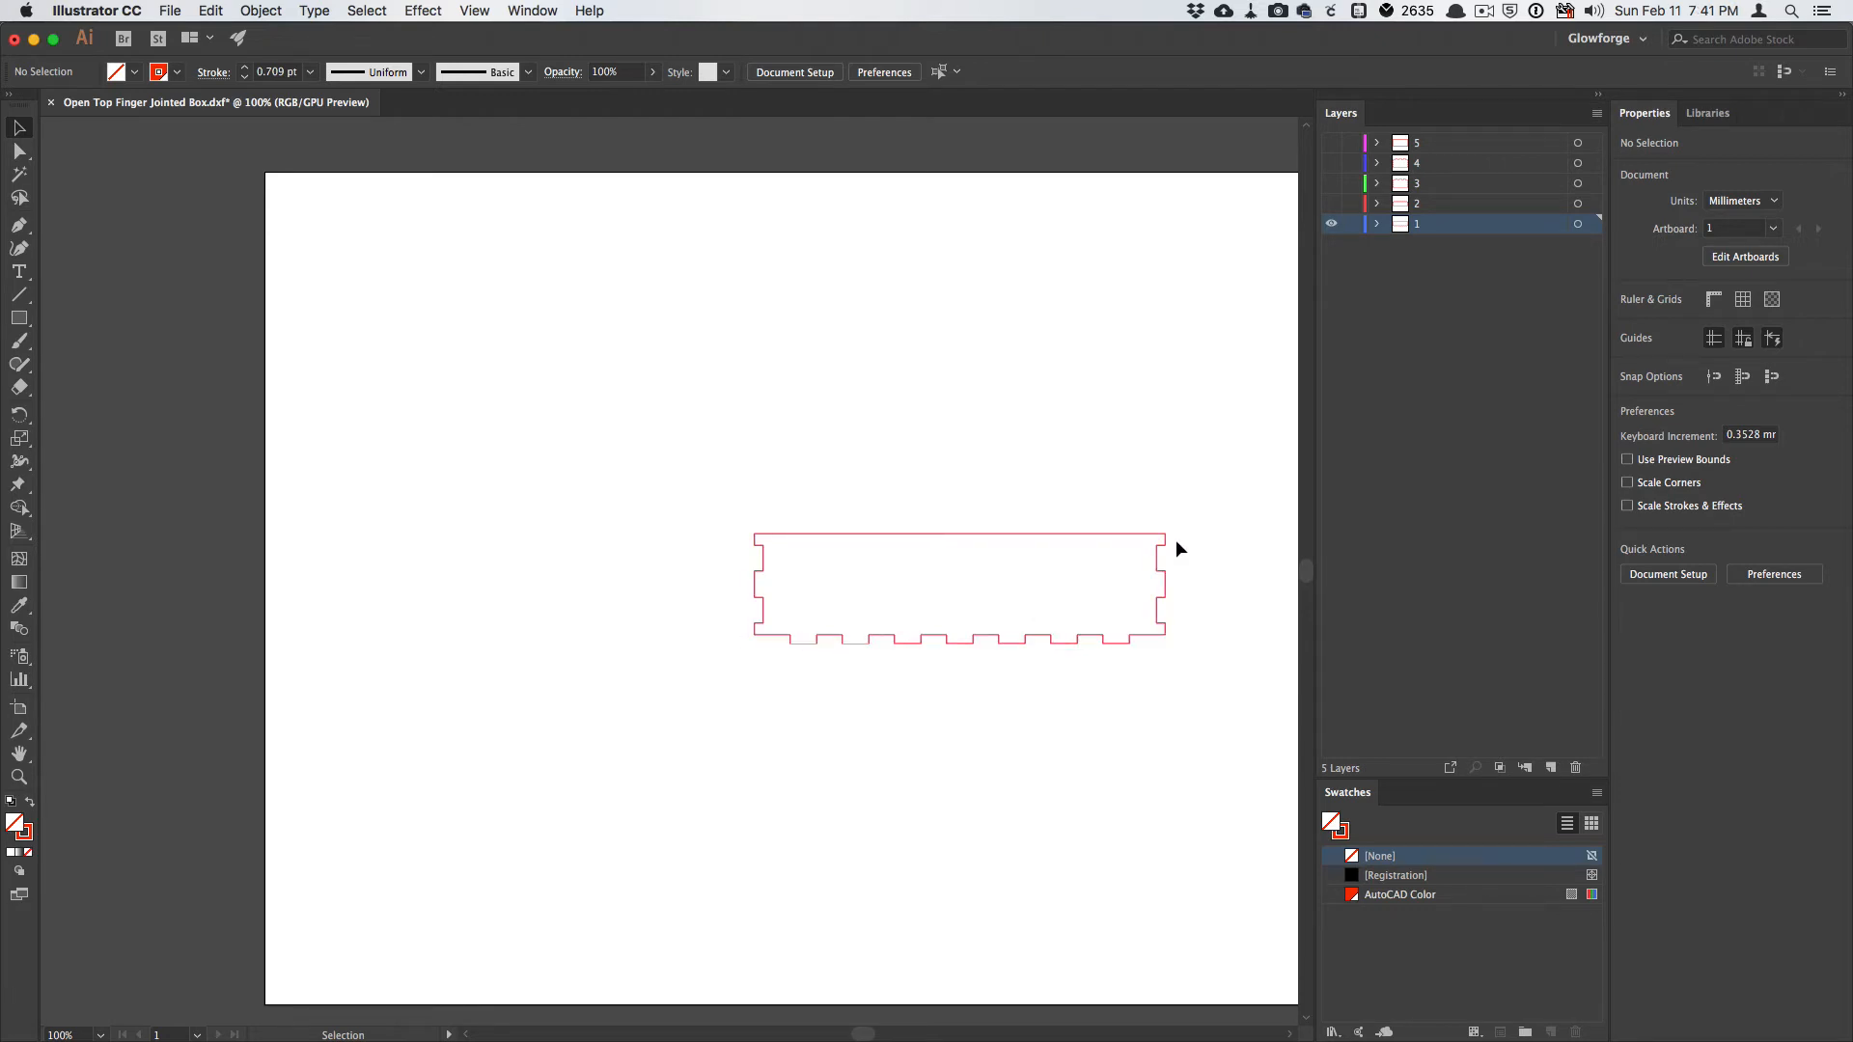
pyautogui.moveTo(930, 542)
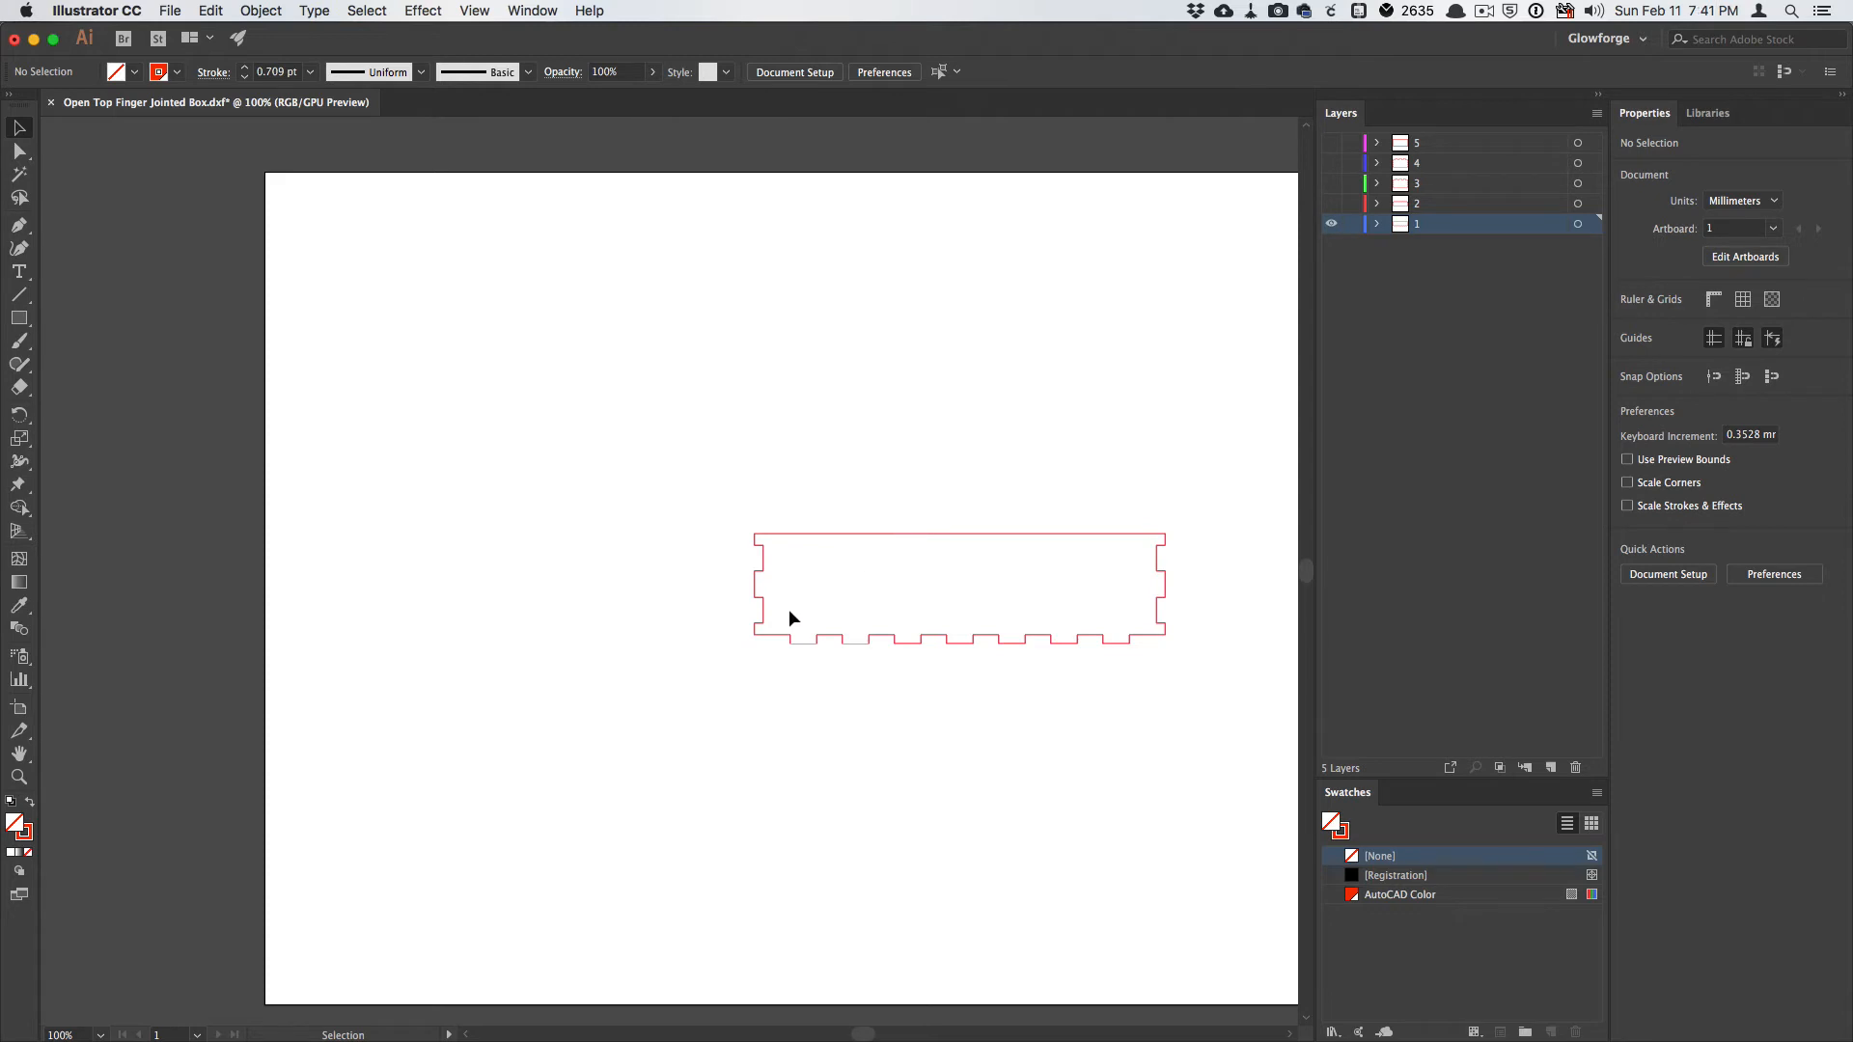
pyautogui.moveTo(808, 501)
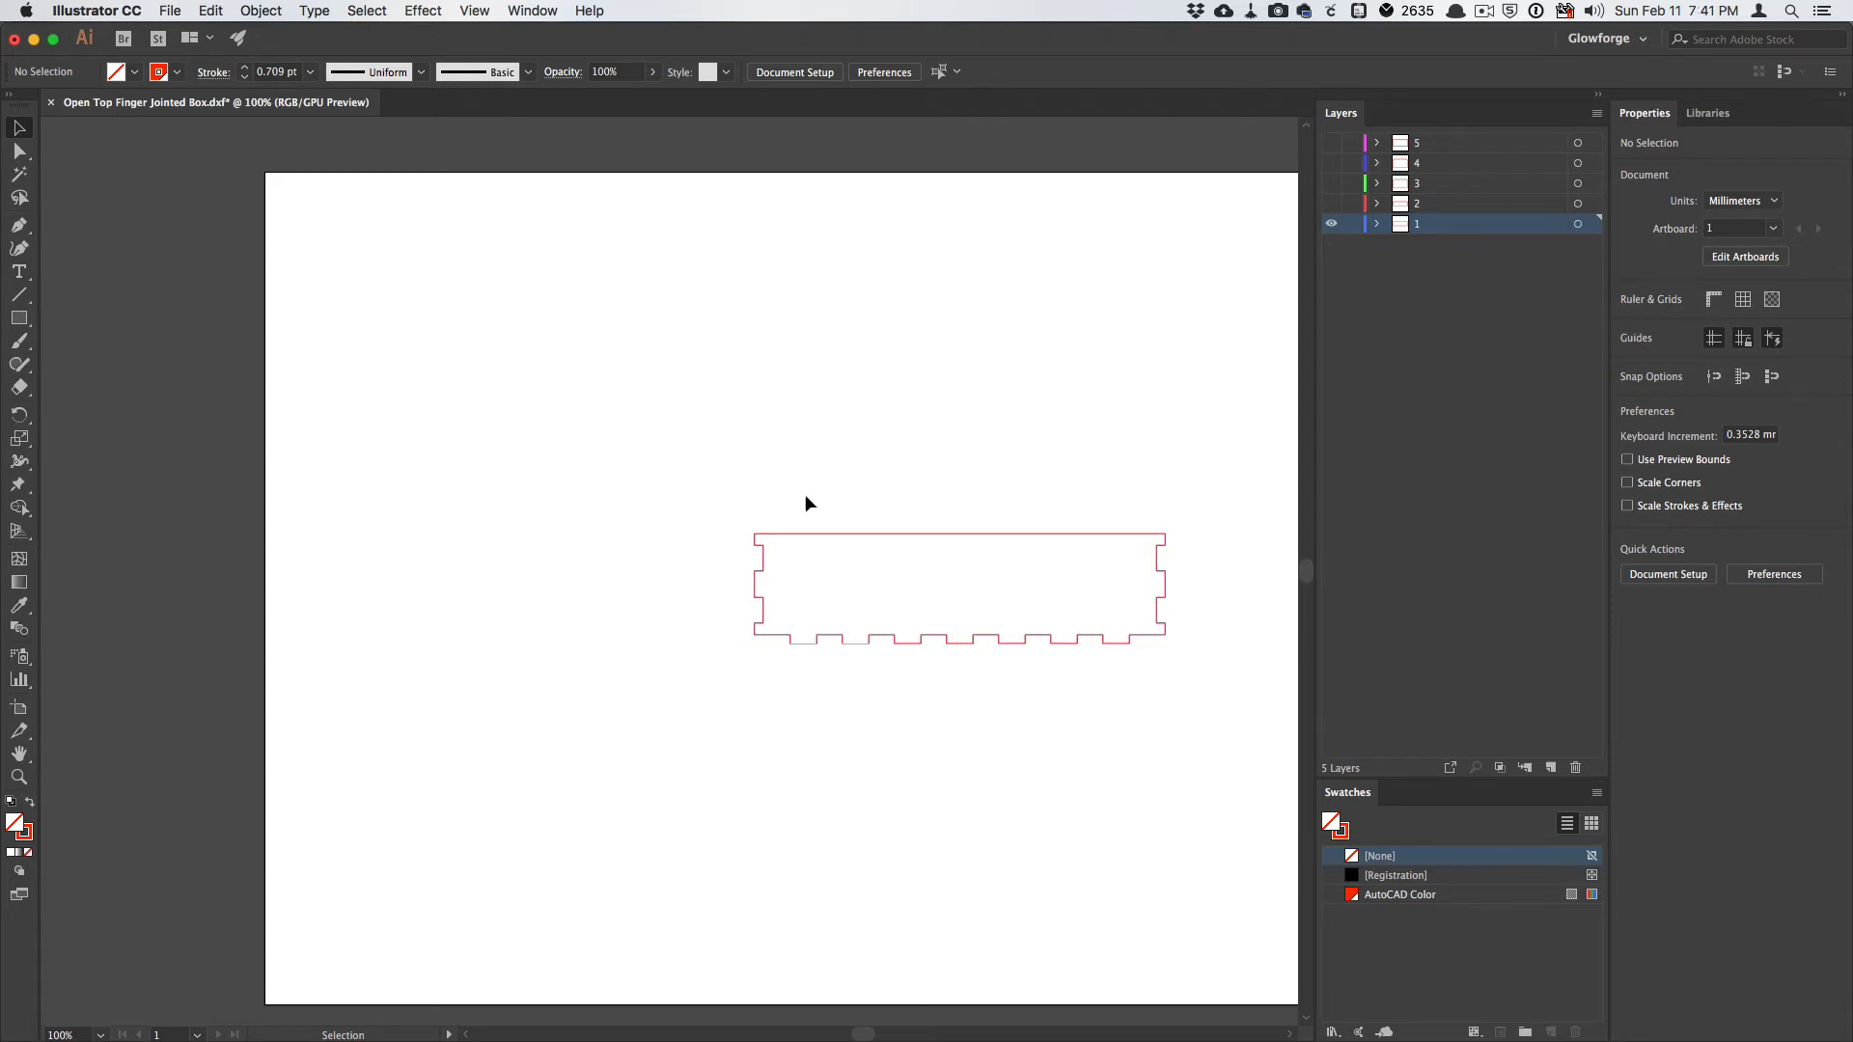
pyautogui.moveTo(1209, 572)
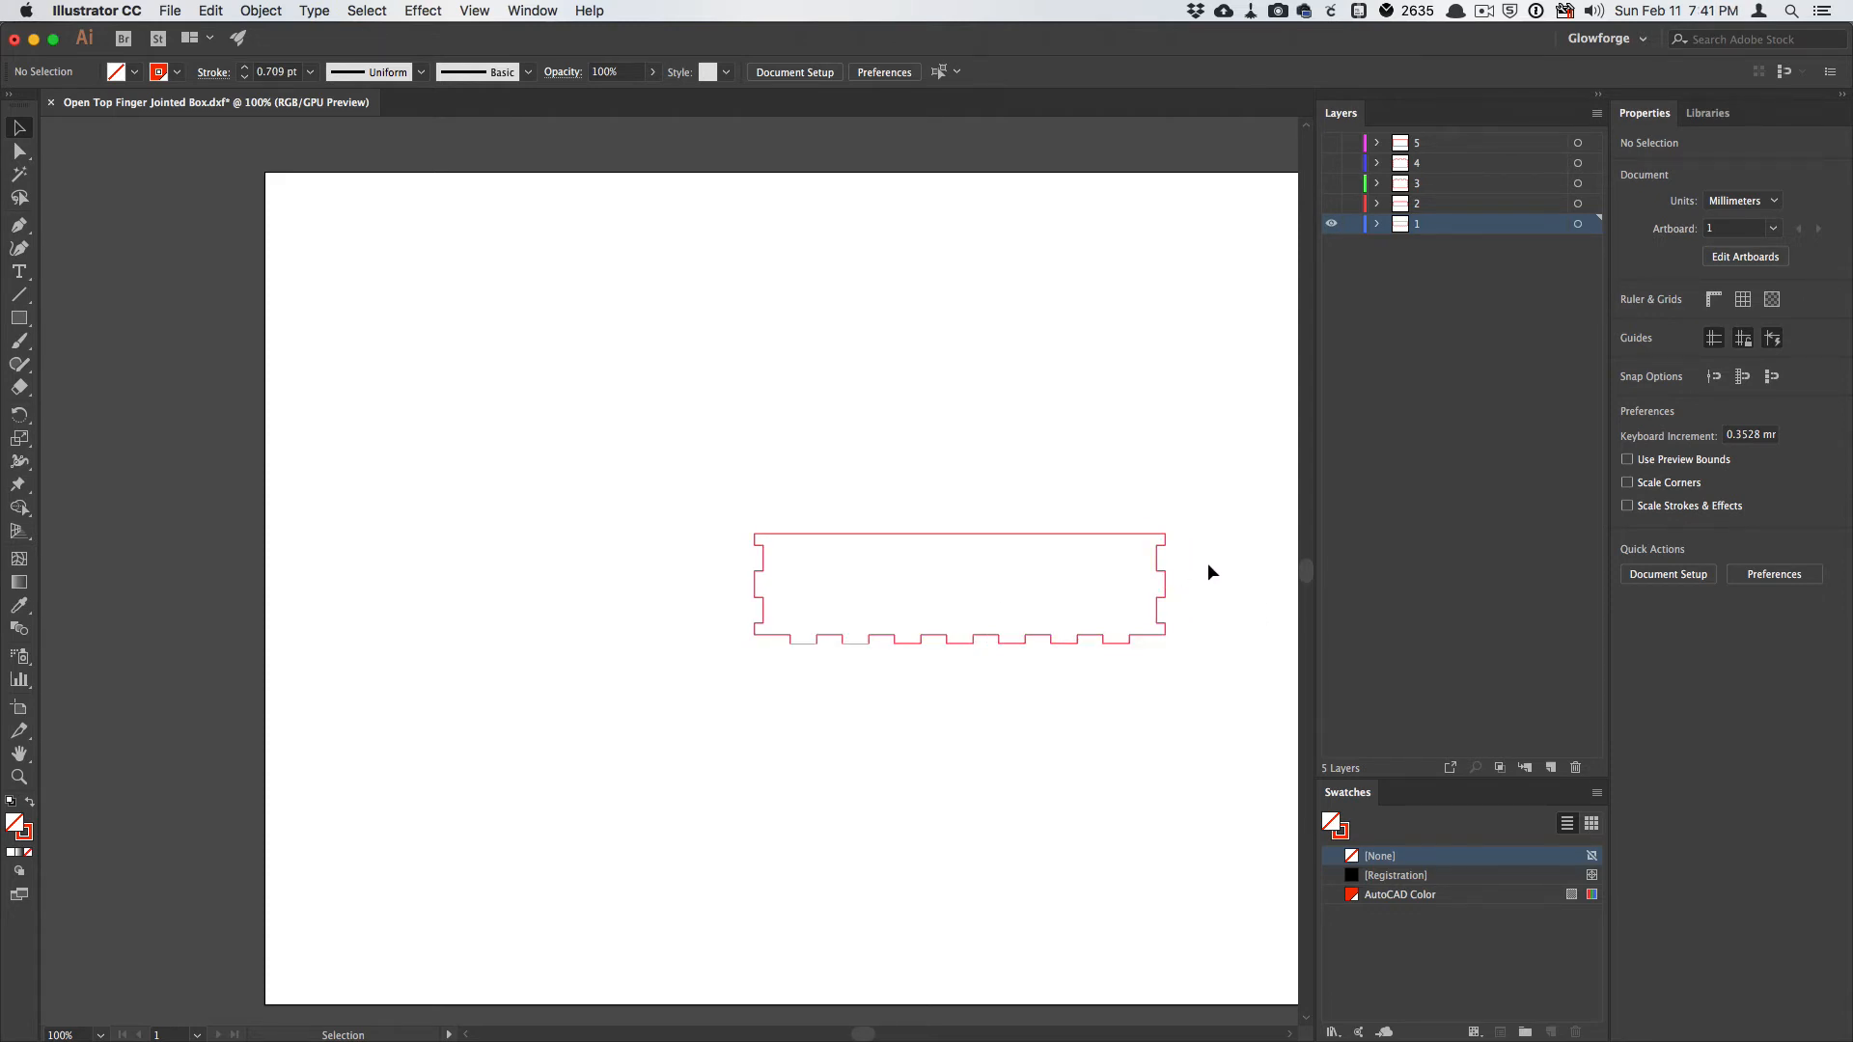
pyautogui.moveTo(1223, 335)
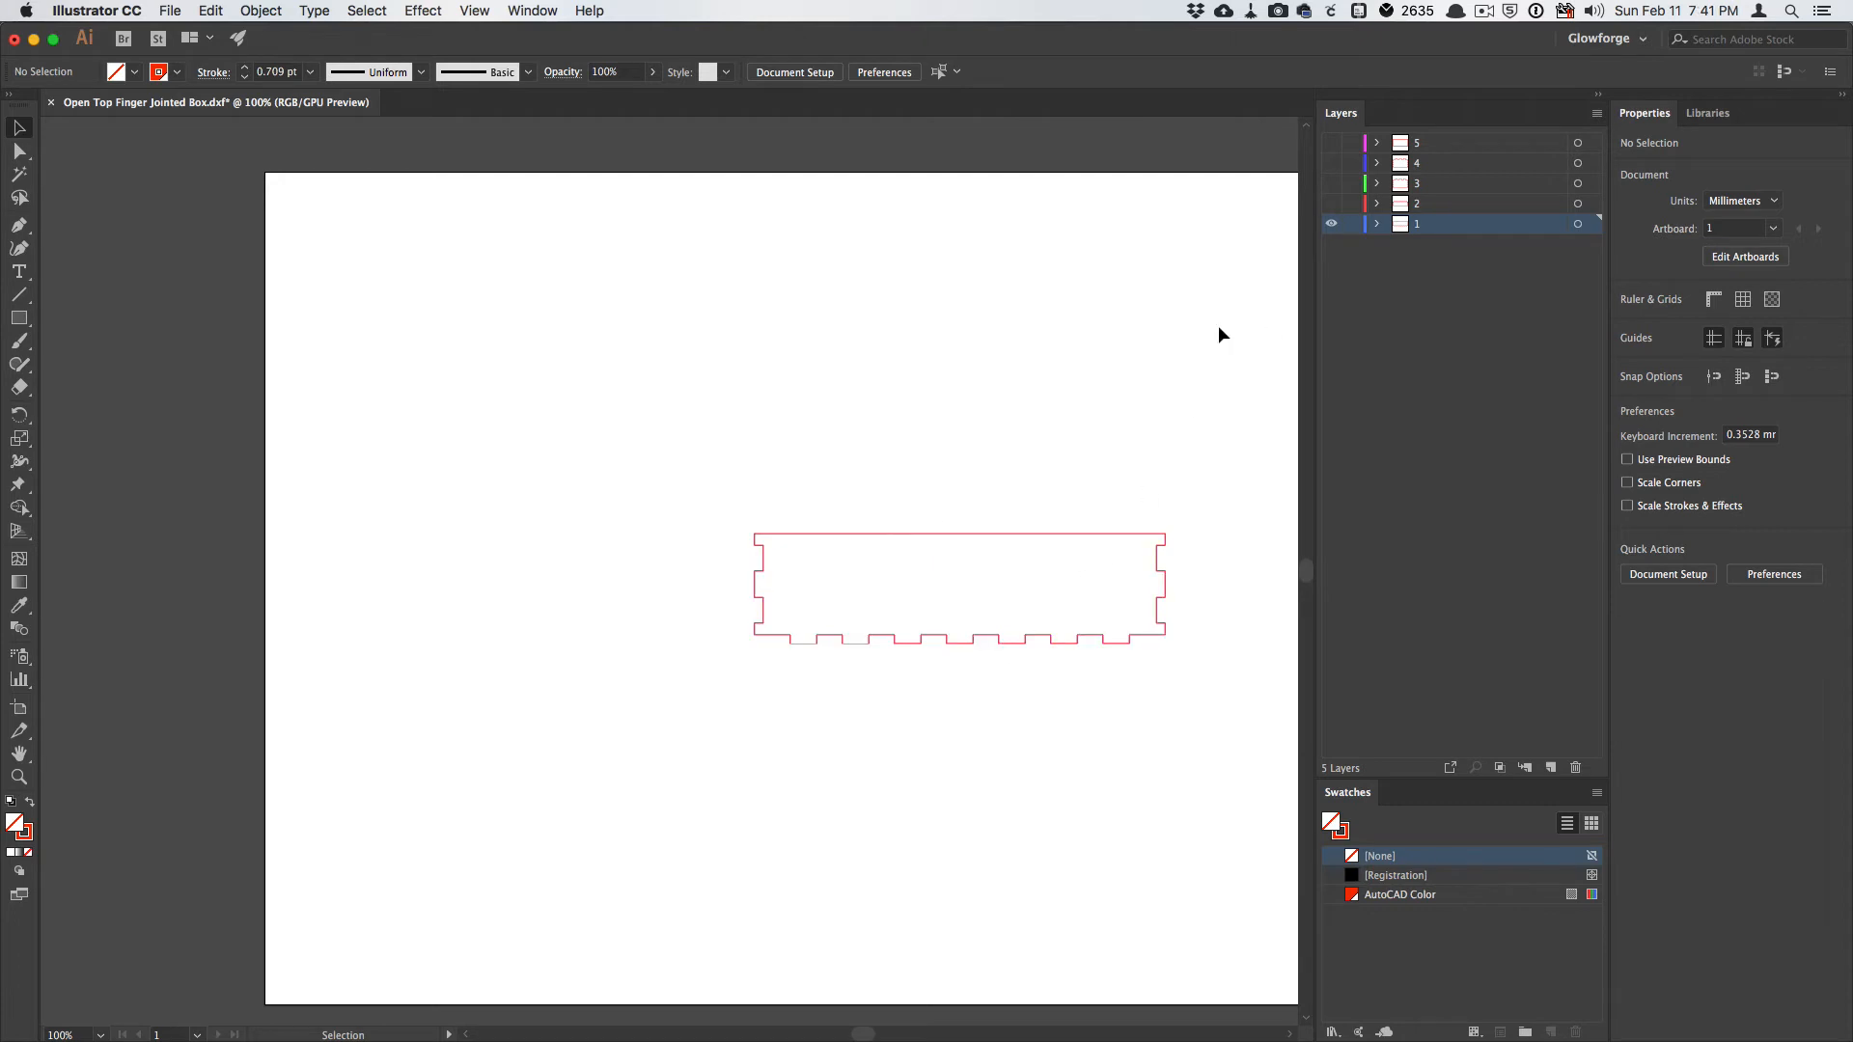
pyautogui.moveTo(1307, 219)
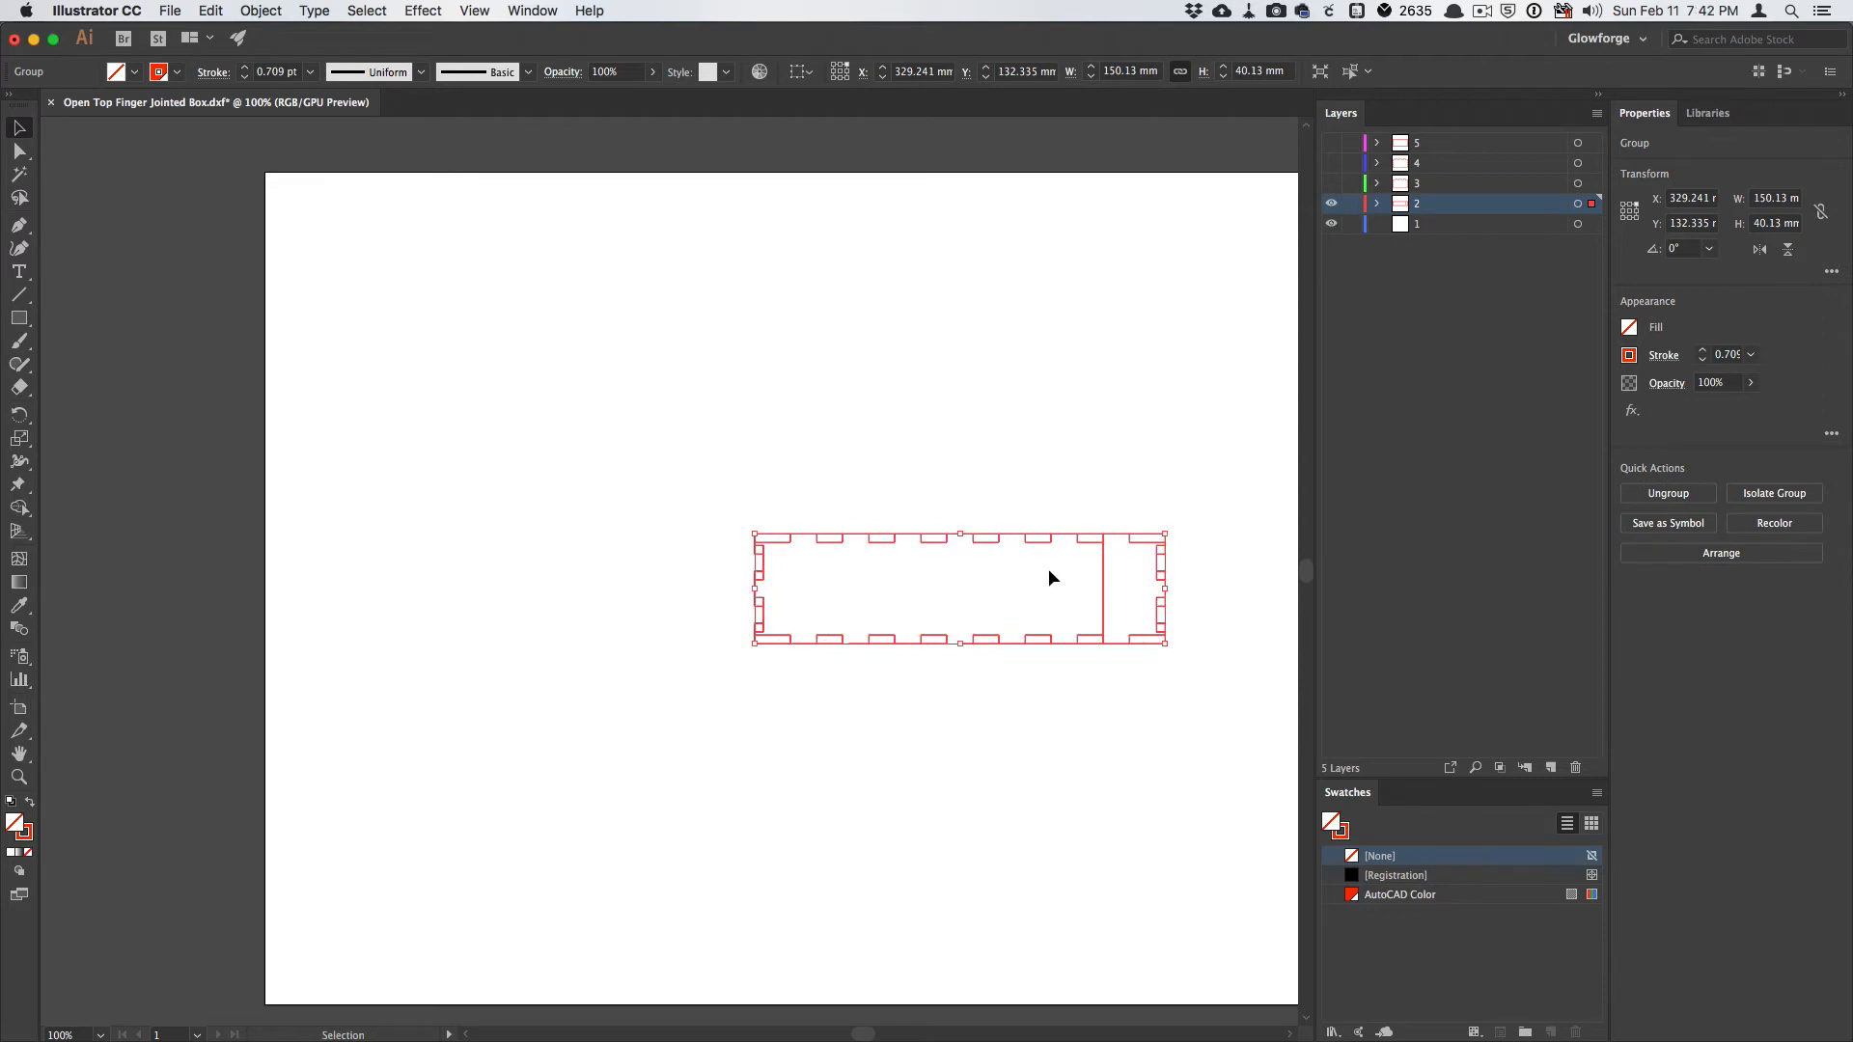
pyautogui.moveTo(1091, 634)
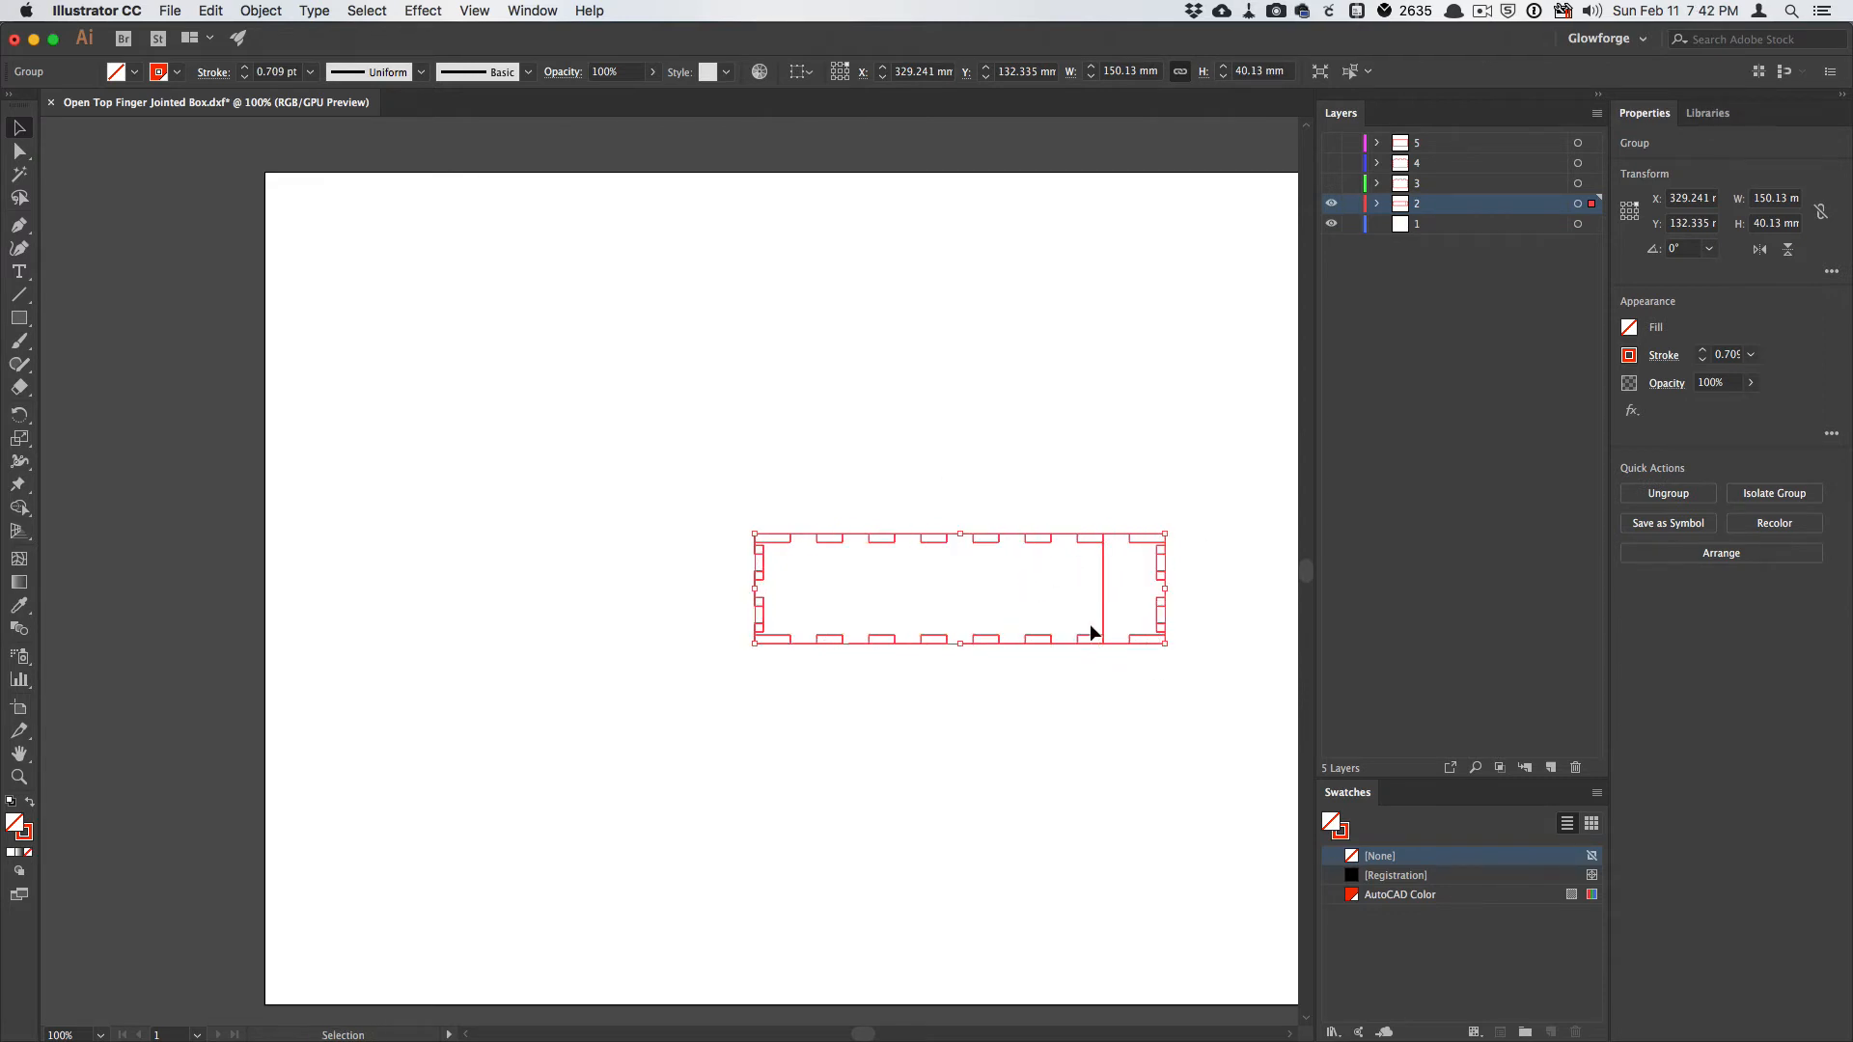
pyautogui.moveTo(941, 620)
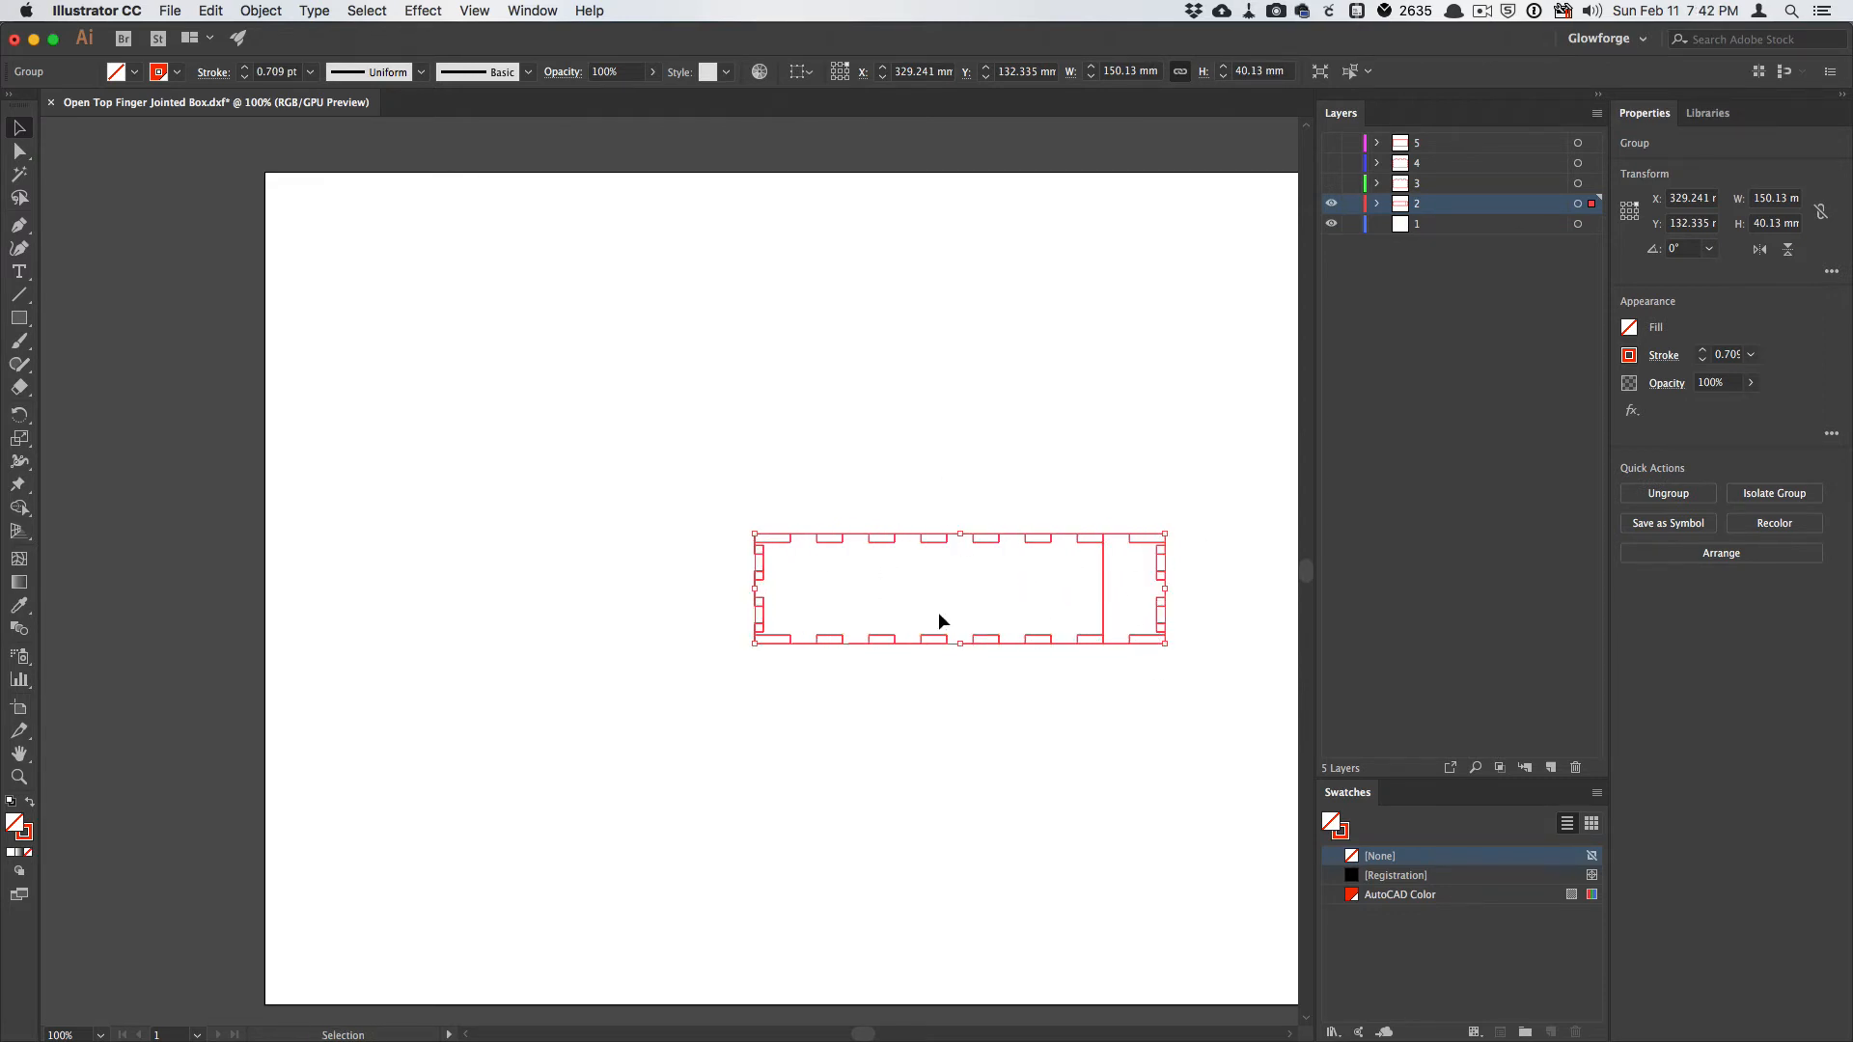
pyautogui.moveTo(1167, 609)
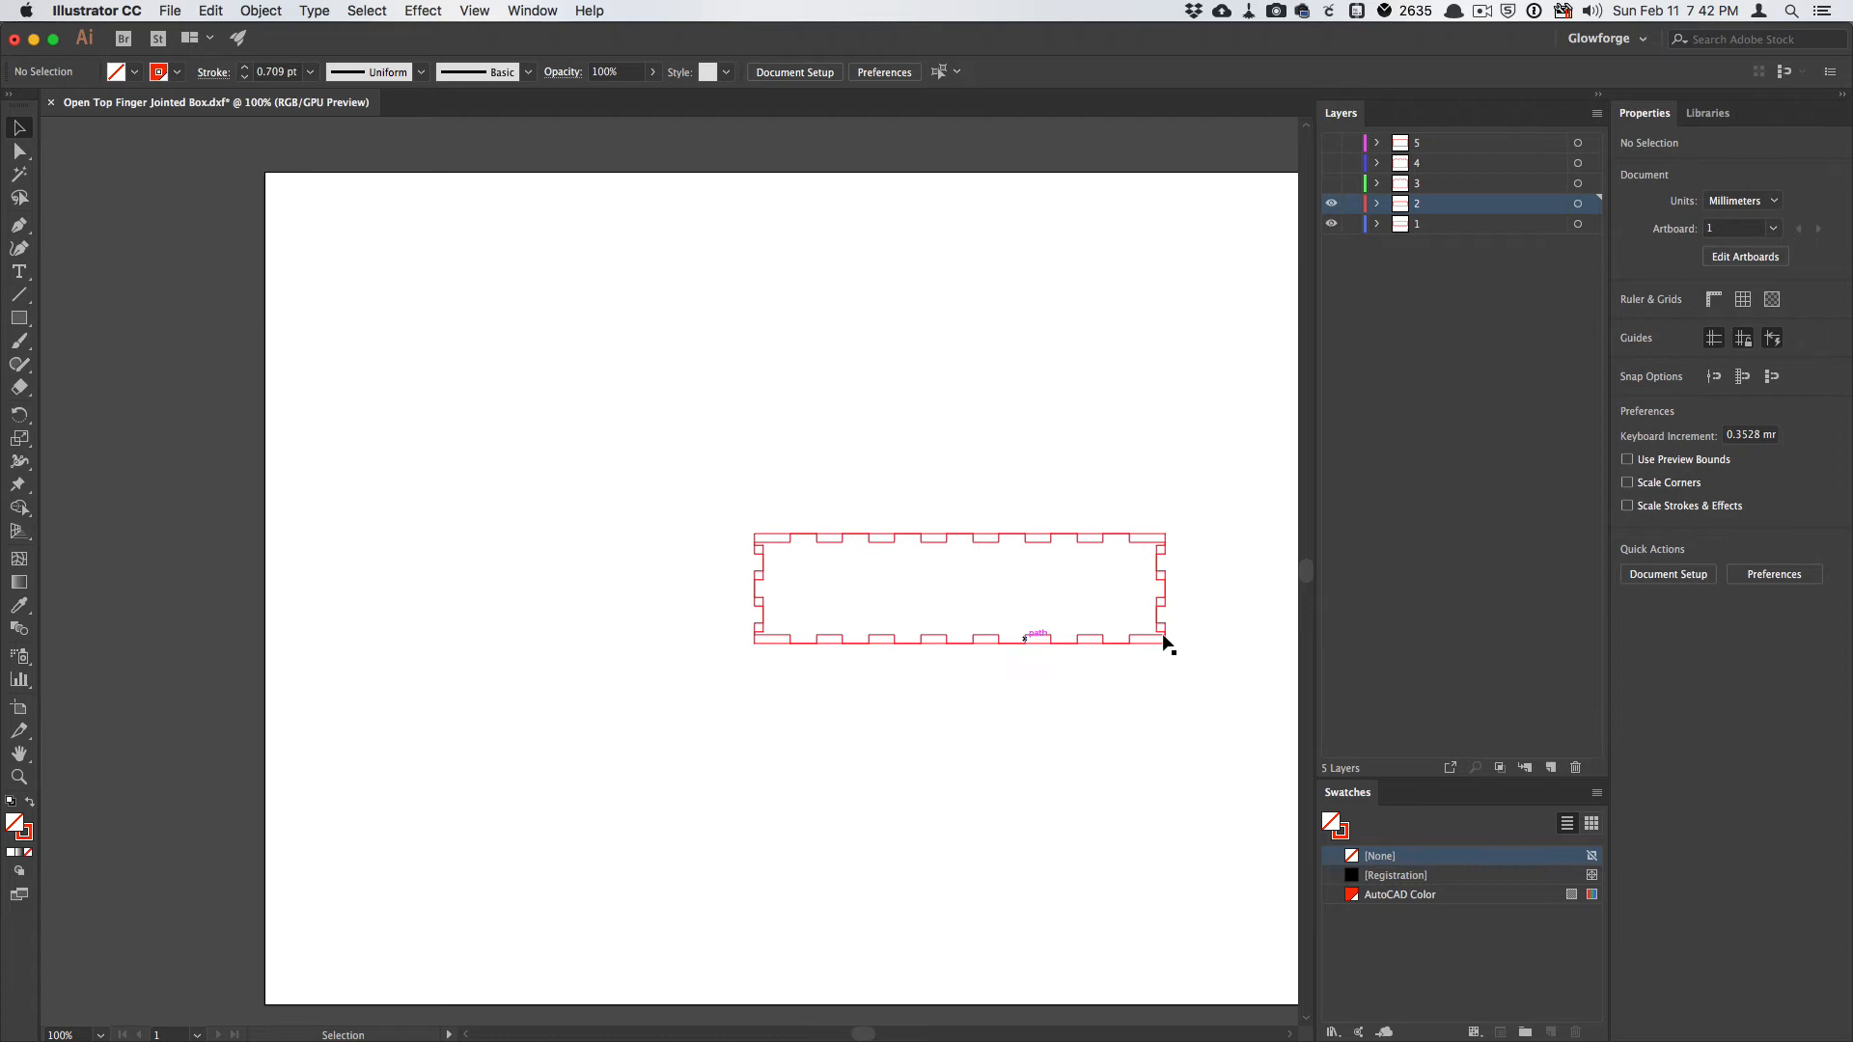
pyautogui.moveTo(1230, 586)
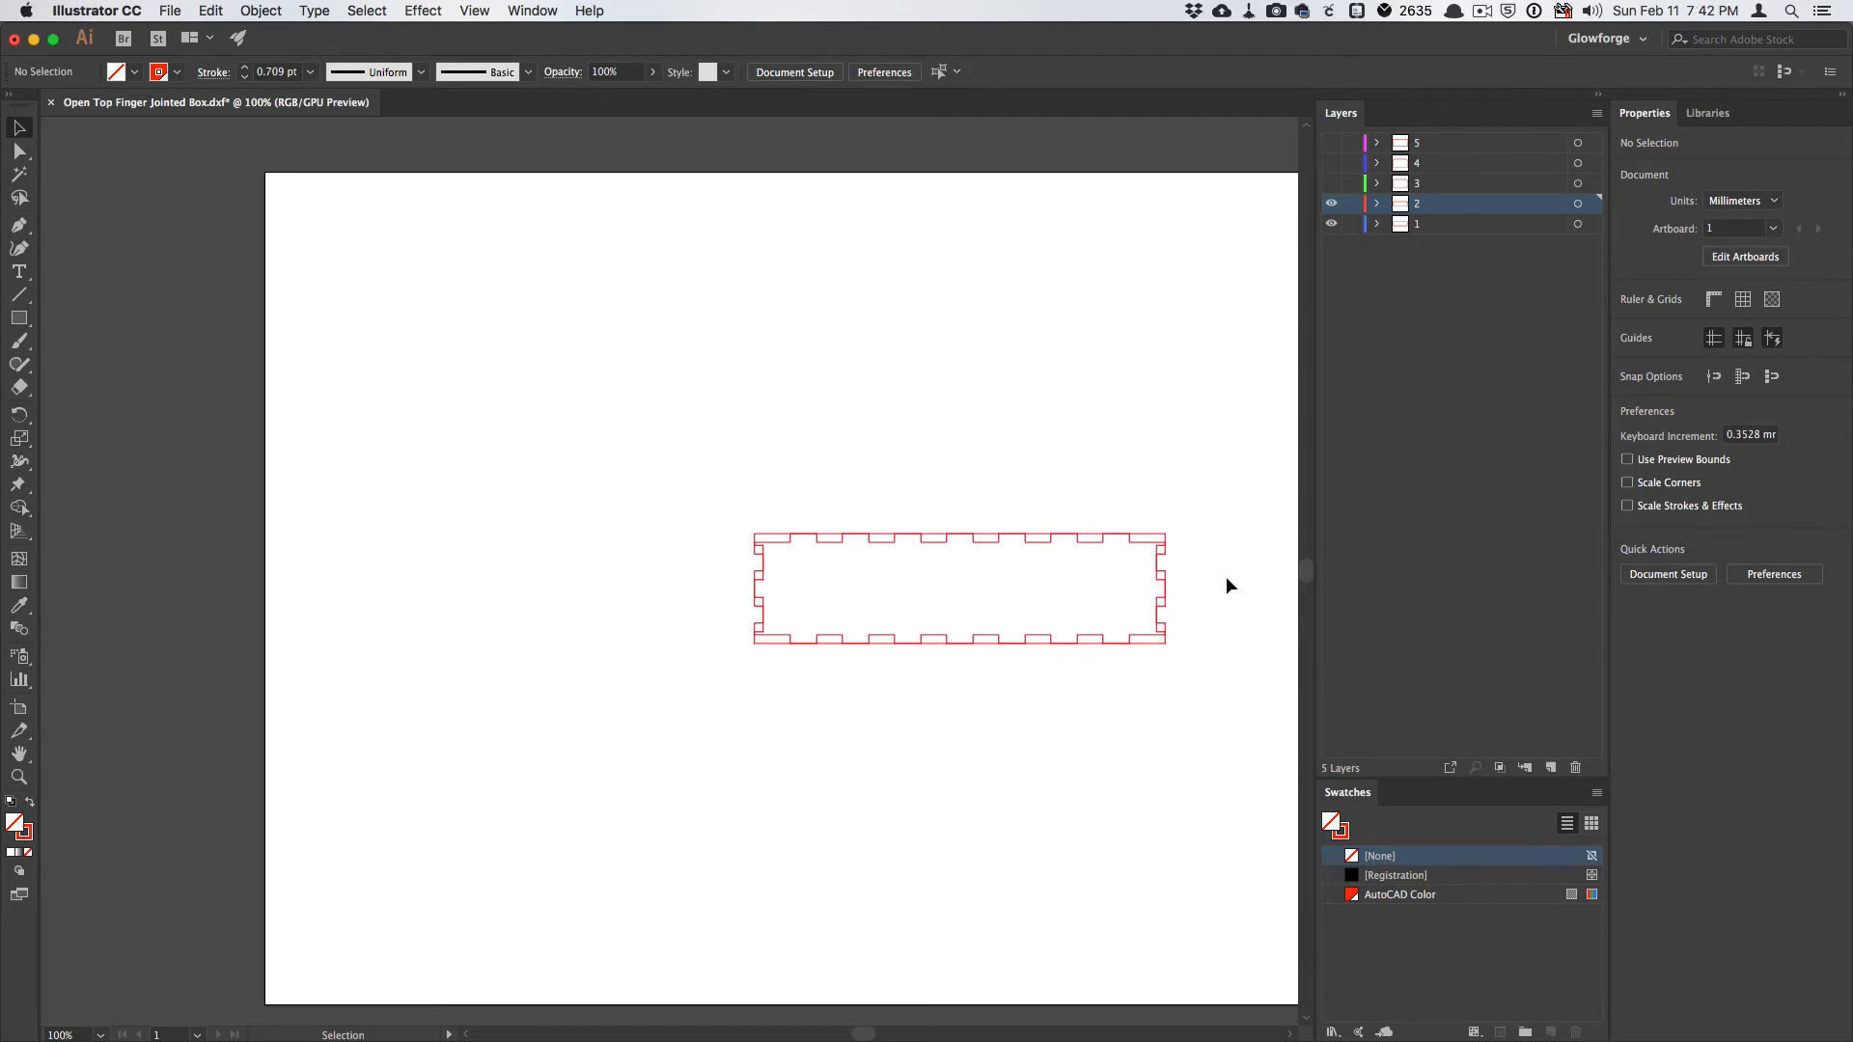
pyautogui.moveTo(1181, 443)
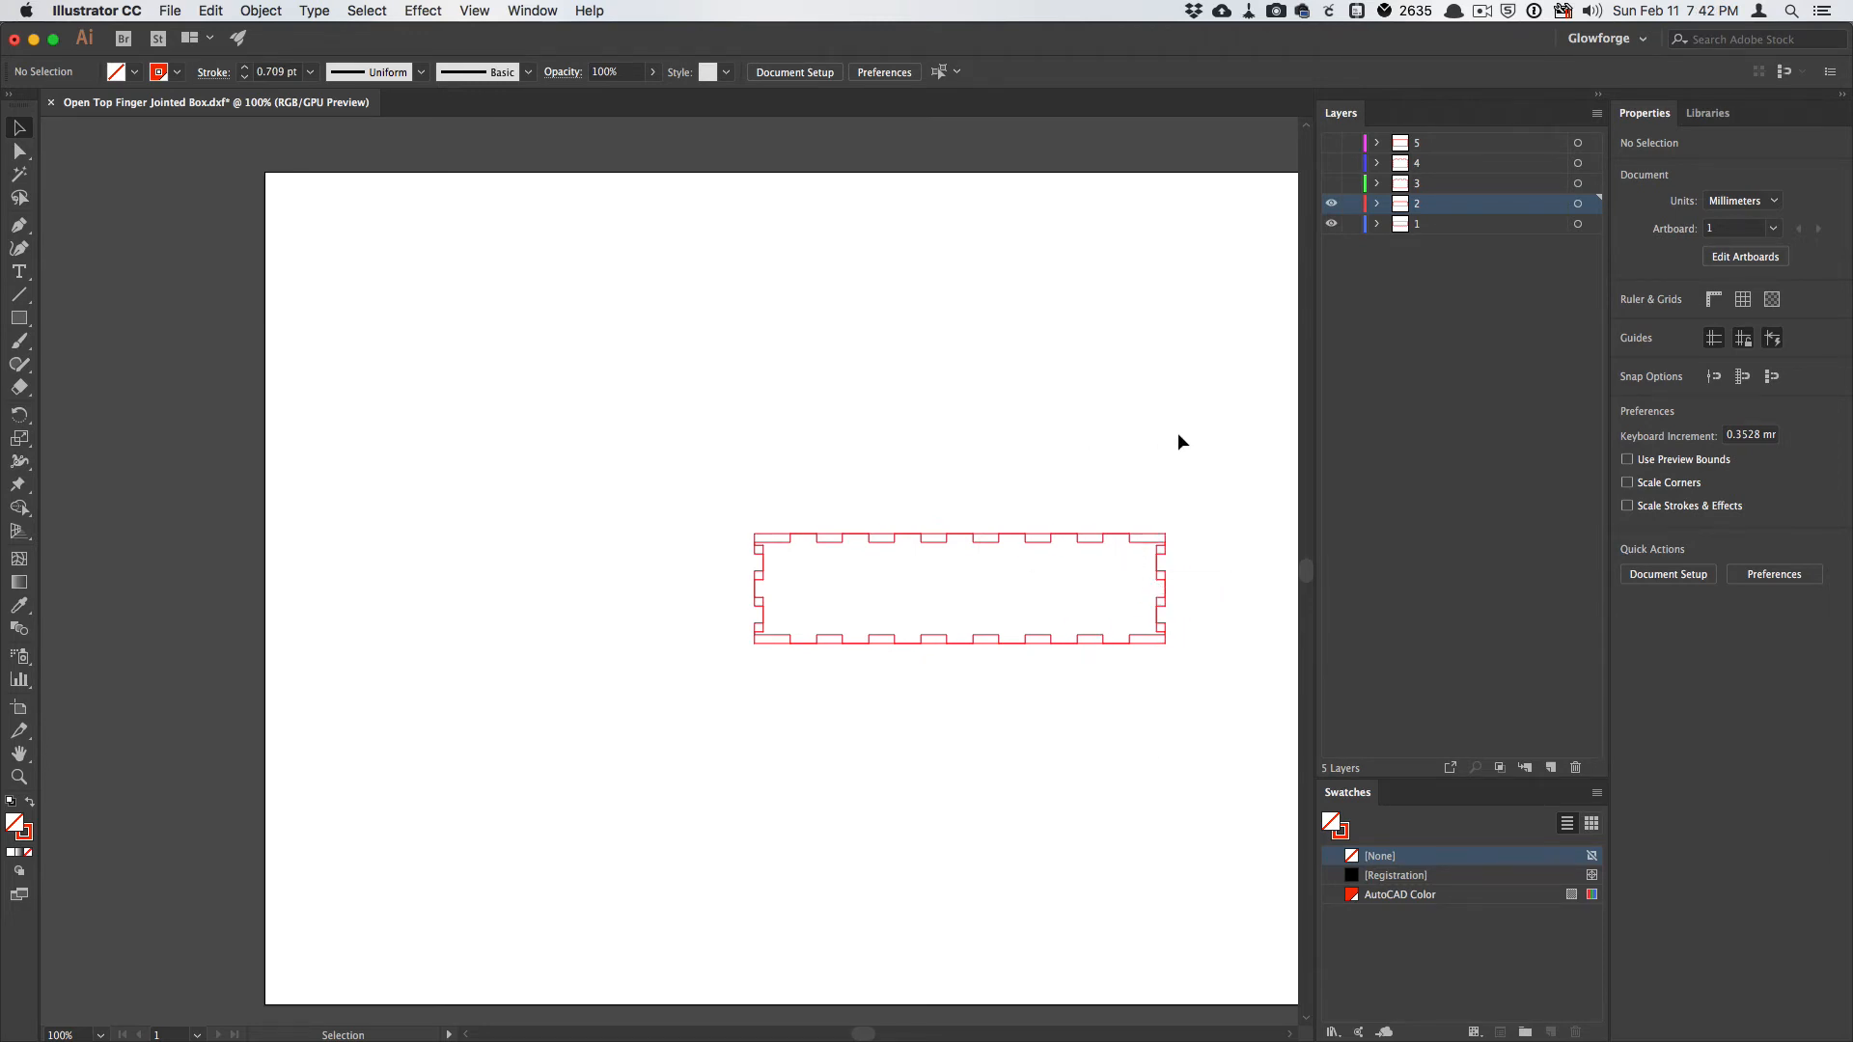
# Hide Layer 2's overlapping profile again.
pyautogui.click(1331, 203)
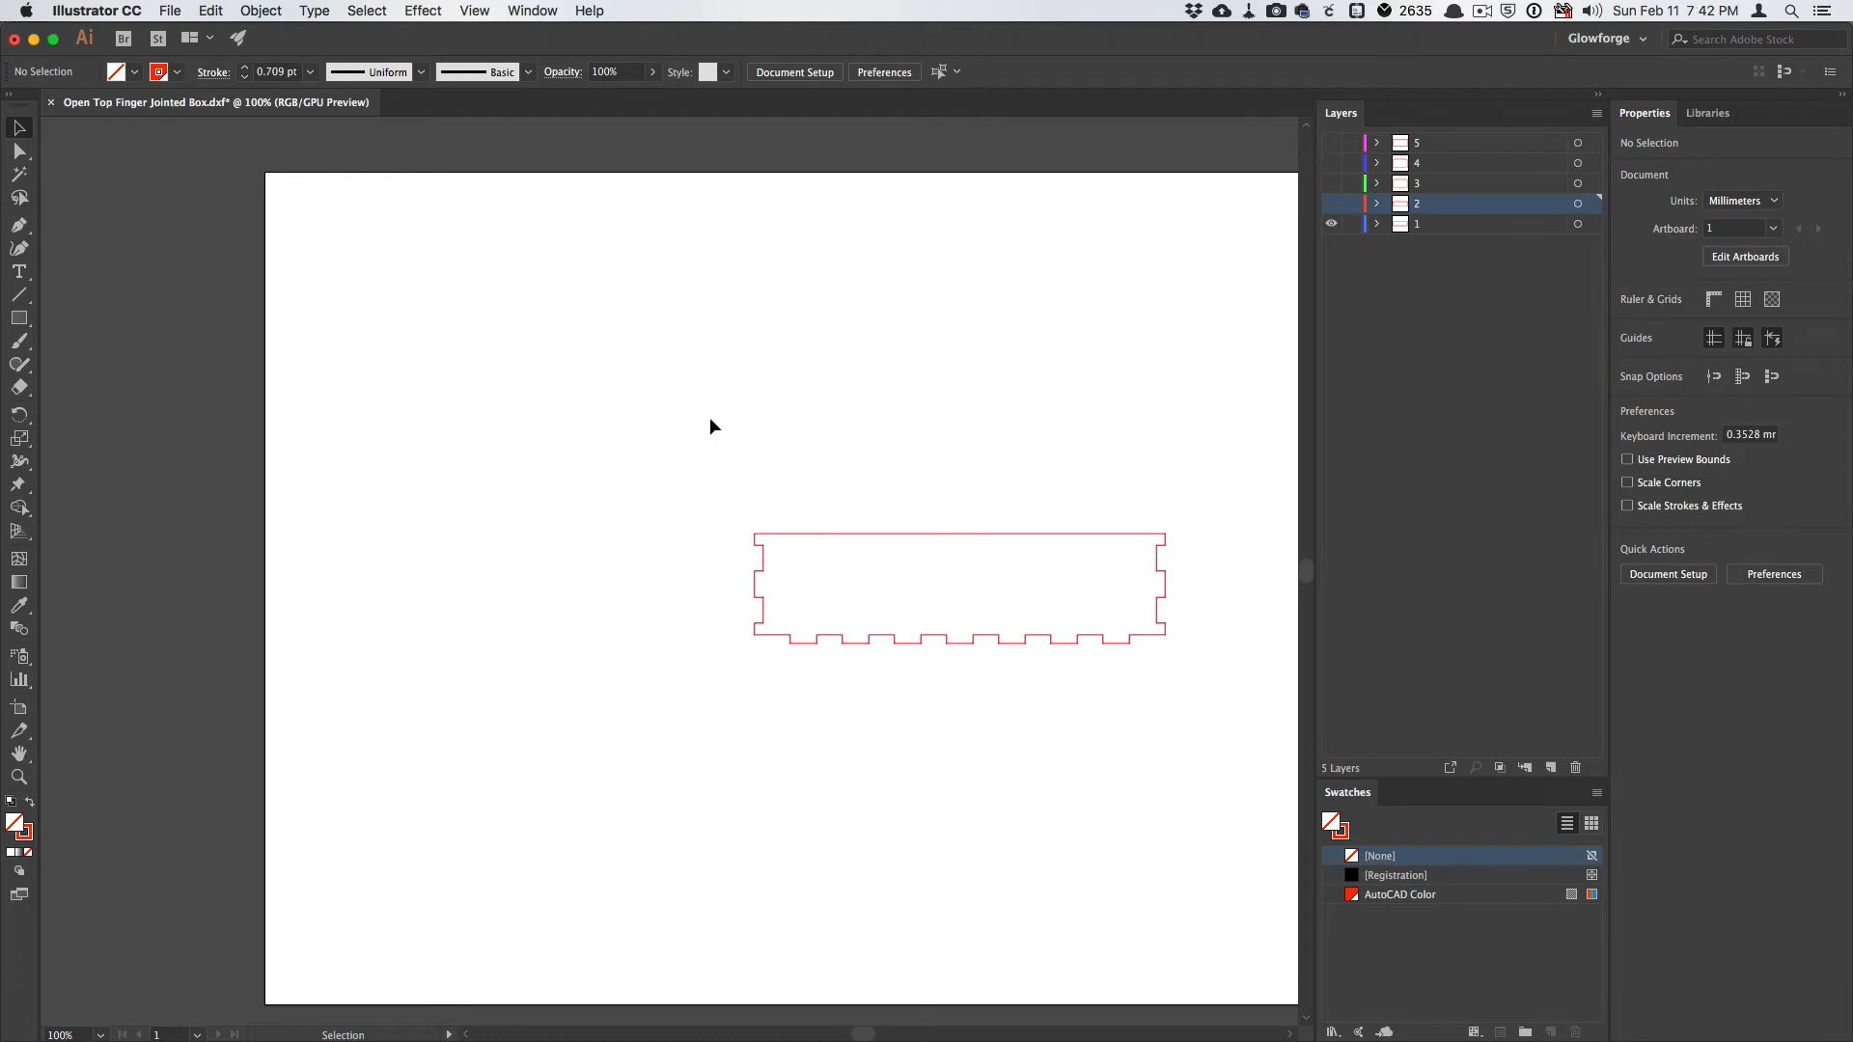
pyautogui.moveTo(675, 410)
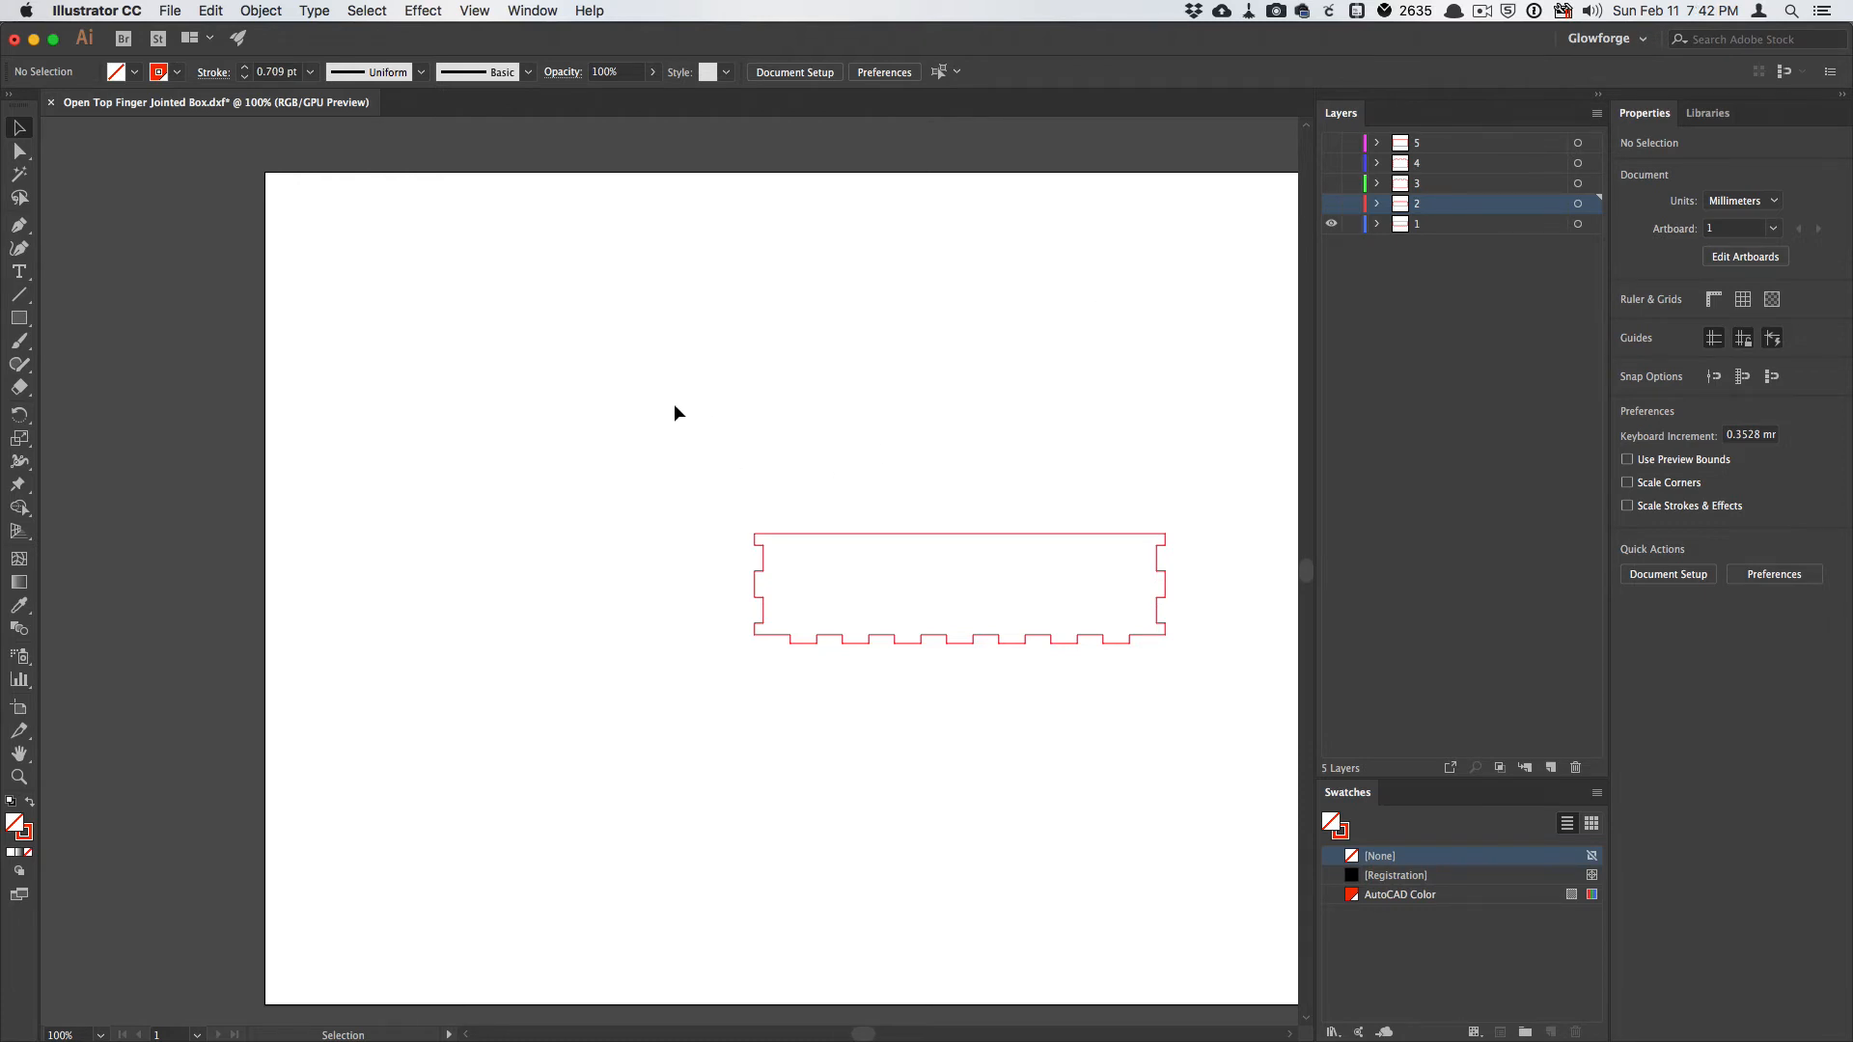
pyautogui.moveTo(842, 448)
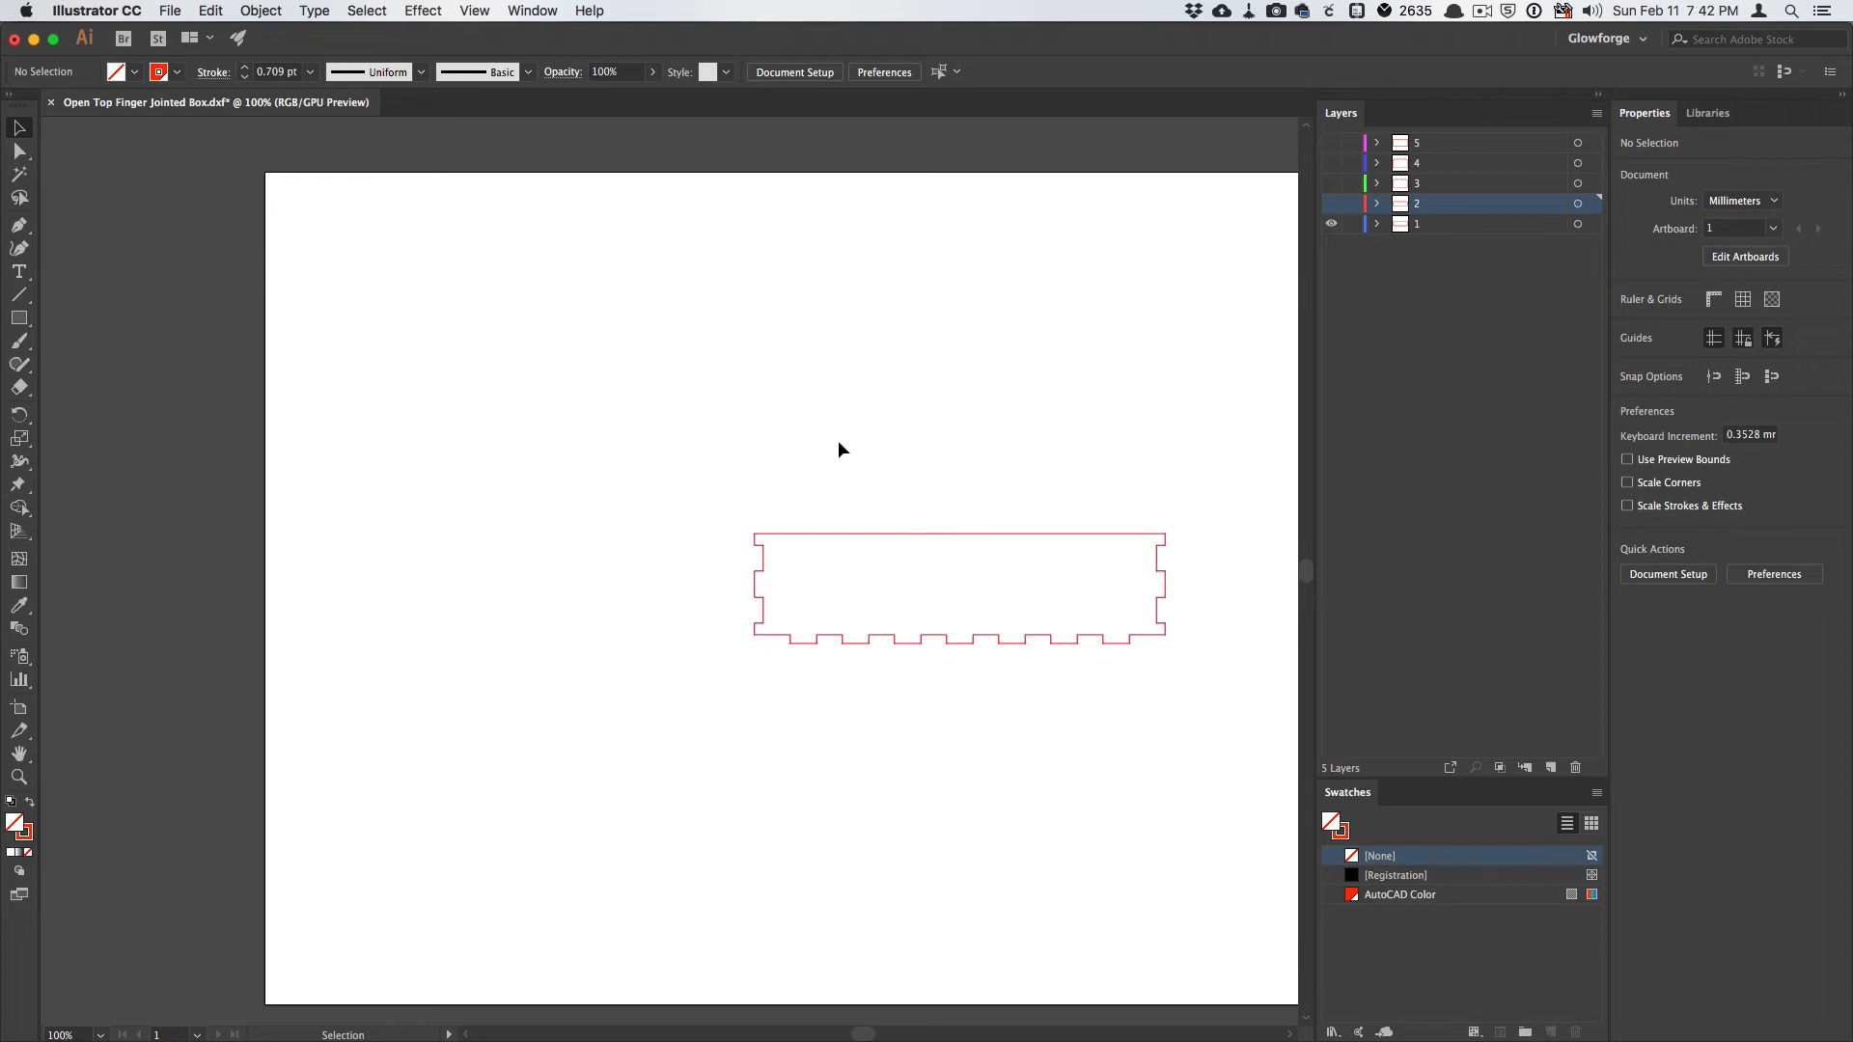
pyautogui.moveTo(743, 529)
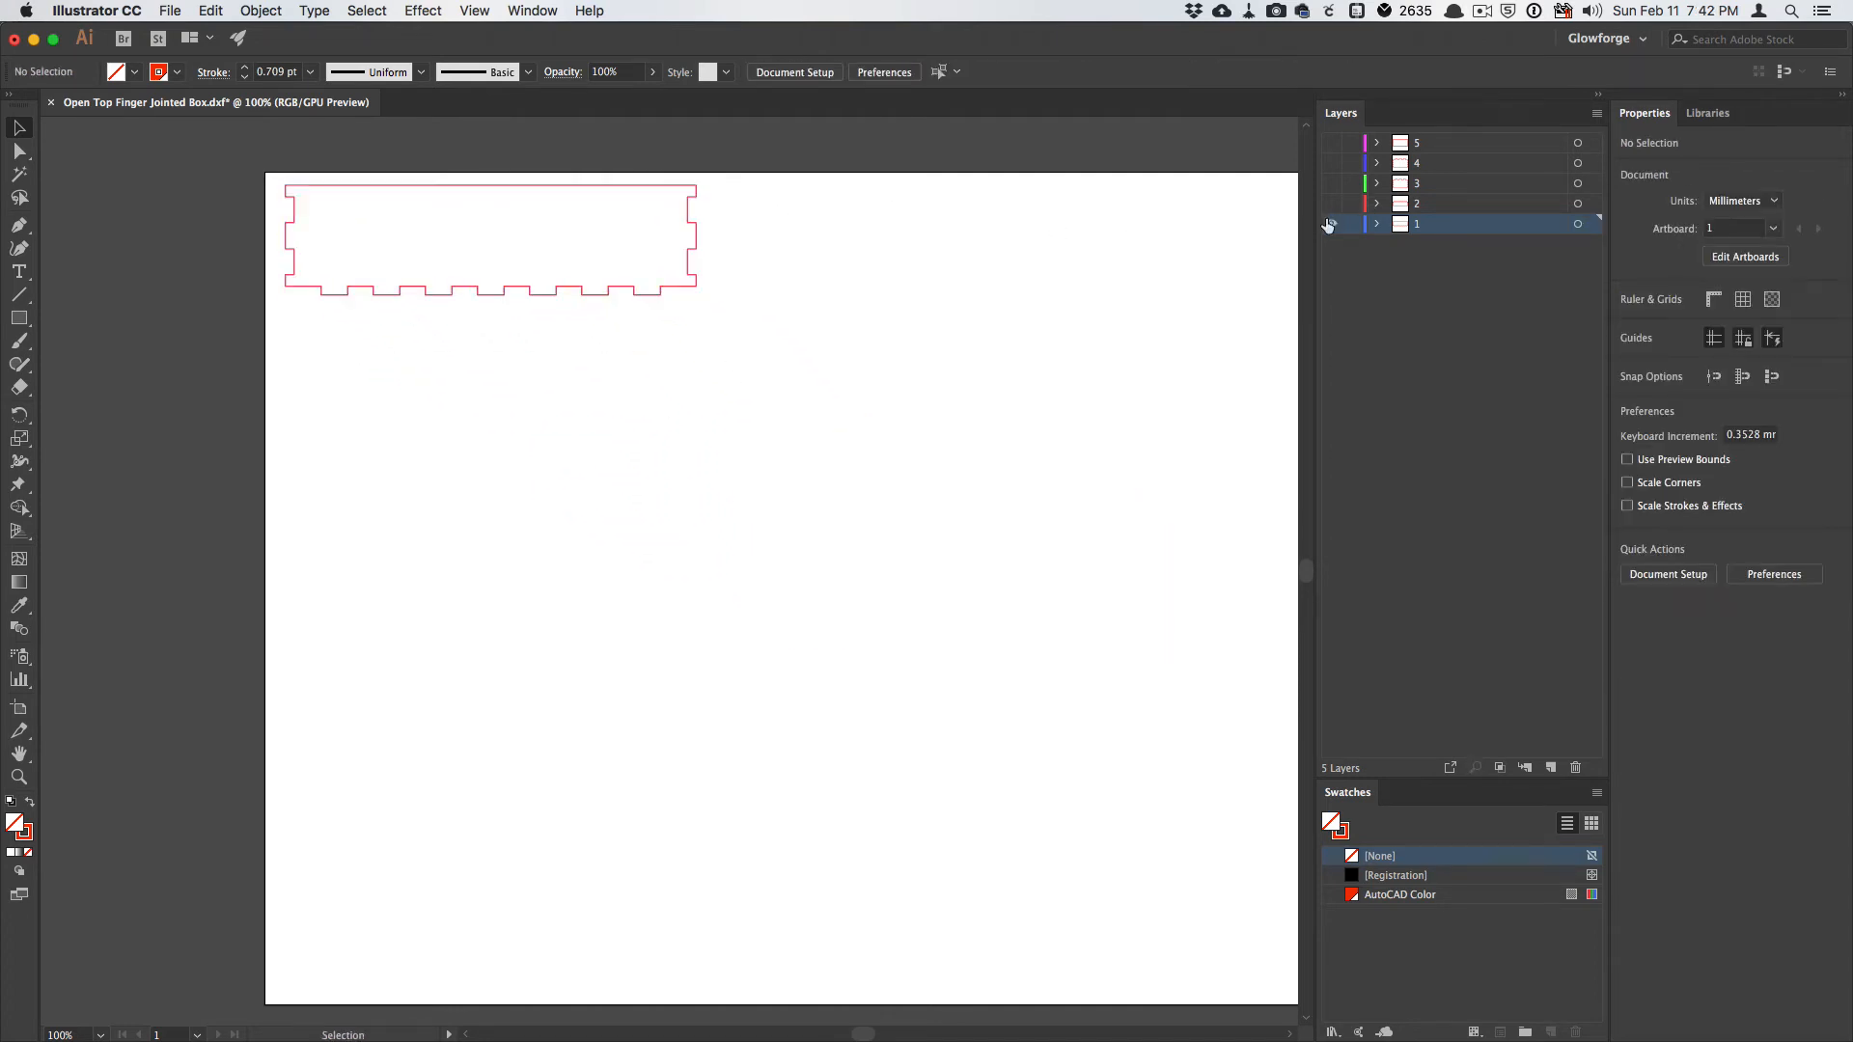
# Show Layer 2 and drag the profiles side by side into the upper-left area.
pyautogui.click(1331, 223)
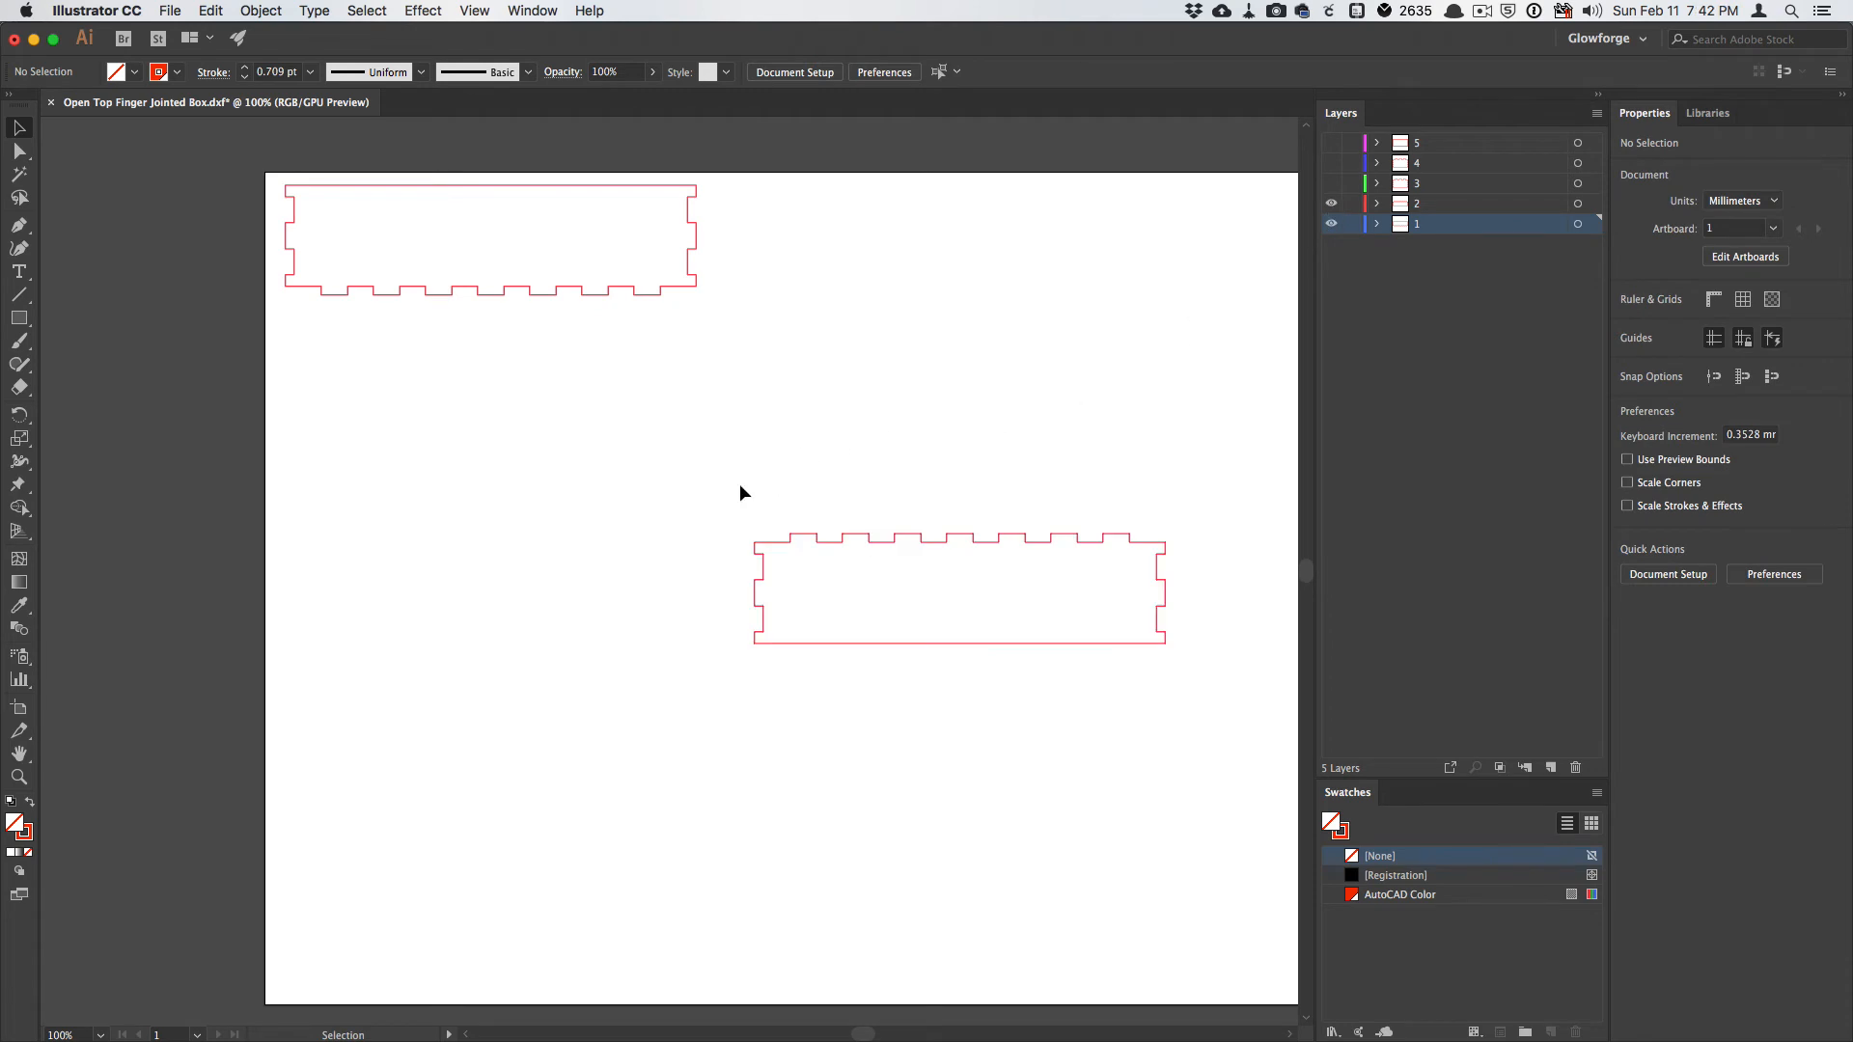
pyautogui.moveTo(721, 484); pyautogui.dragTo(1235, 685)
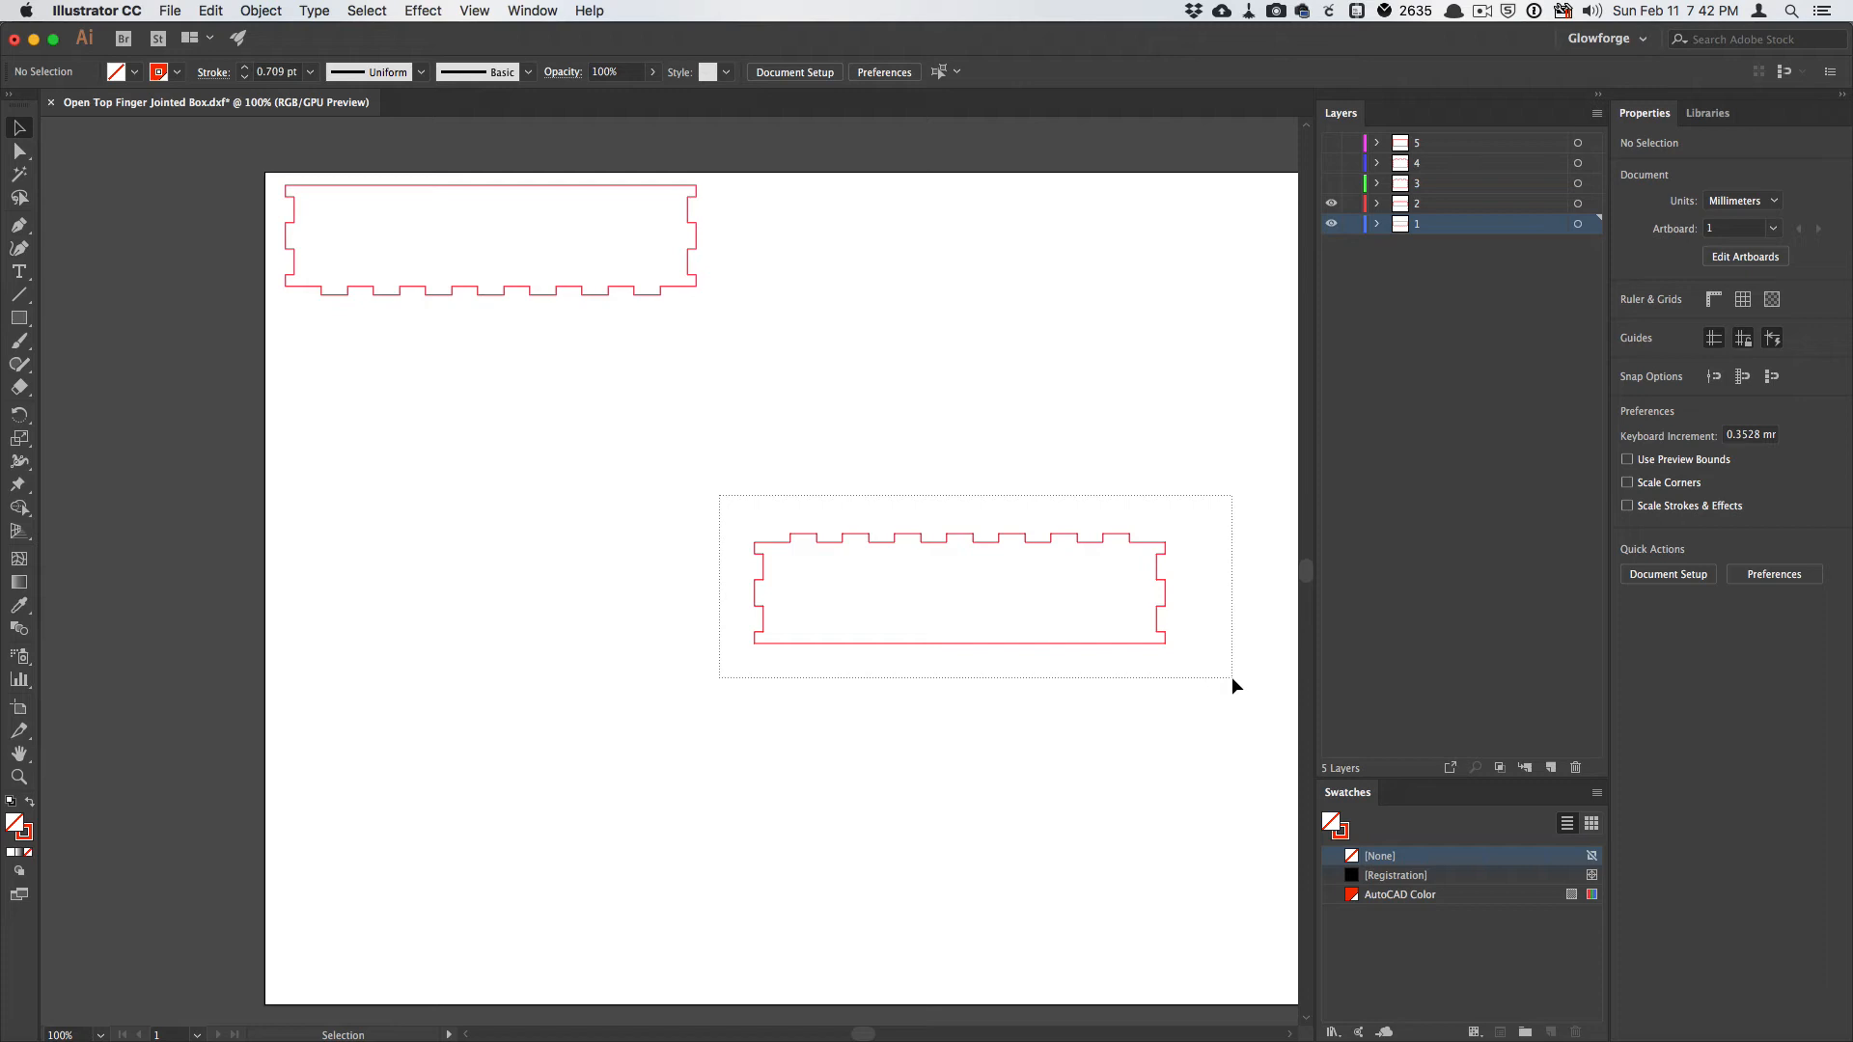
pyautogui.click(956, 600)
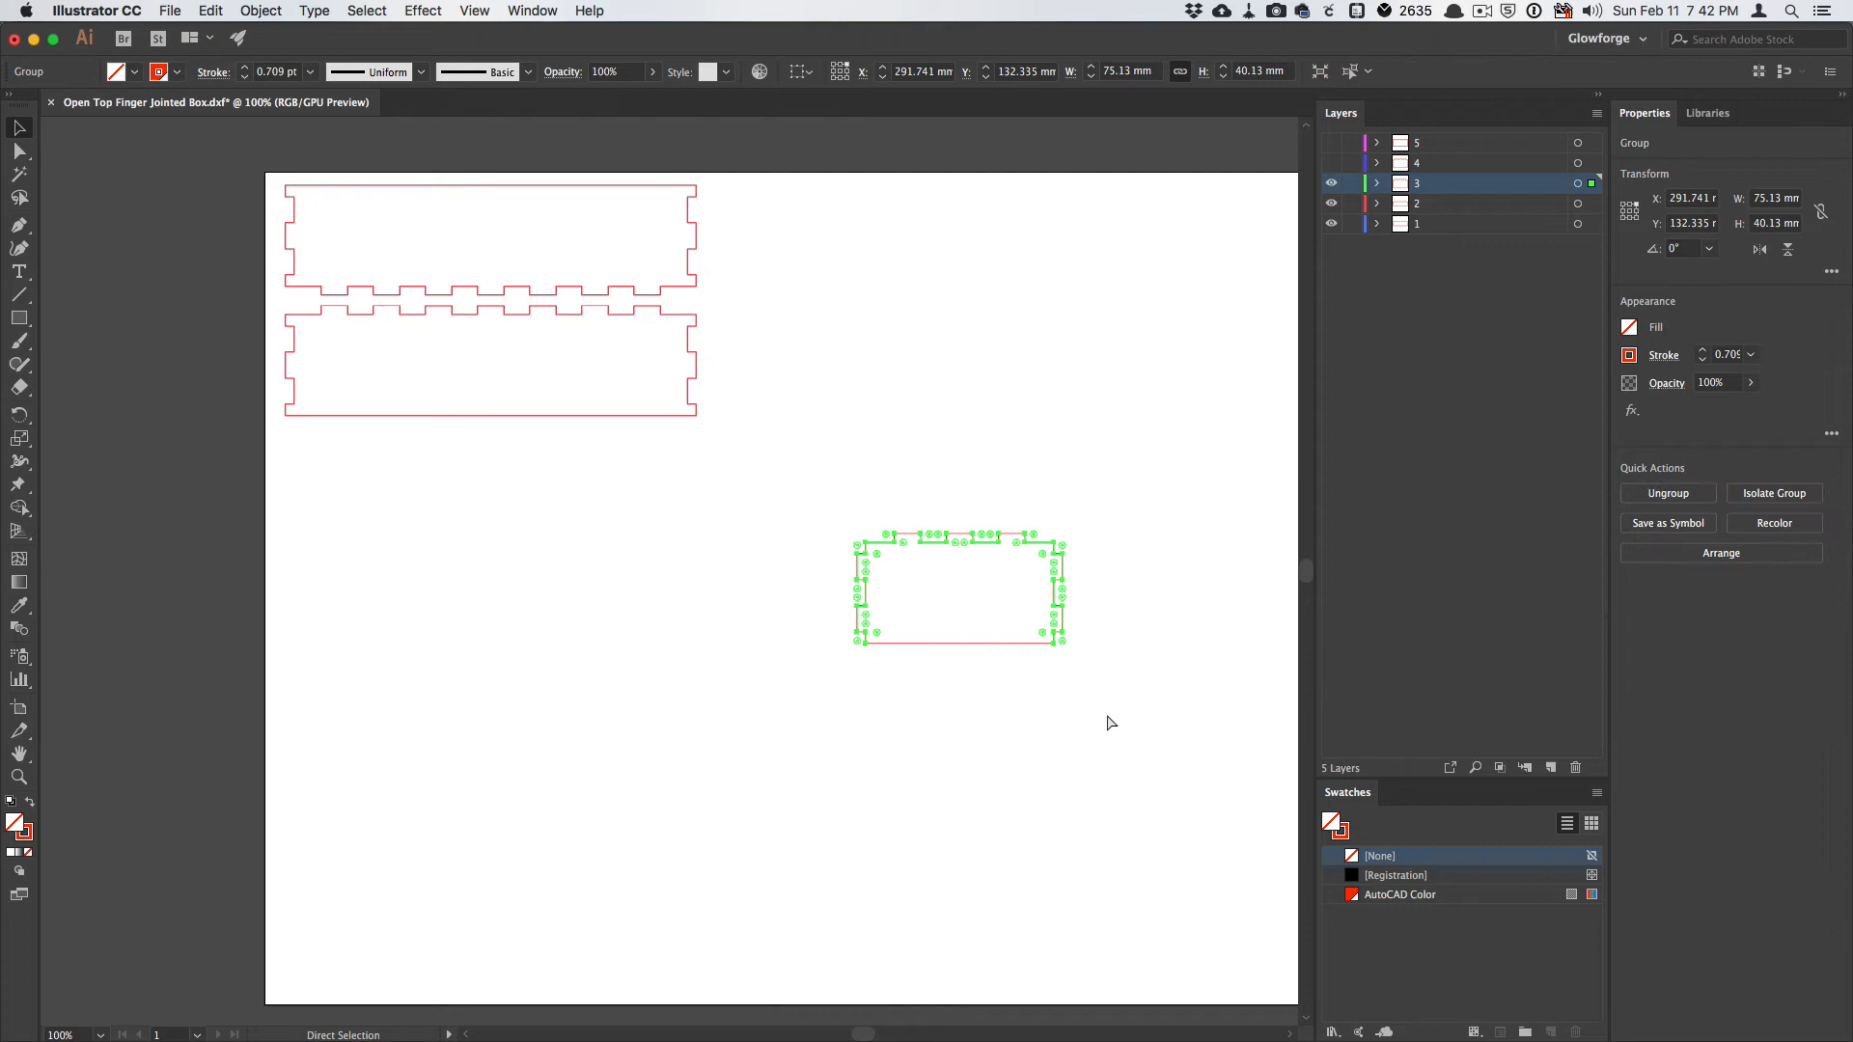
pyautogui.moveTo(958, 590); pyautogui.dragTo(458, 508)
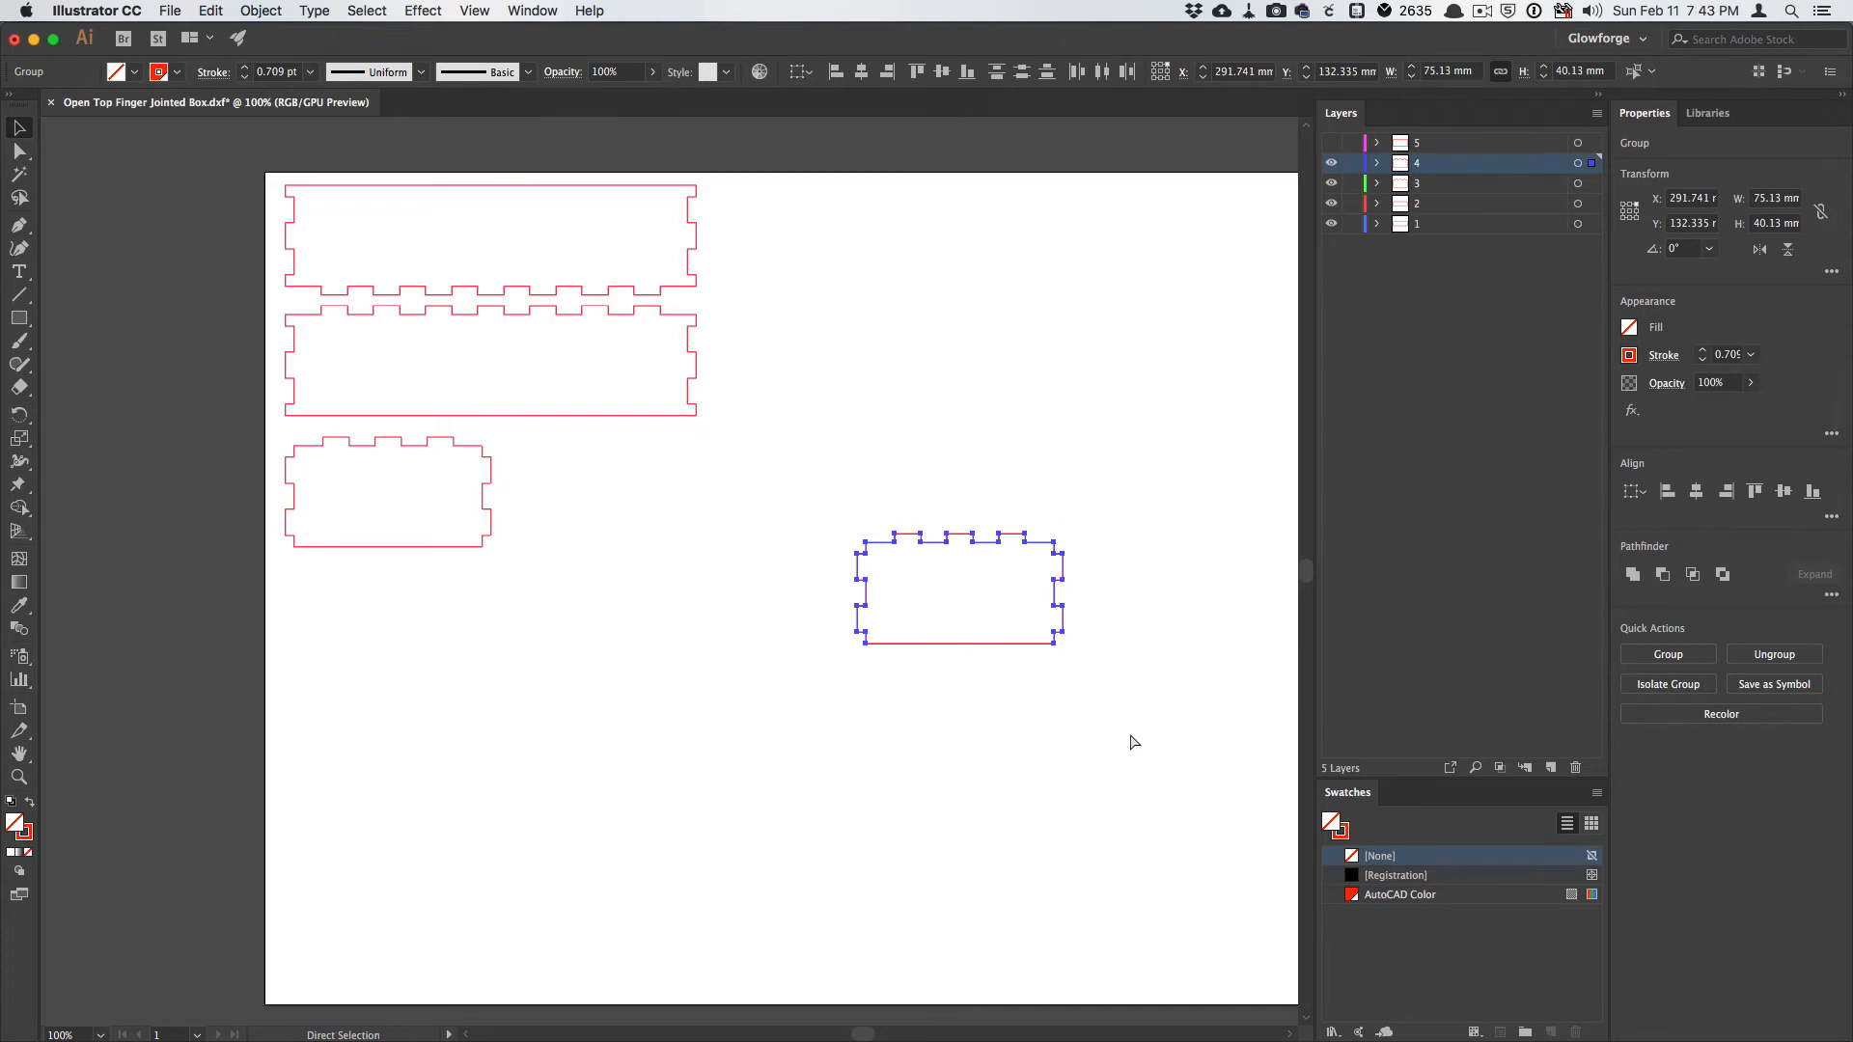
pyautogui.moveTo(957, 591); pyautogui.dragTo(449, 649)
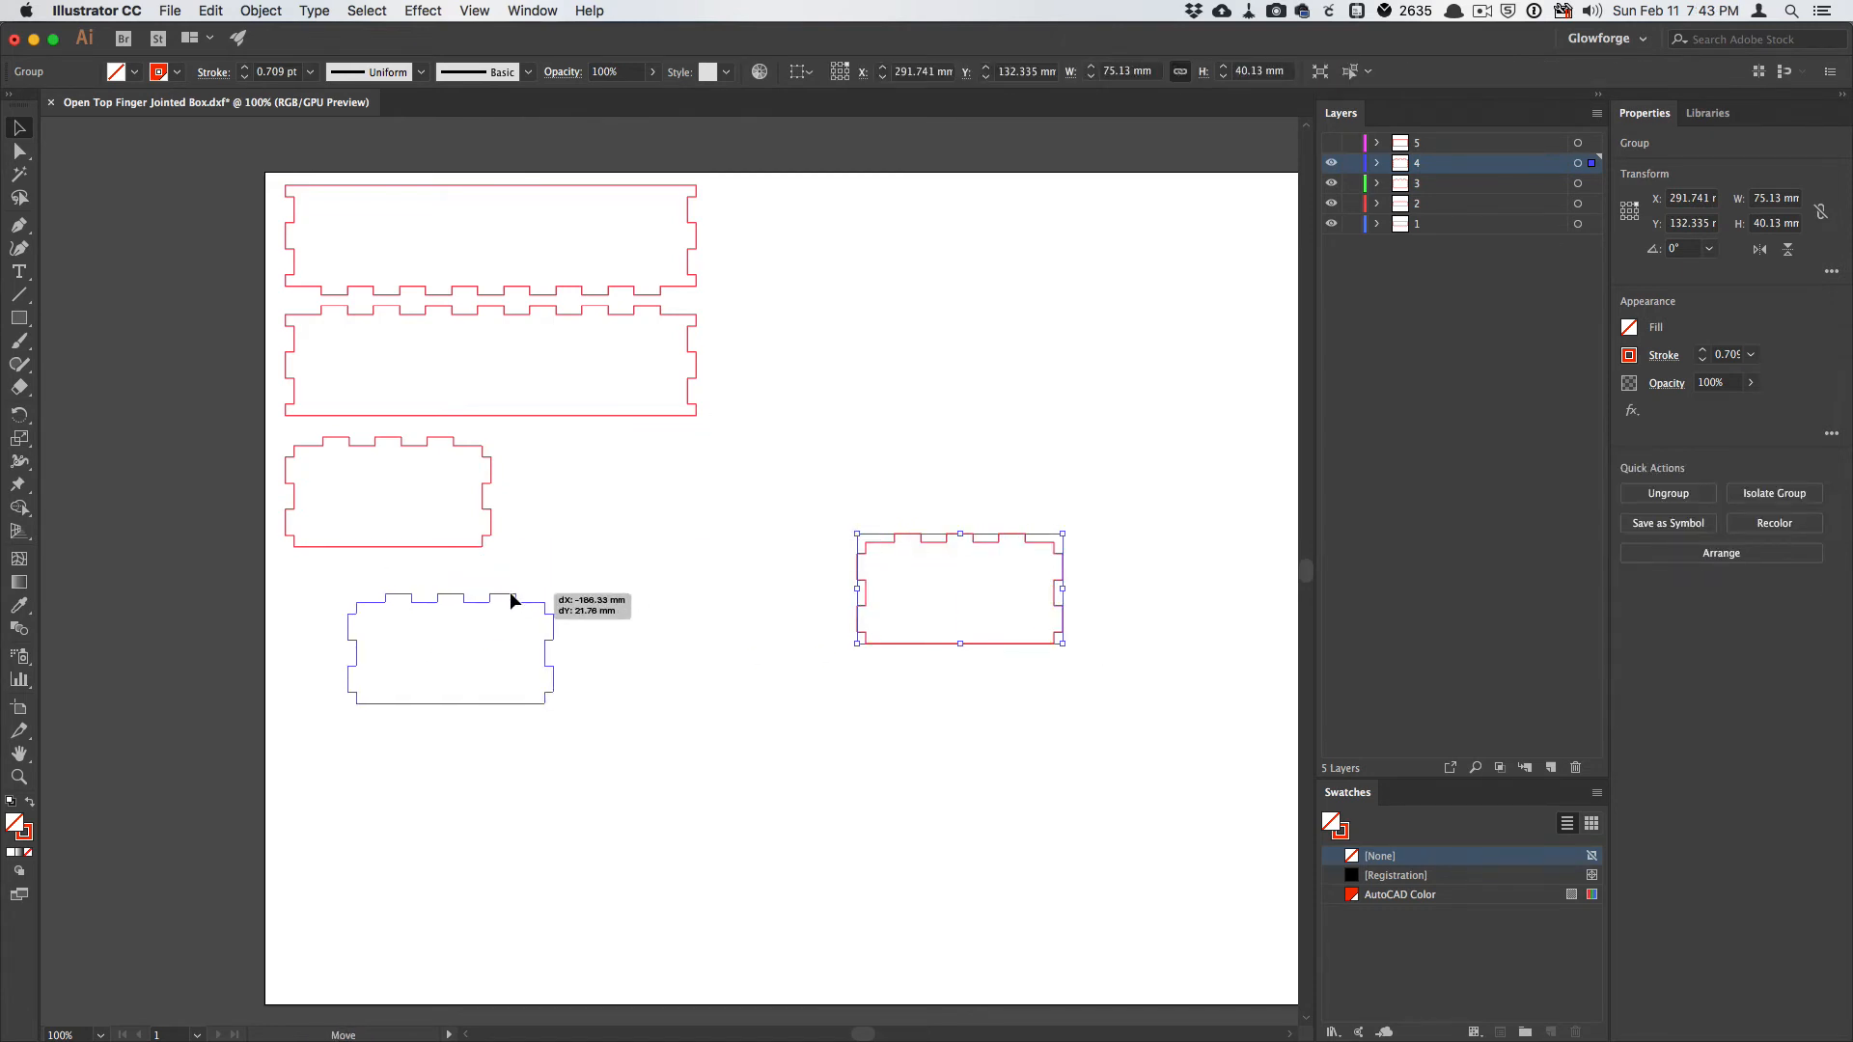
pyautogui.moveTo(449, 637); pyautogui.dragTo(395, 615)
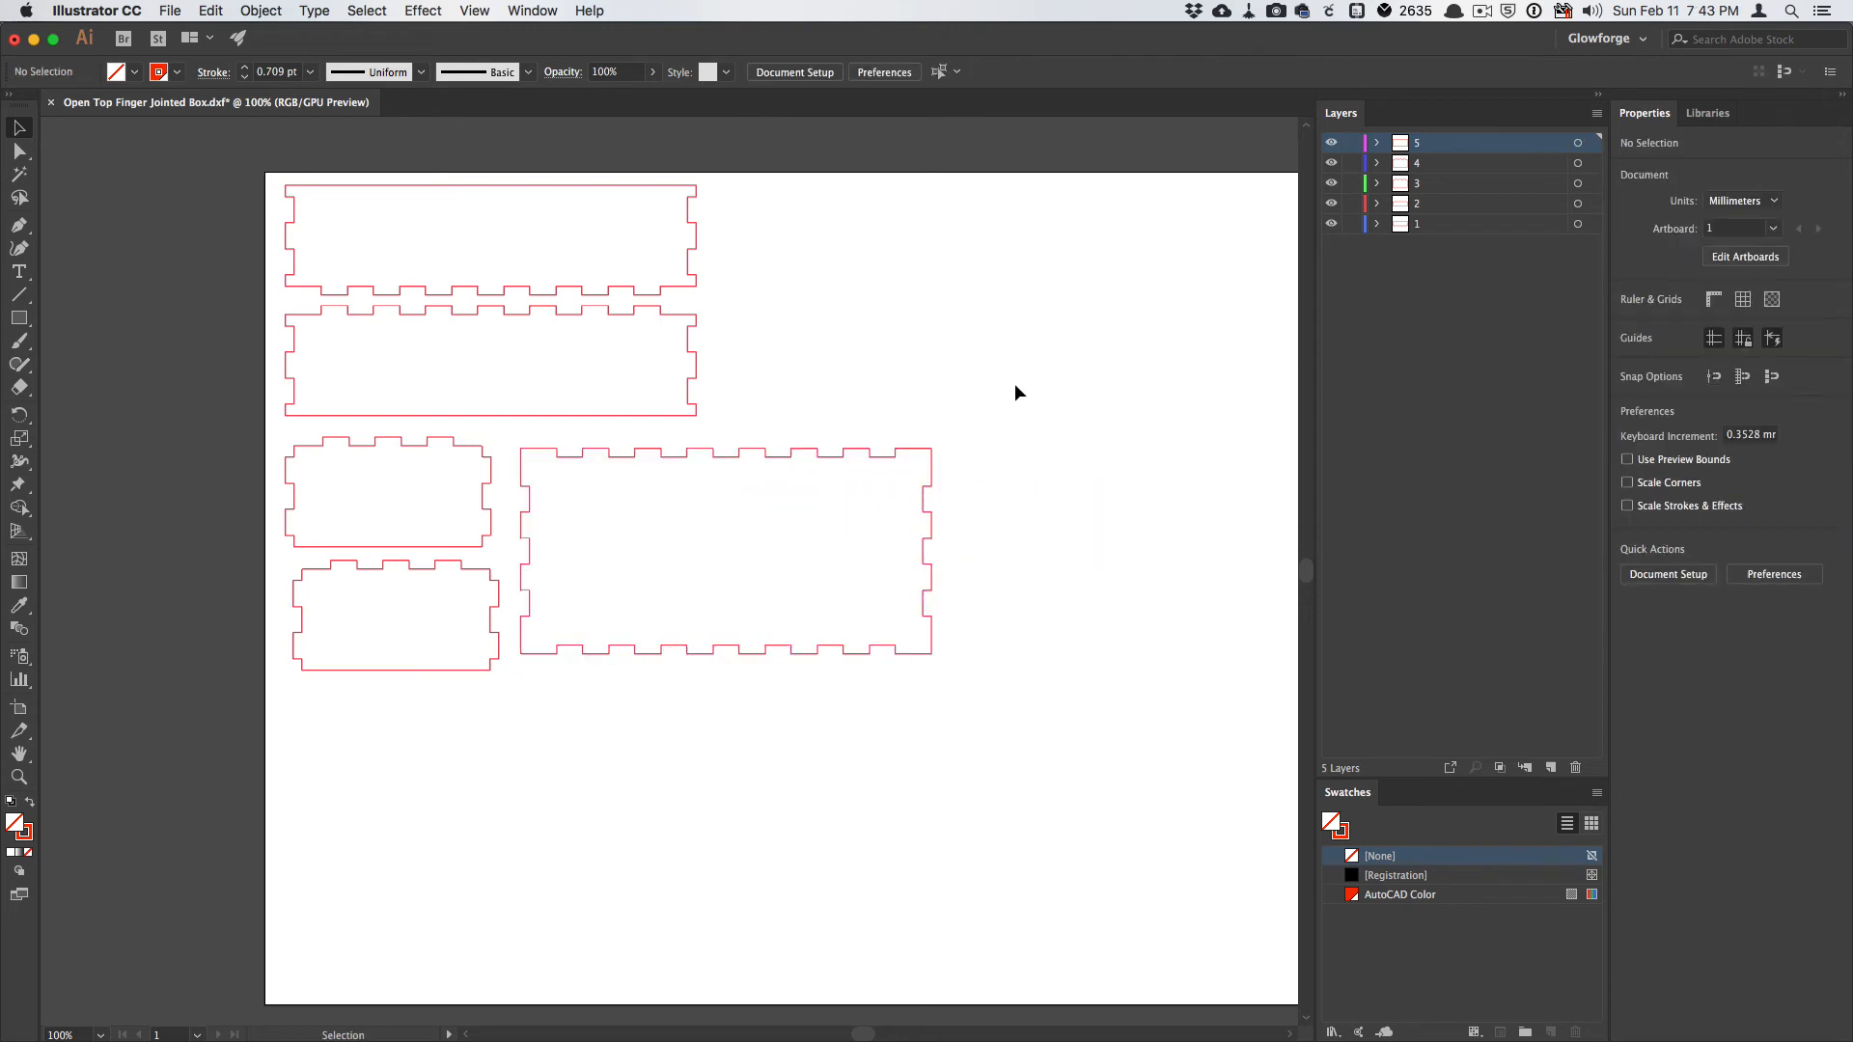
pyautogui.moveTo(1032, 394)
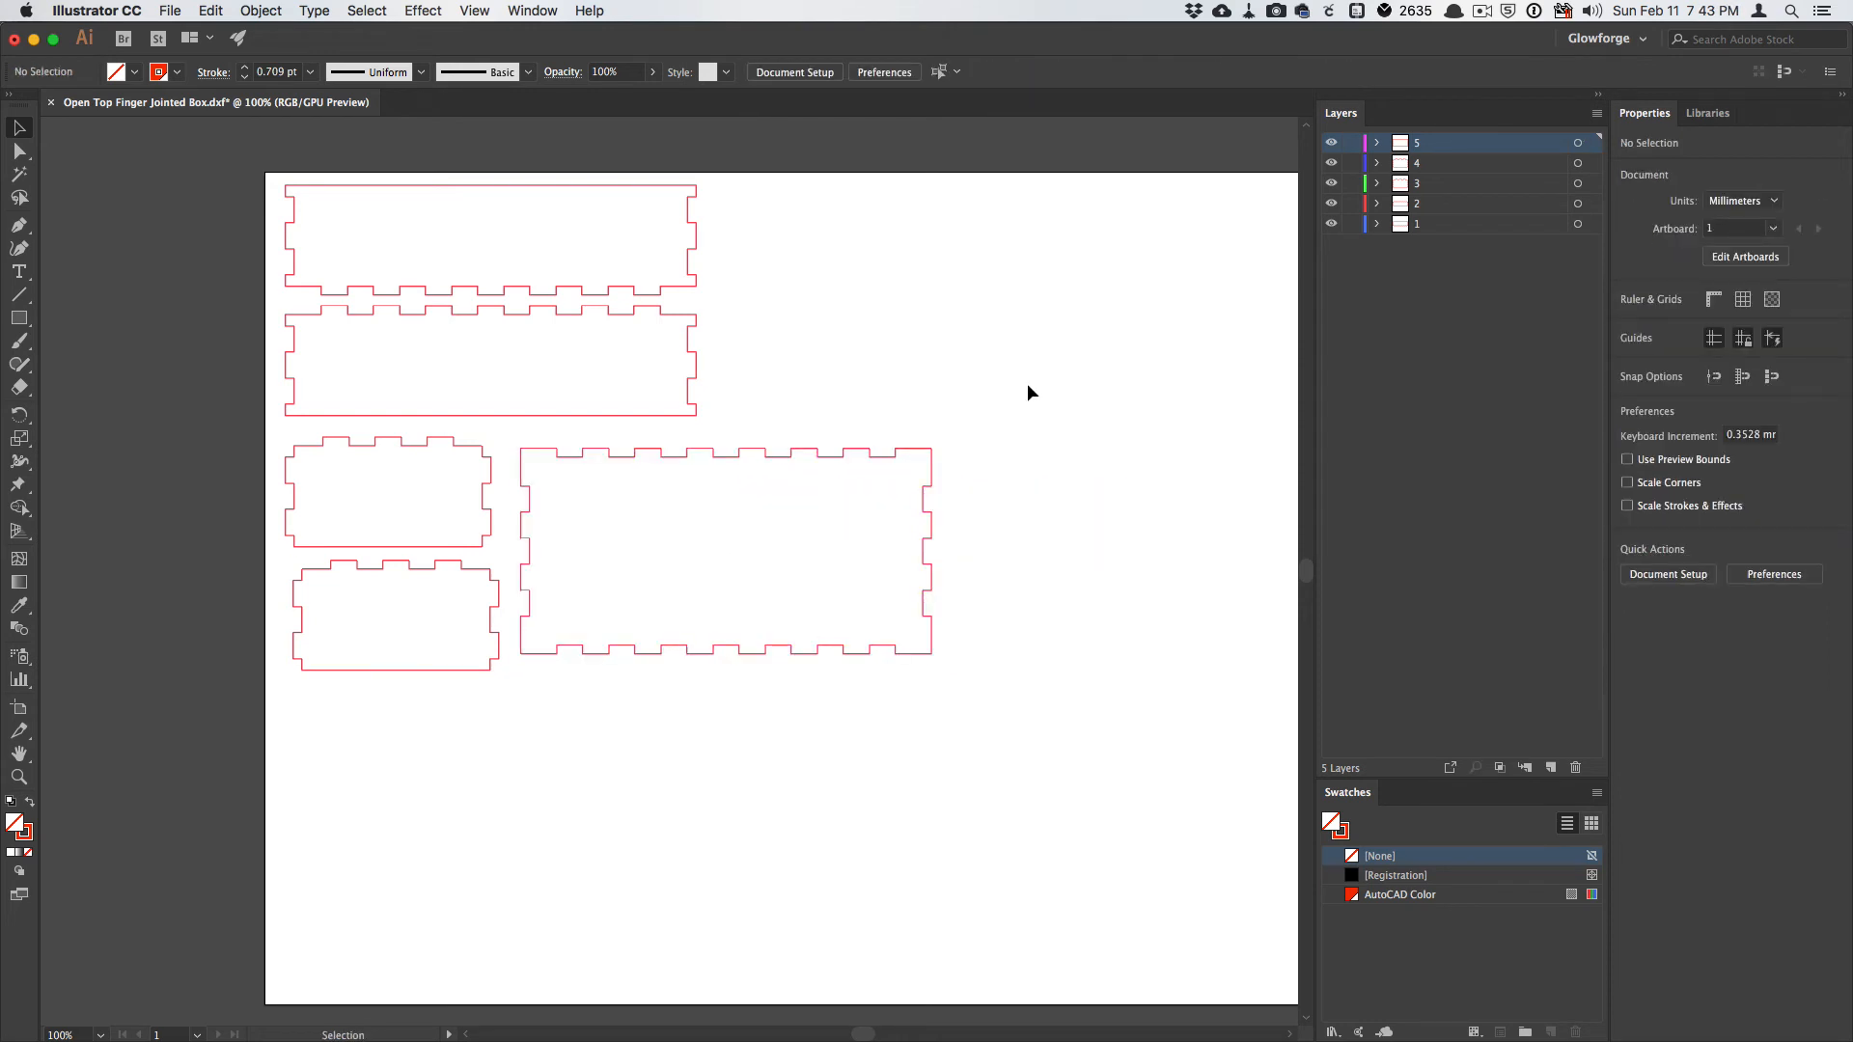
pyautogui.moveTo(1068, 402)
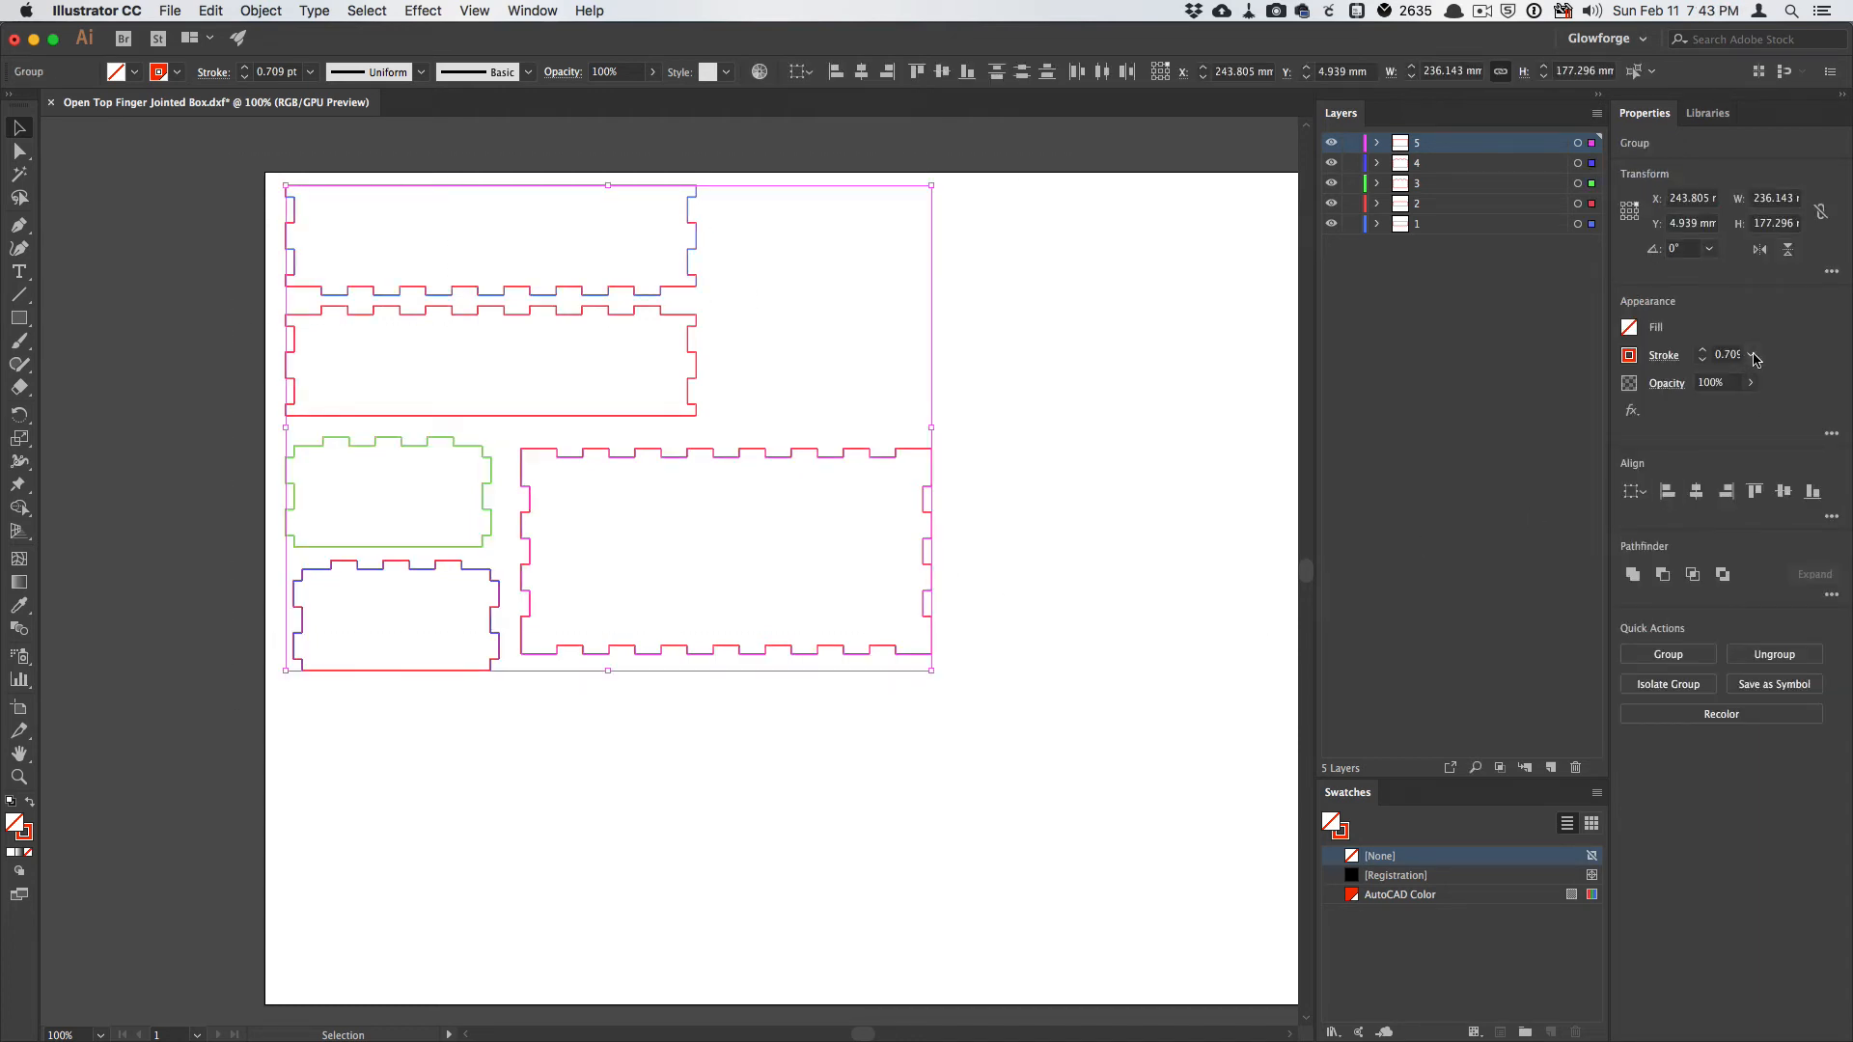
# Give the box profile outlines a 1 pt stroke and bring up the File menu.
pyautogui.click(1753, 355)
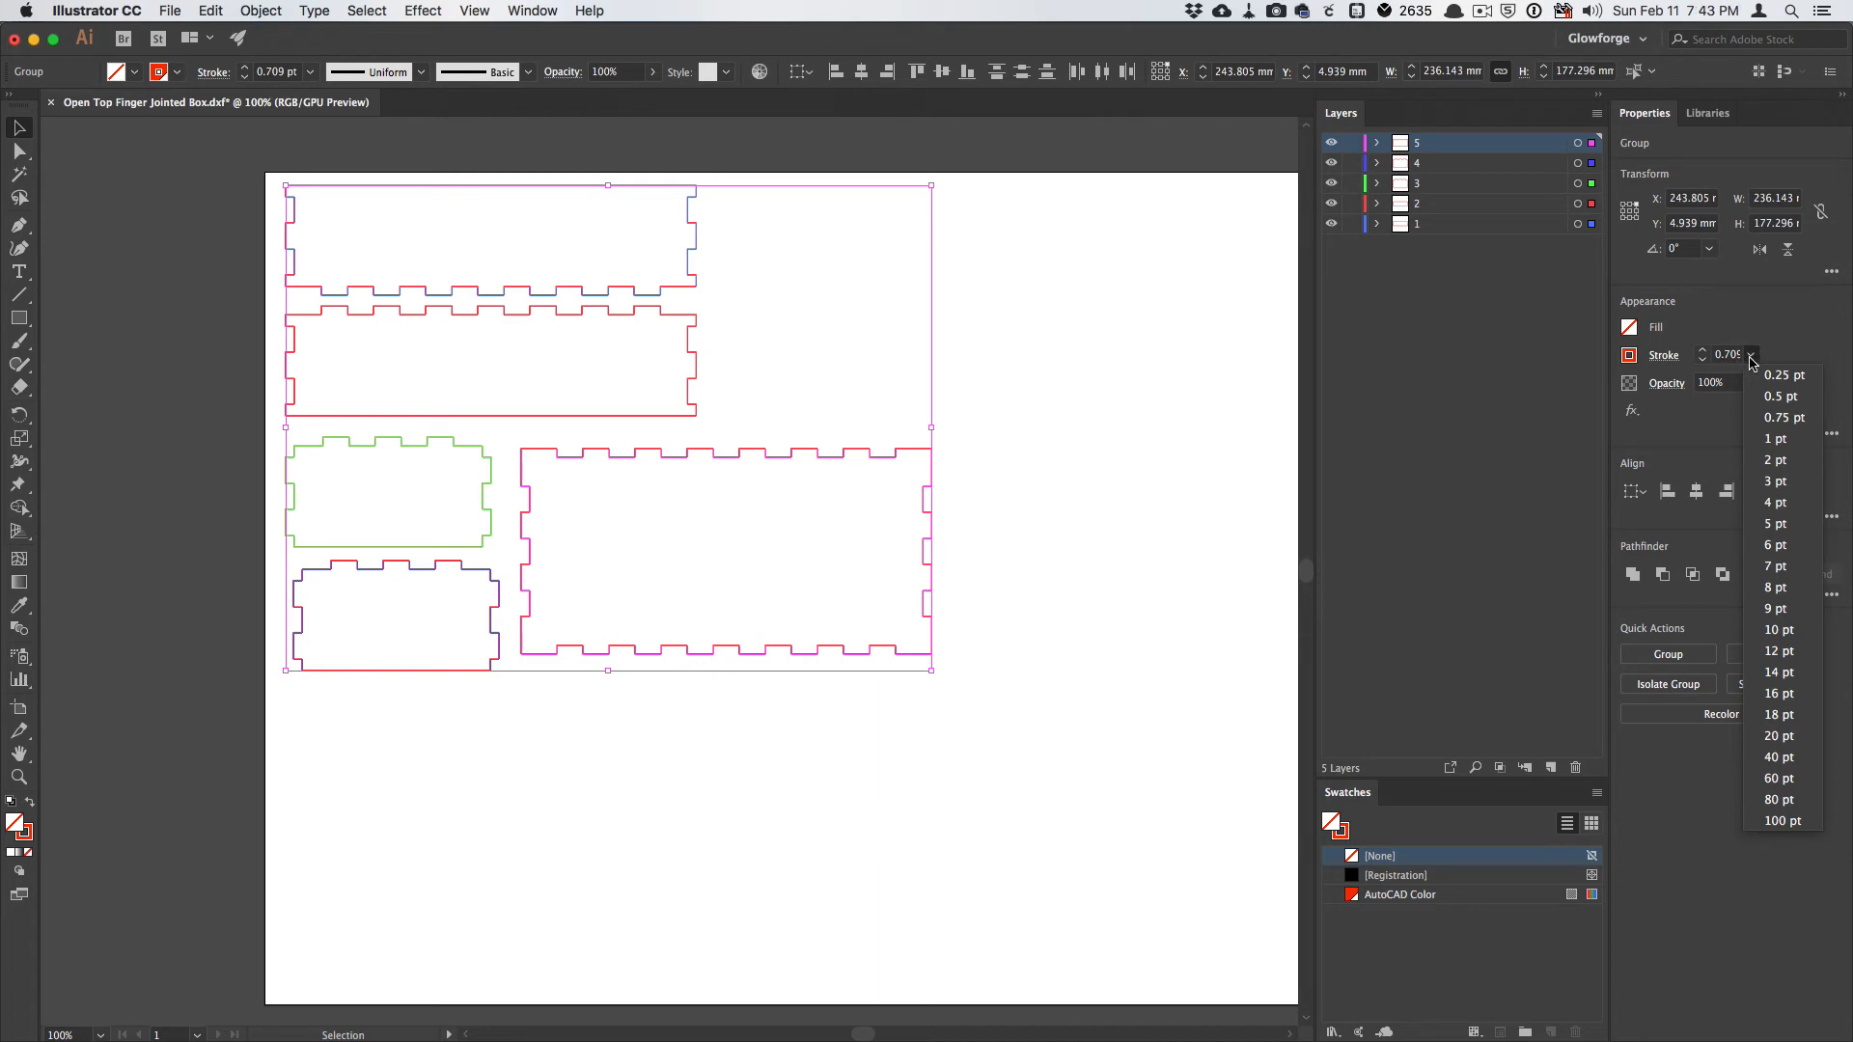
pyautogui.click(1775, 438)
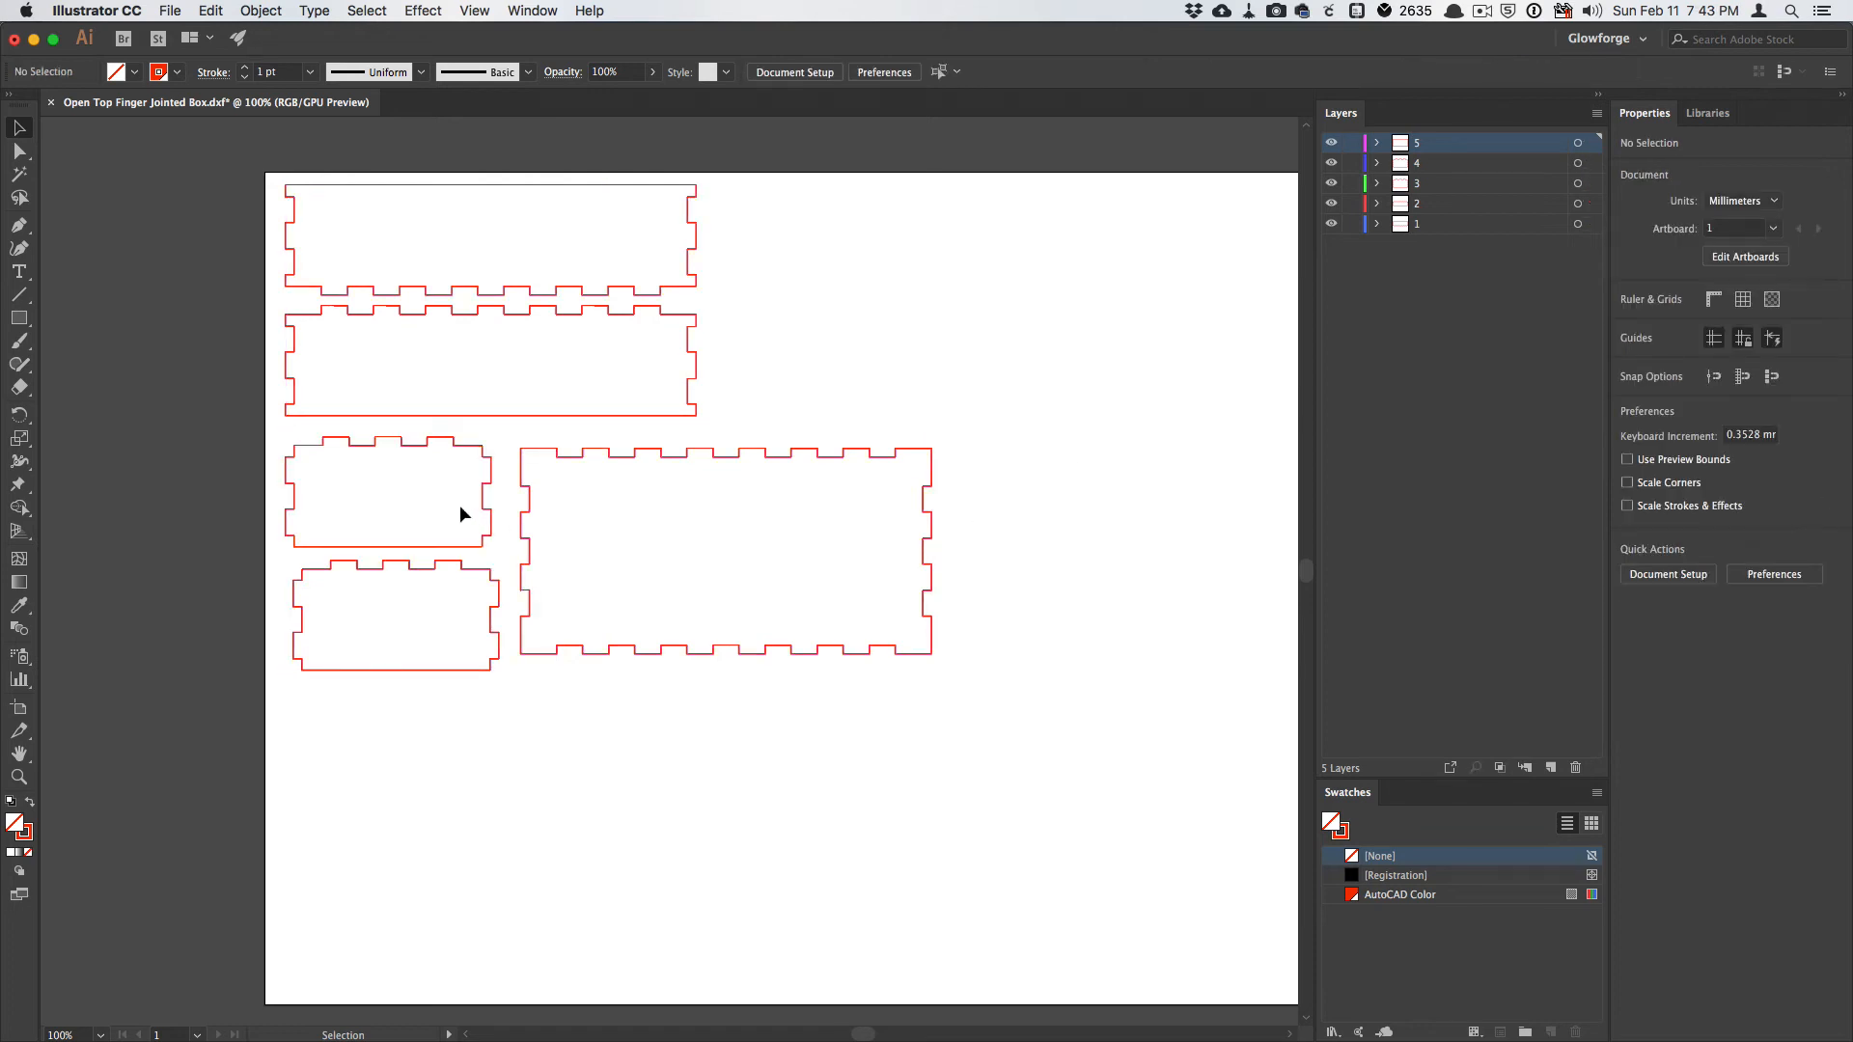
pyautogui.moveTo(1131, 471)
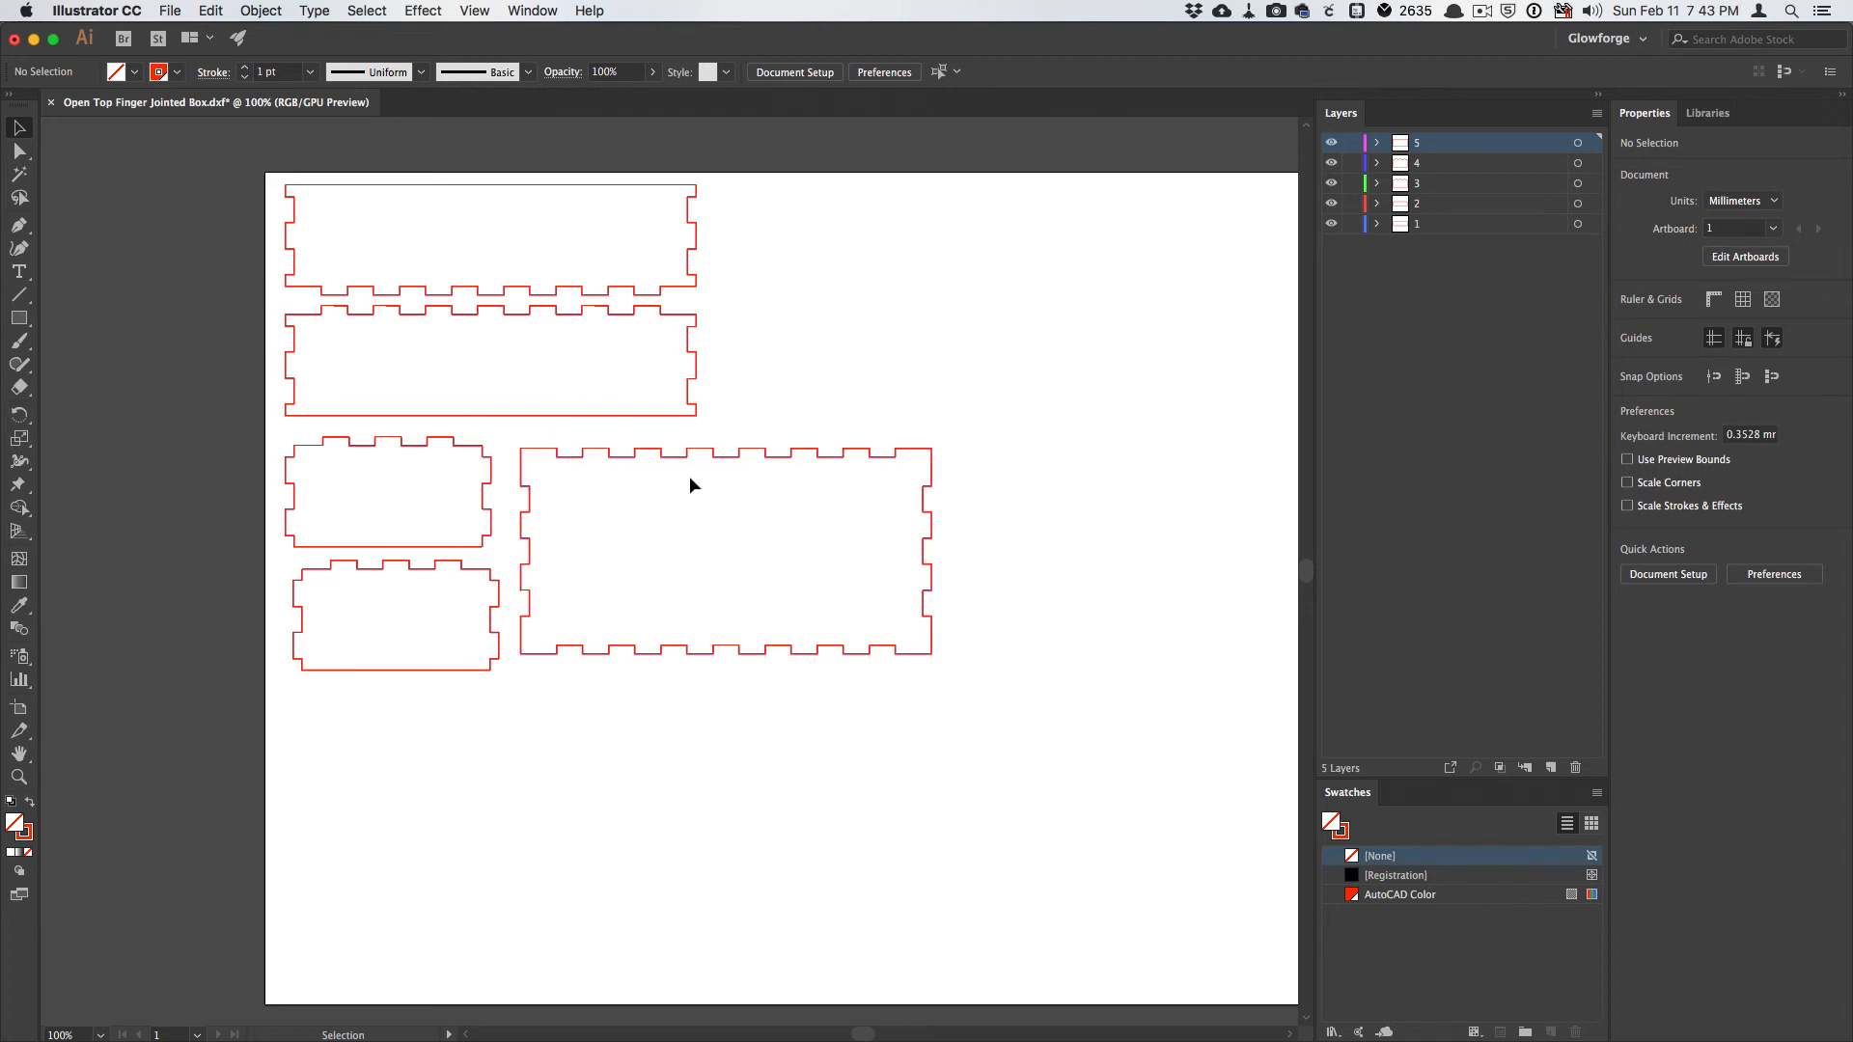
pyautogui.moveTo(538, 465)
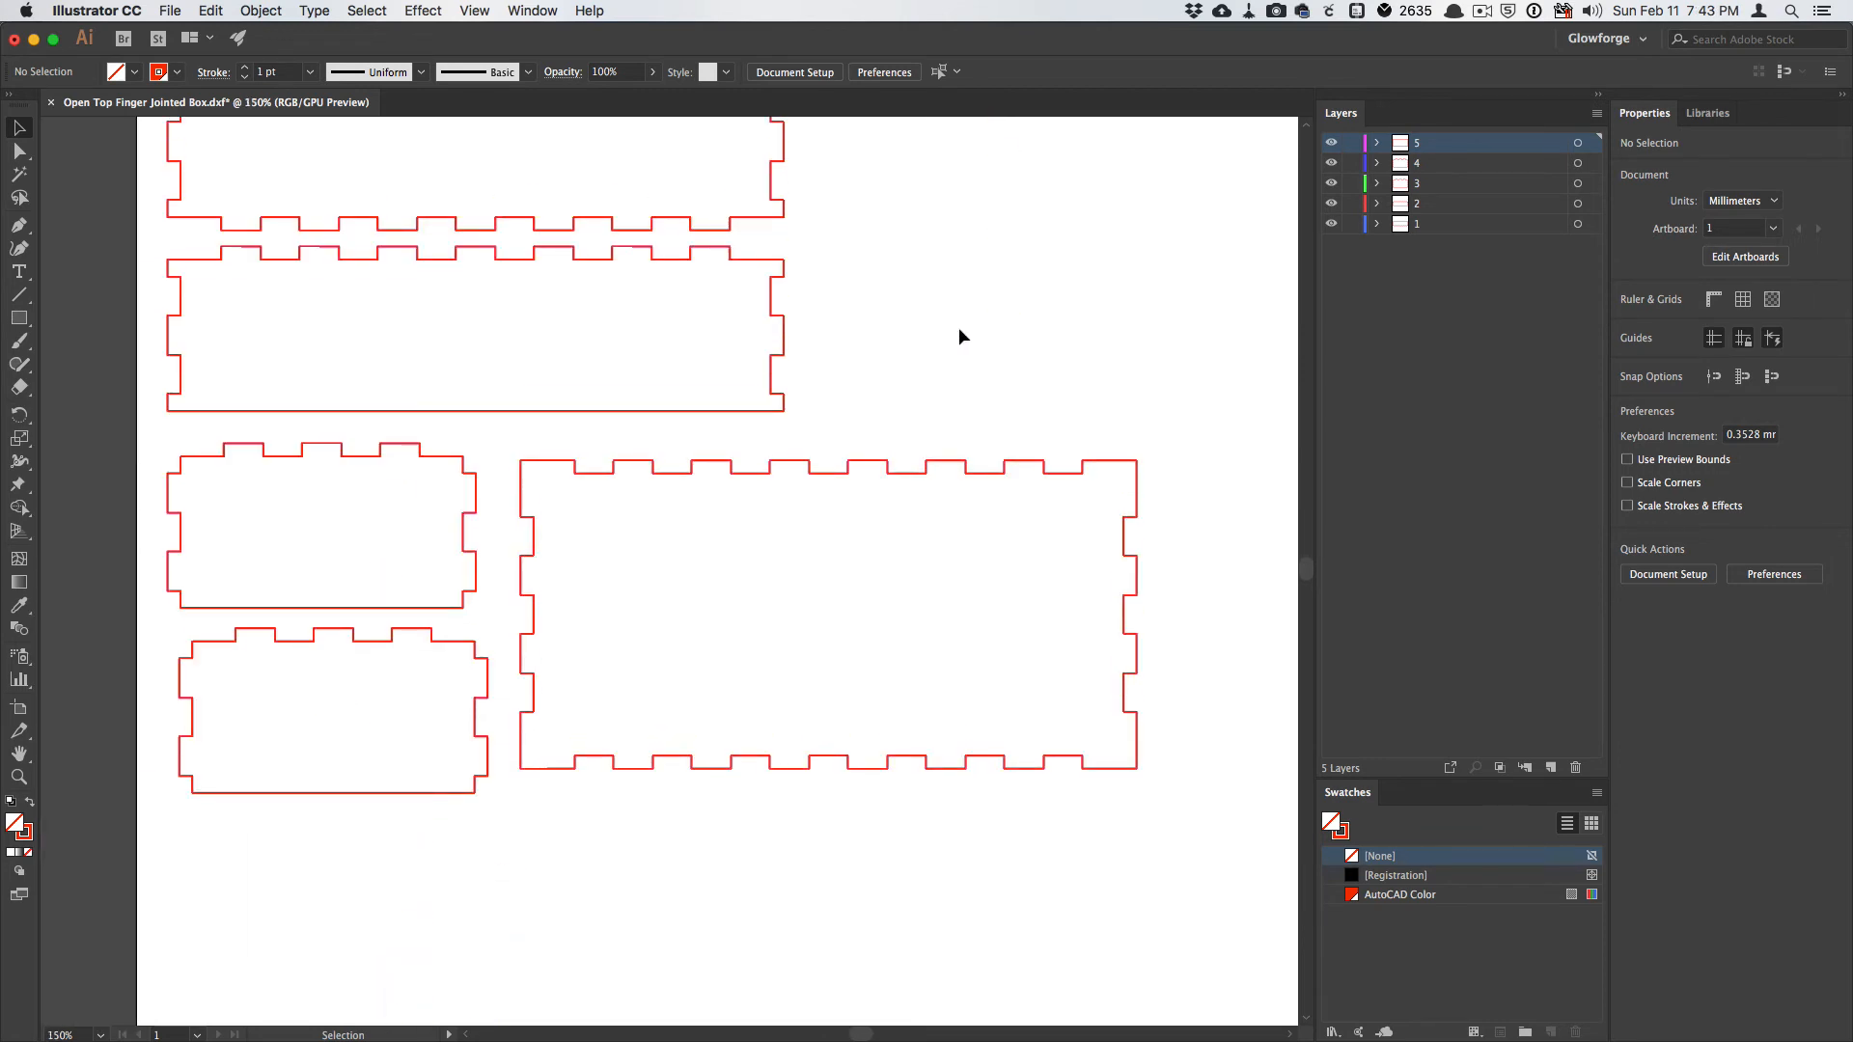
pyautogui.scroll(-3)
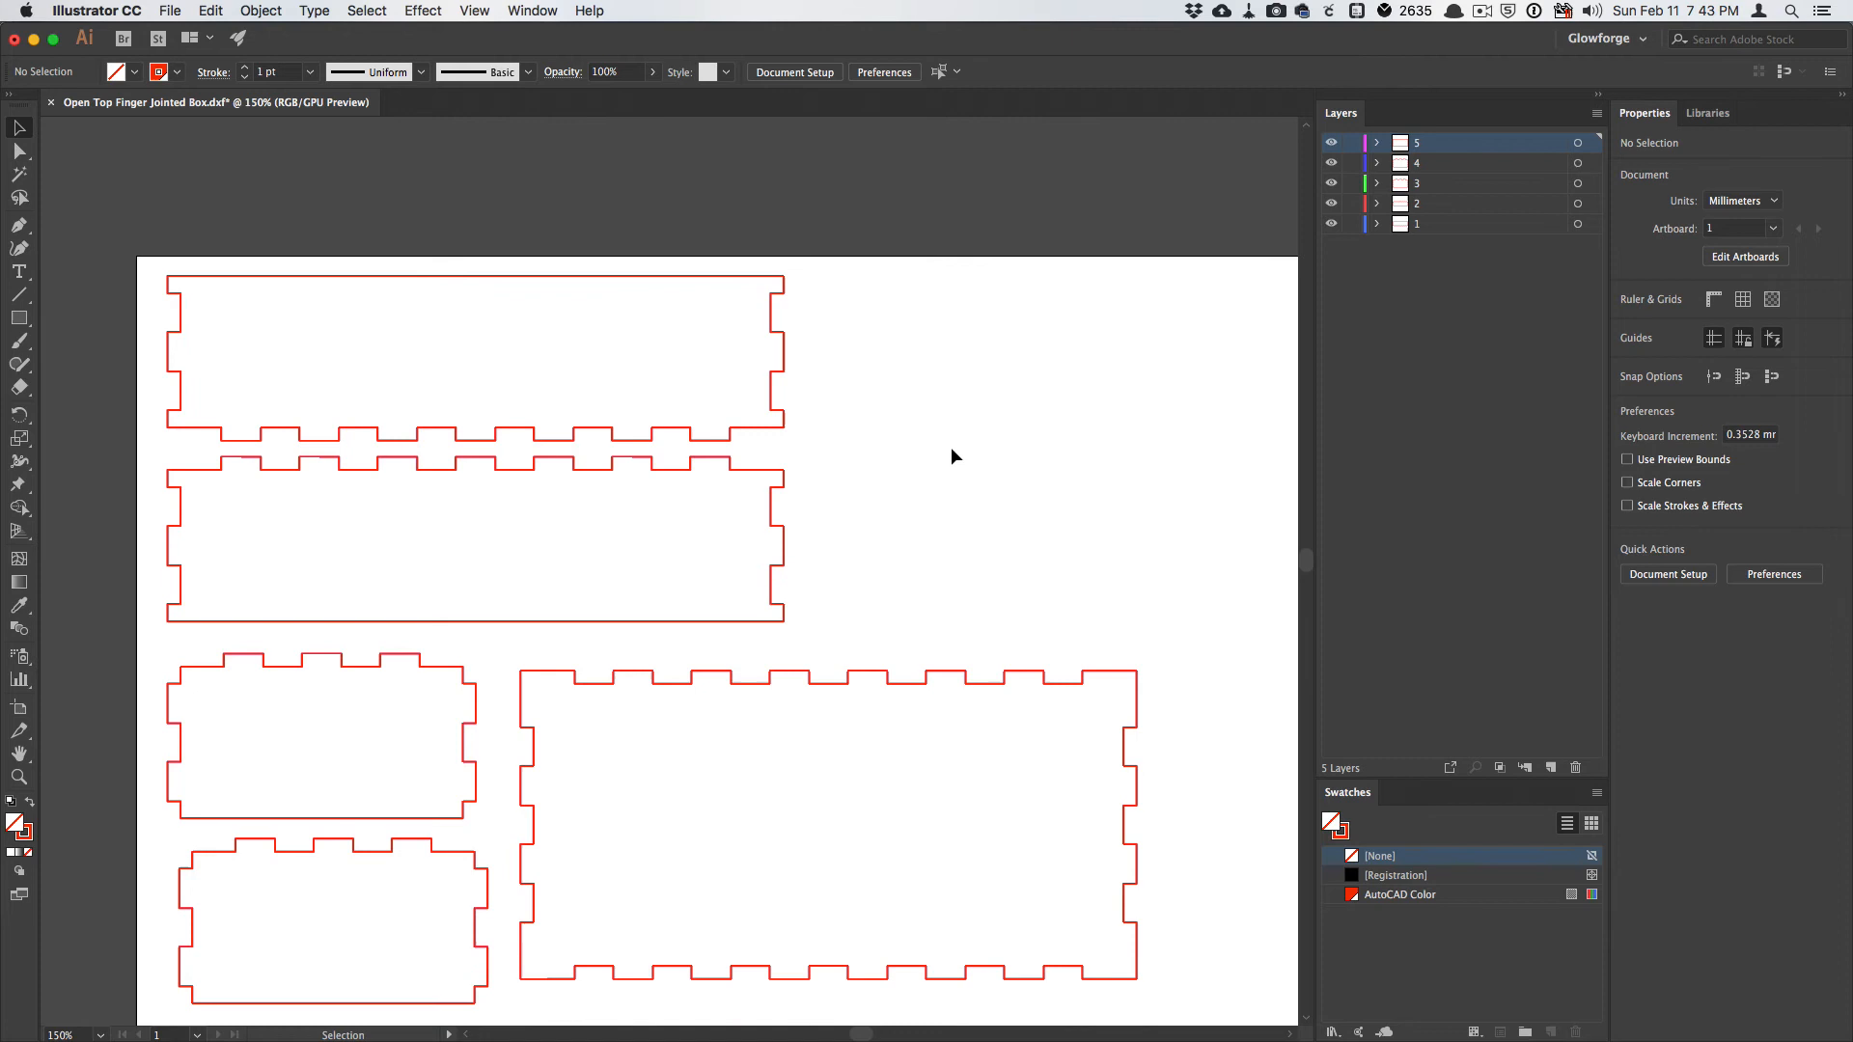
pyautogui.moveTo(1107, 537)
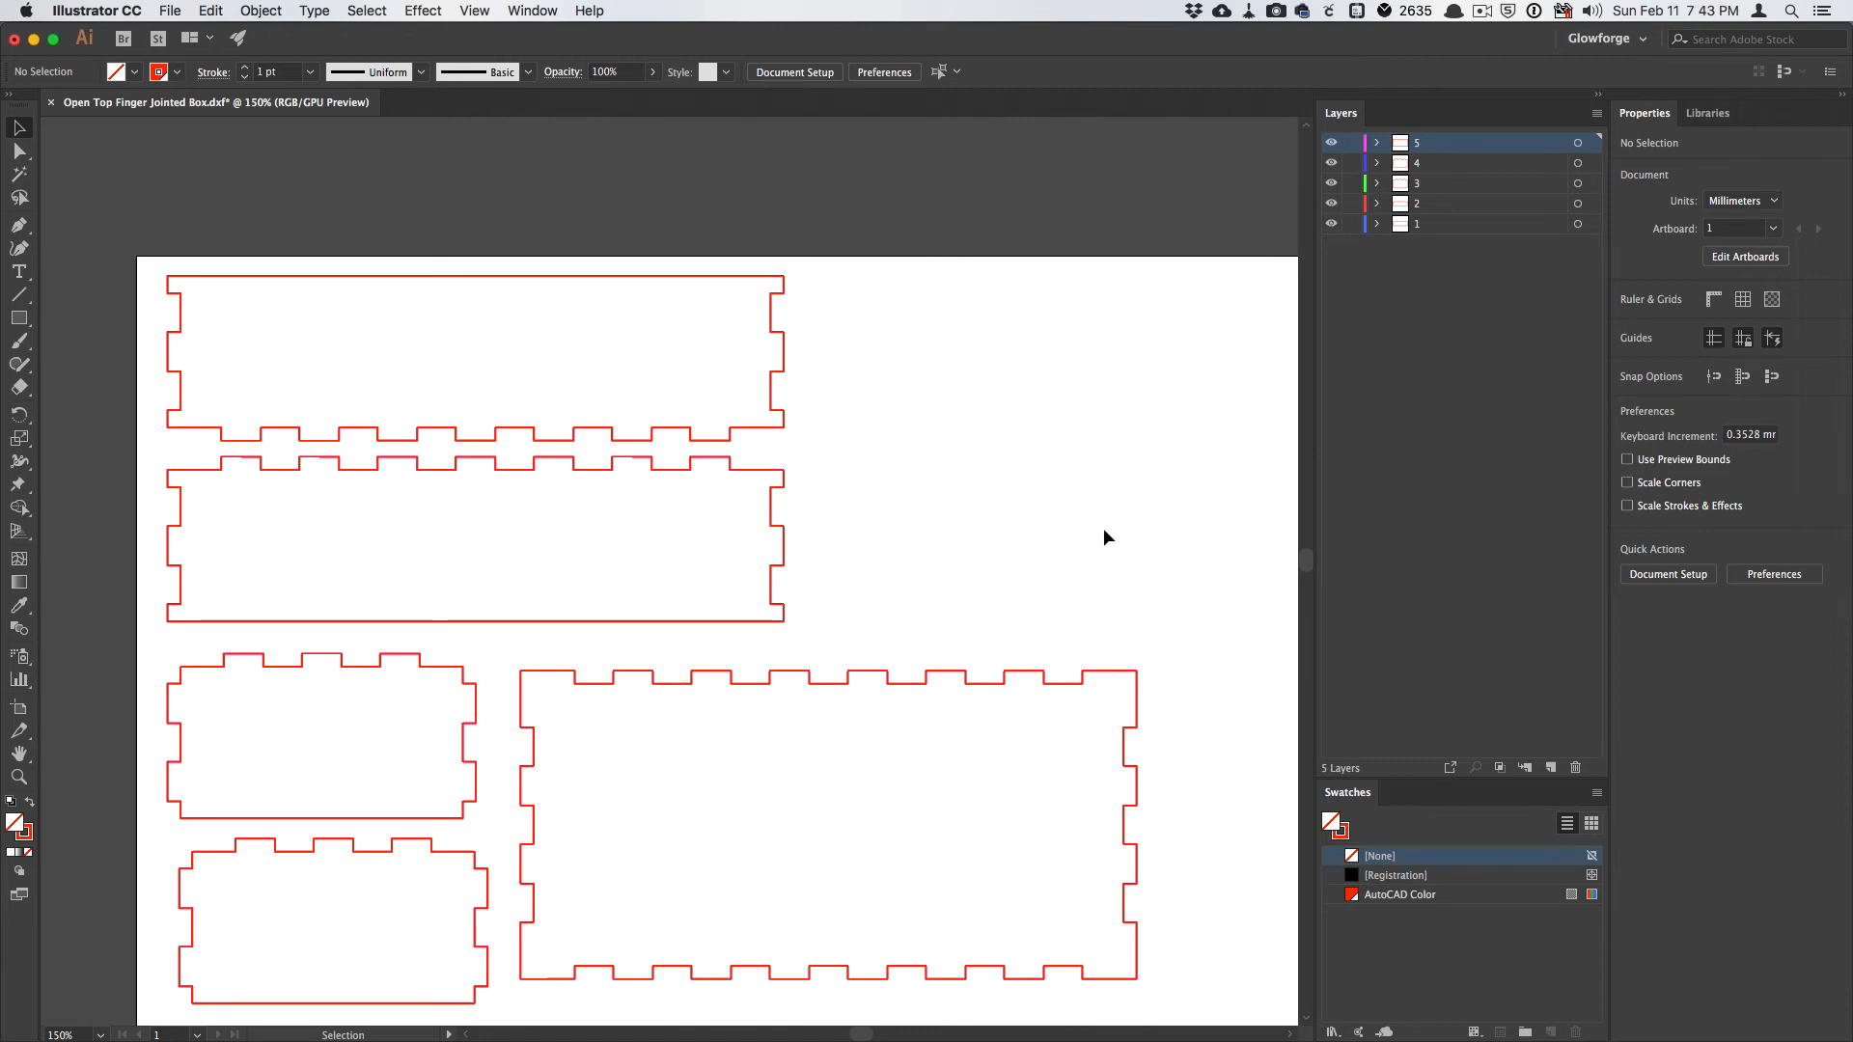
pyautogui.moveTo(1003, 537)
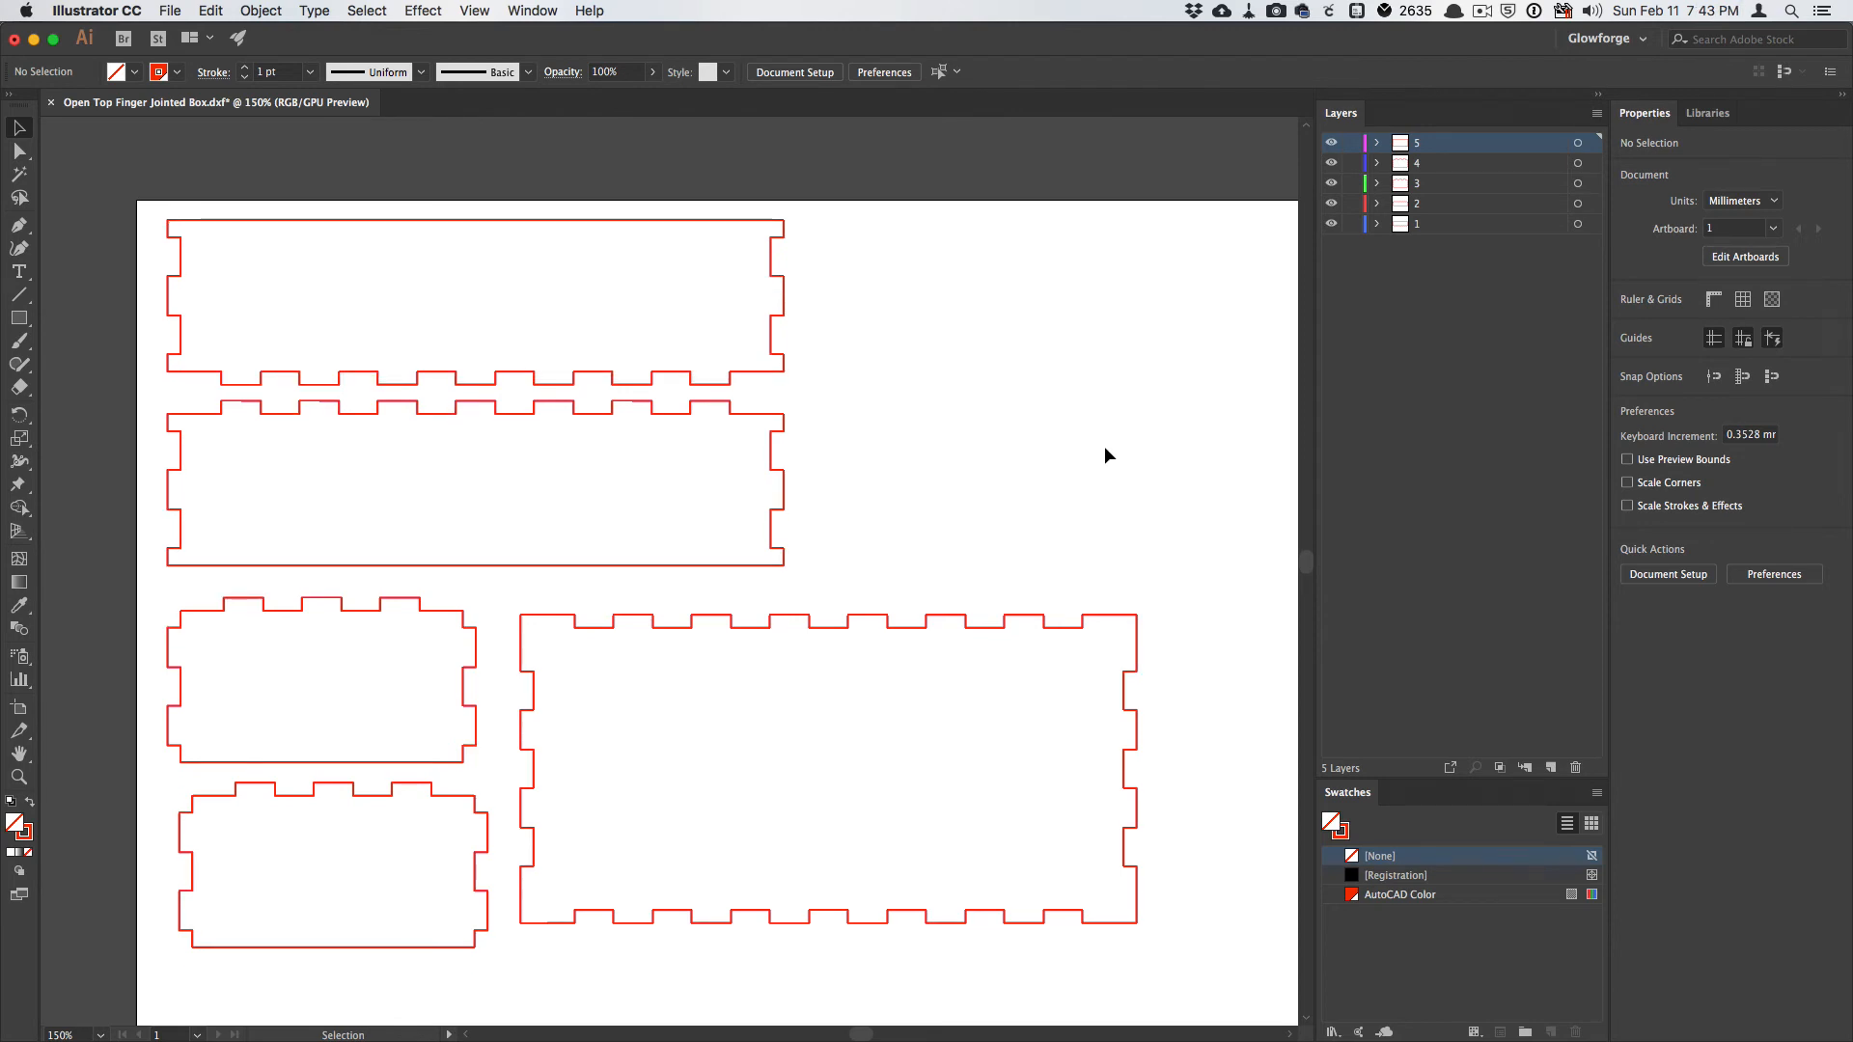
pyautogui.moveTo(906, 397)
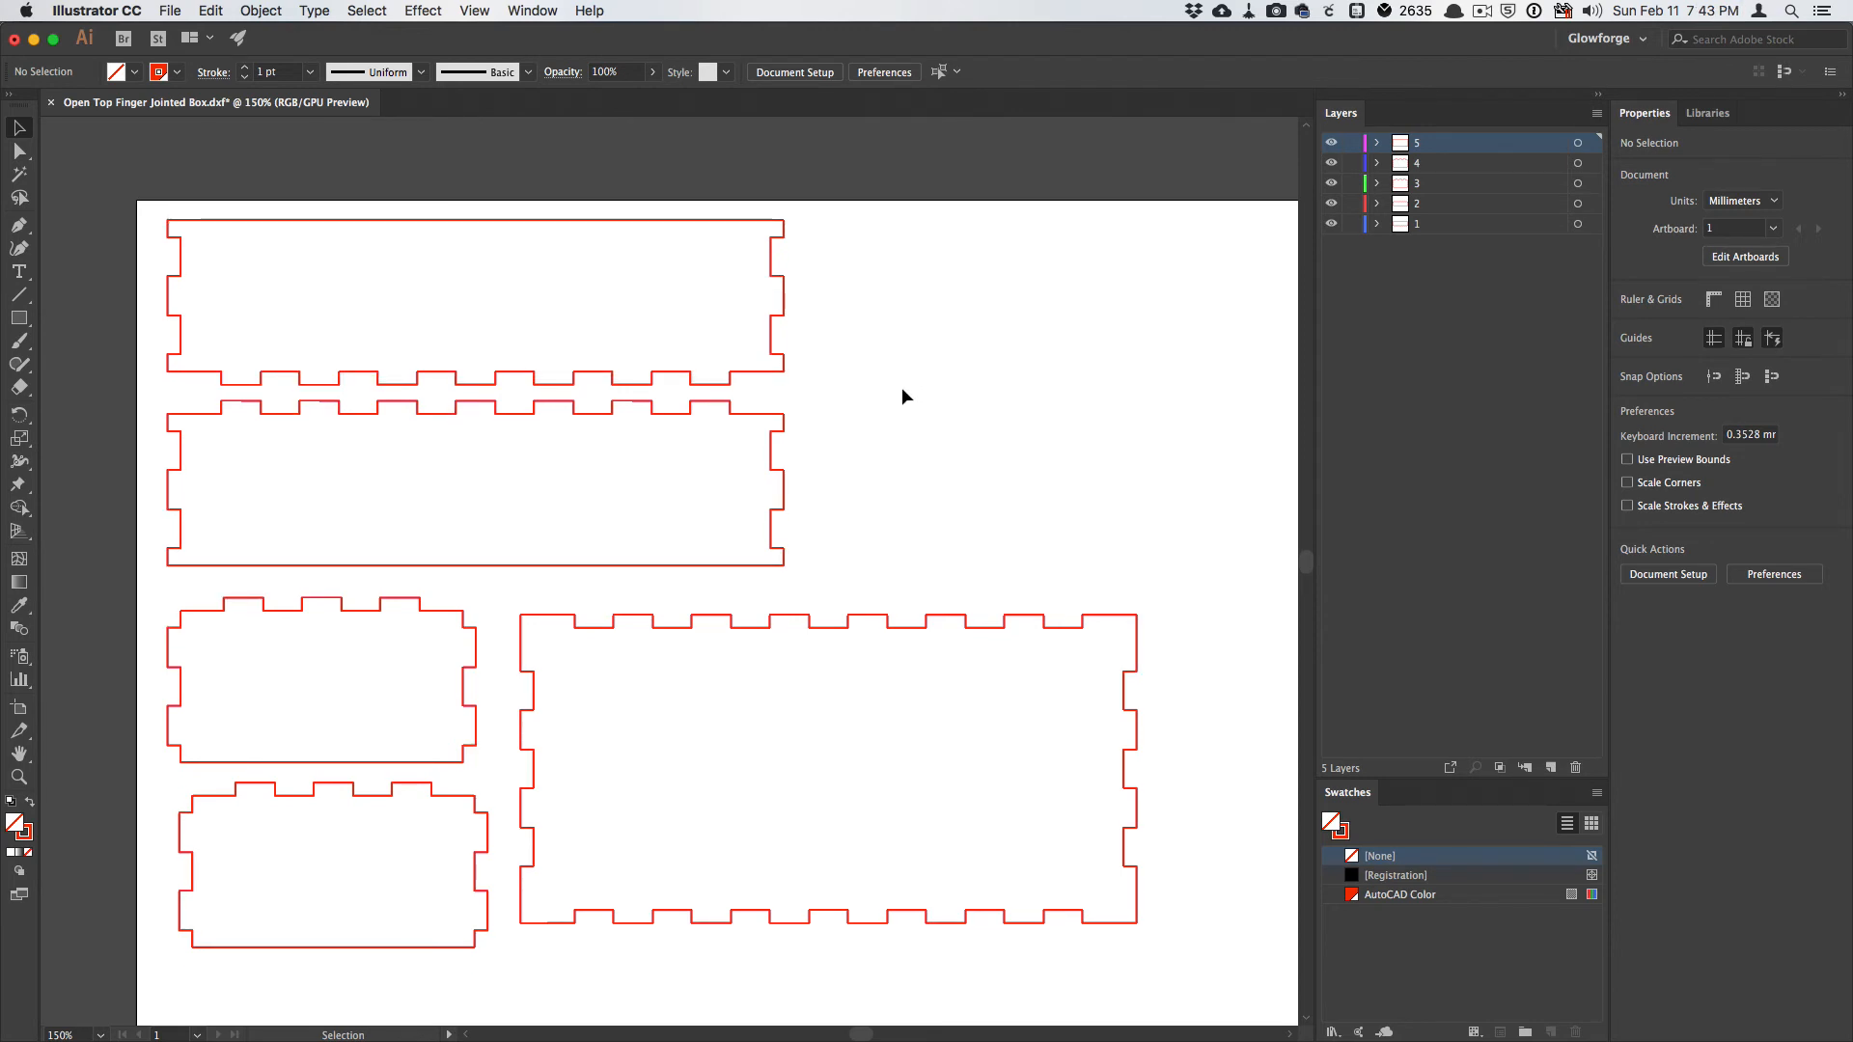
pyautogui.click(166, 10)
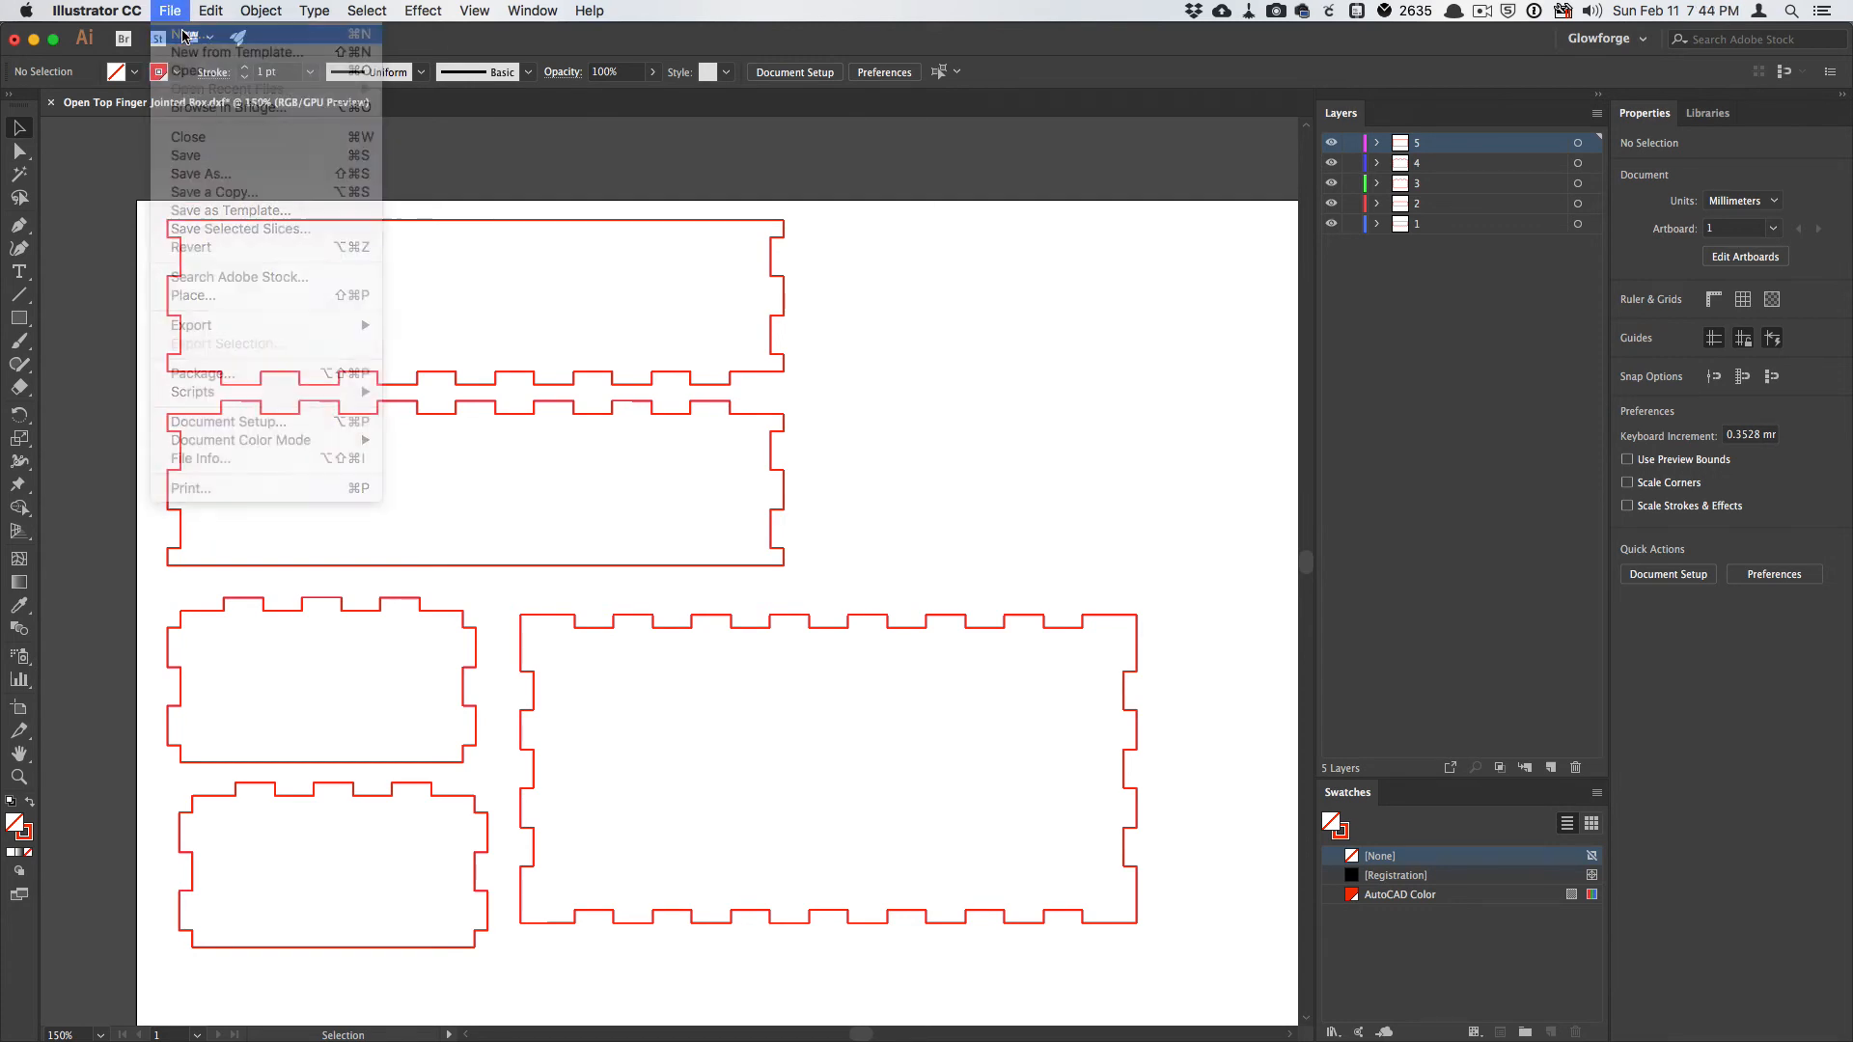
# Create a new document using the recent Glowforge 20 × 12 in preset.
pyautogui.click(185, 36)
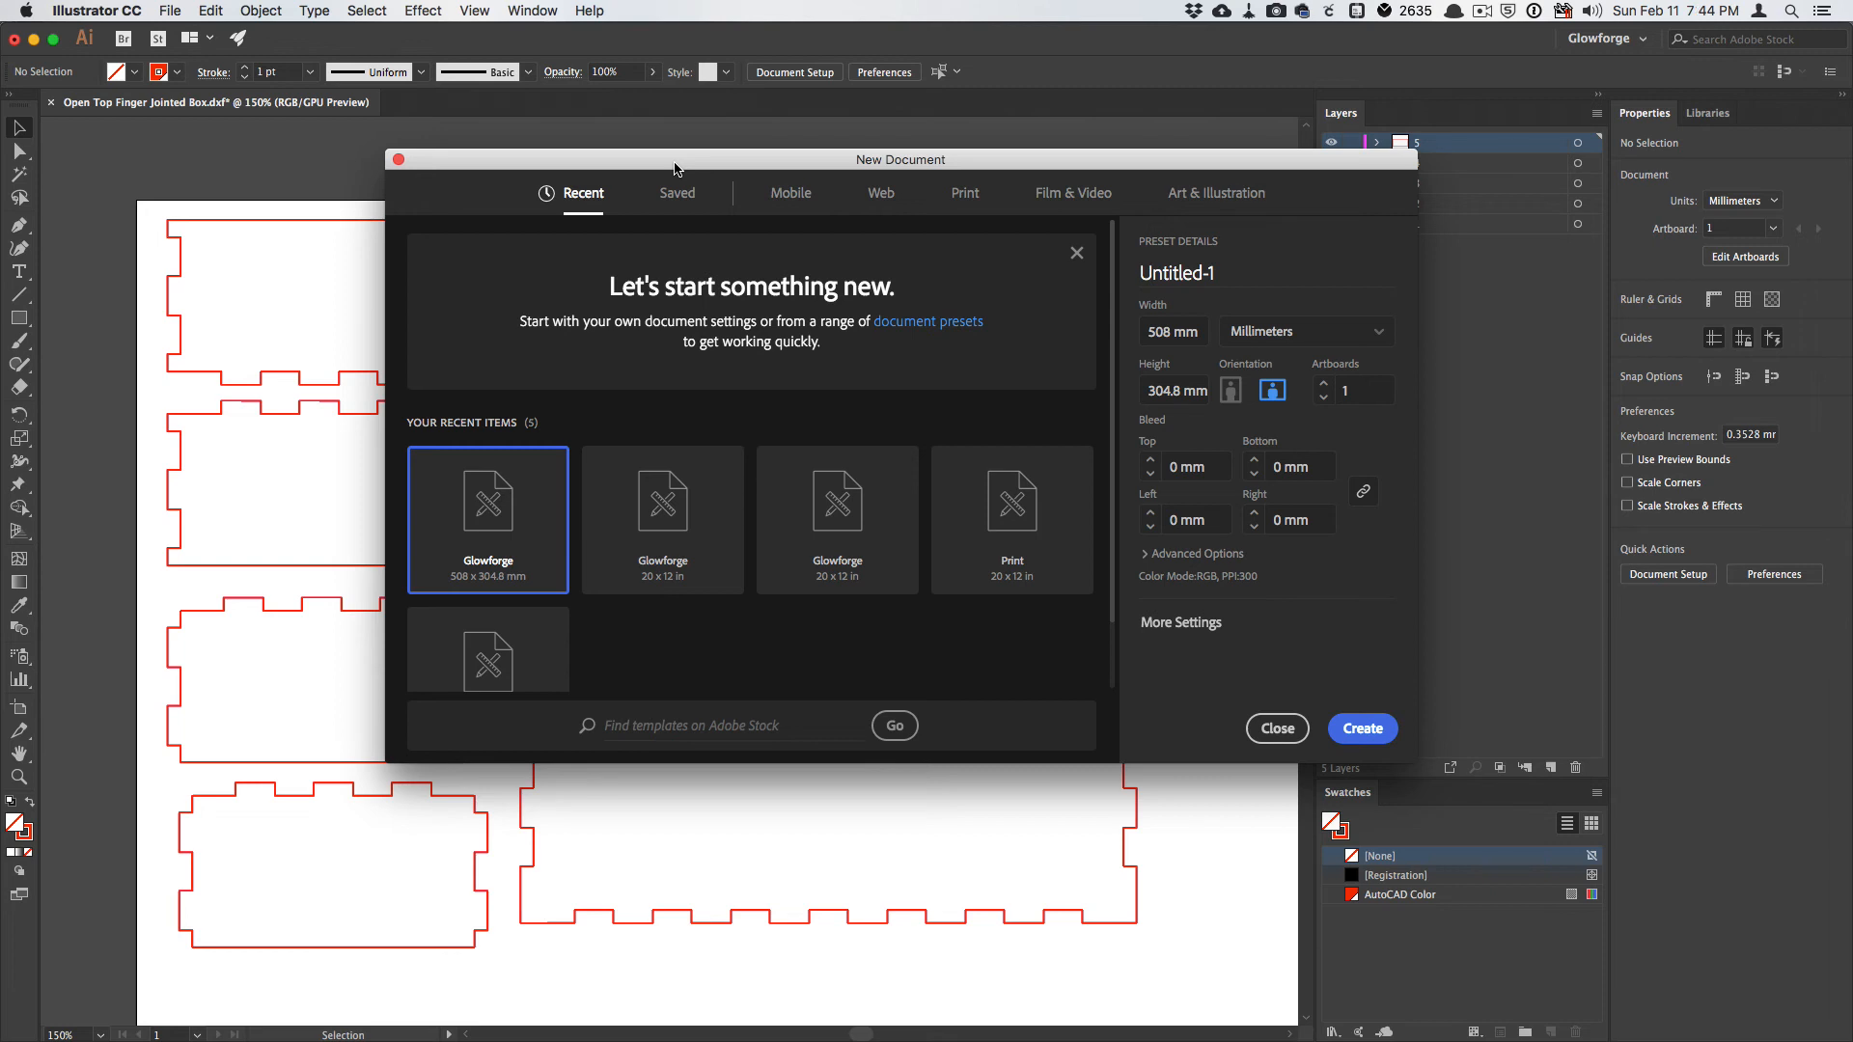
pyautogui.moveTo(755, 201)
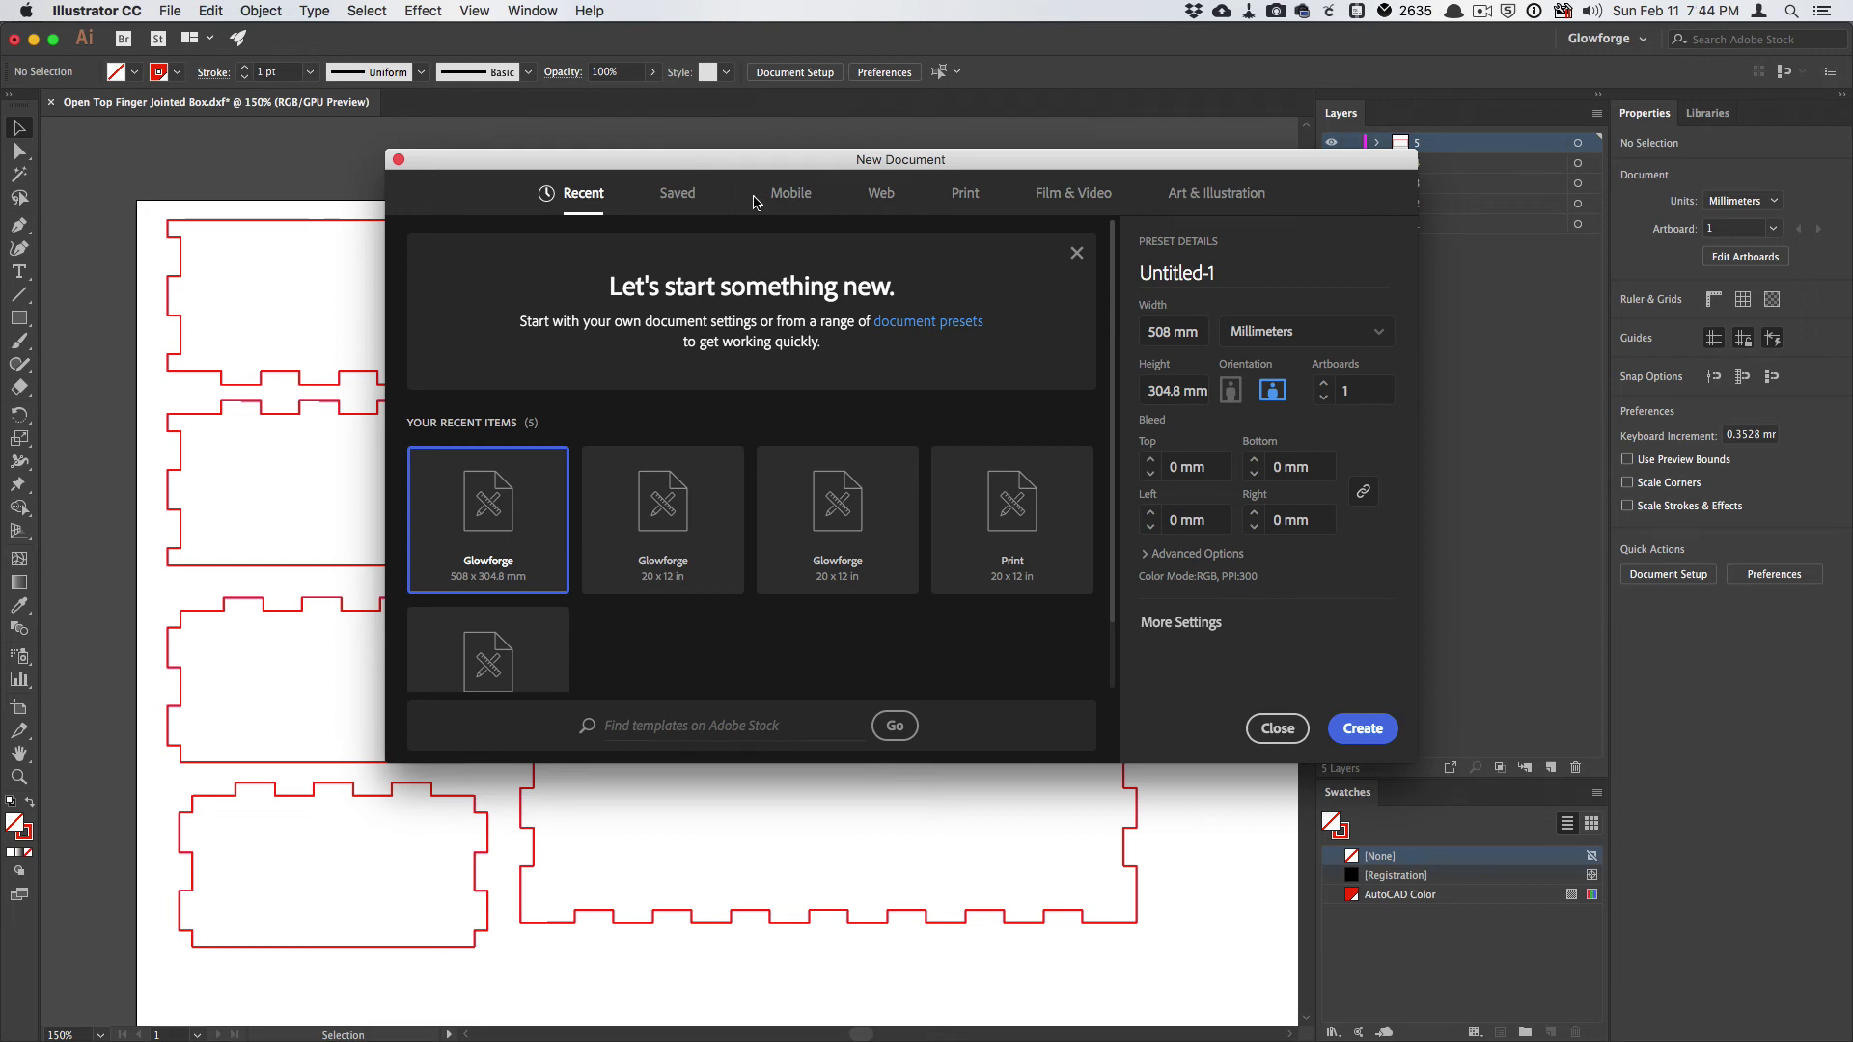
pyautogui.moveTo(690, 673)
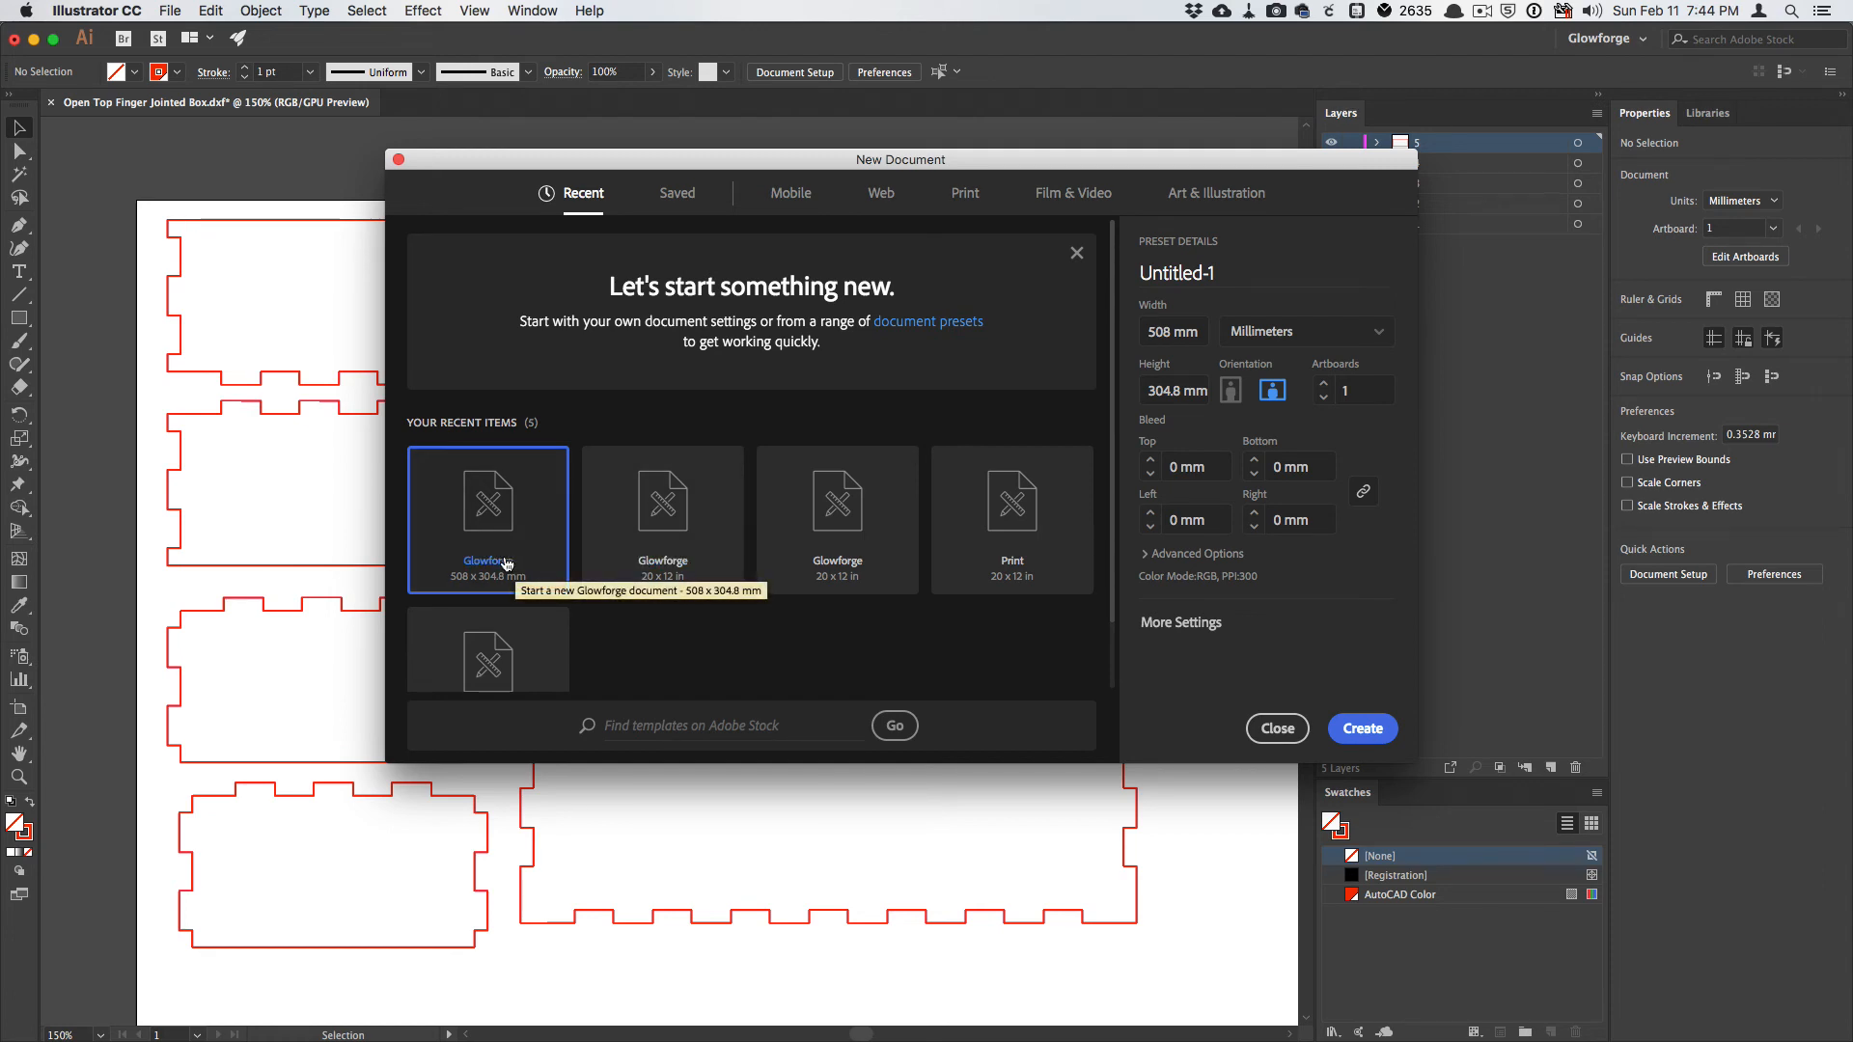
pyautogui.moveTo(689, 583)
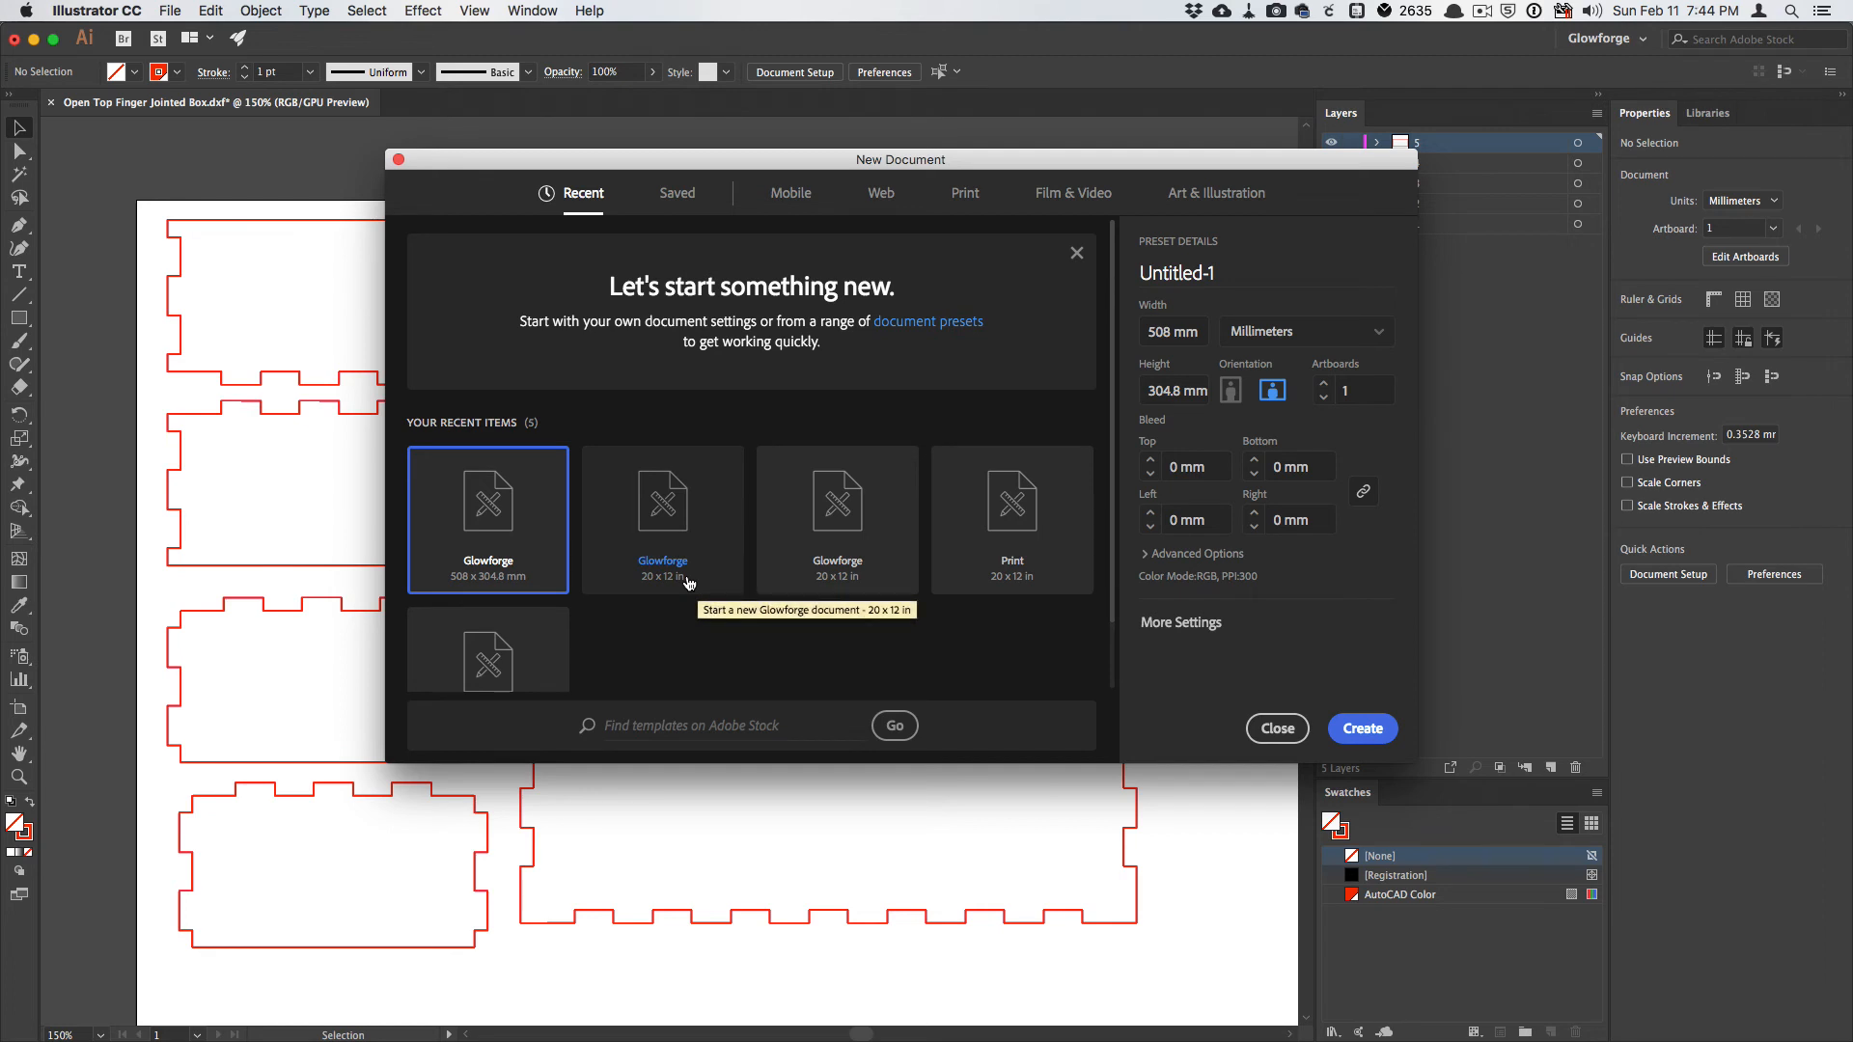
pyautogui.click(662, 519)
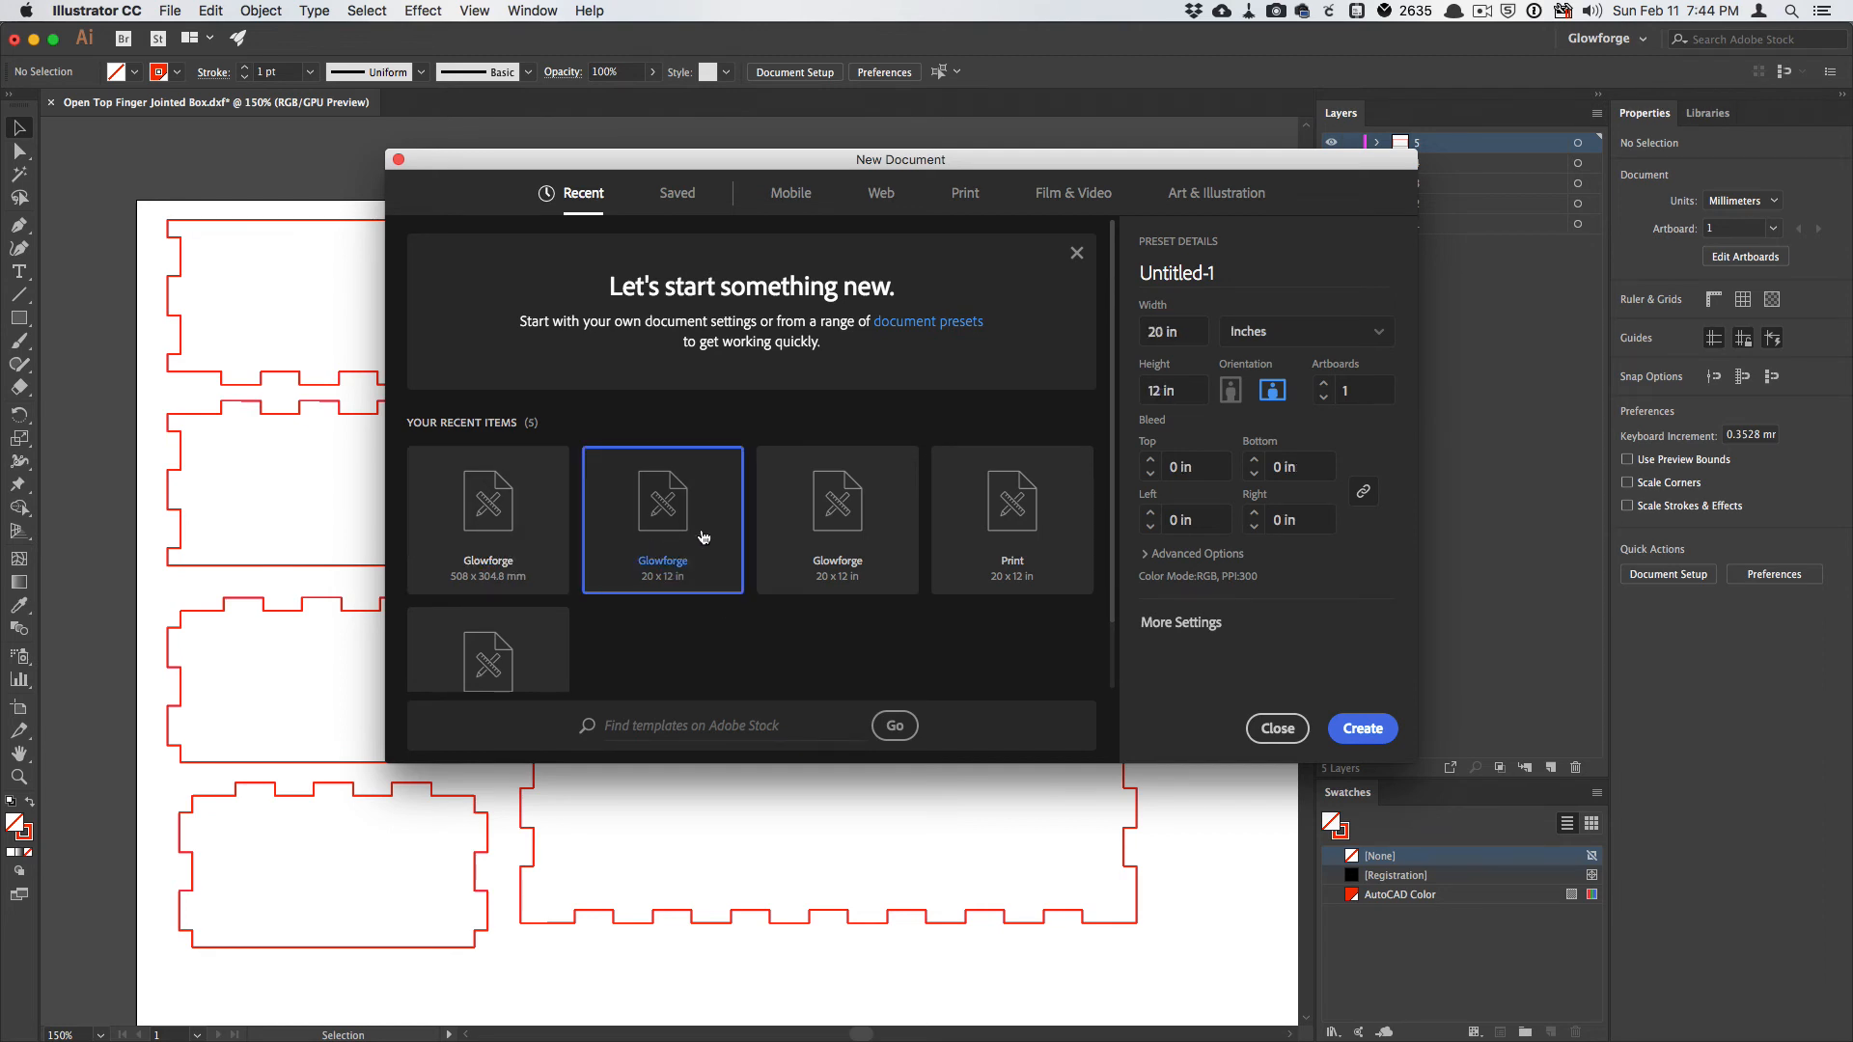
pyautogui.click(1277, 729)
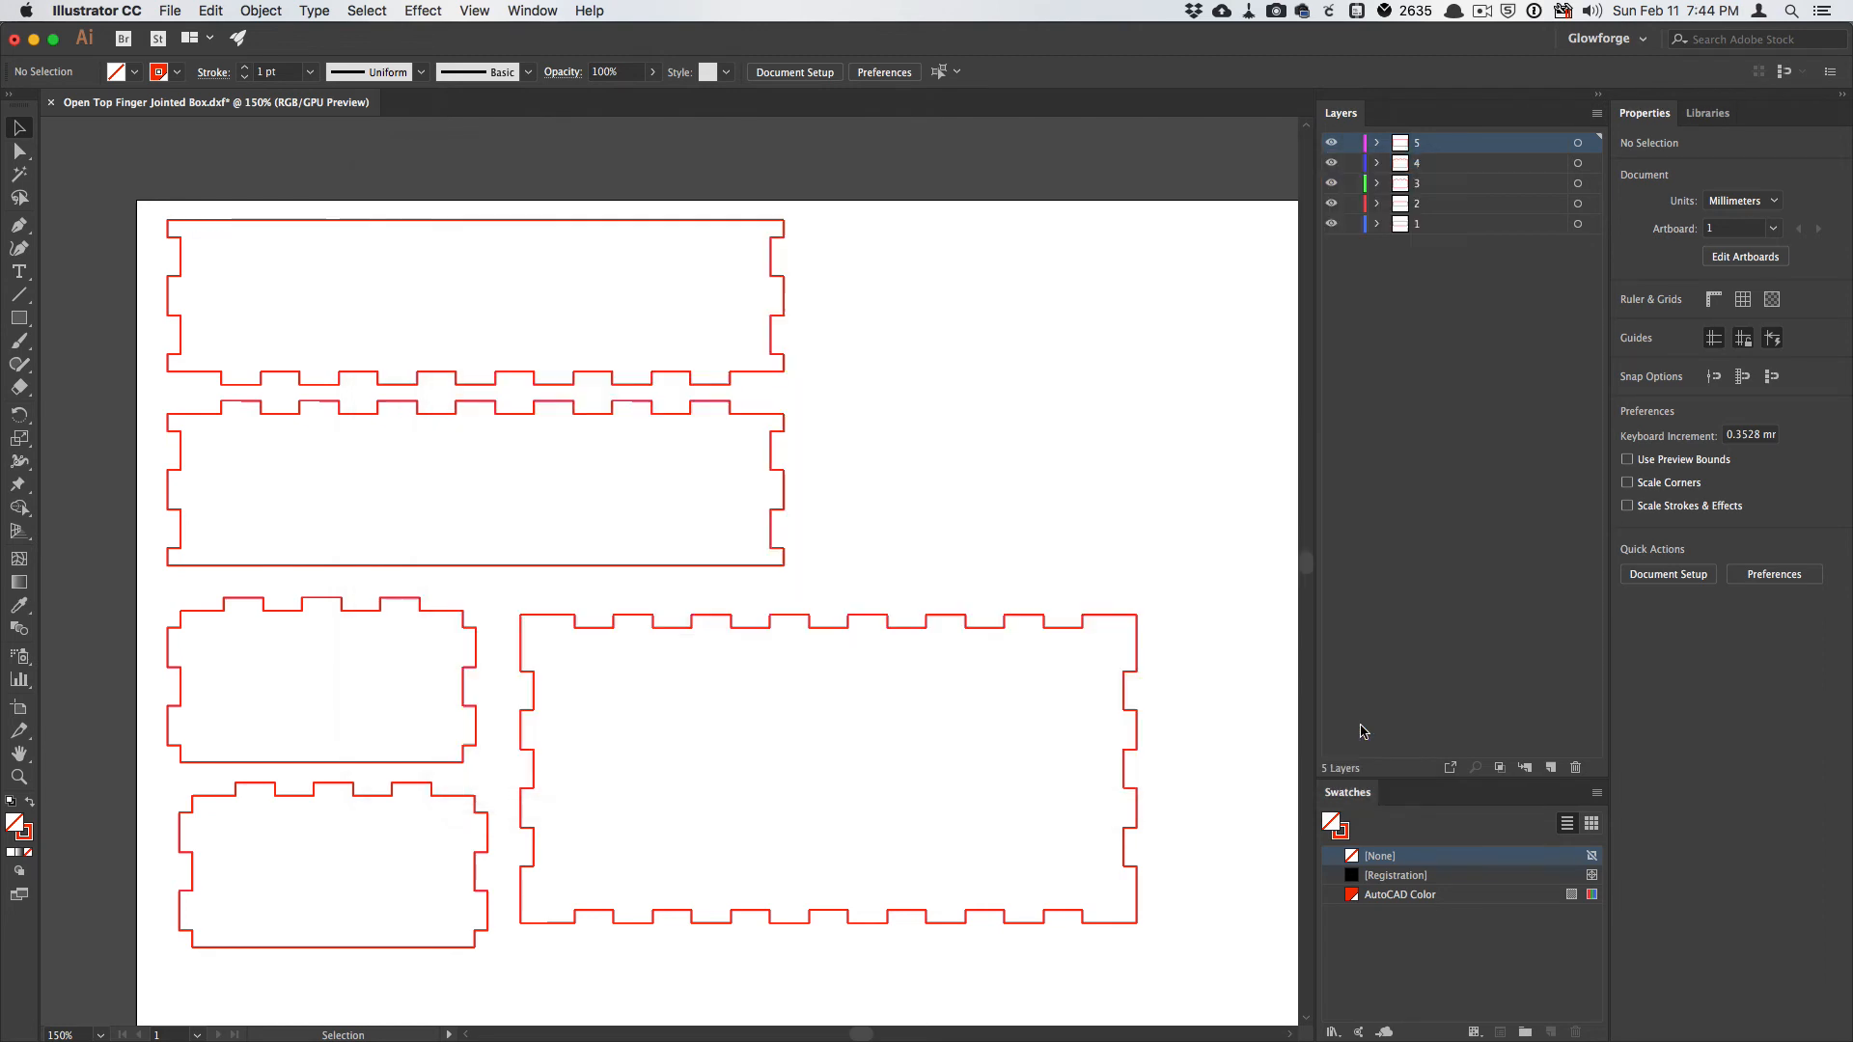
# Paste the profiles into Untitled-1, apply a black stroke swatch, and select all profiles.
pyautogui.press('Cmd+N')
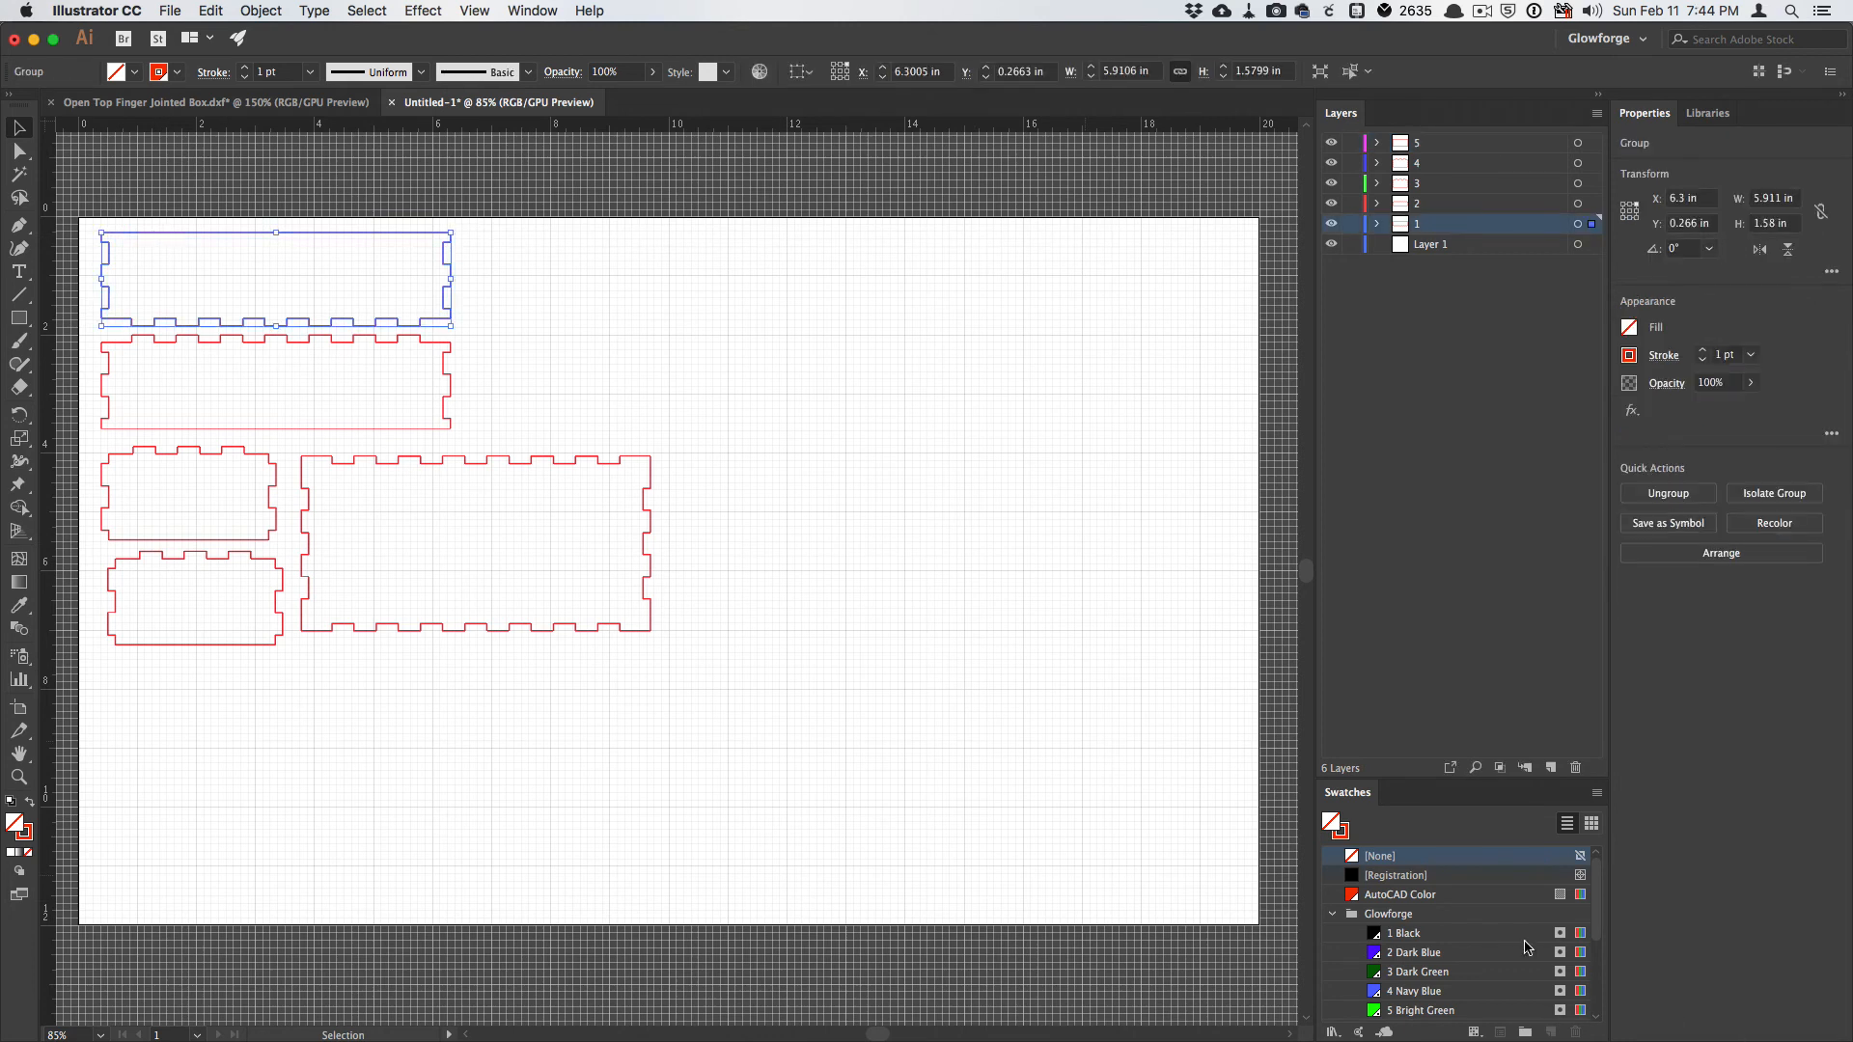
pyautogui.click(1400, 895)
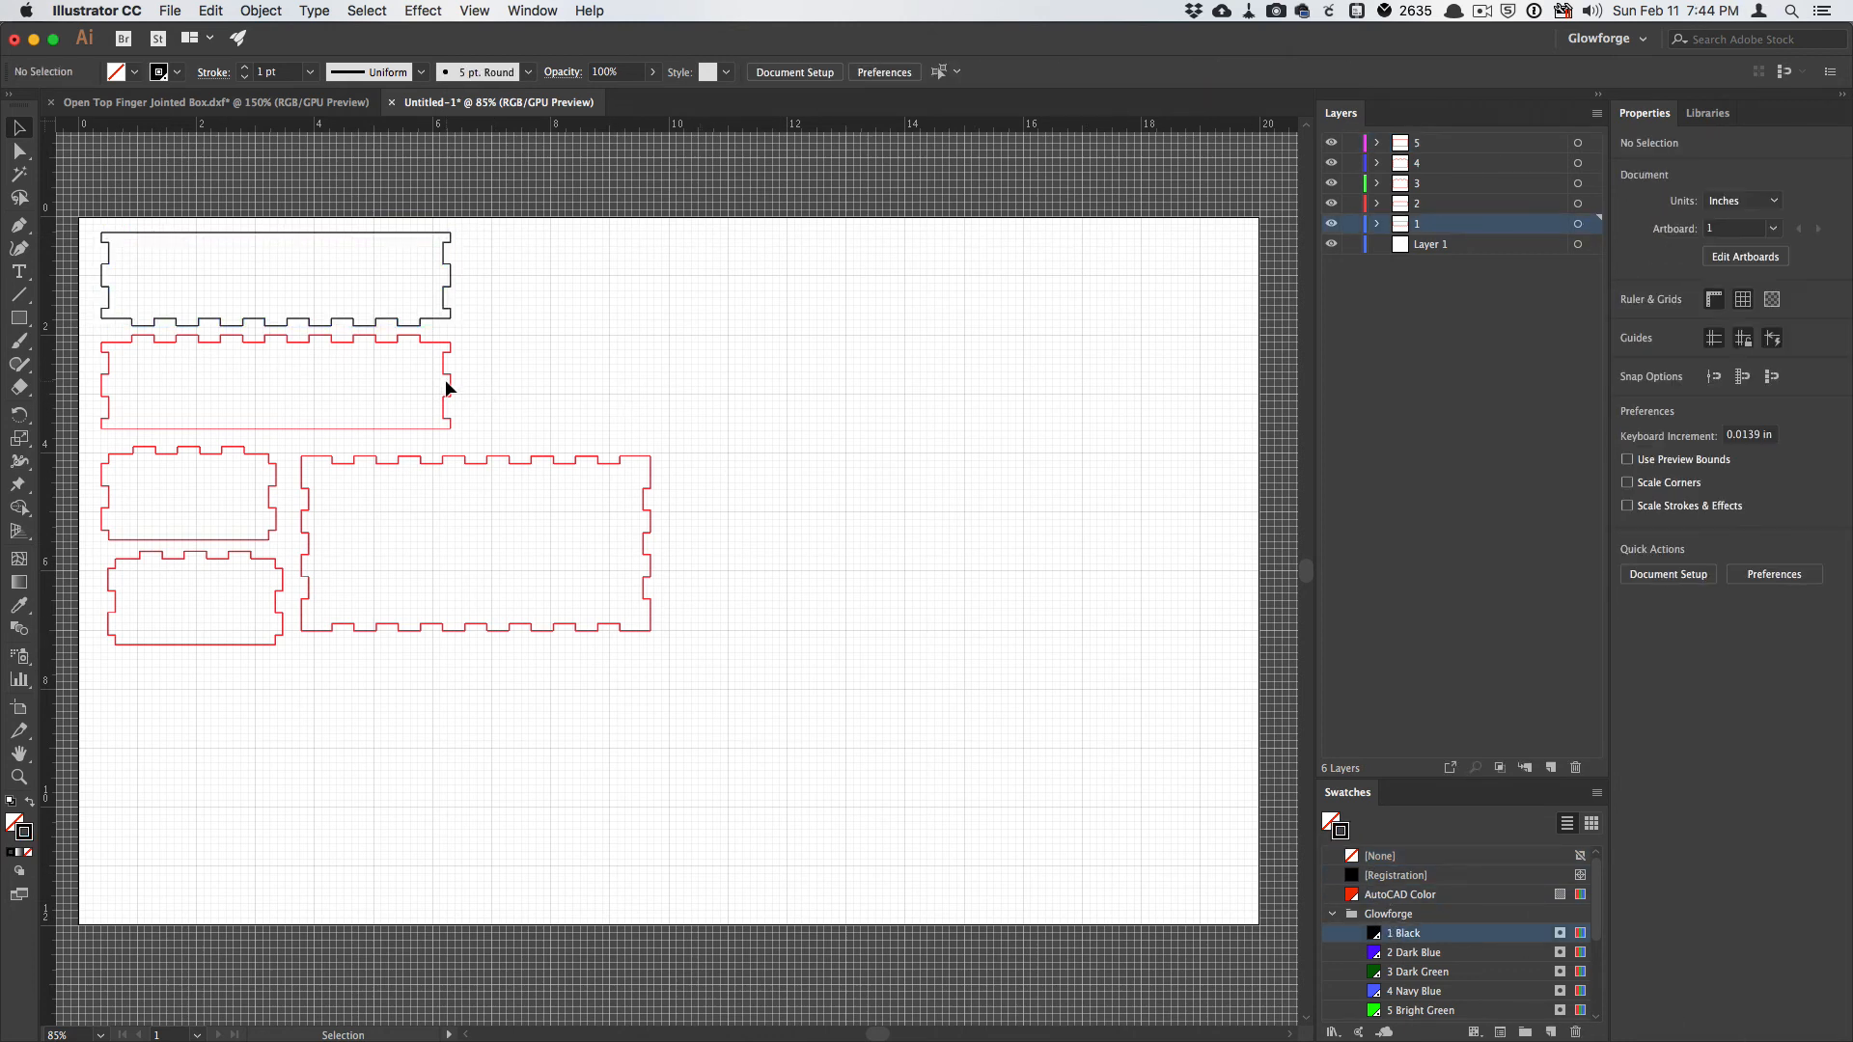
pyautogui.click(275, 388)
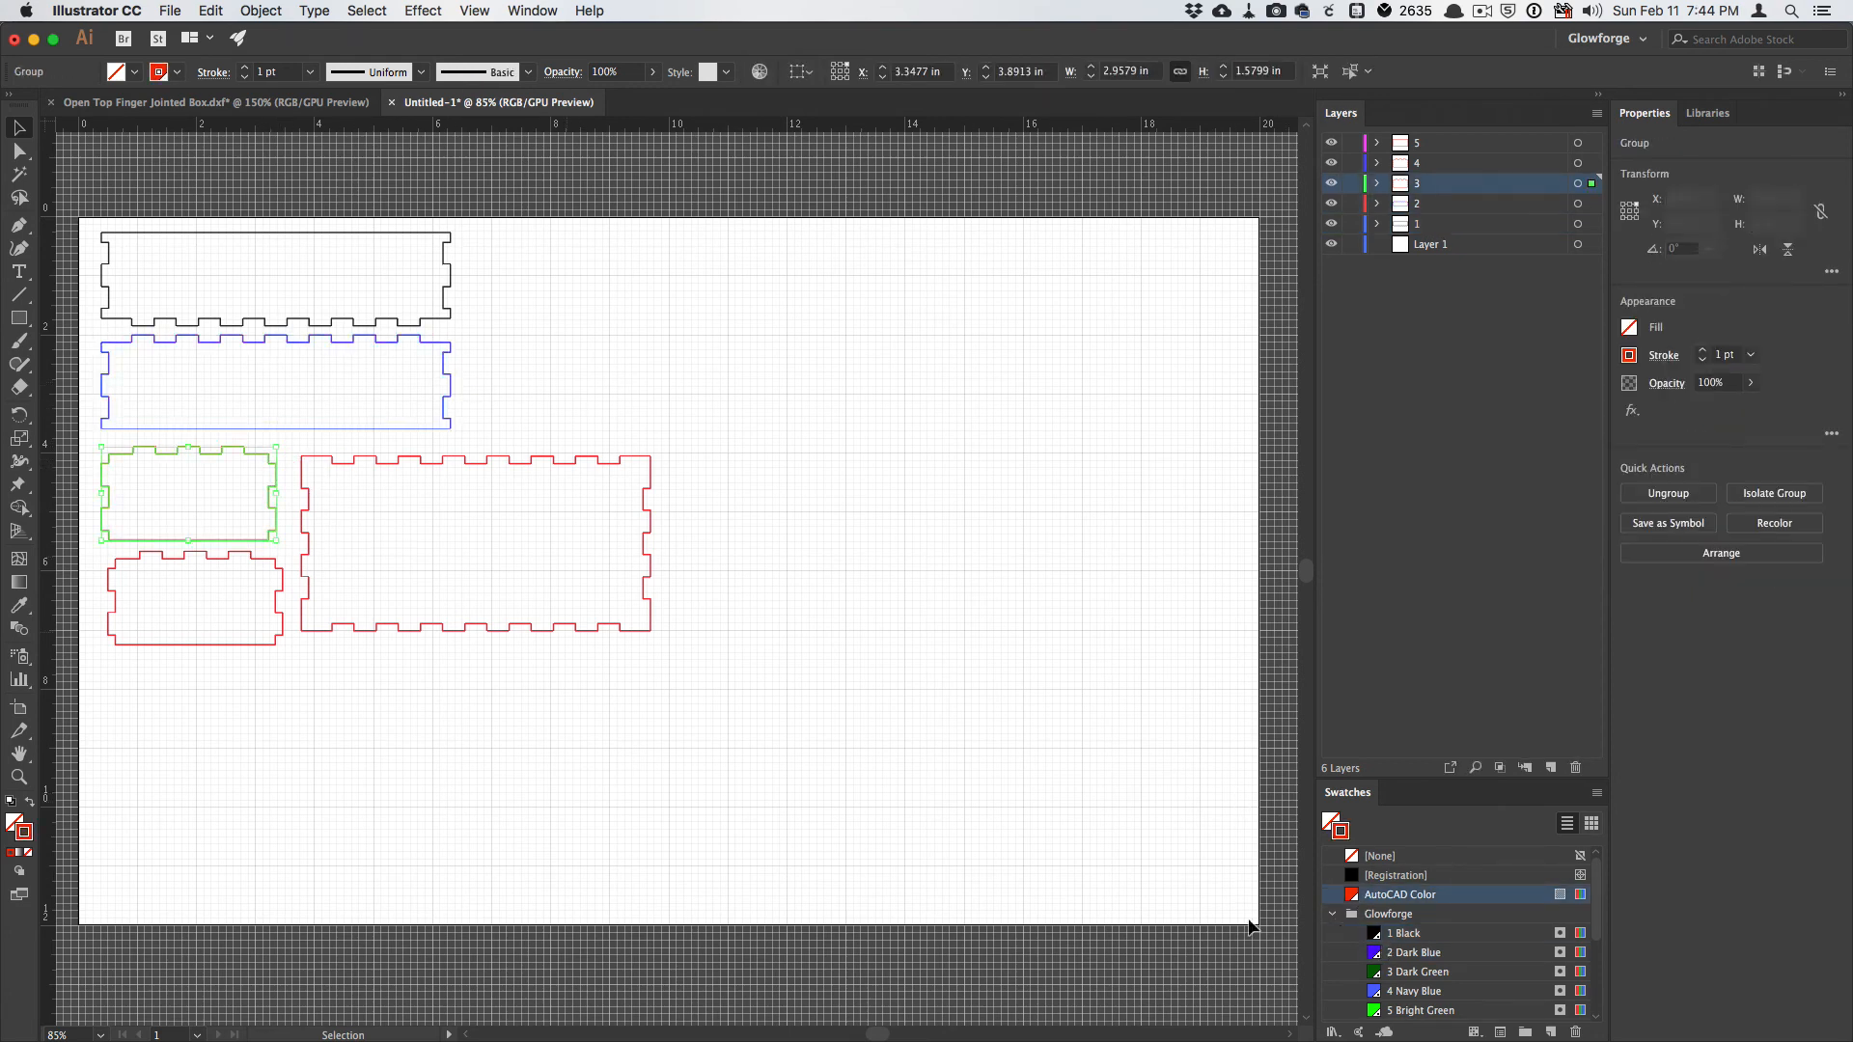
pyautogui.click(1416, 971)
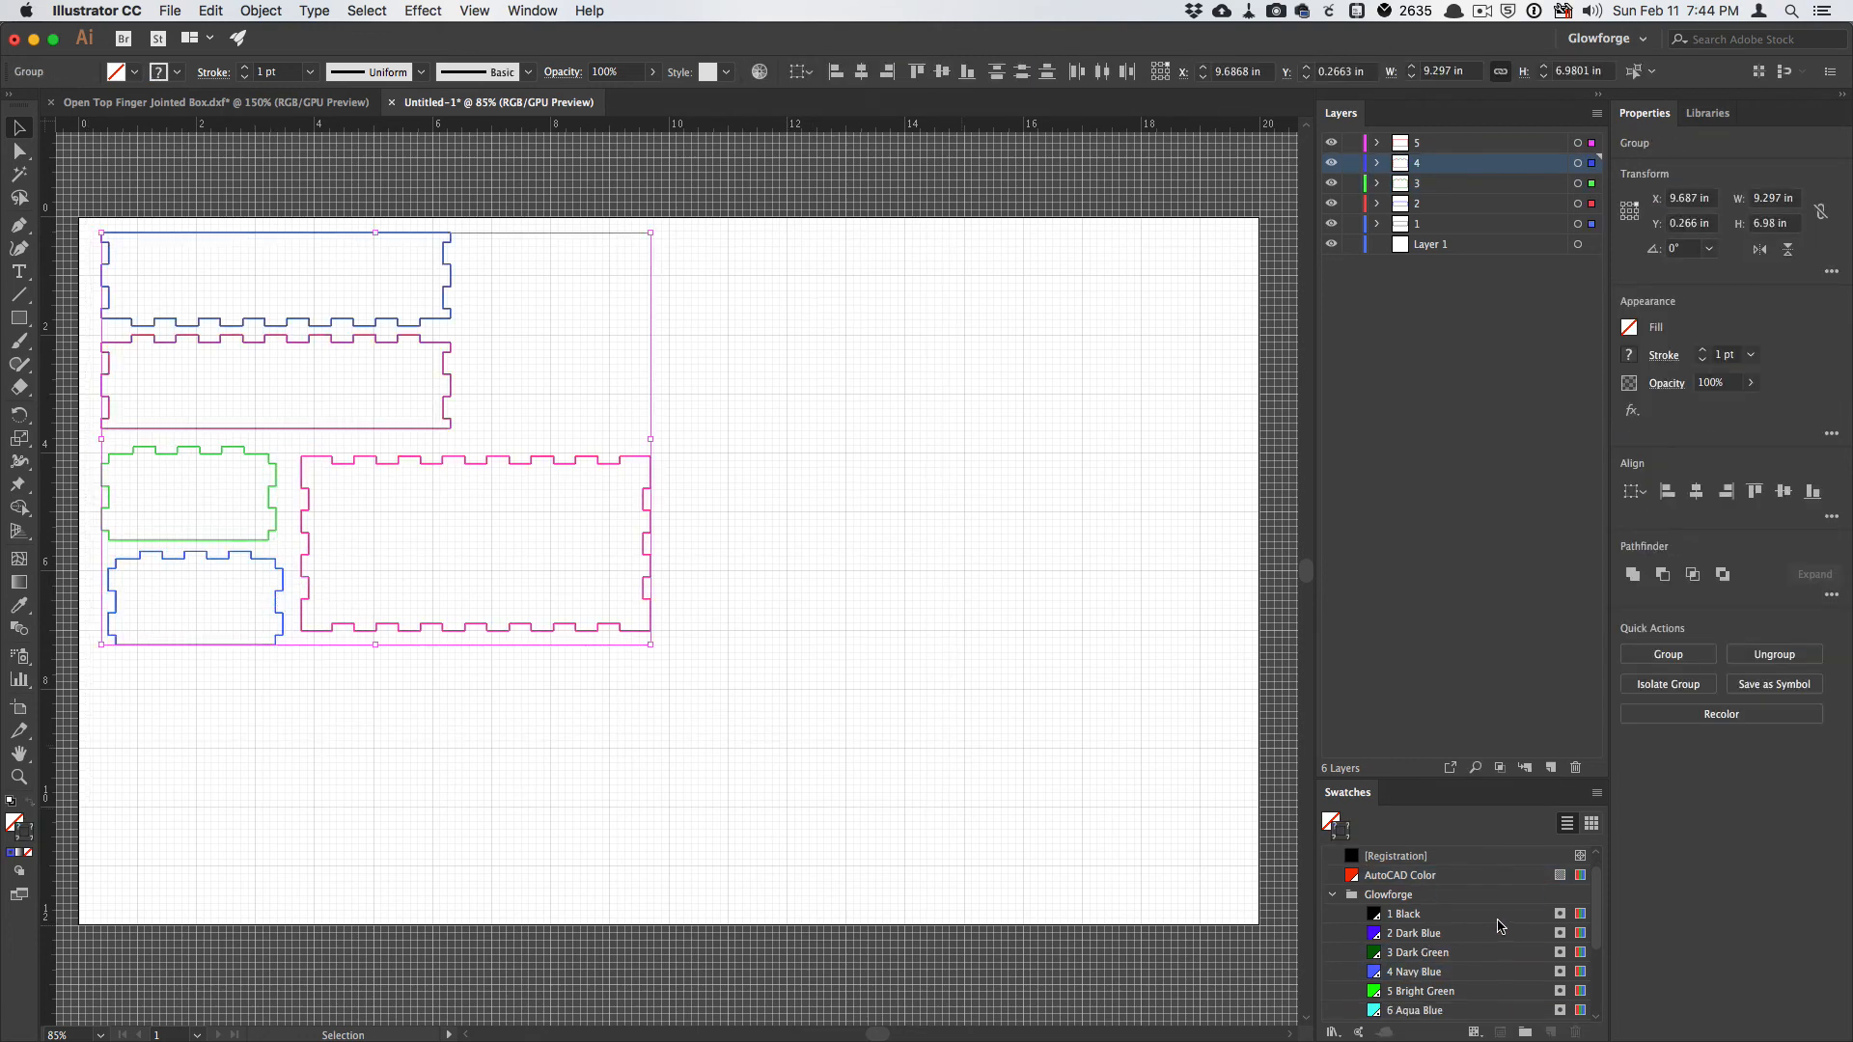
# Apply the 12 Orange swatch to every profile stroke, then deselect.
pyautogui.scroll(-3)
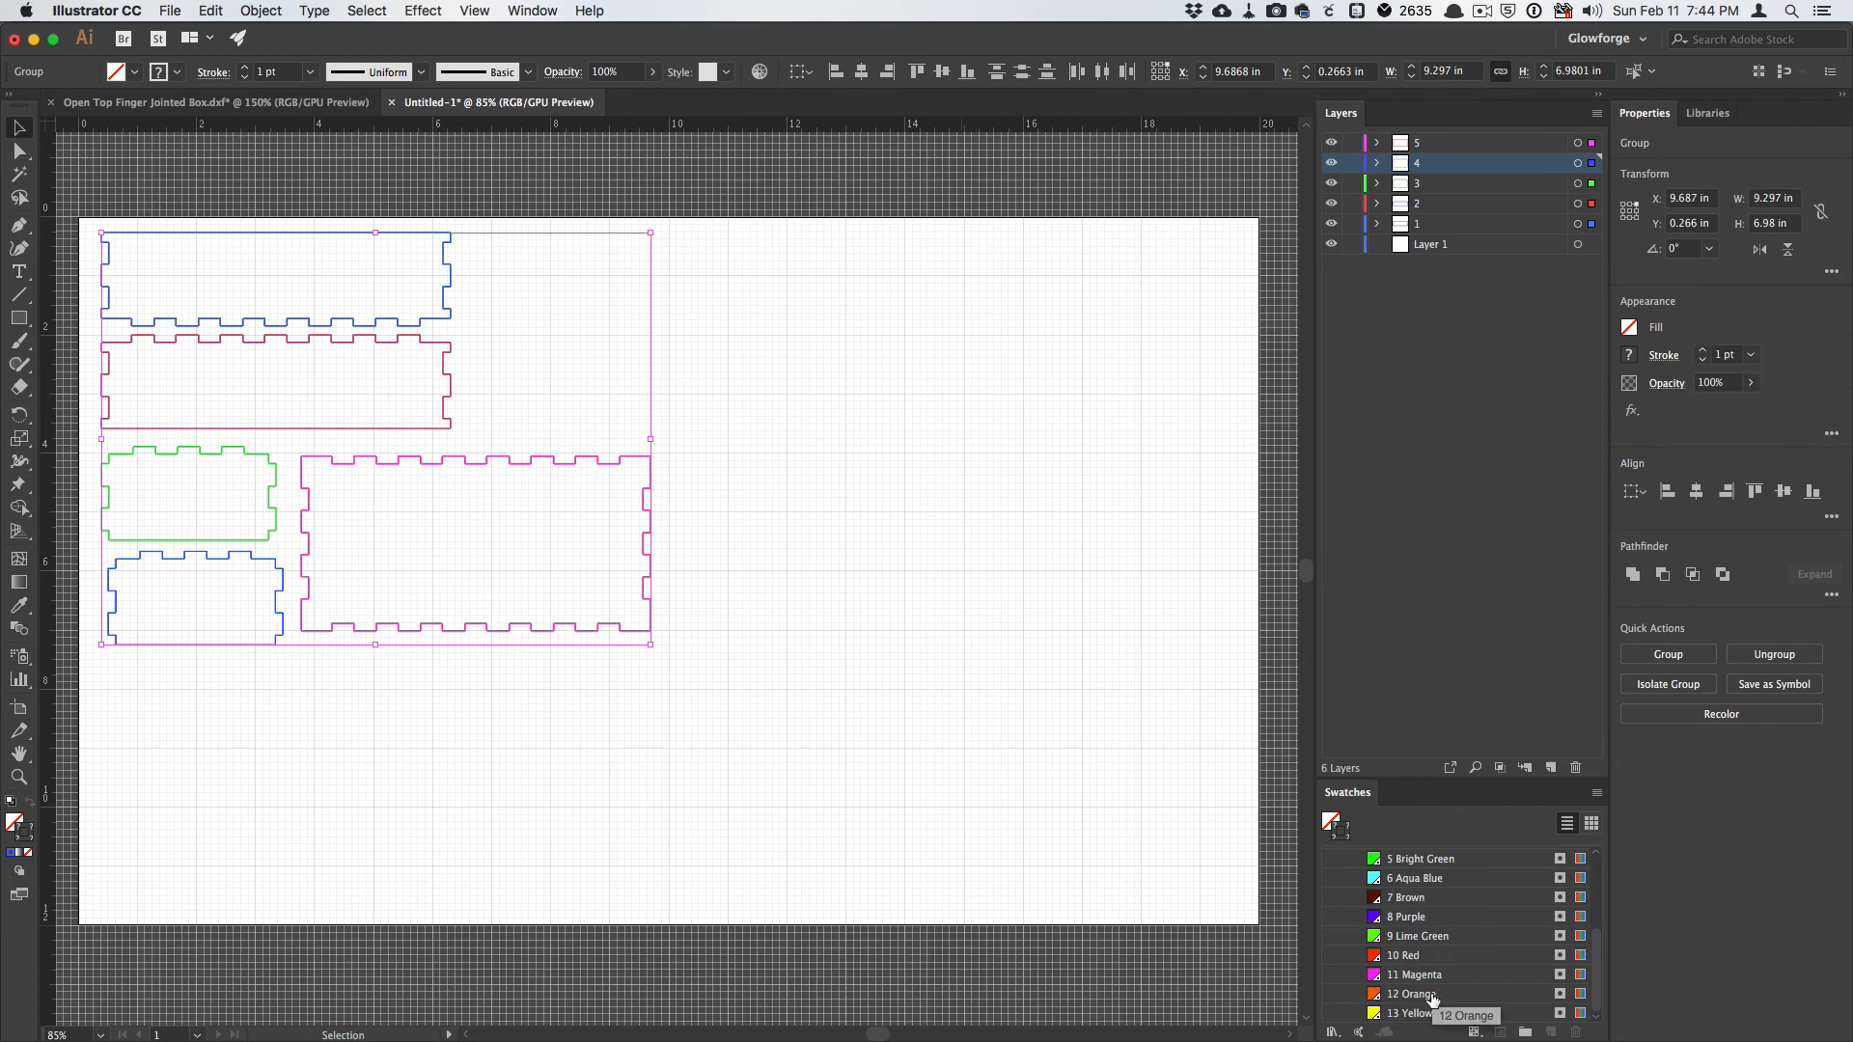
pyautogui.click(1419, 993)
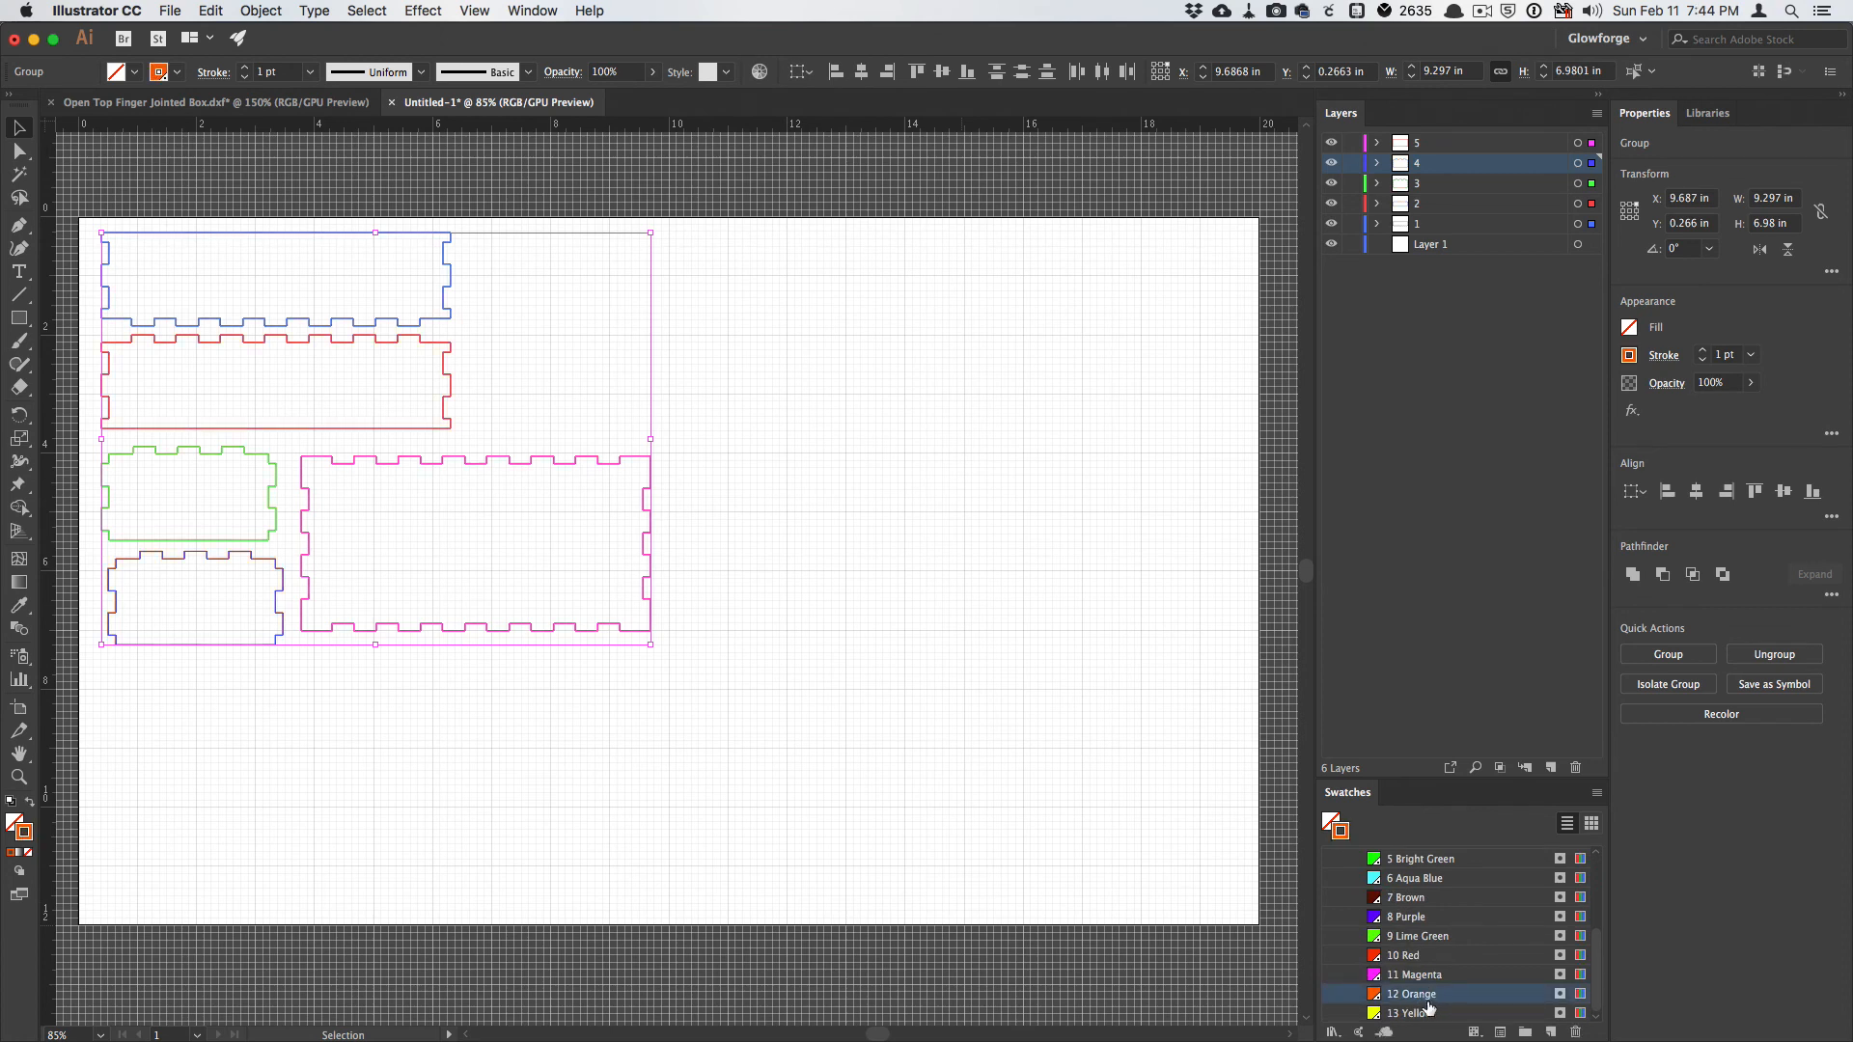
pyautogui.moveTo(1397, 1025)
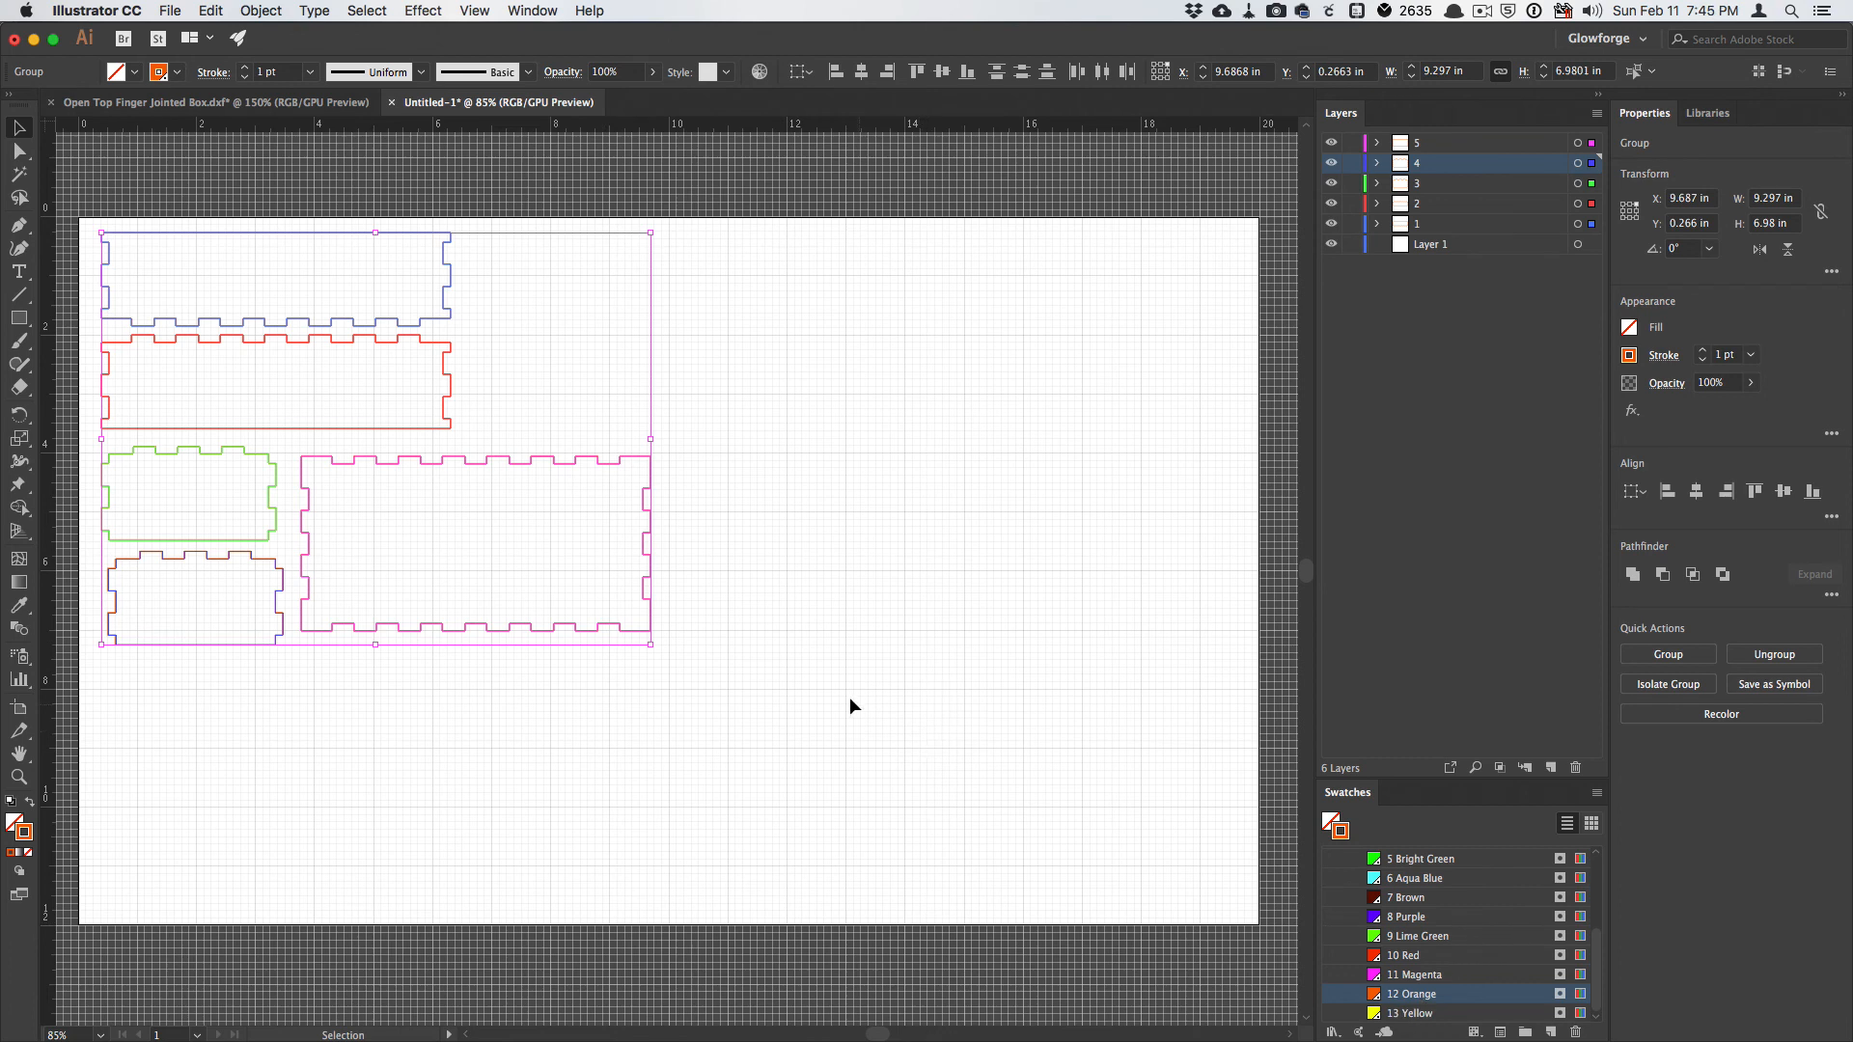
pyautogui.click(853, 706)
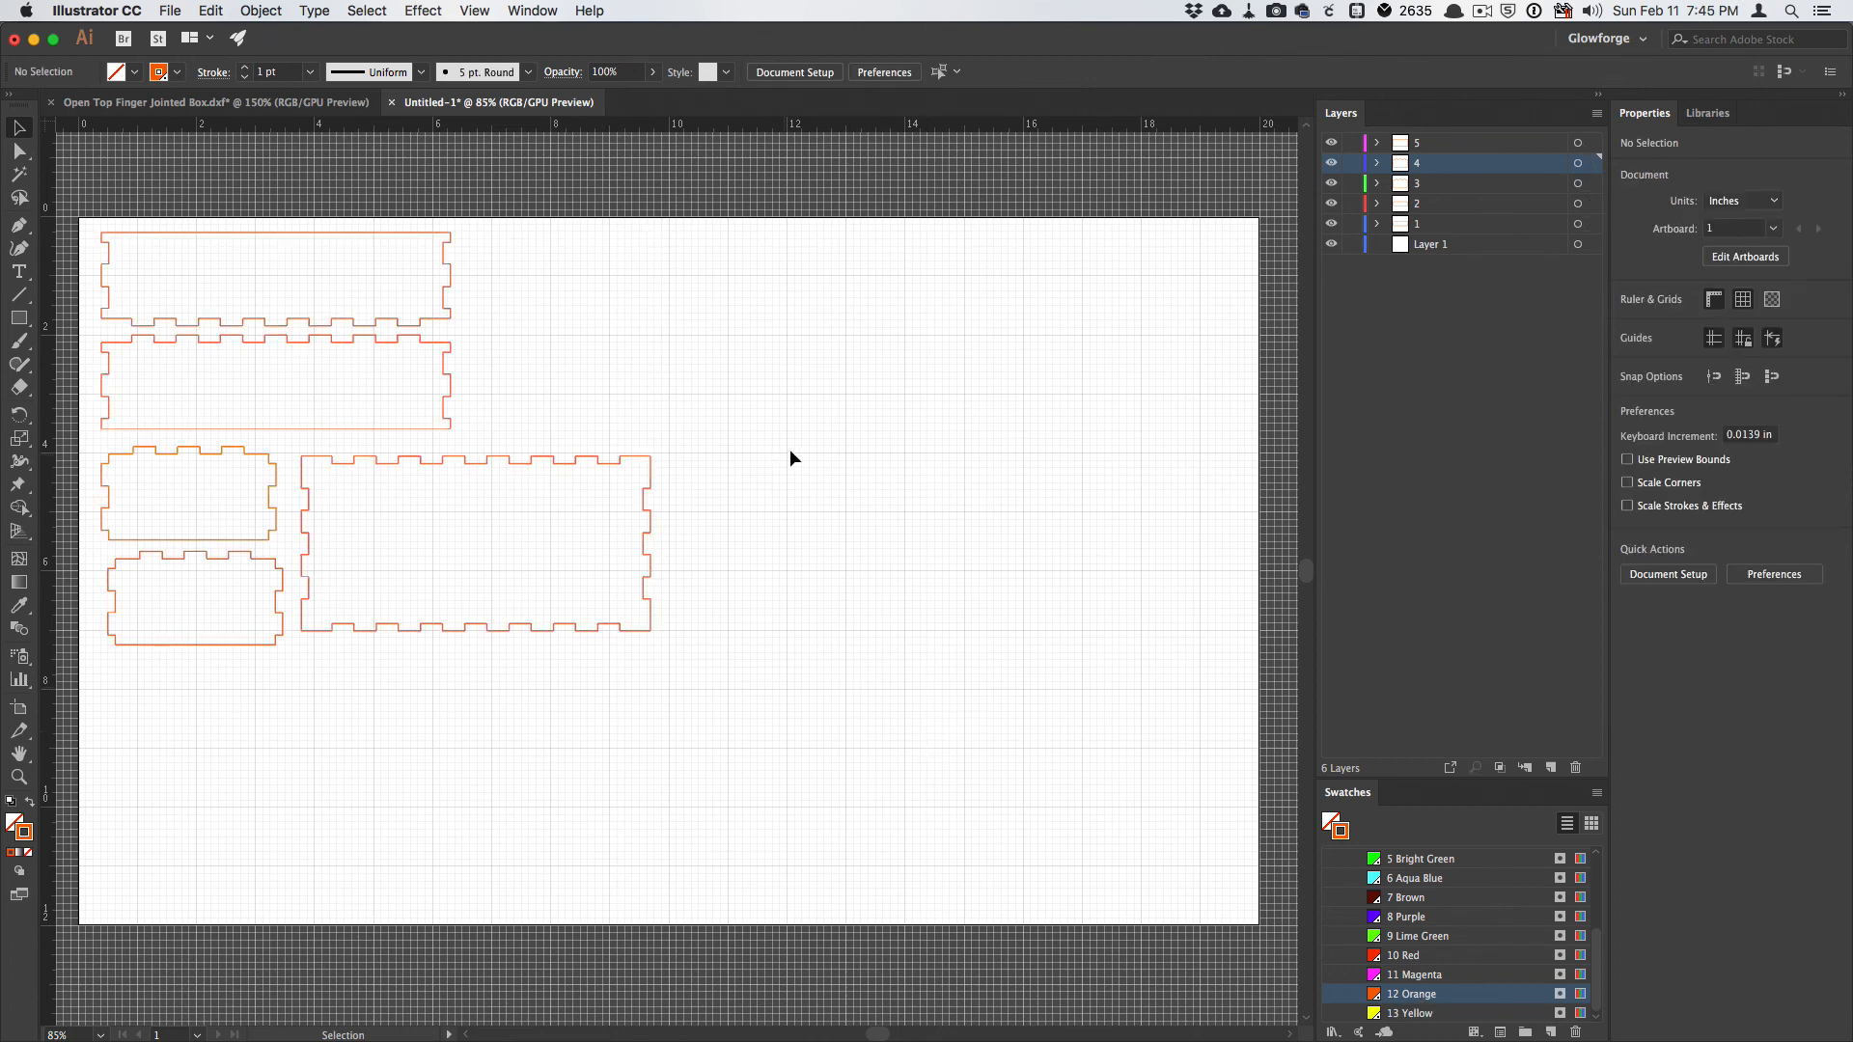
pyautogui.moveTo(917, 458)
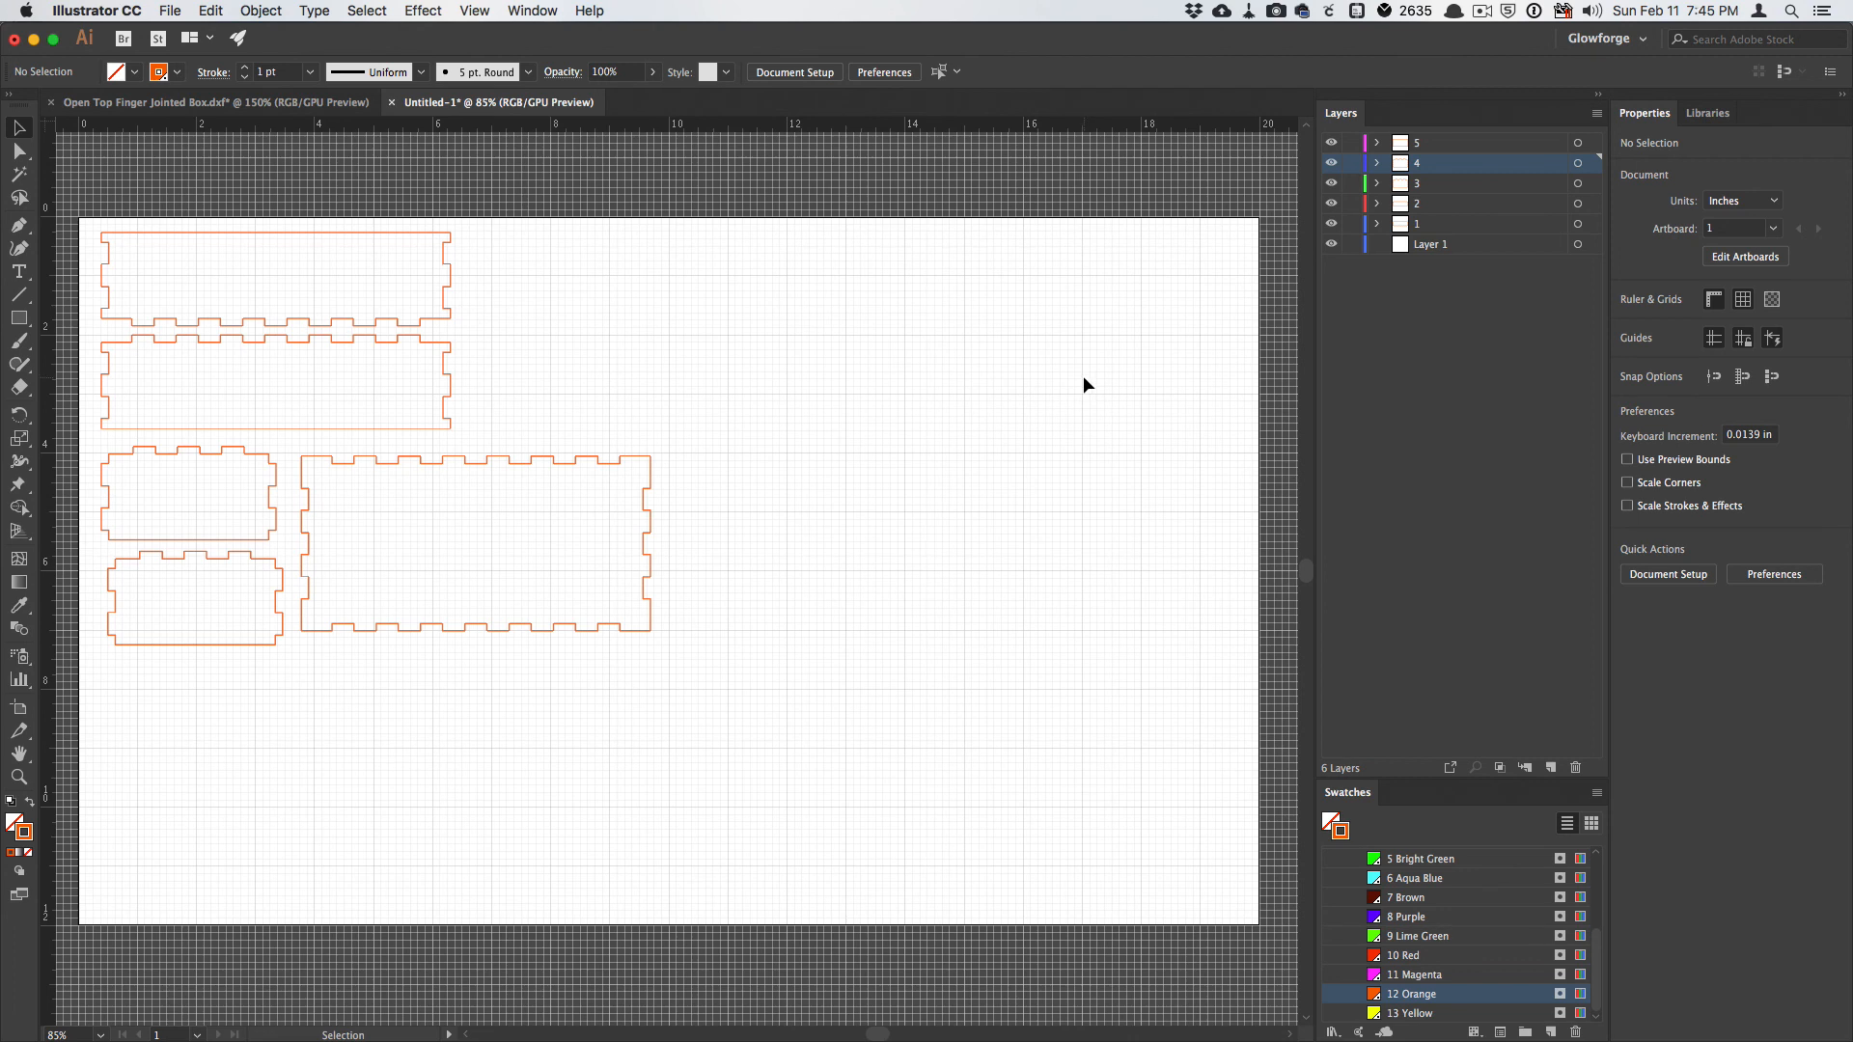
pyautogui.moveTo(936, 471)
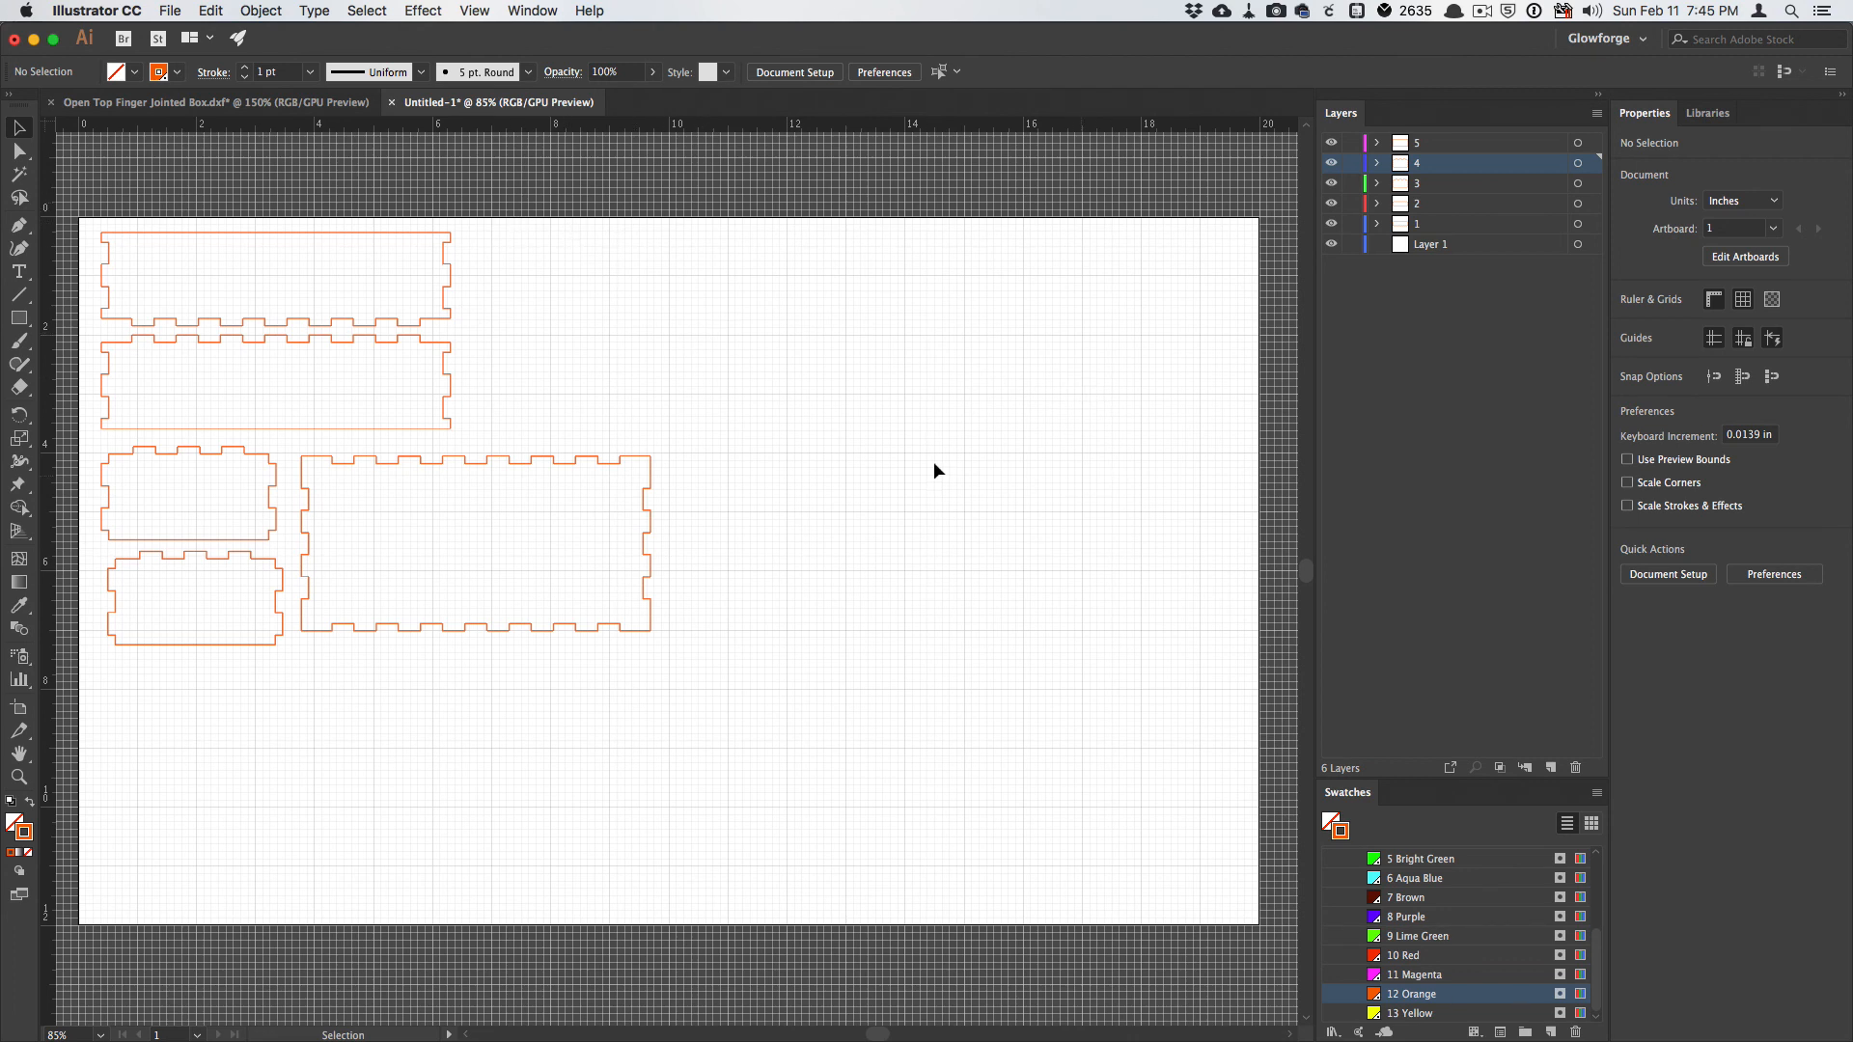
pyautogui.moveTo(853, 498)
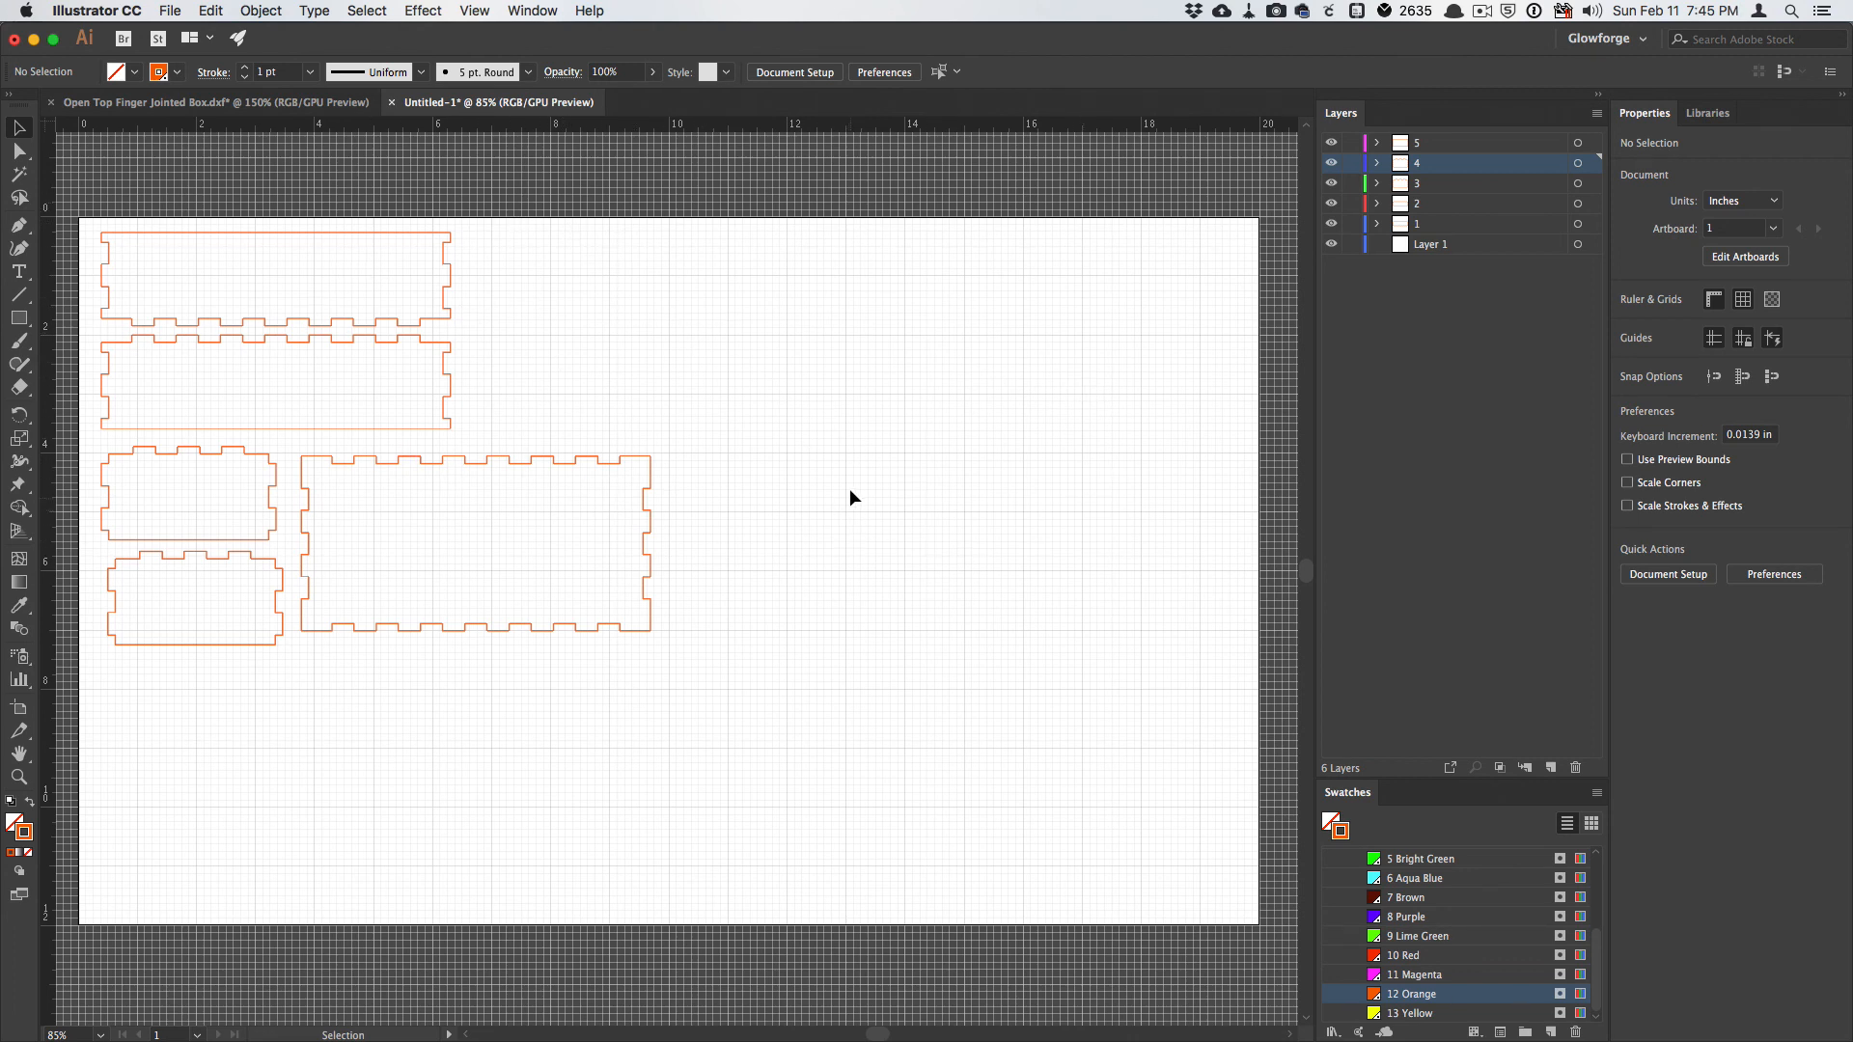
pyautogui.moveTo(910, 640)
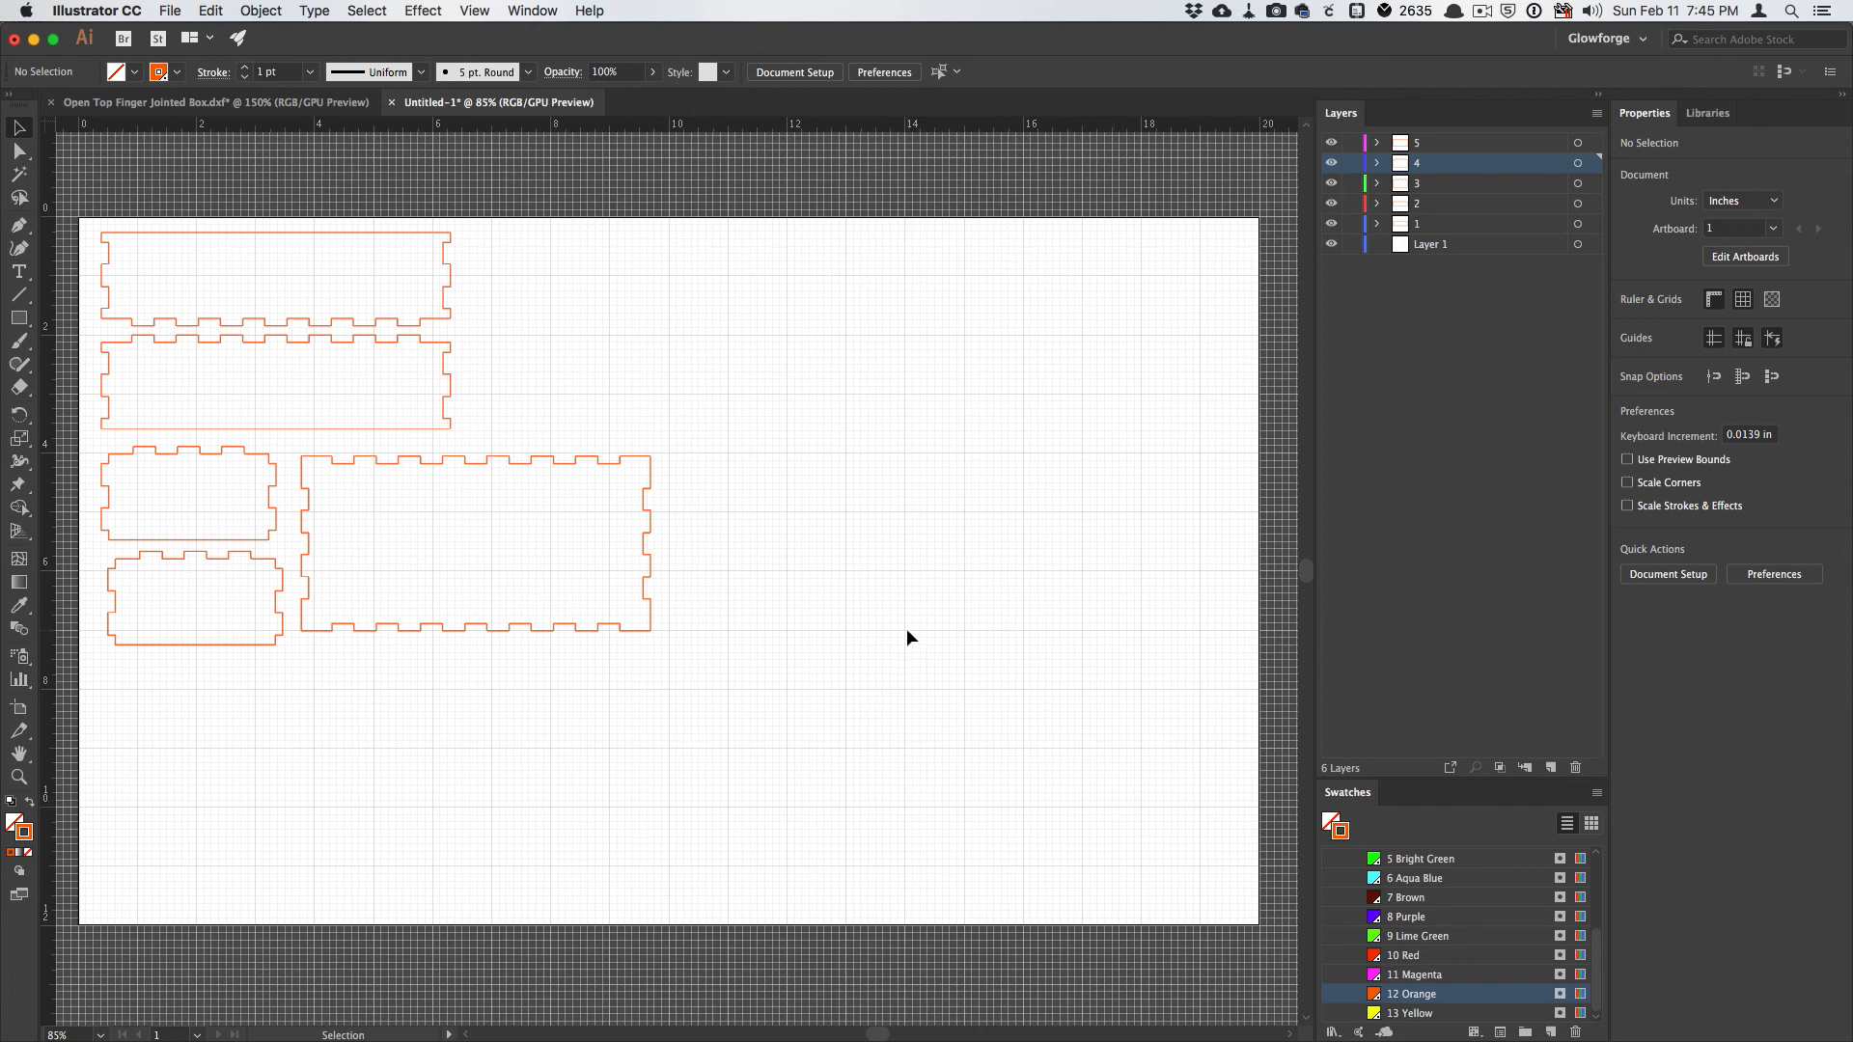
pyautogui.moveTo(920, 632)
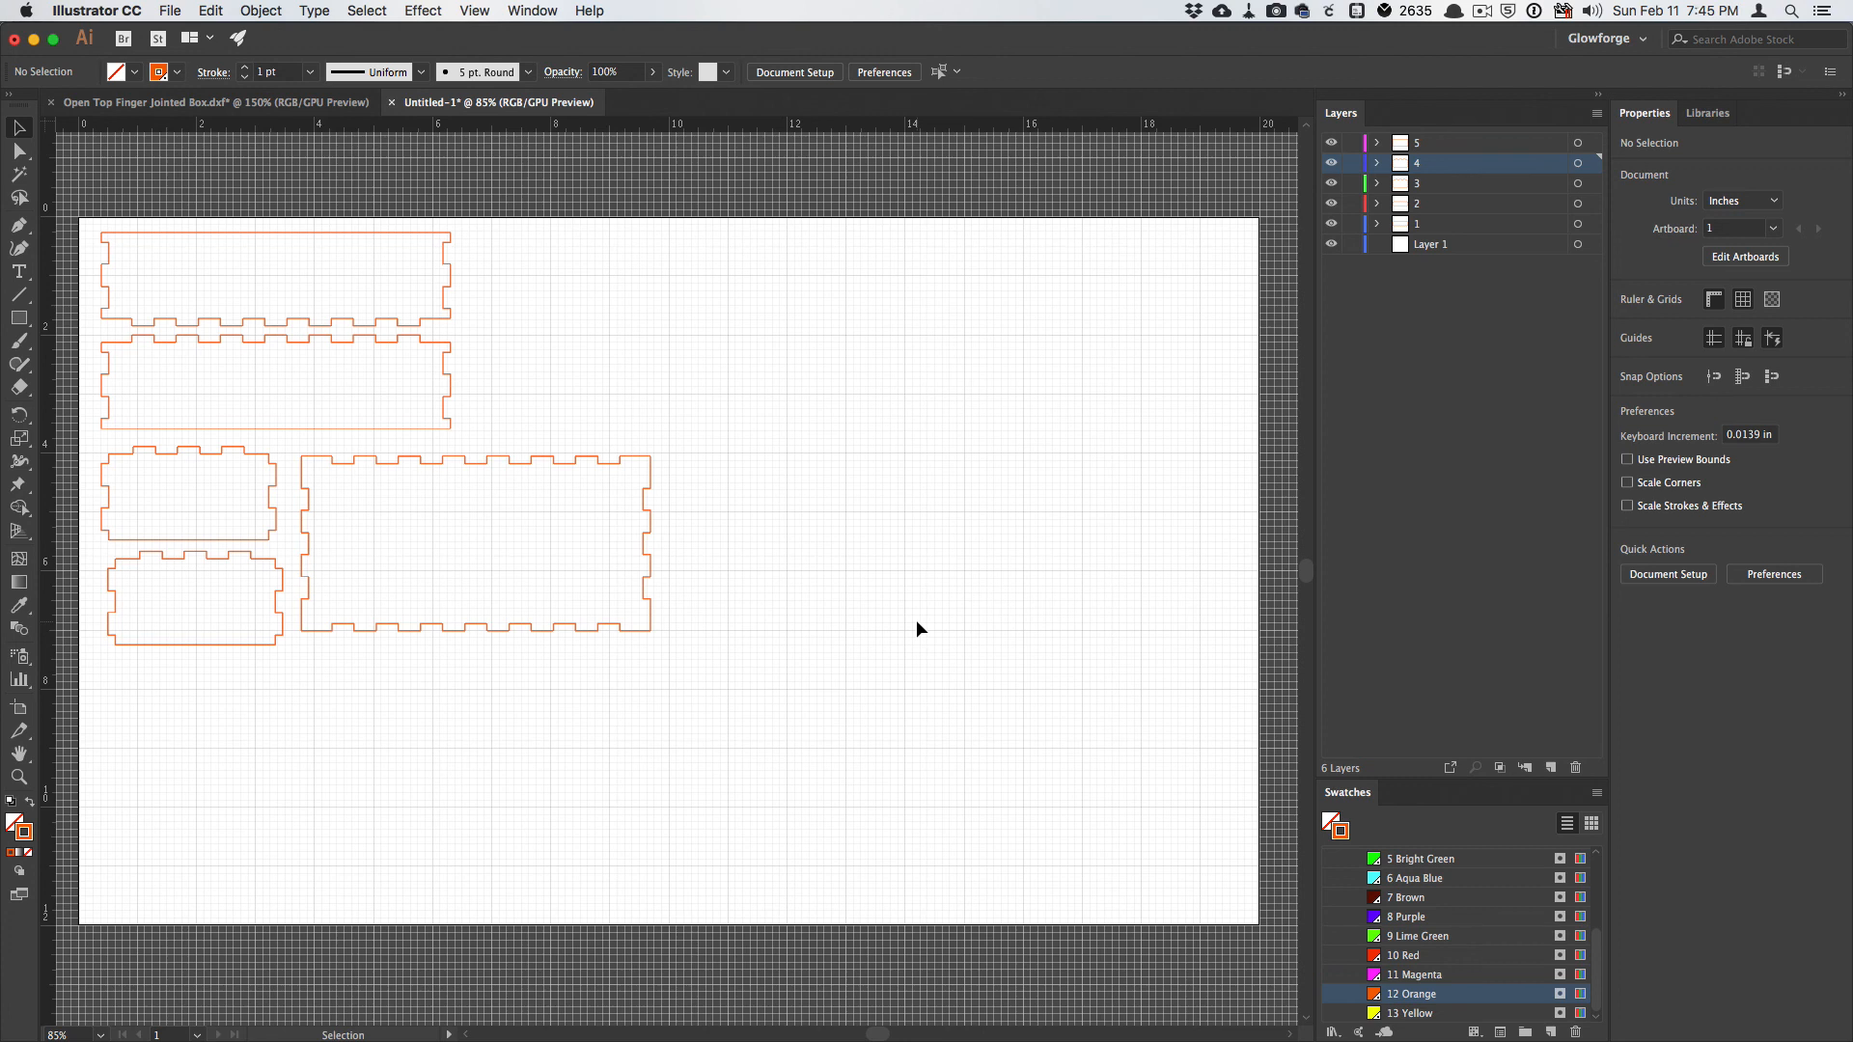
pyautogui.moveTo(470, 555)
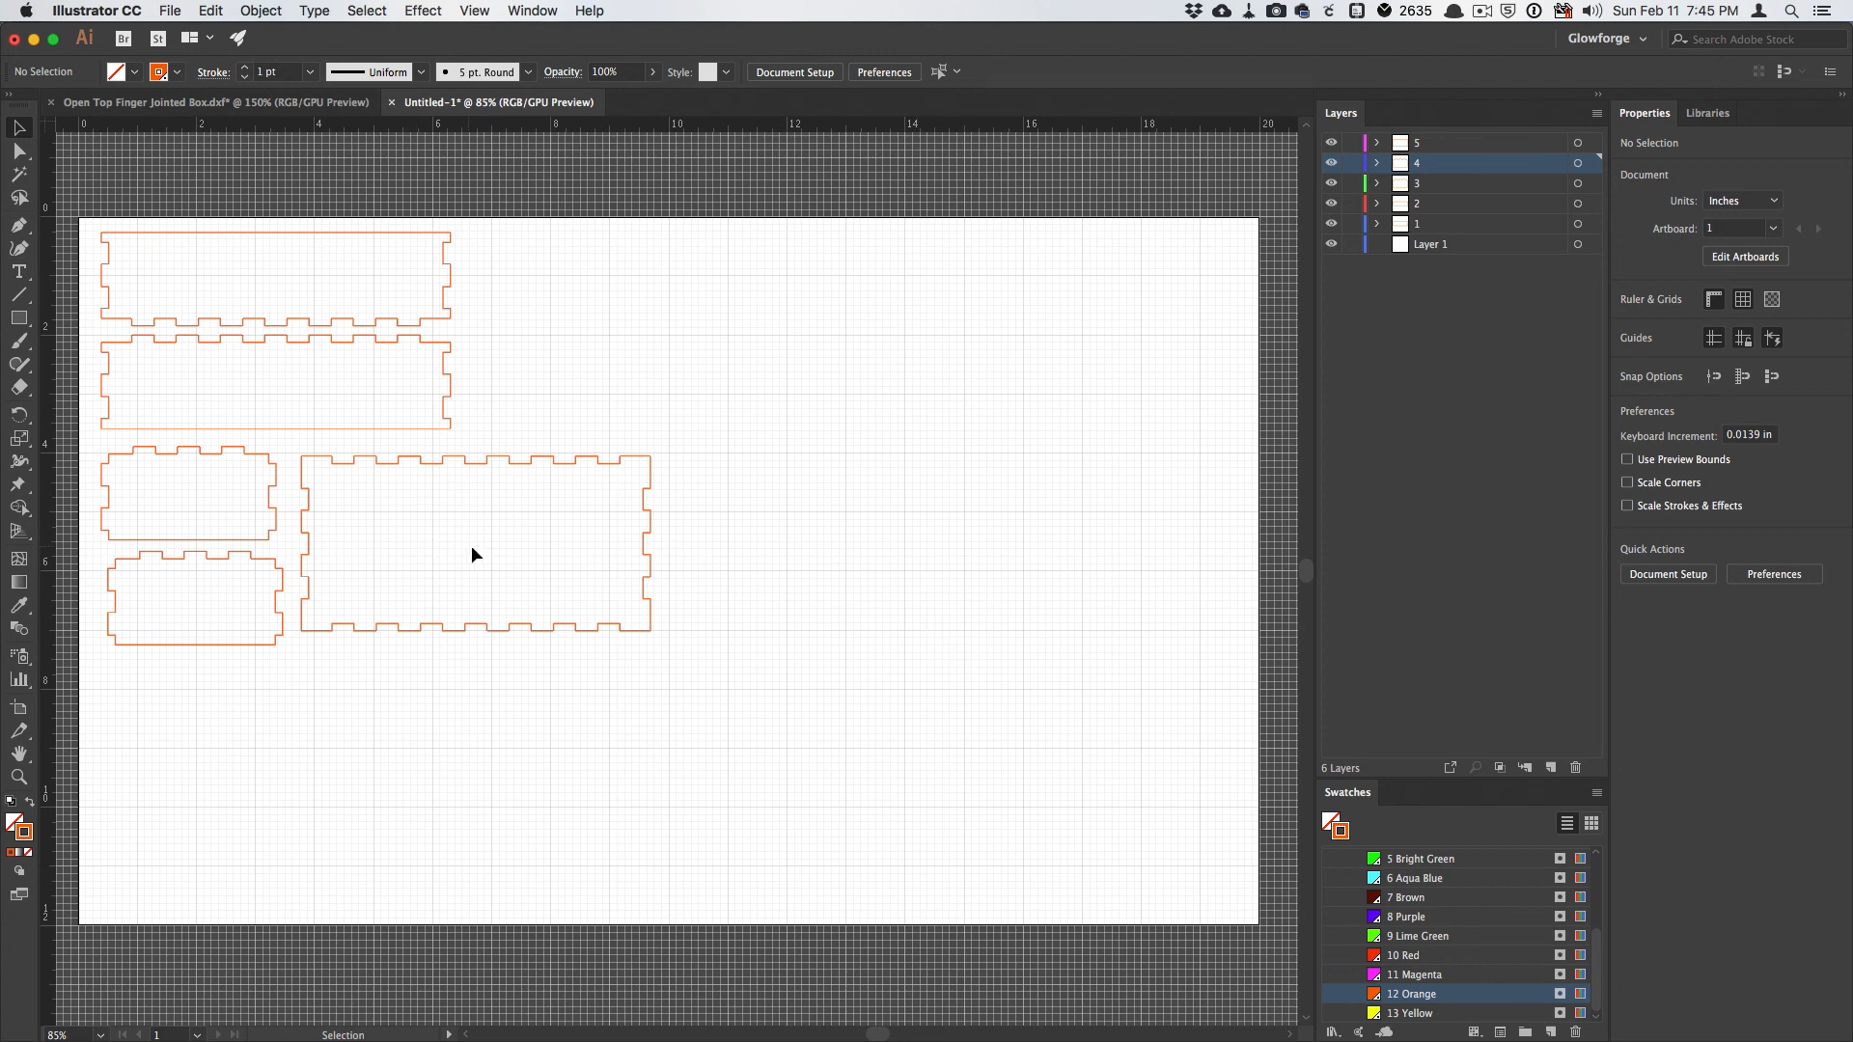
pyautogui.moveTo(969, 465)
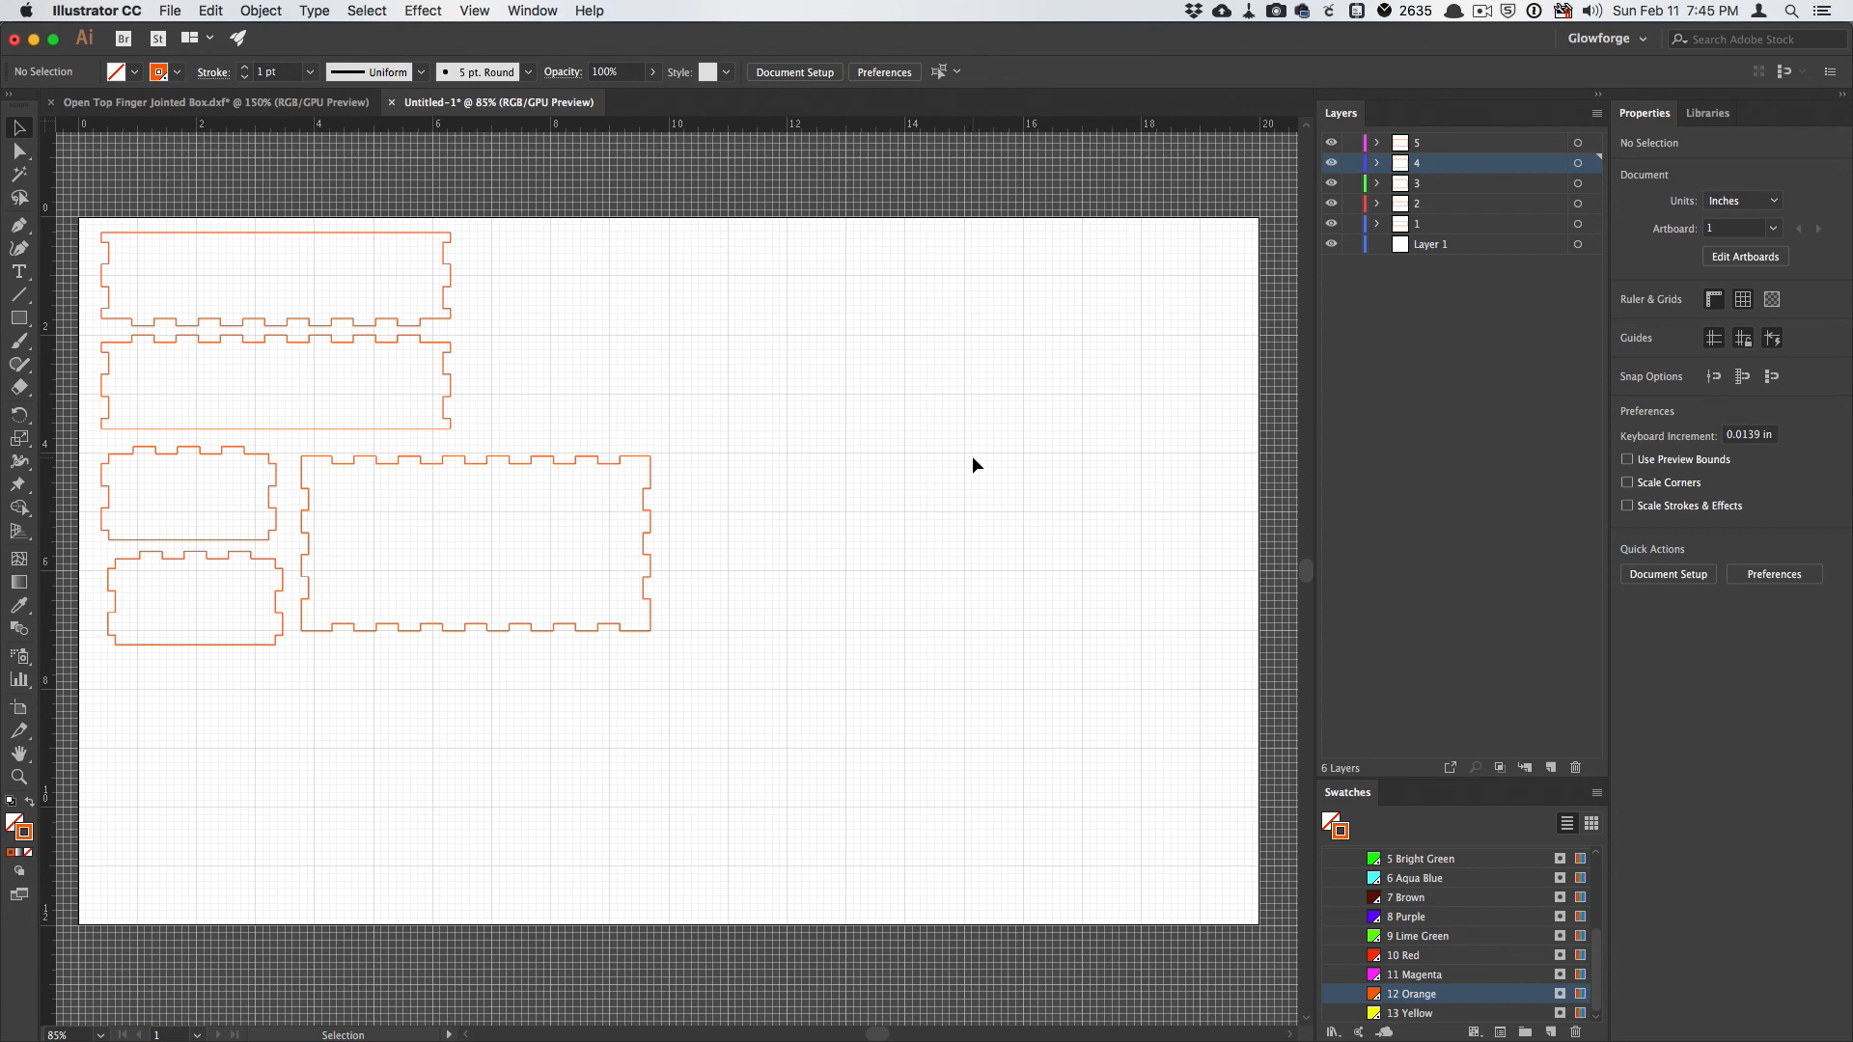
pyautogui.moveTo(549, 550)
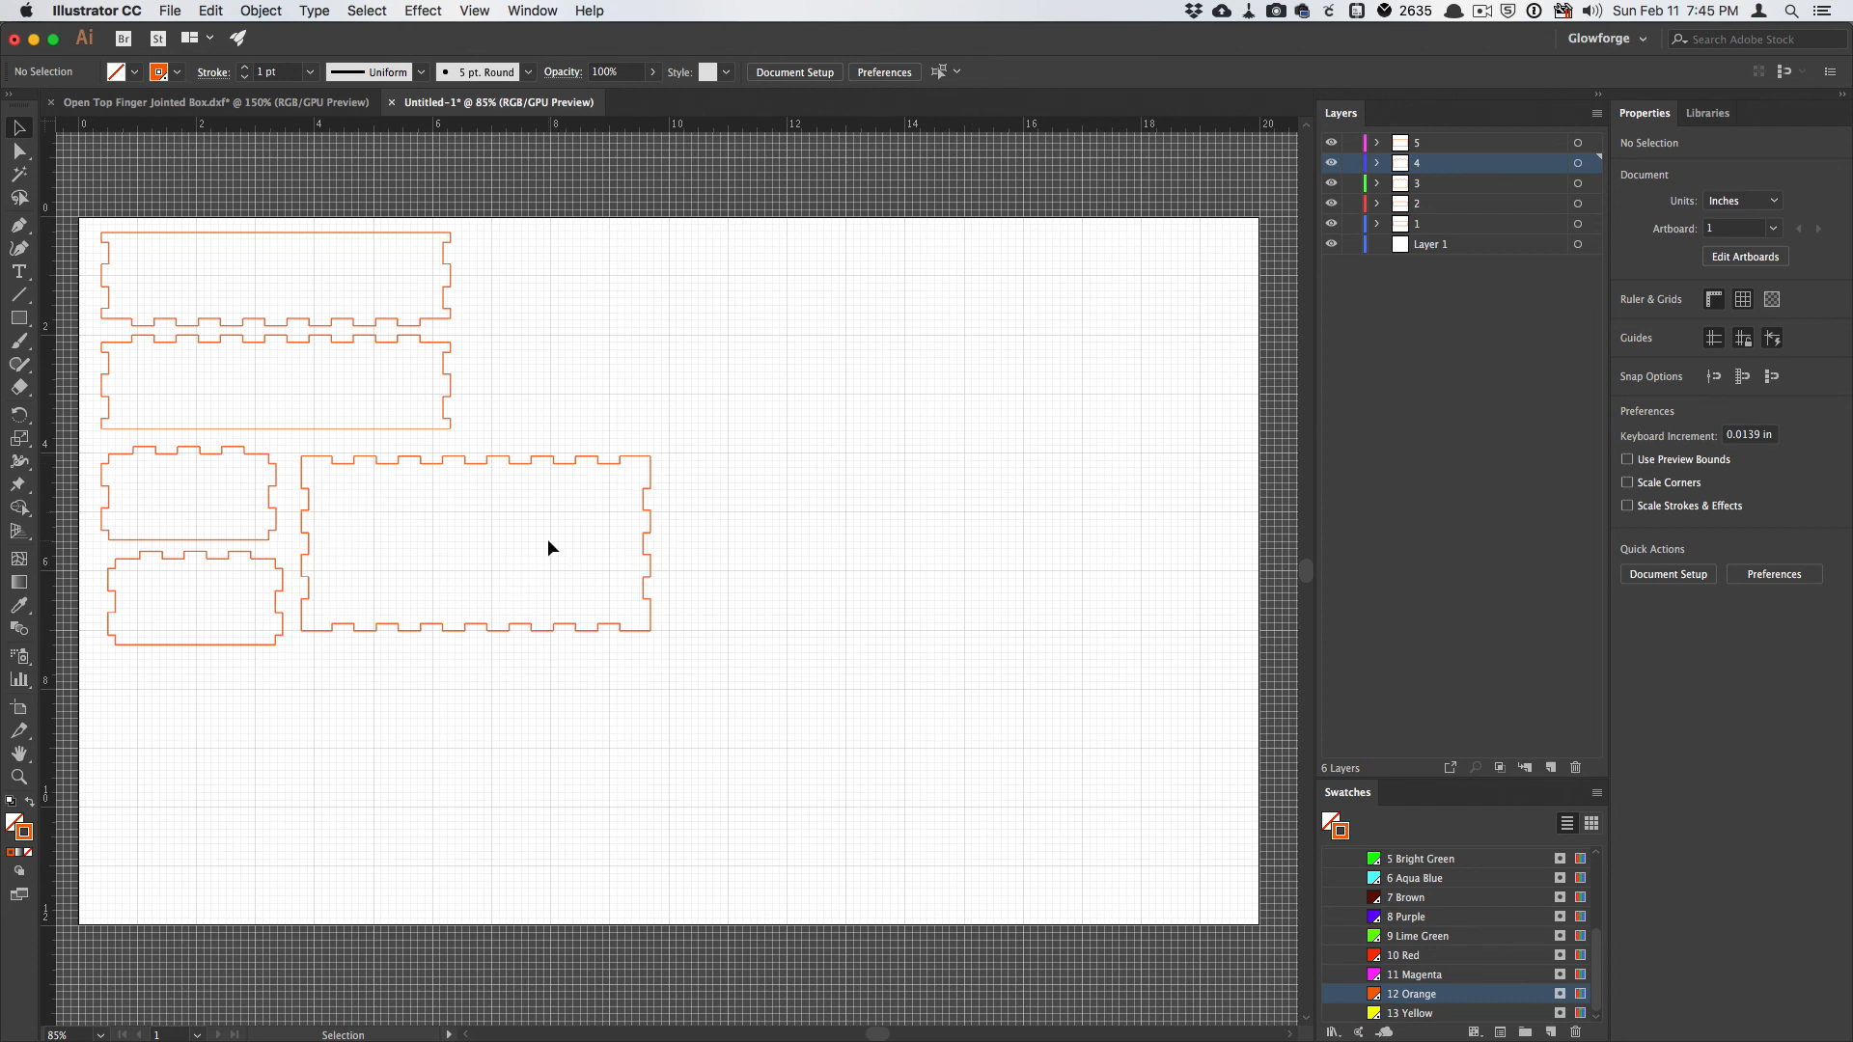
pyautogui.moveTo(757, 408)
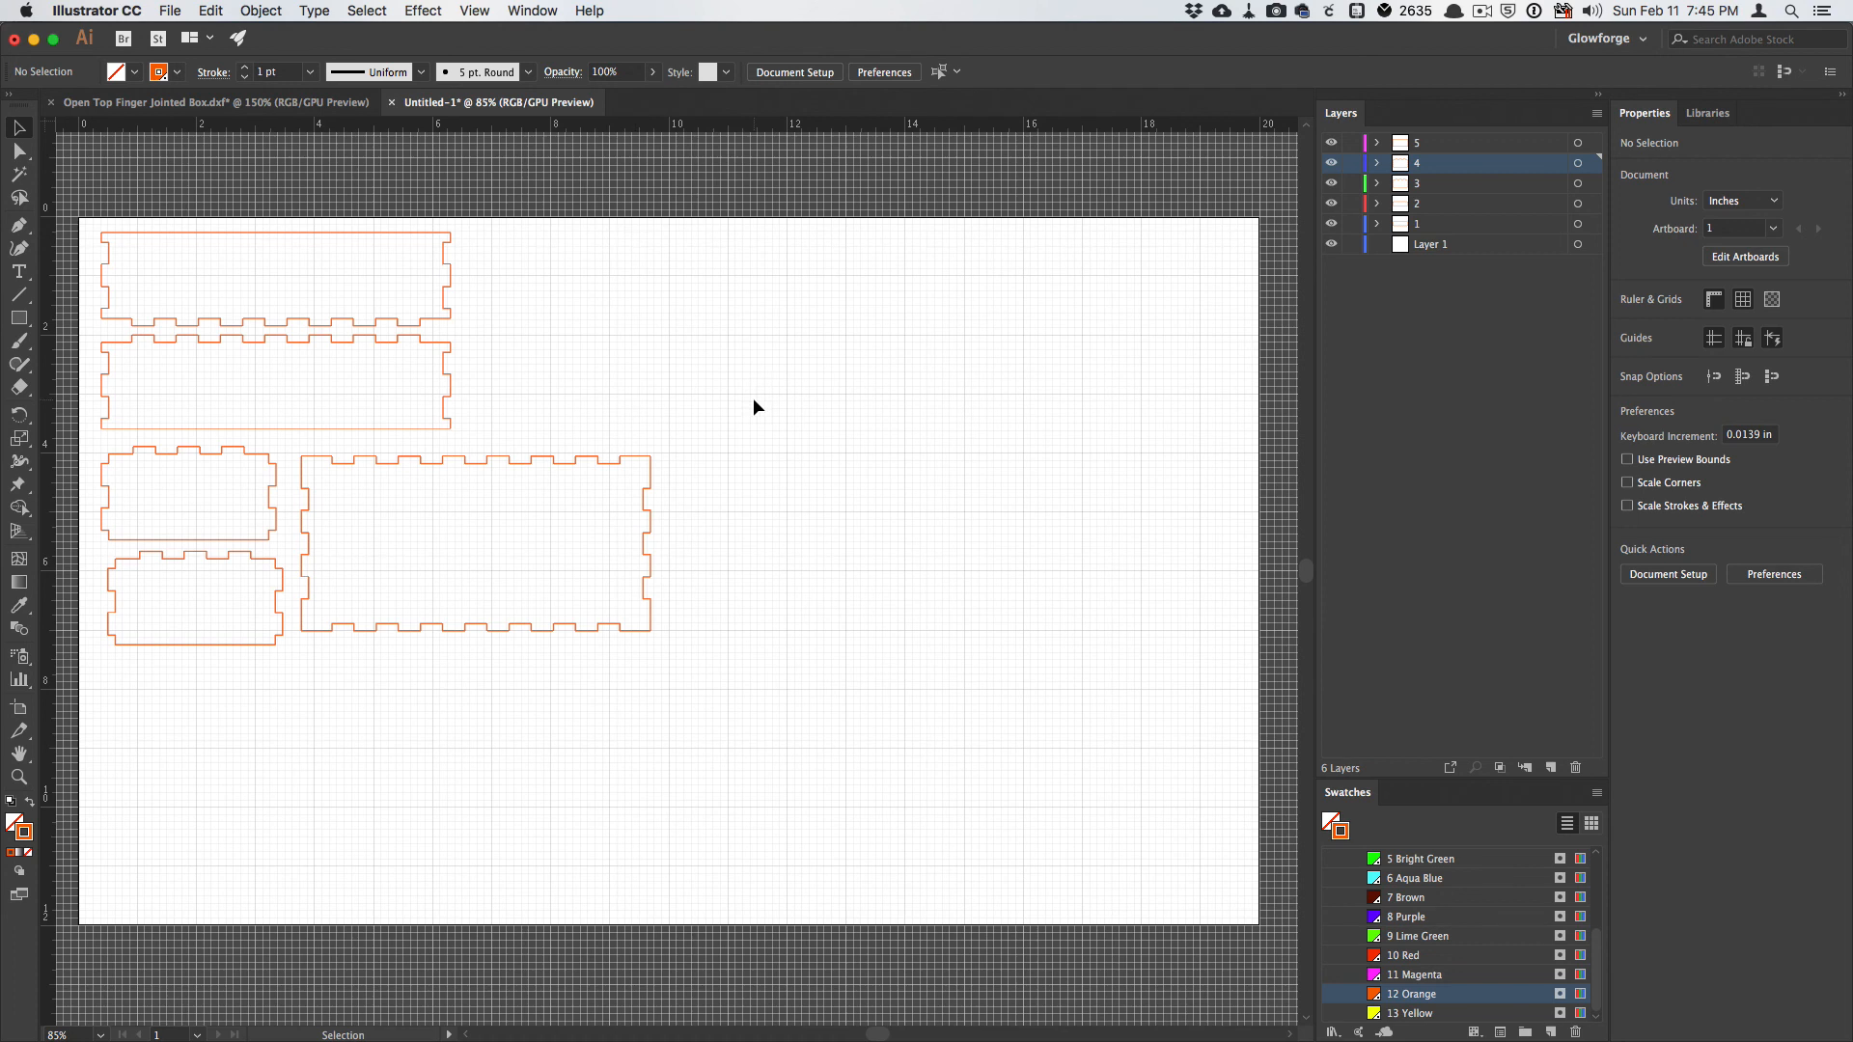